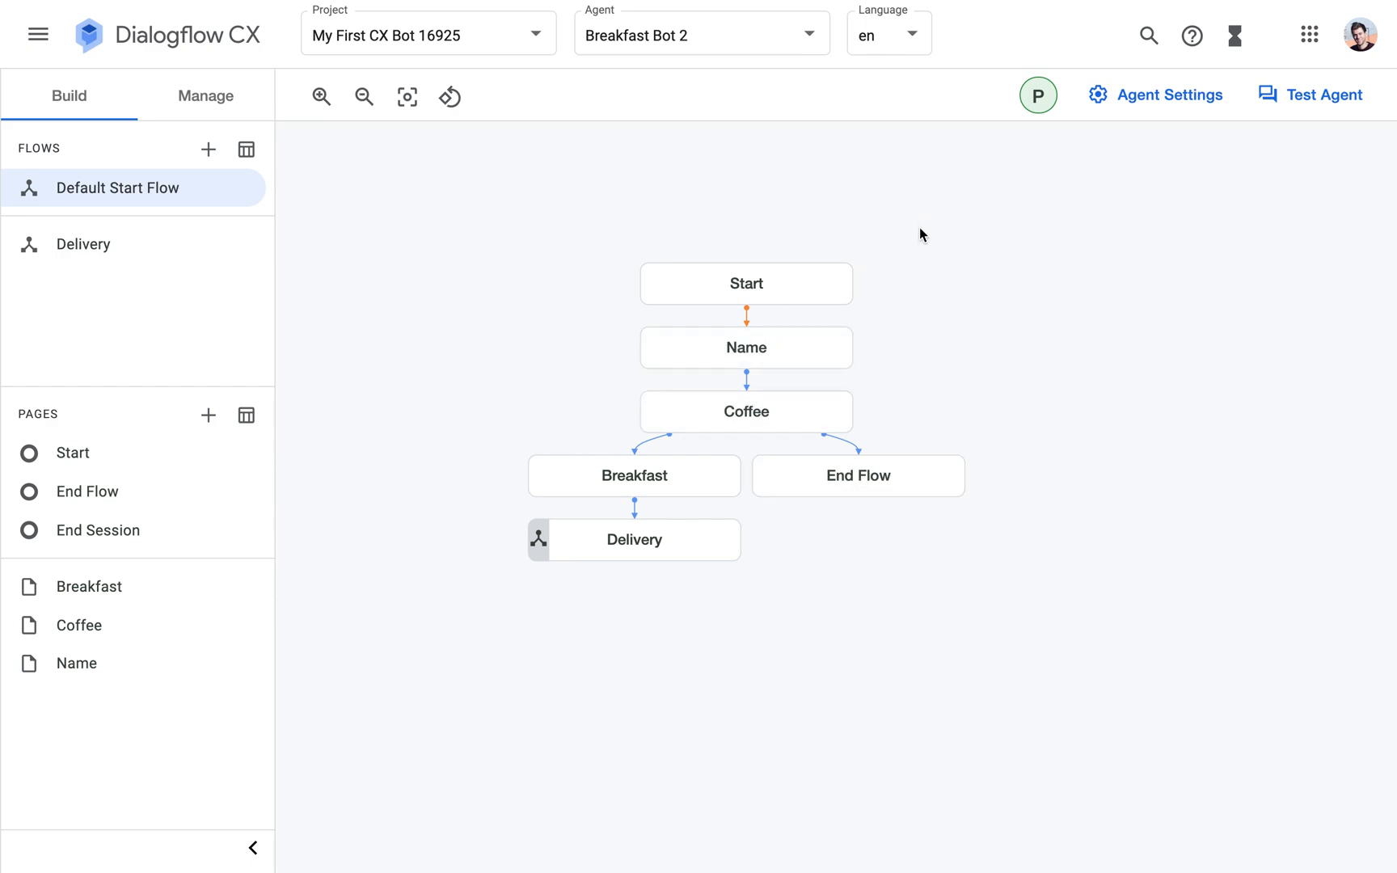
mouse_move(899, 258)
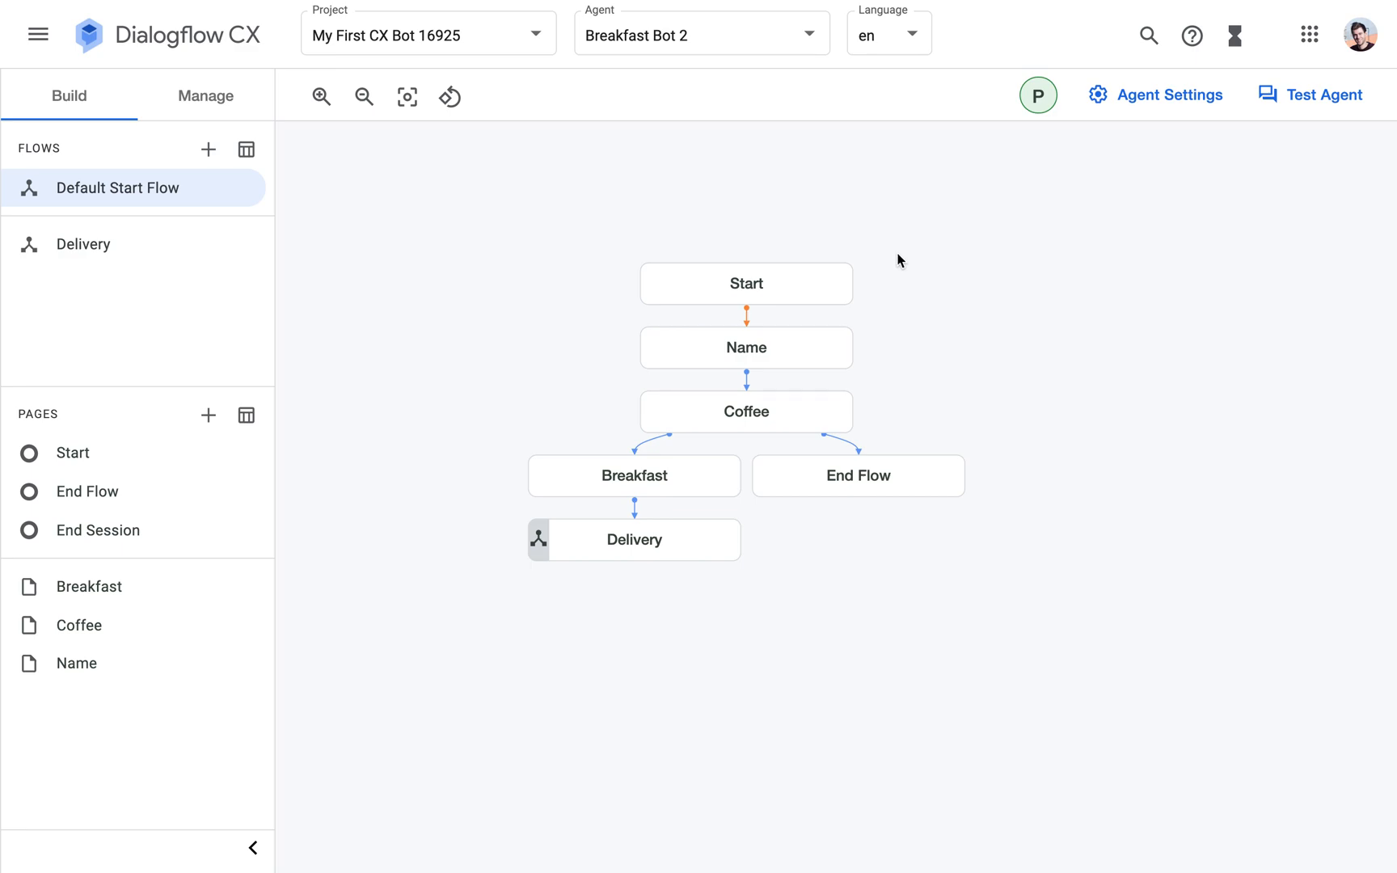
mouse_move(743, 220)
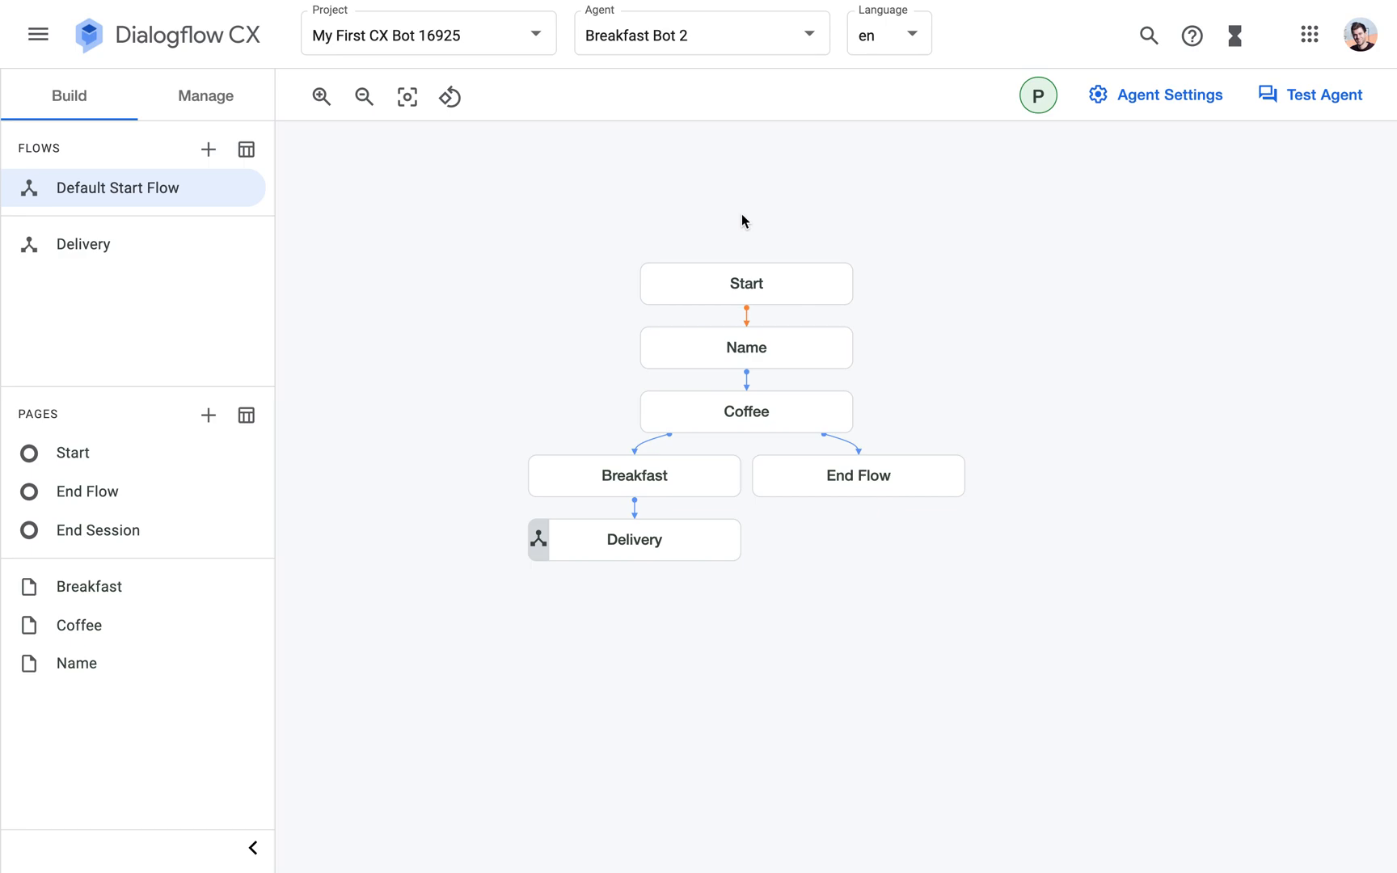
mouse_move(745, 200)
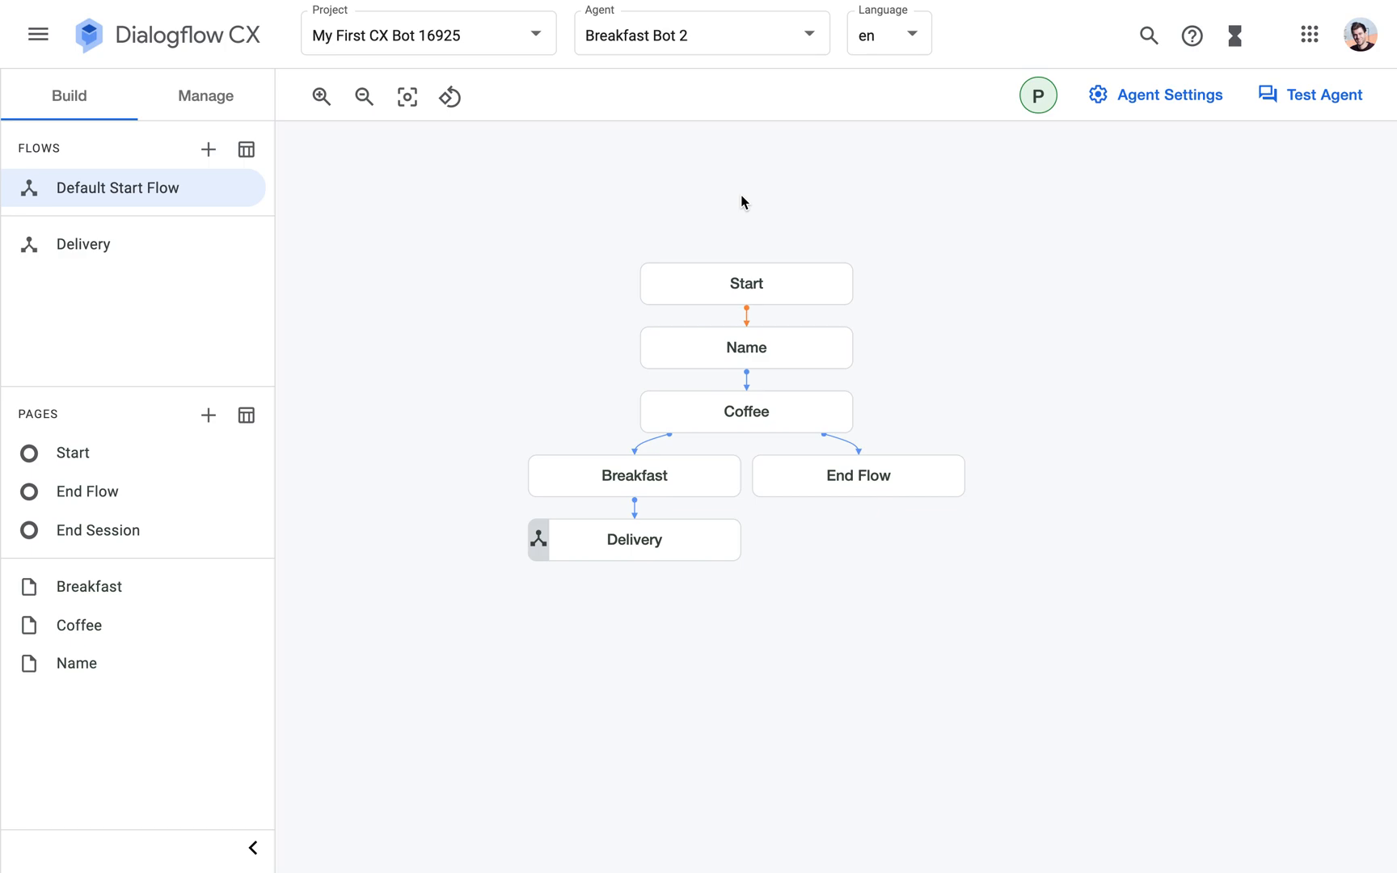
mouse_move(789, 300)
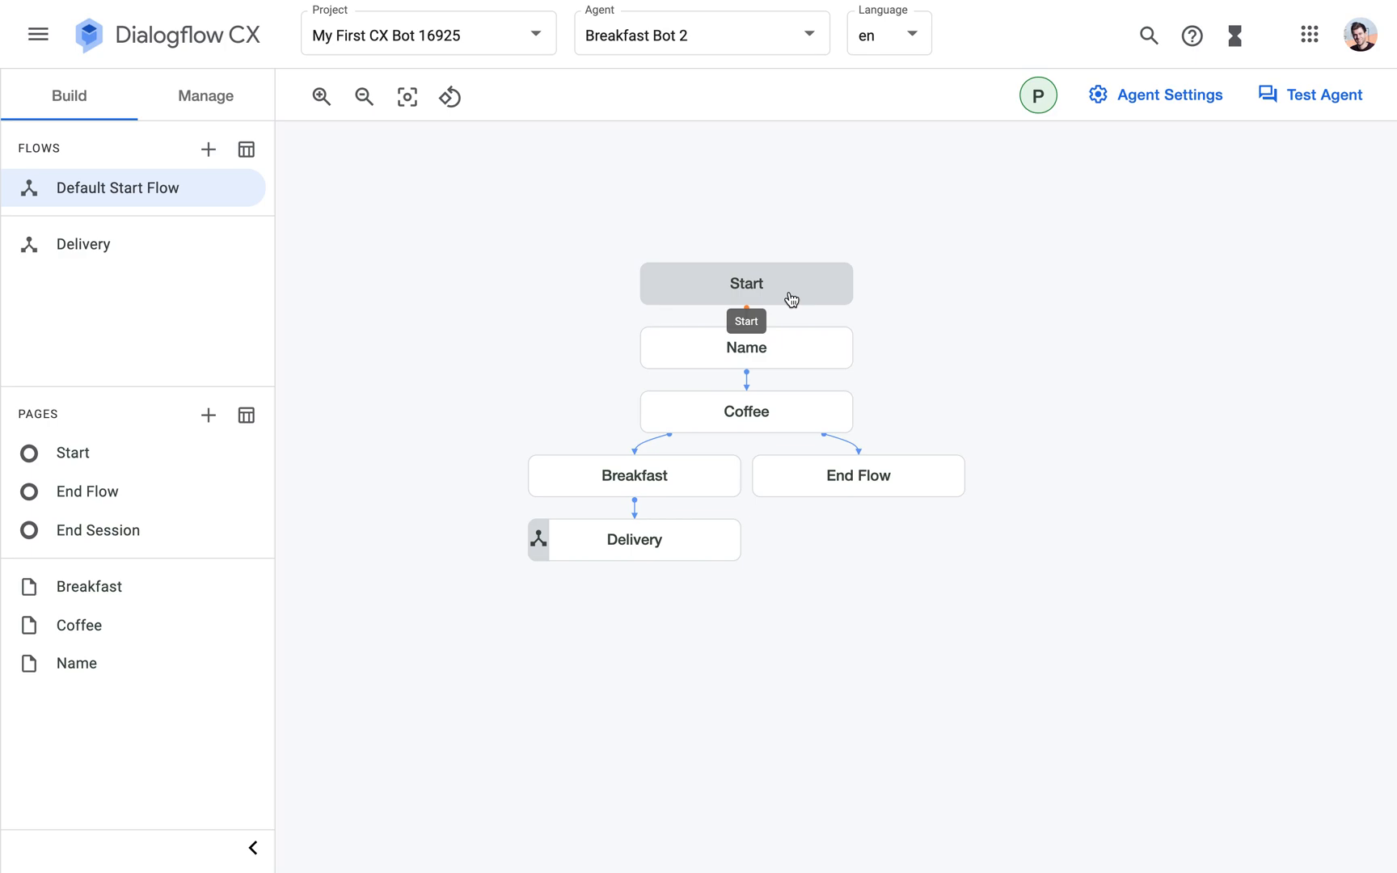
Open the Start page to view its two routes and its no-match and no-input handlers.
left_click(745, 283)
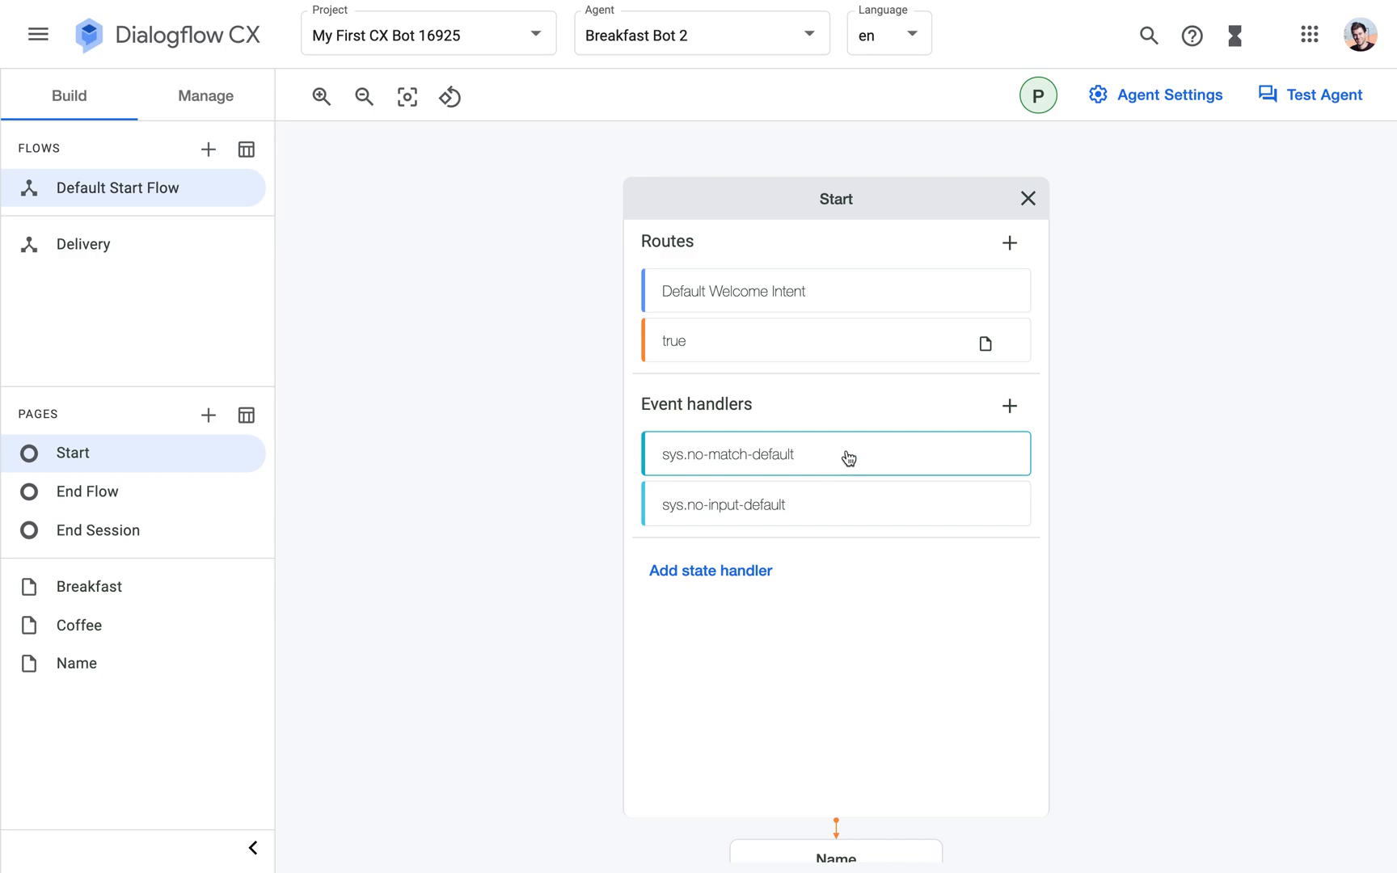
mouse_move(863, 451)
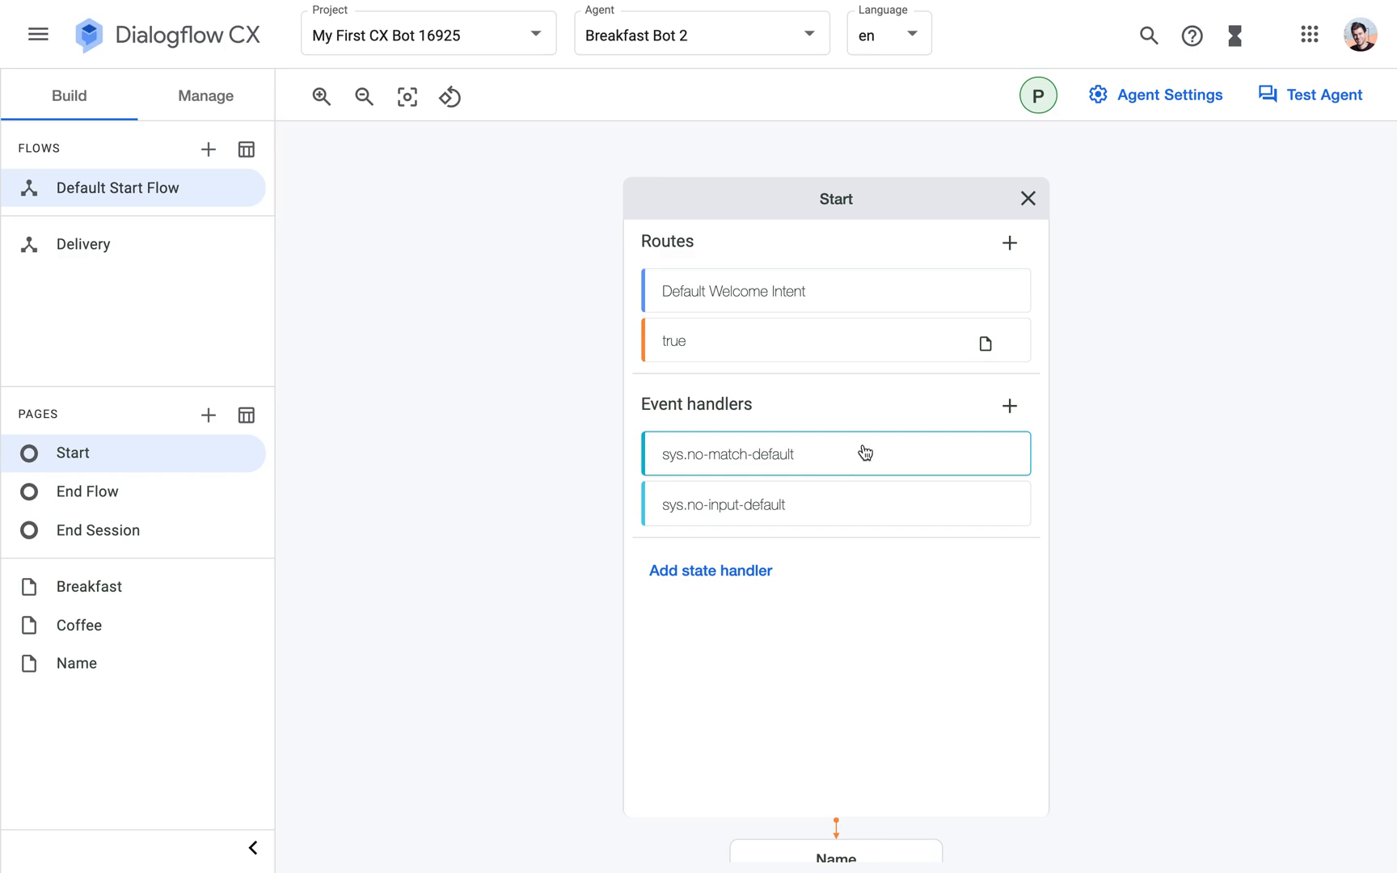
mouse_move(821, 457)
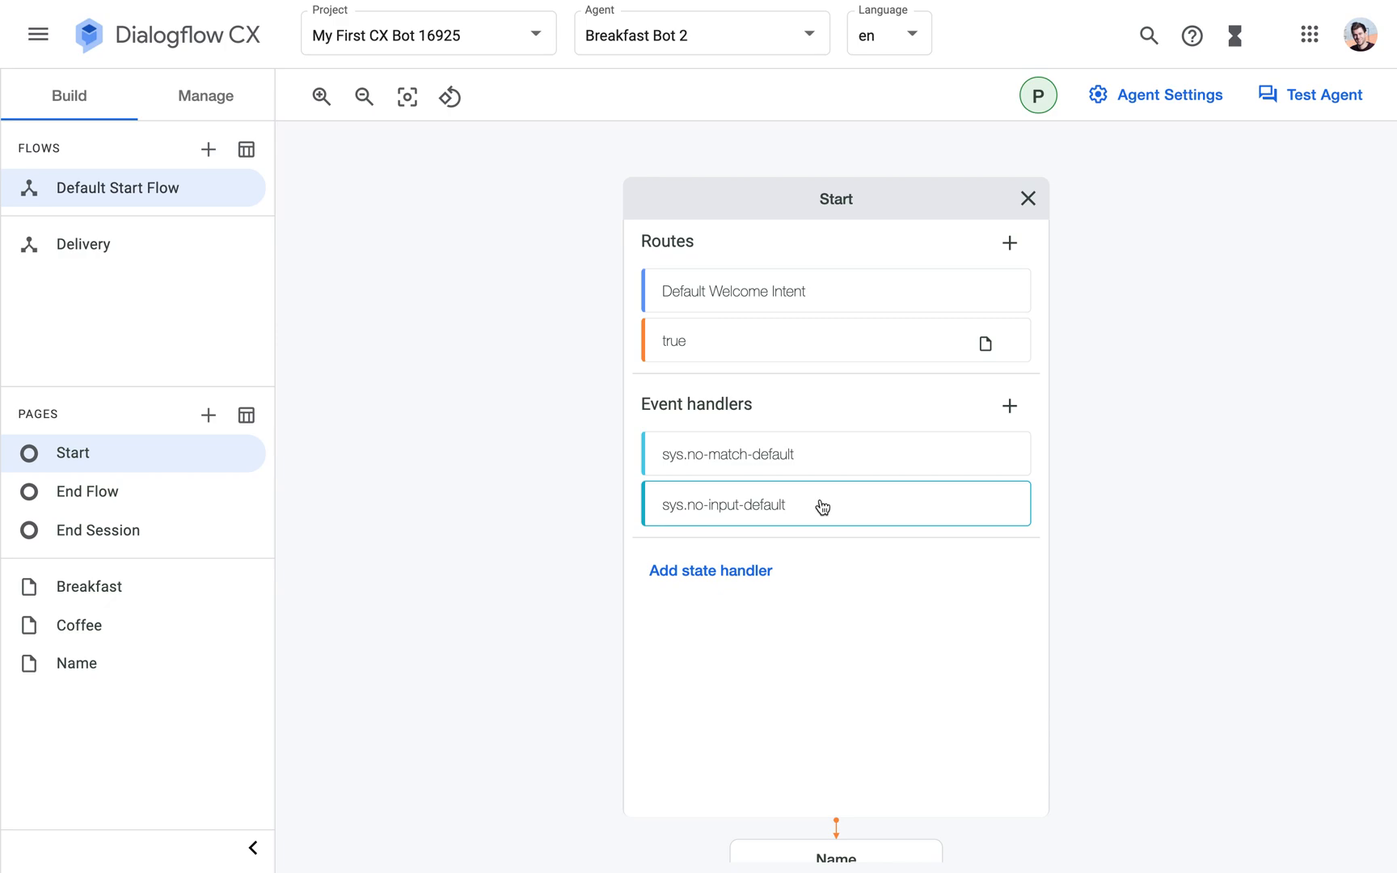
mouse_move(812, 540)
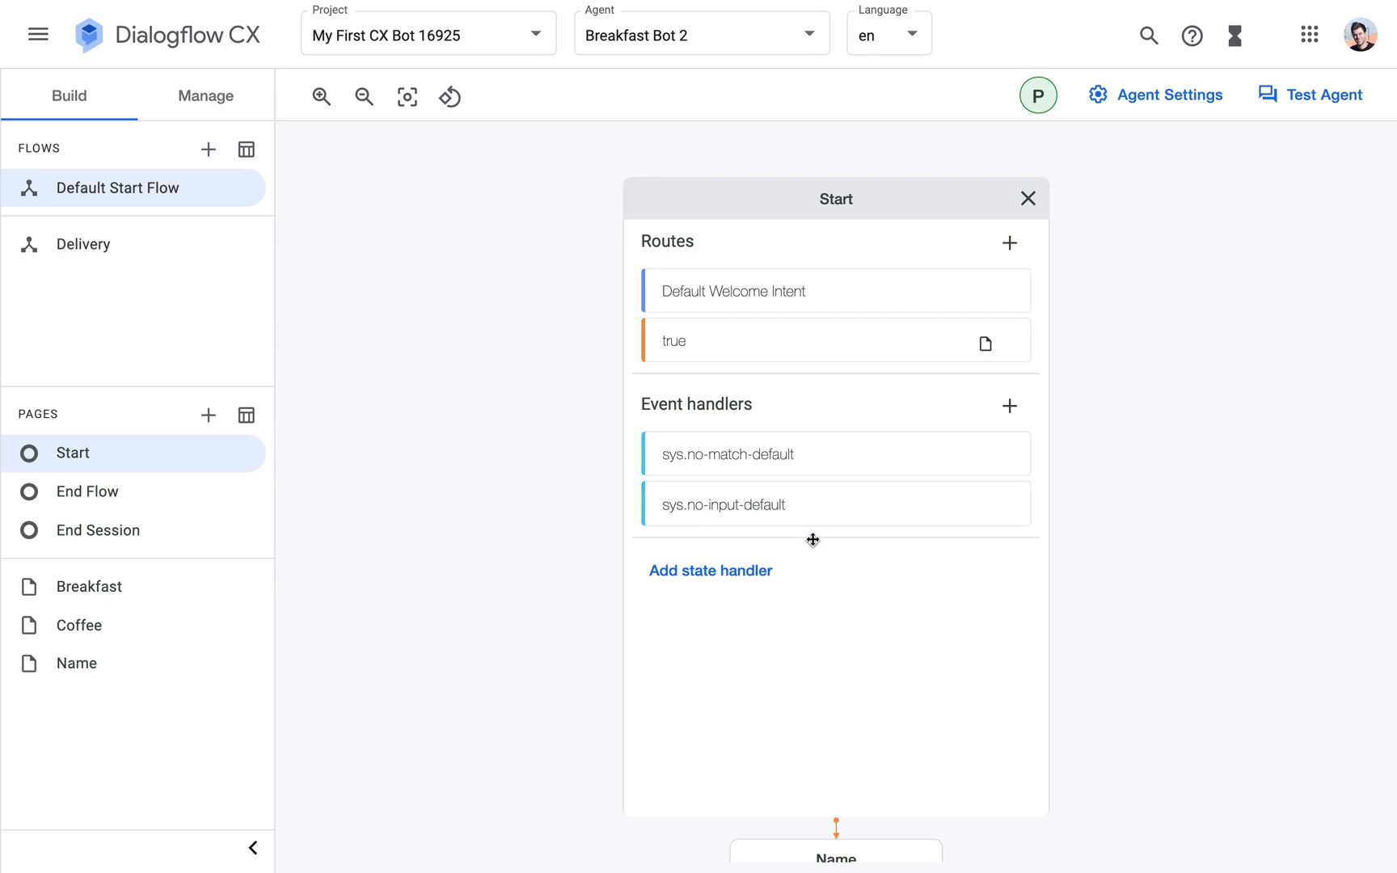
mouse_move(1146, 511)
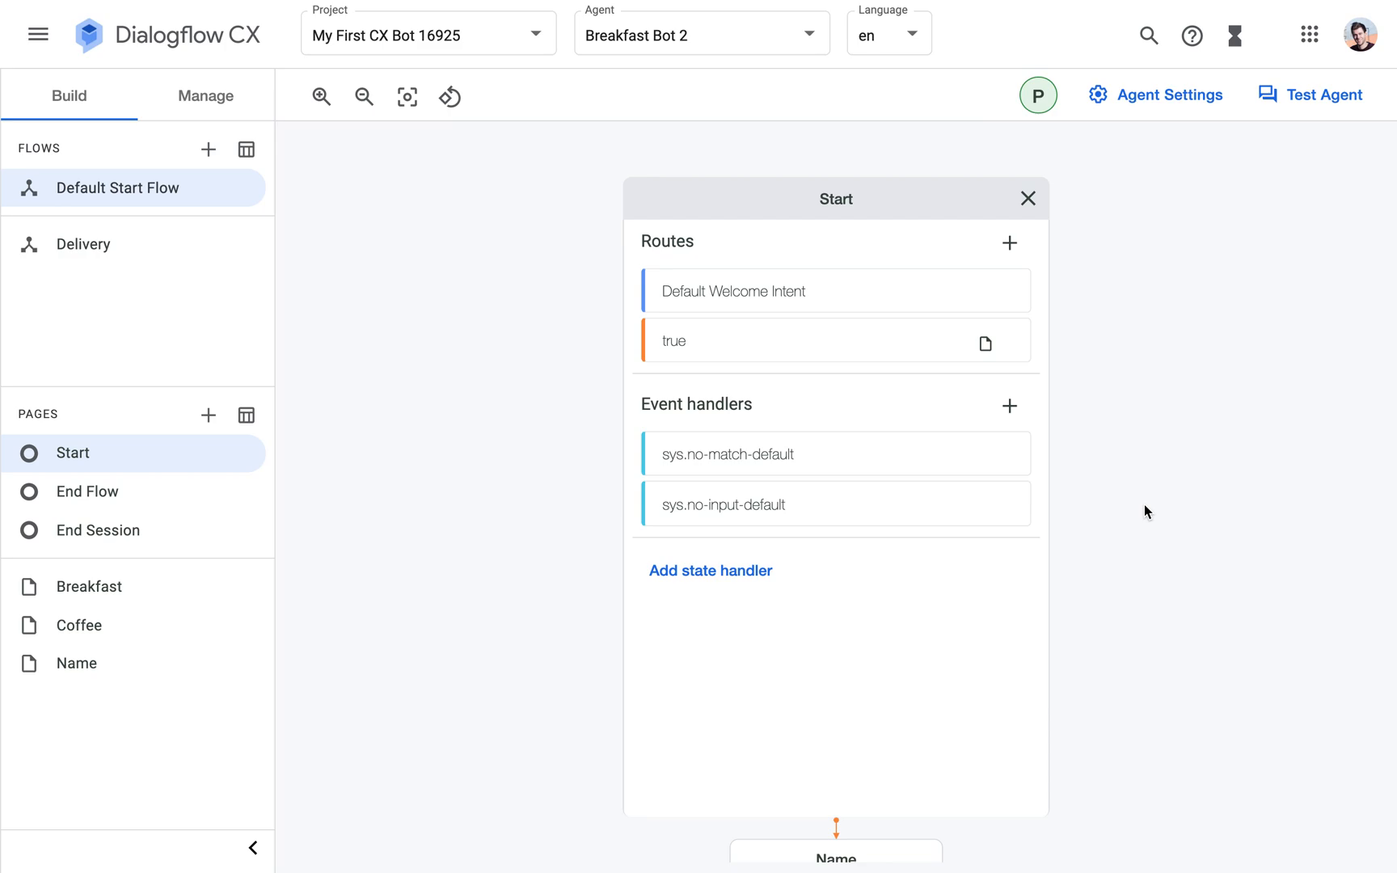
mouse_move(1210, 142)
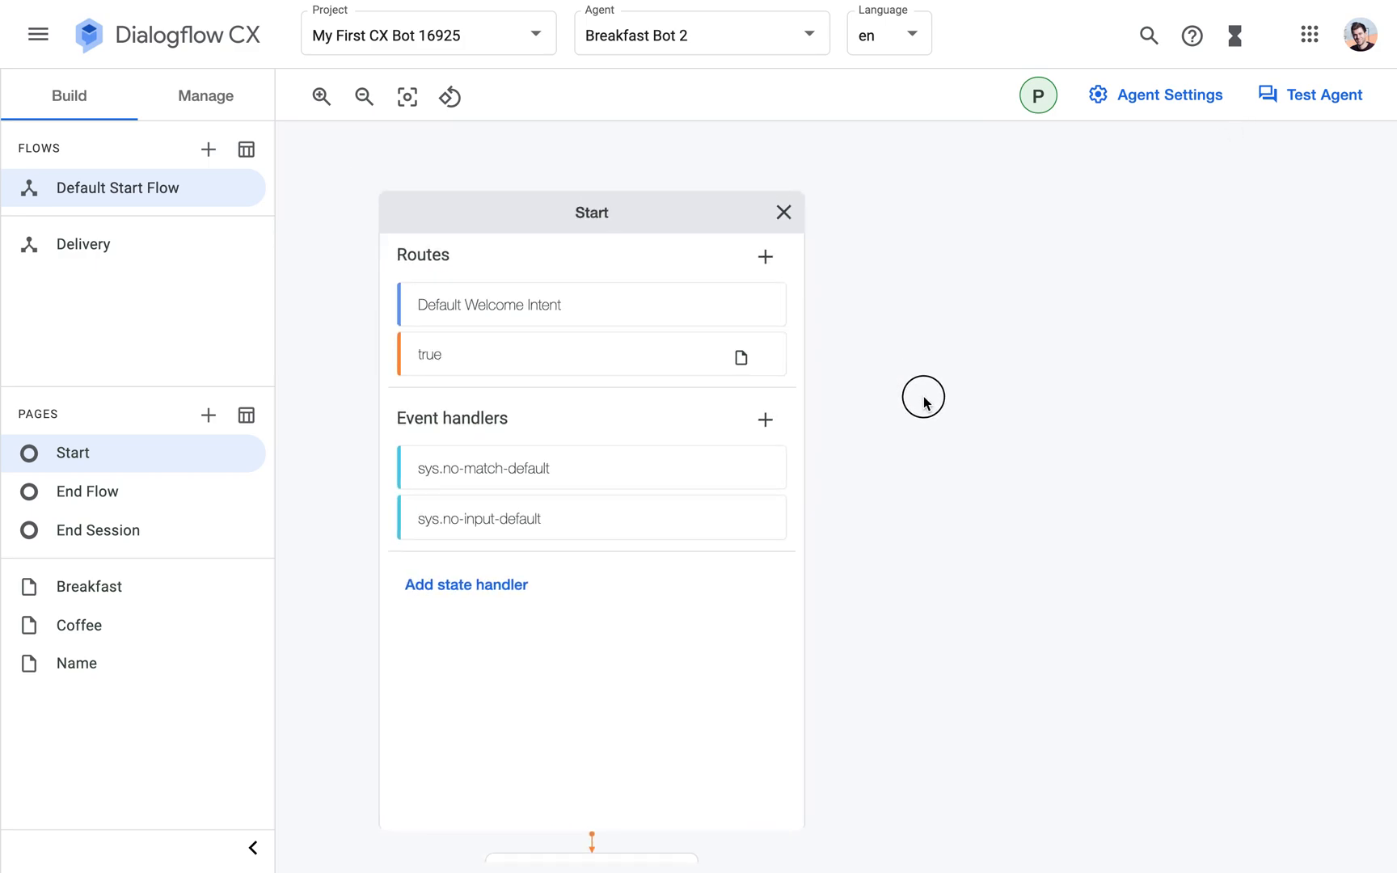
Test the agent in the Simulator by sending 'hi' and 'peter' to reach the Coffee page.
left_click(1311, 95)
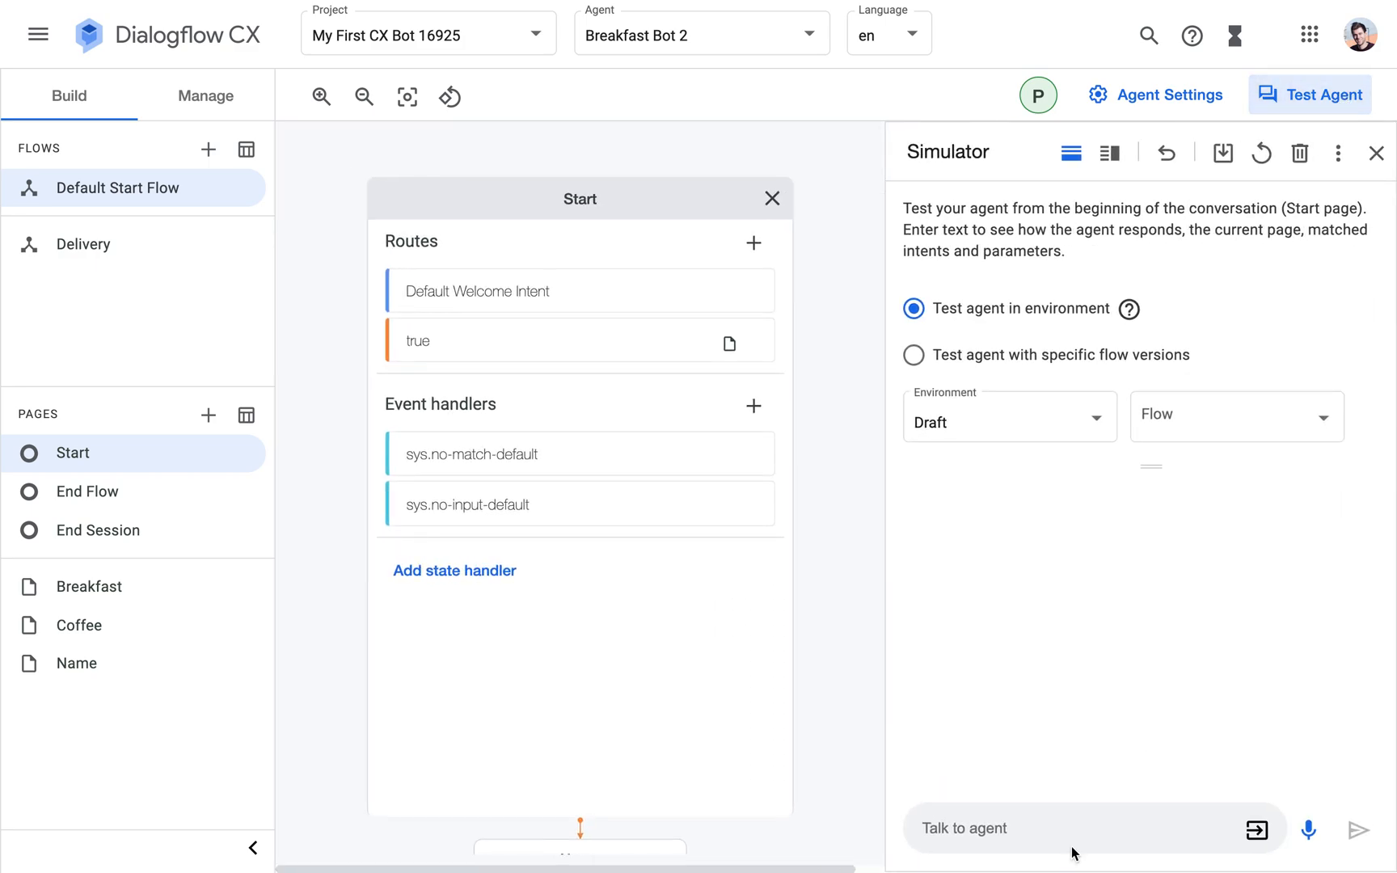
type("hi")
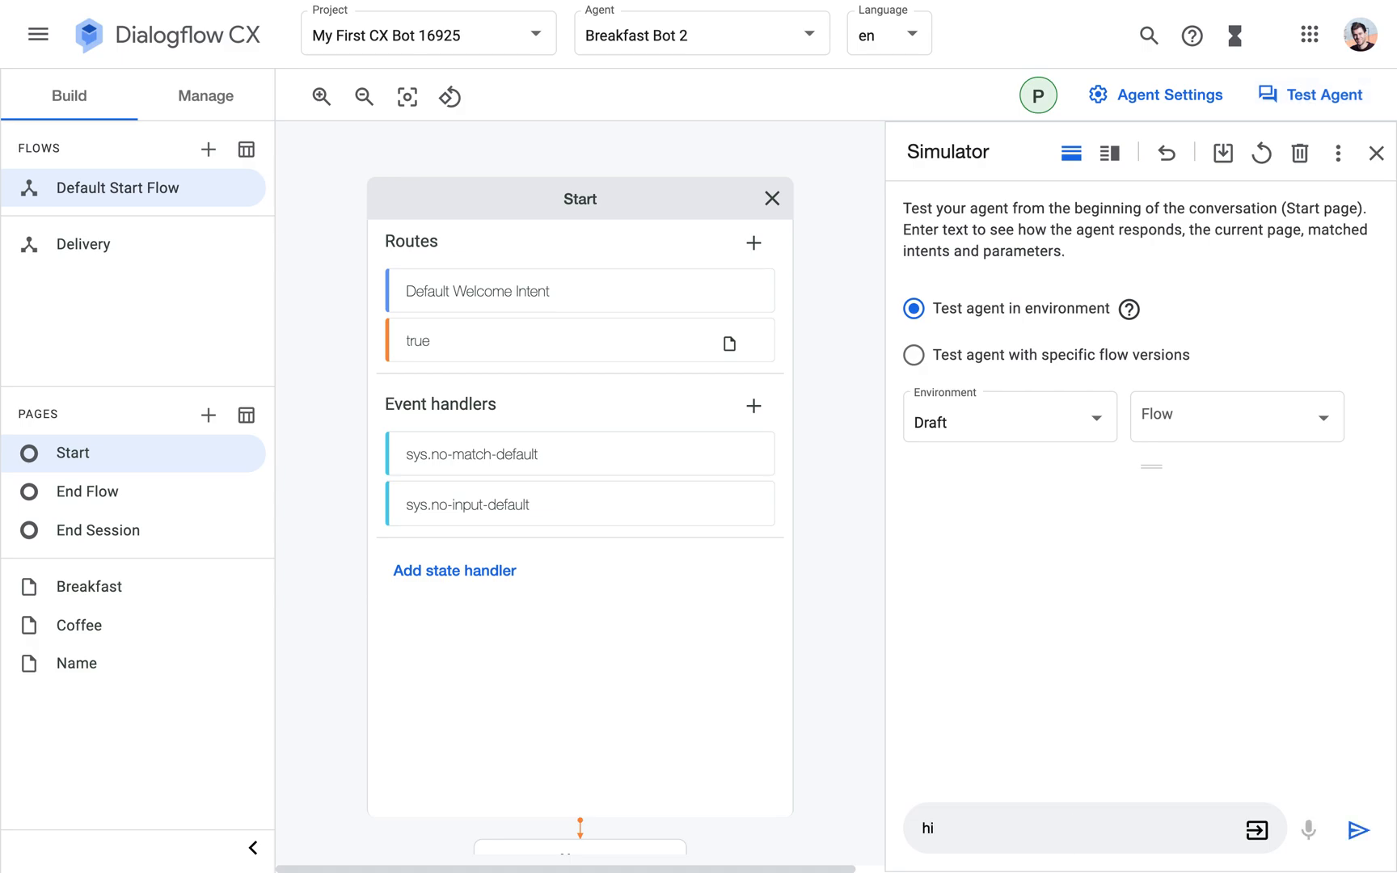
left_click(1365, 829)
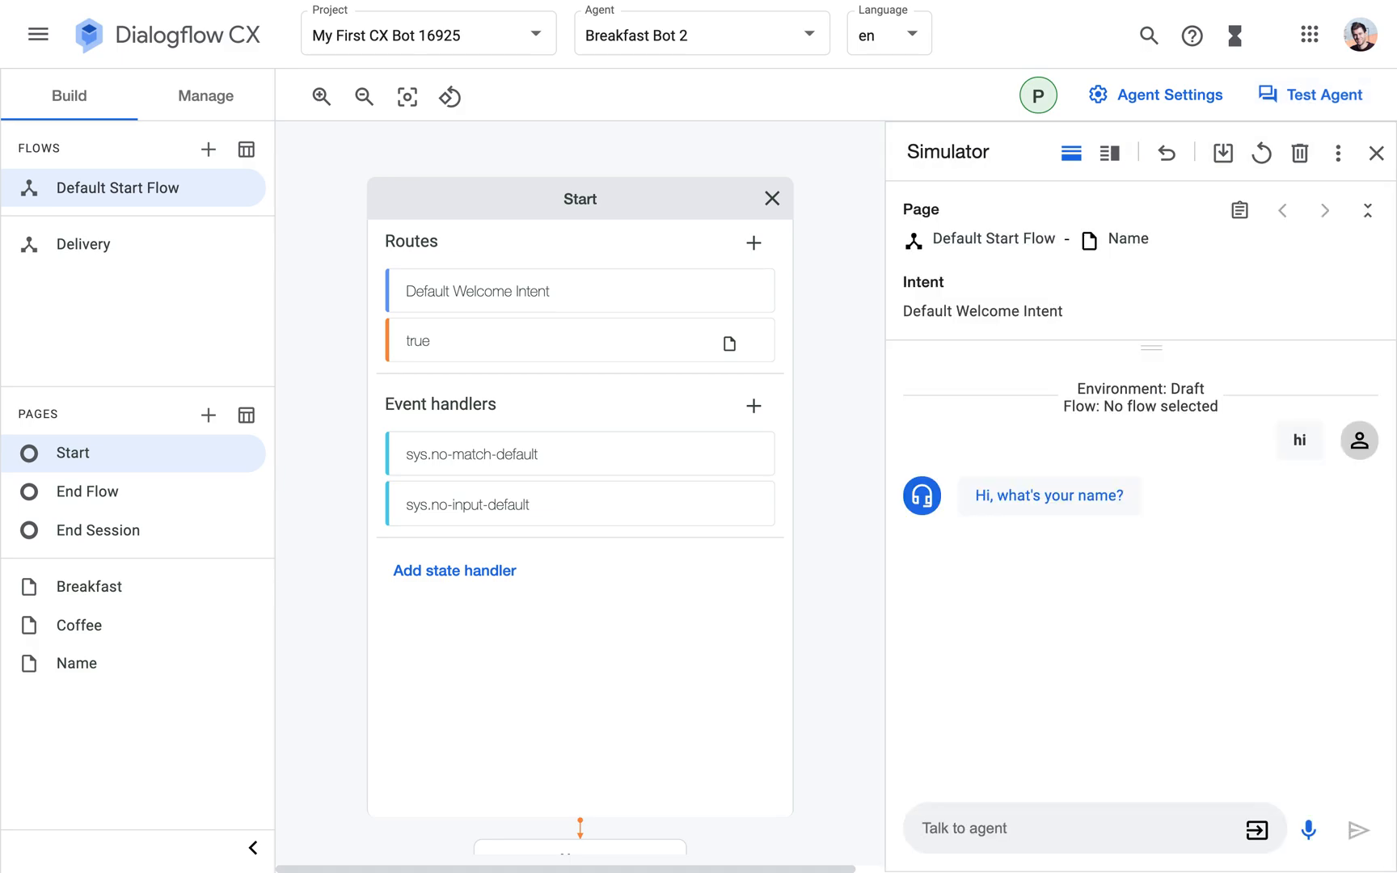
mouse_move(824, 330)
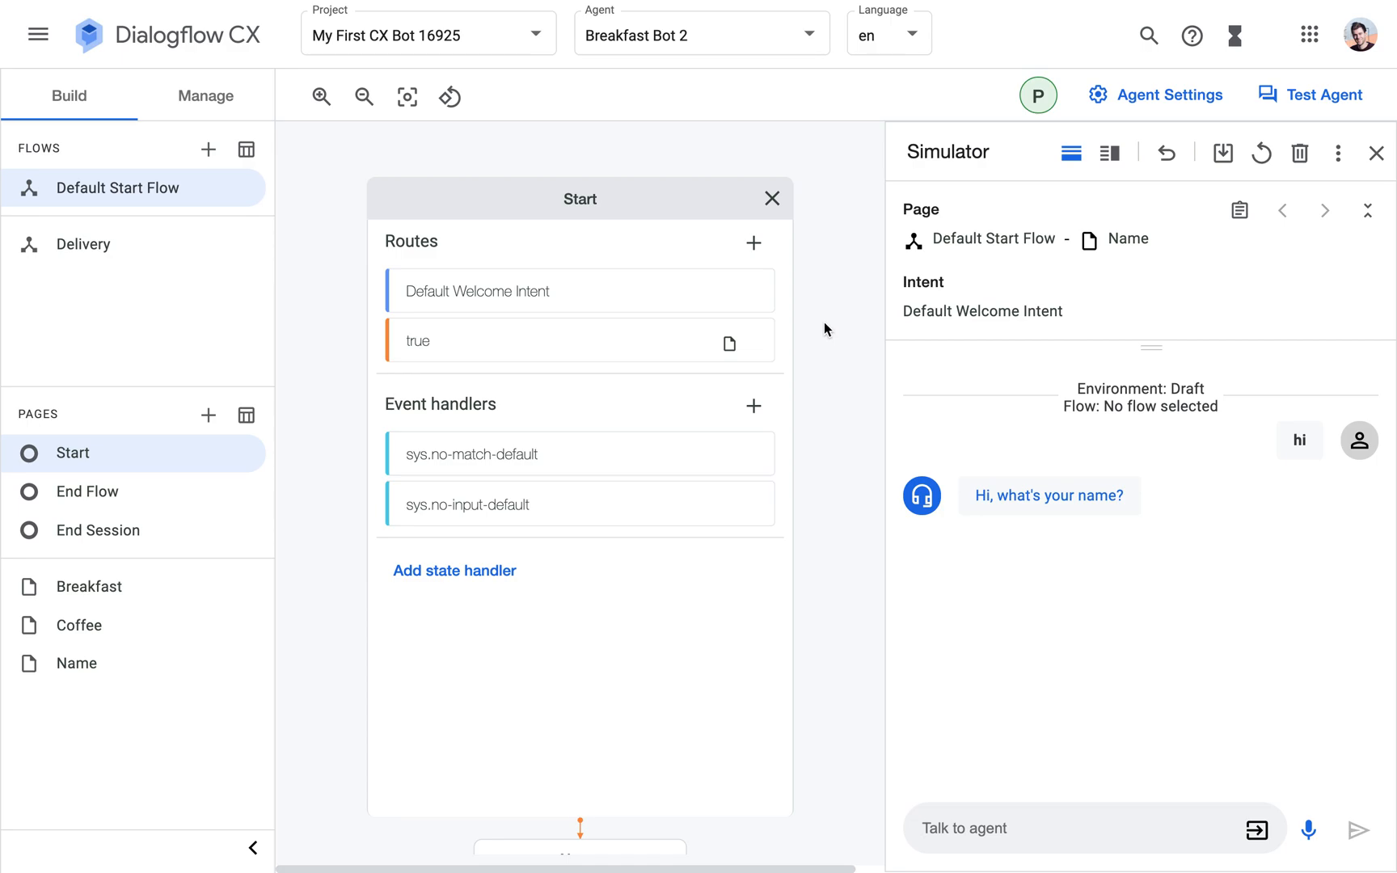
mouse_move(833, 283)
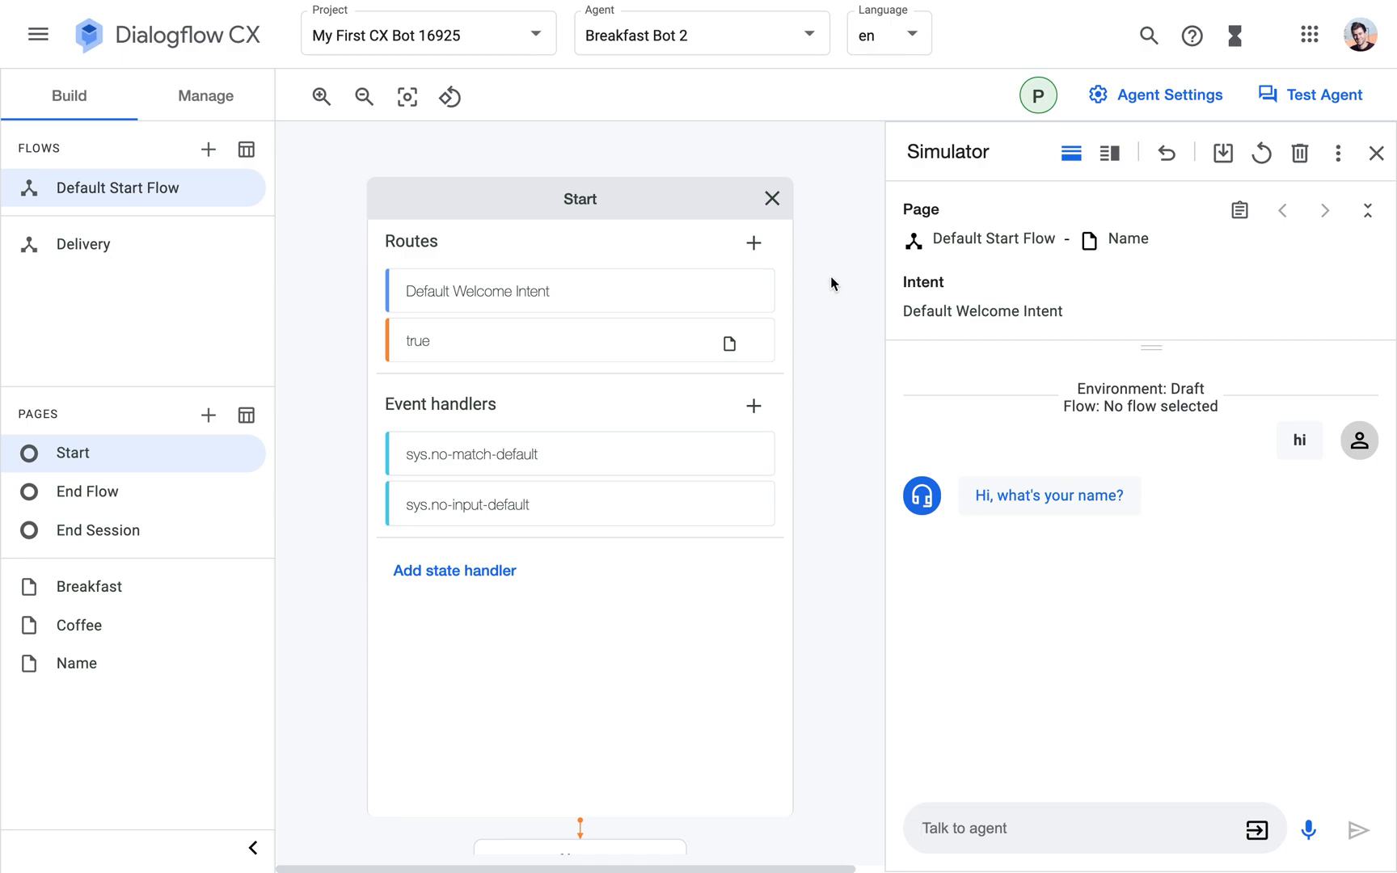
type("peter")
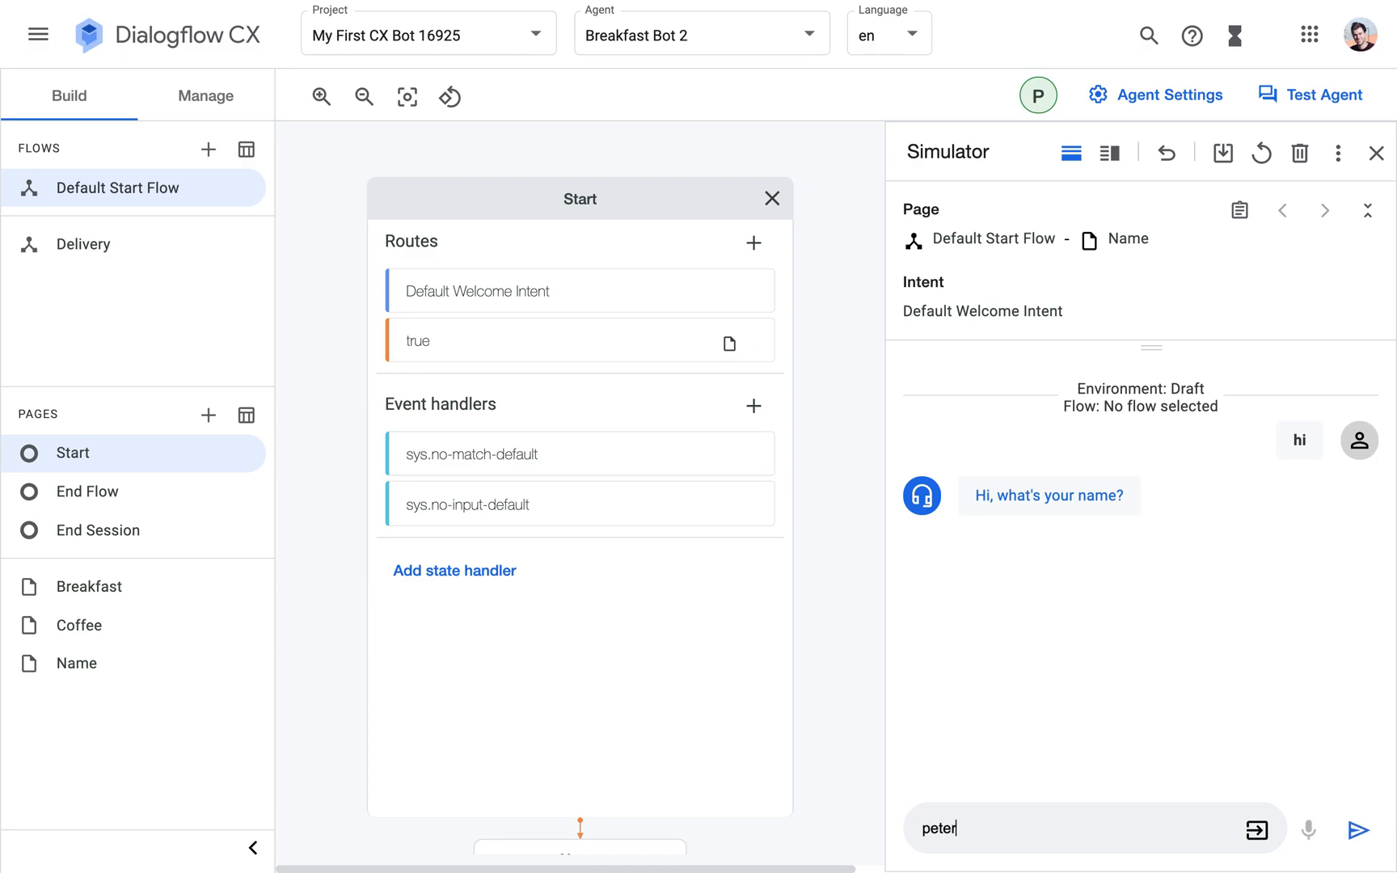
left_click(1365, 829)
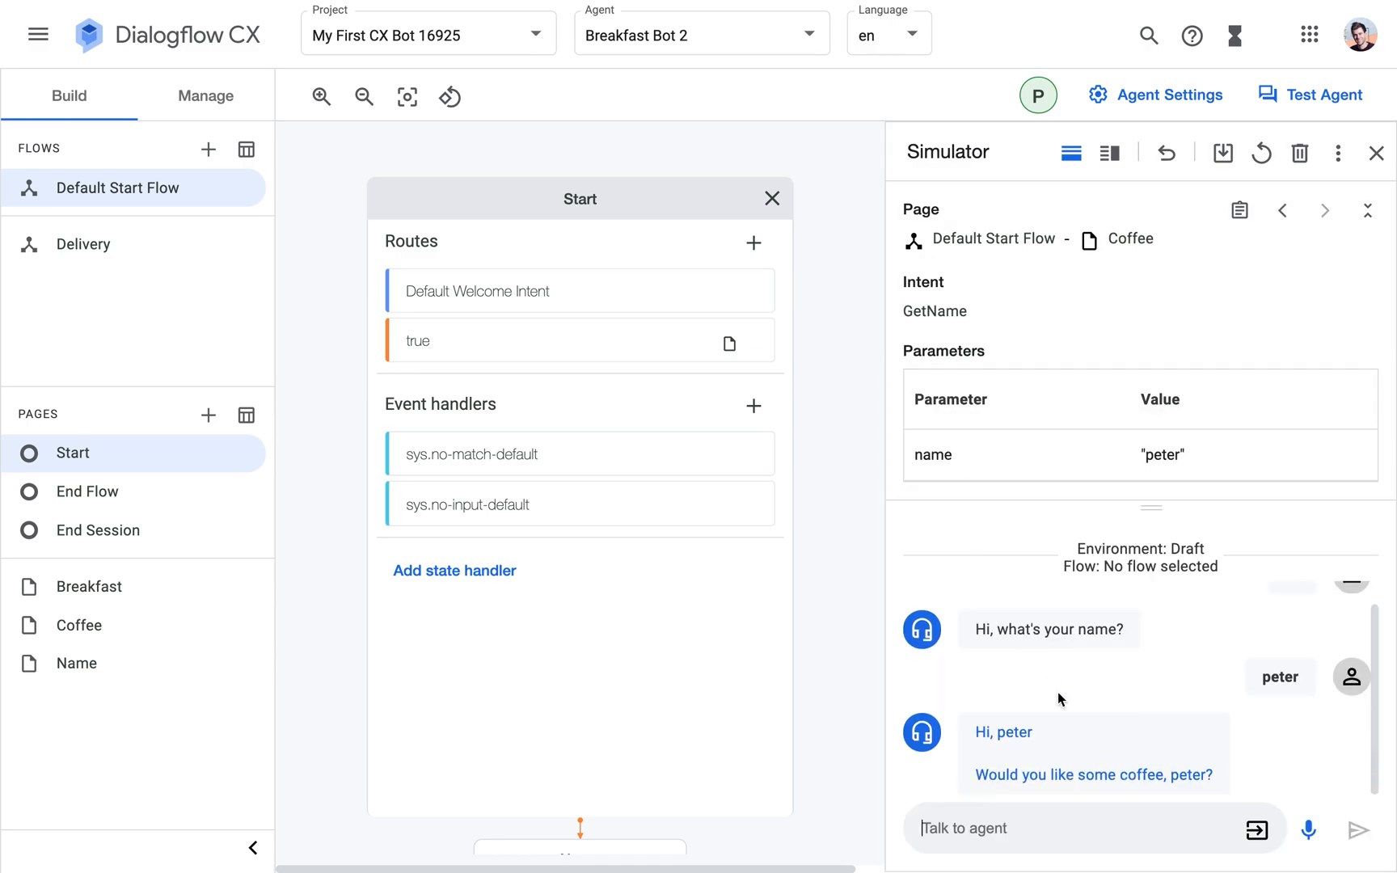
mouse_move(1117, 796)
type("peter")
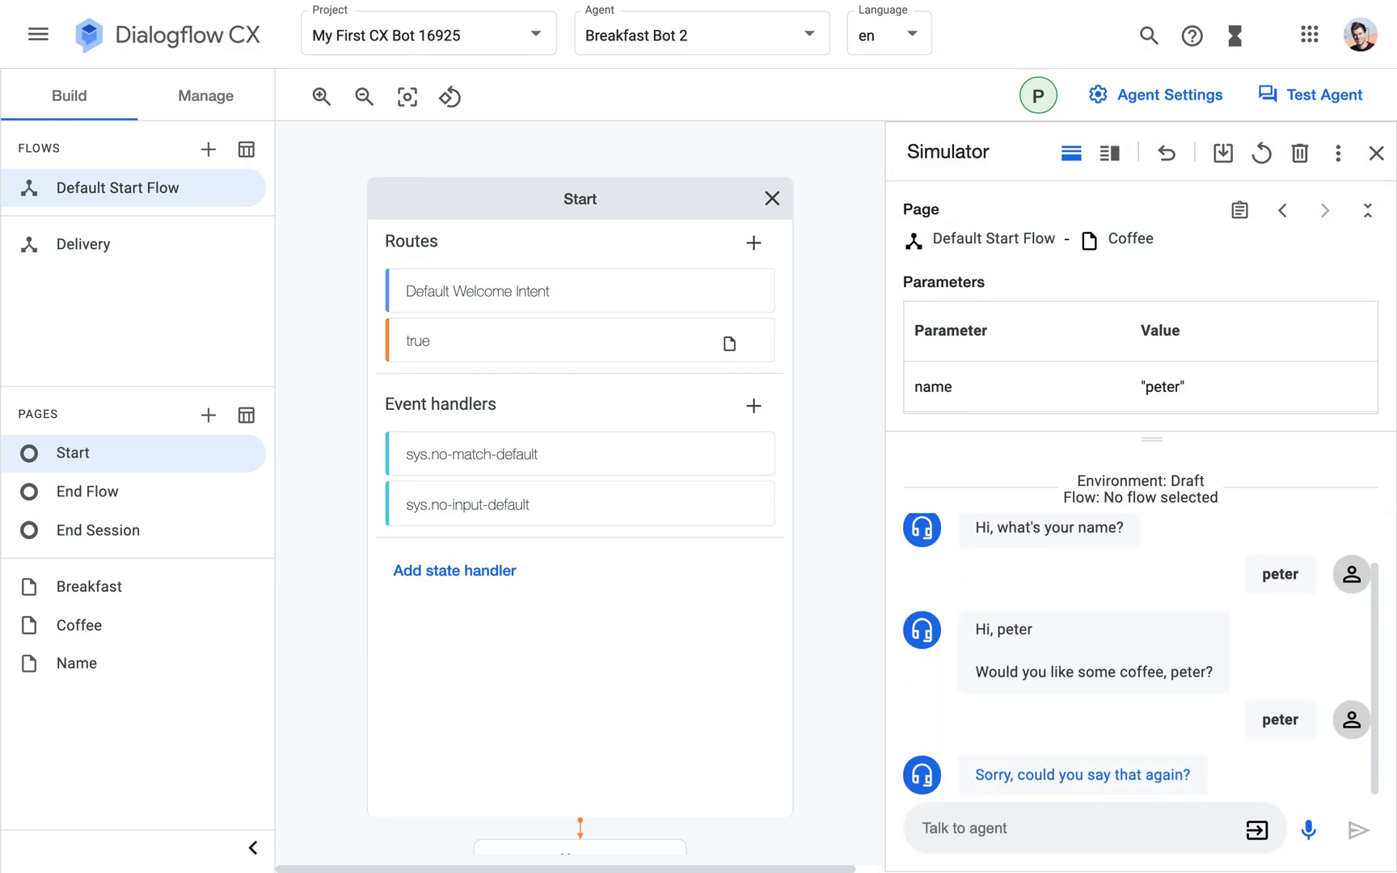
mouse_move(1269, 776)
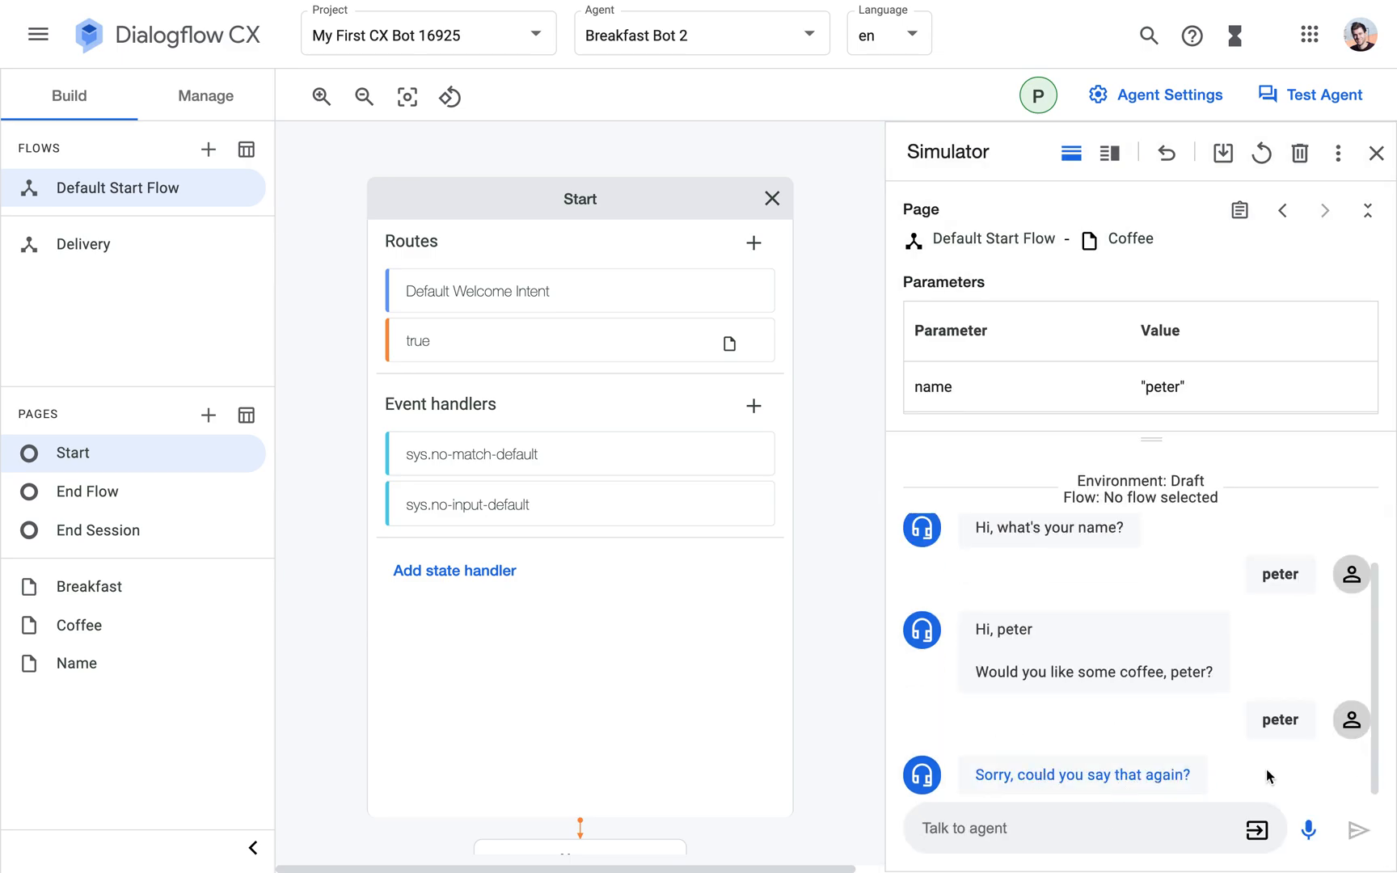
mouse_move(687, 290)
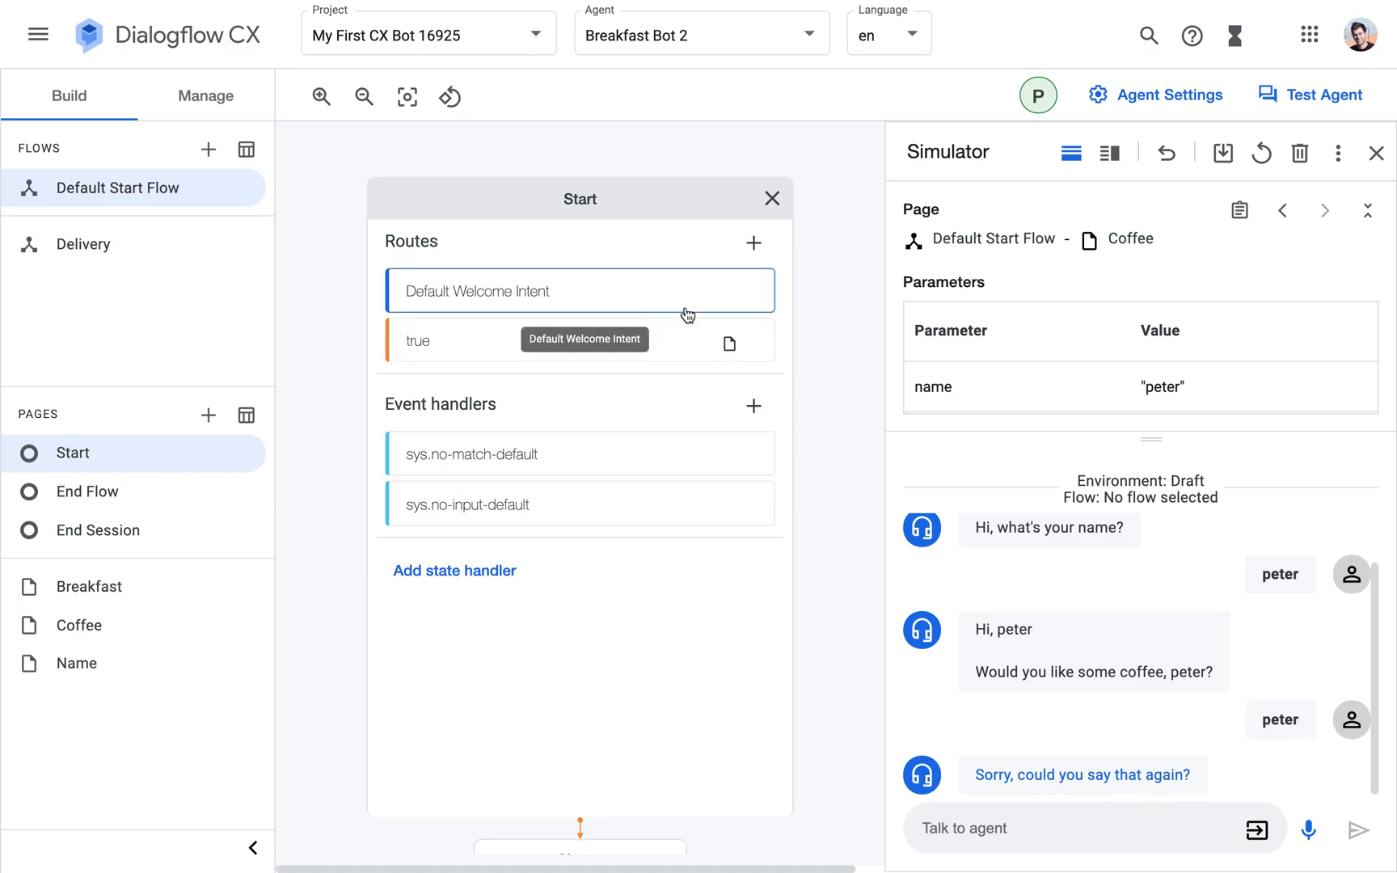
mouse_move(820, 736)
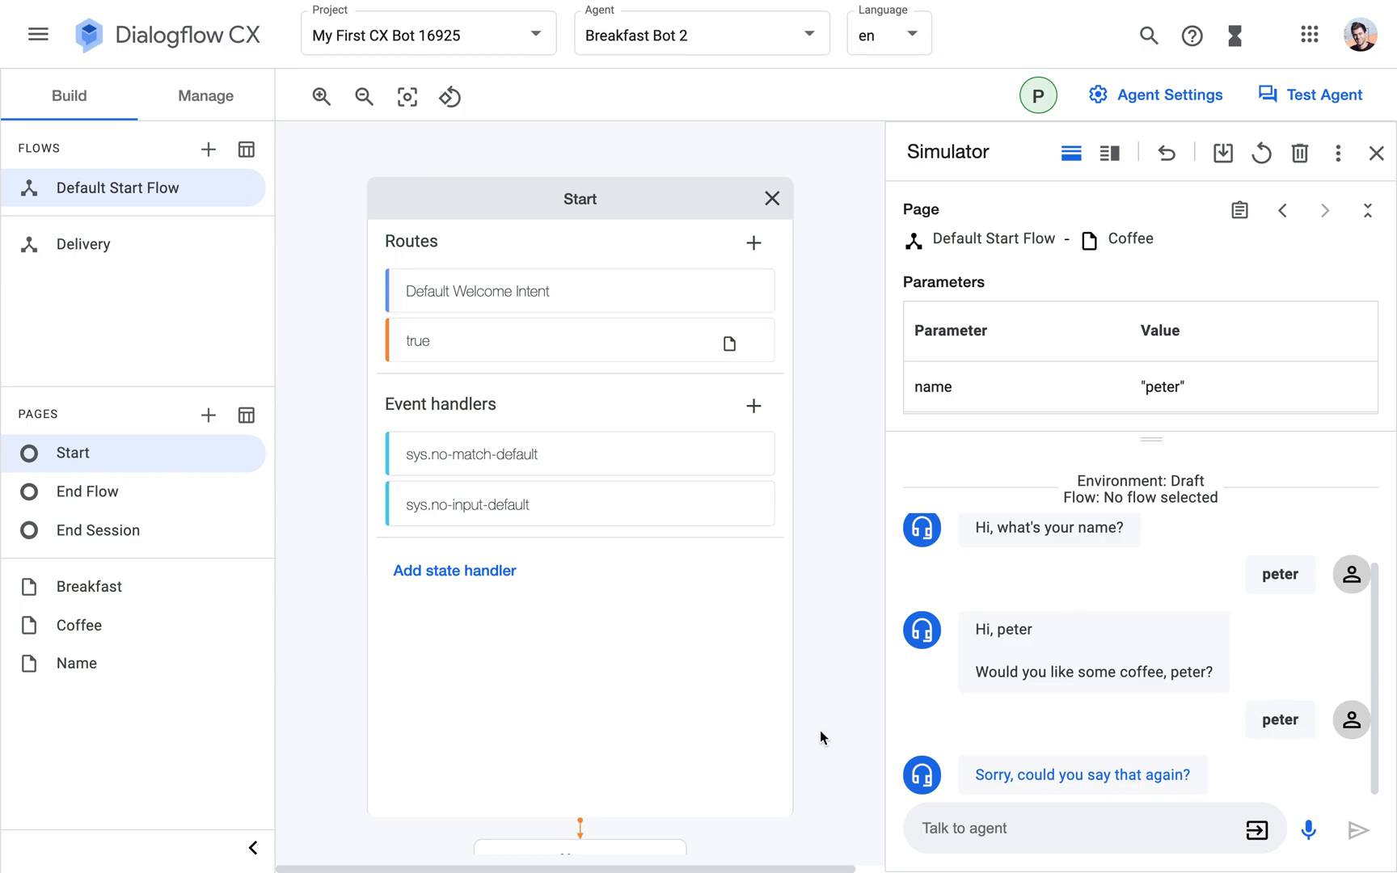
left_click(770, 198)
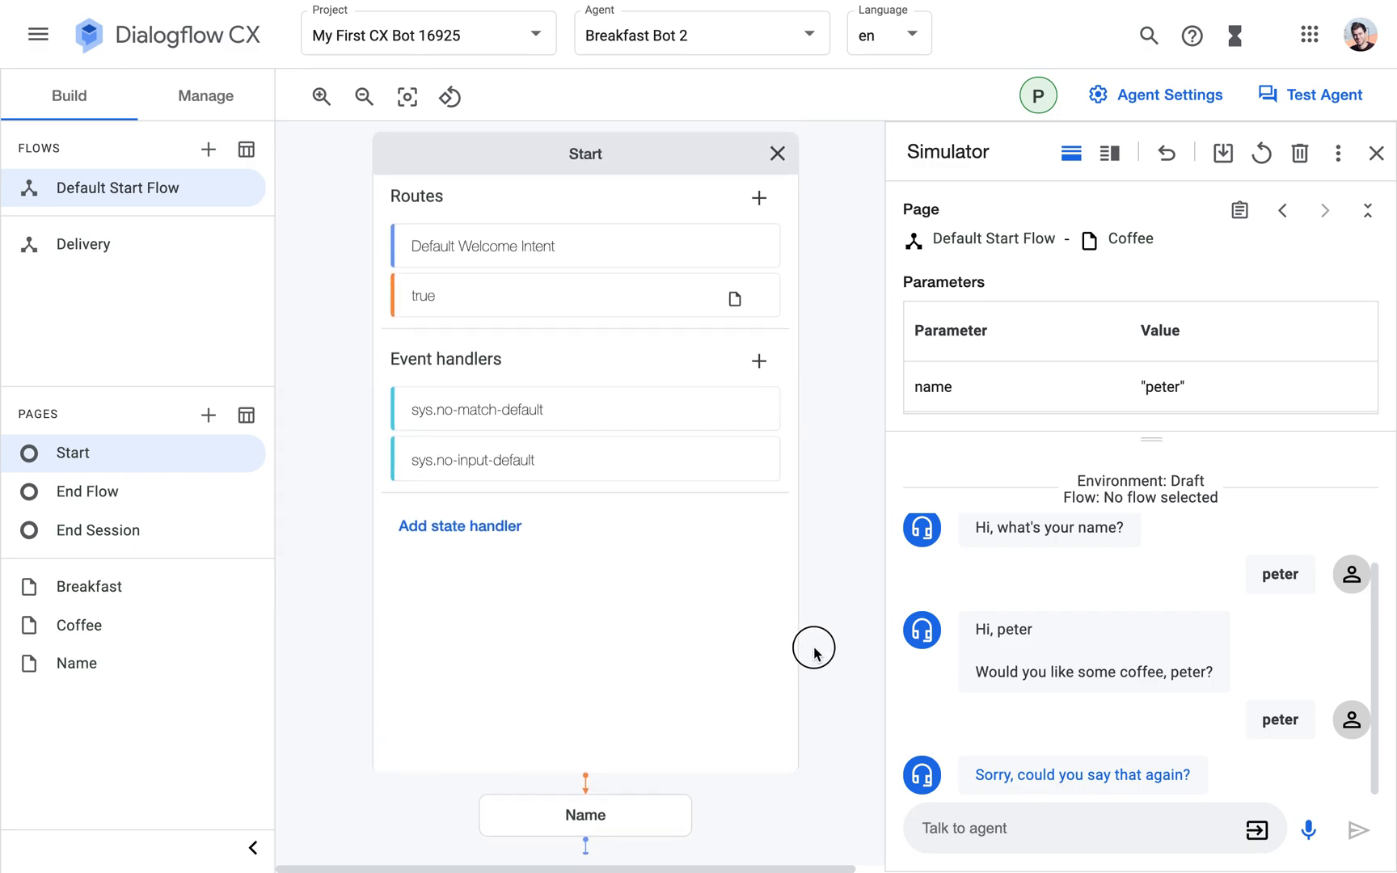
mouse_move(449, 303)
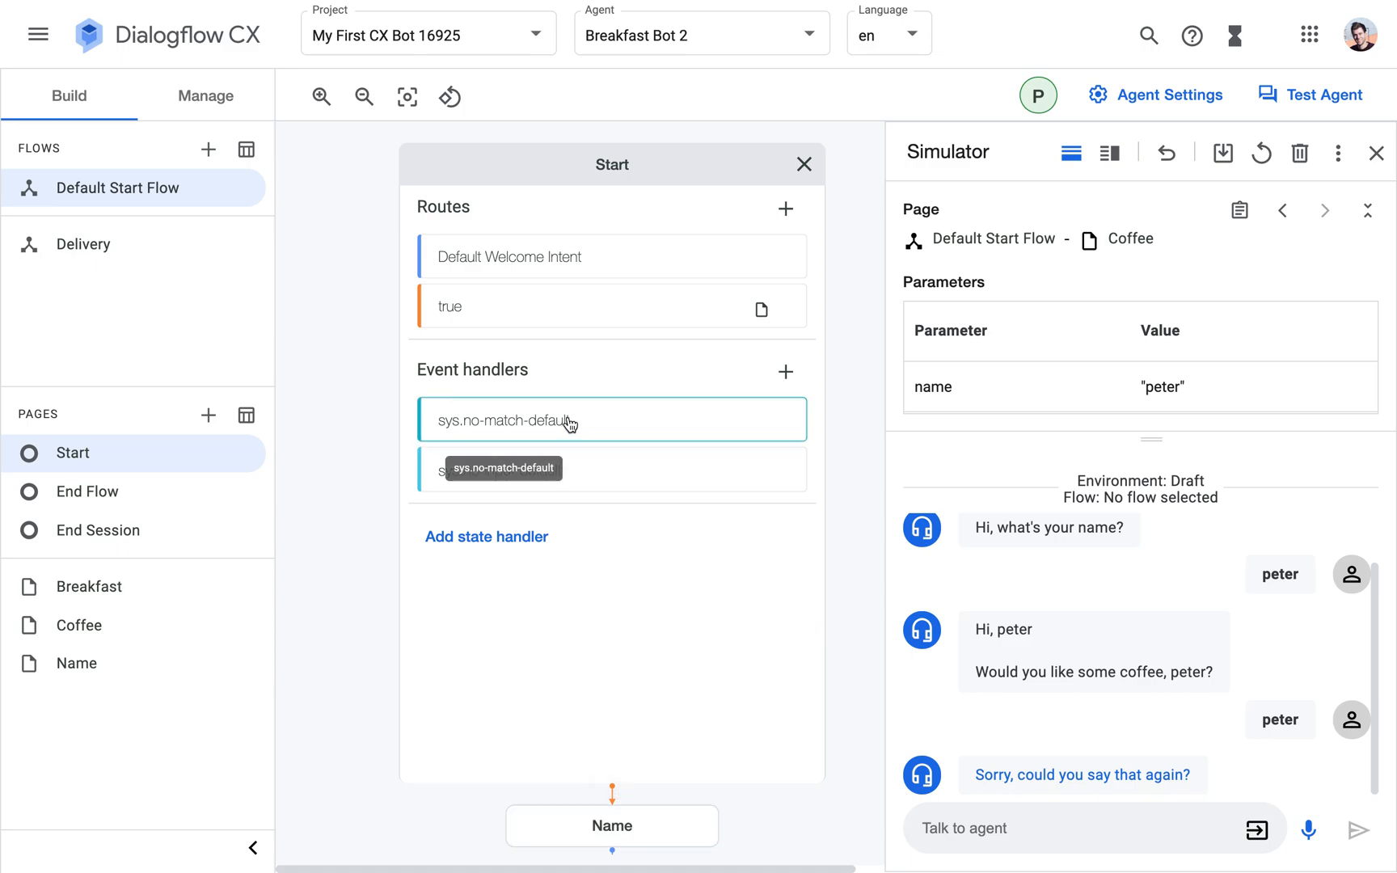
mouse_move(612, 436)
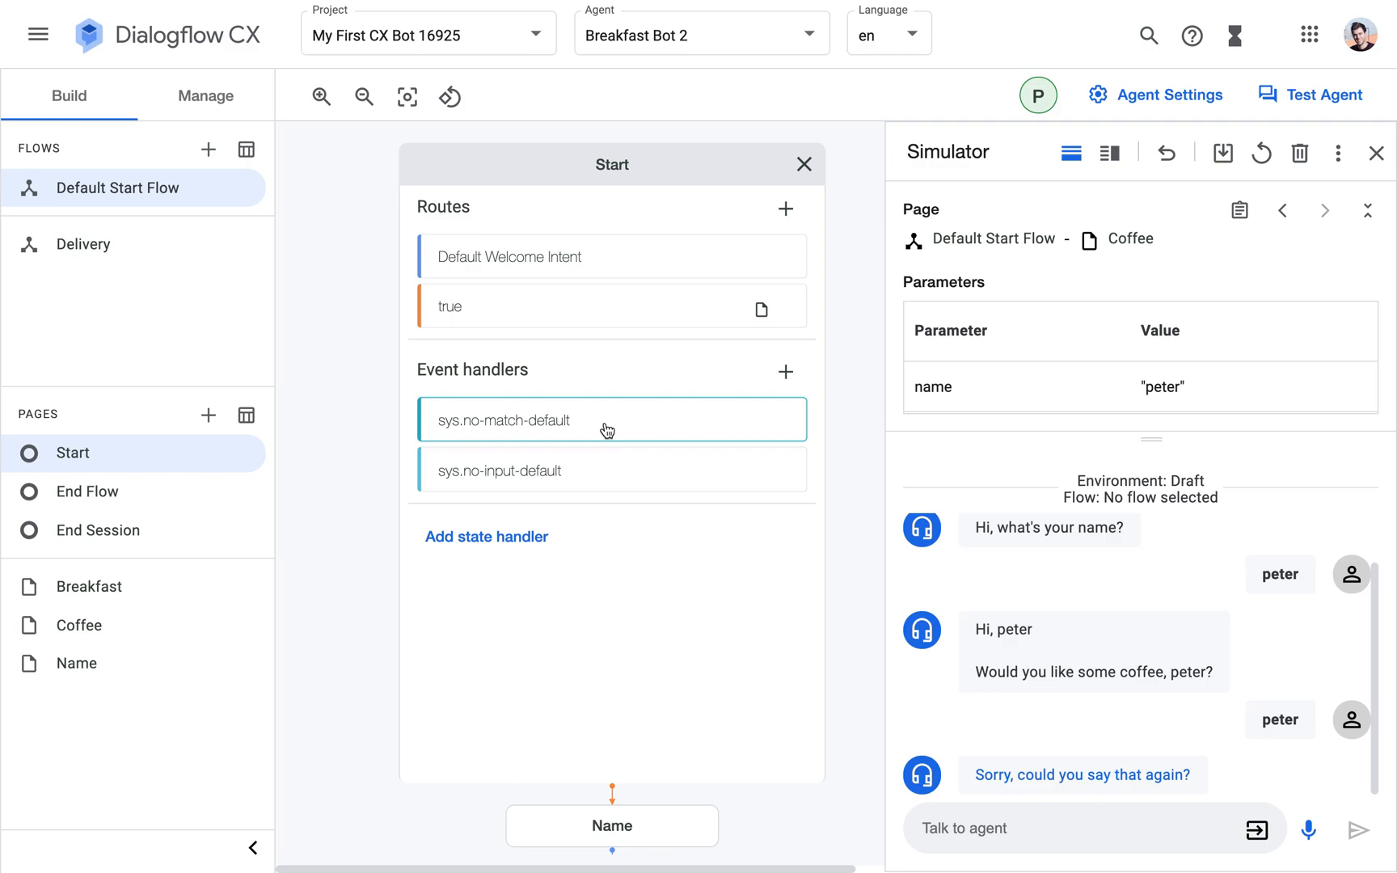
mouse_move(534, 429)
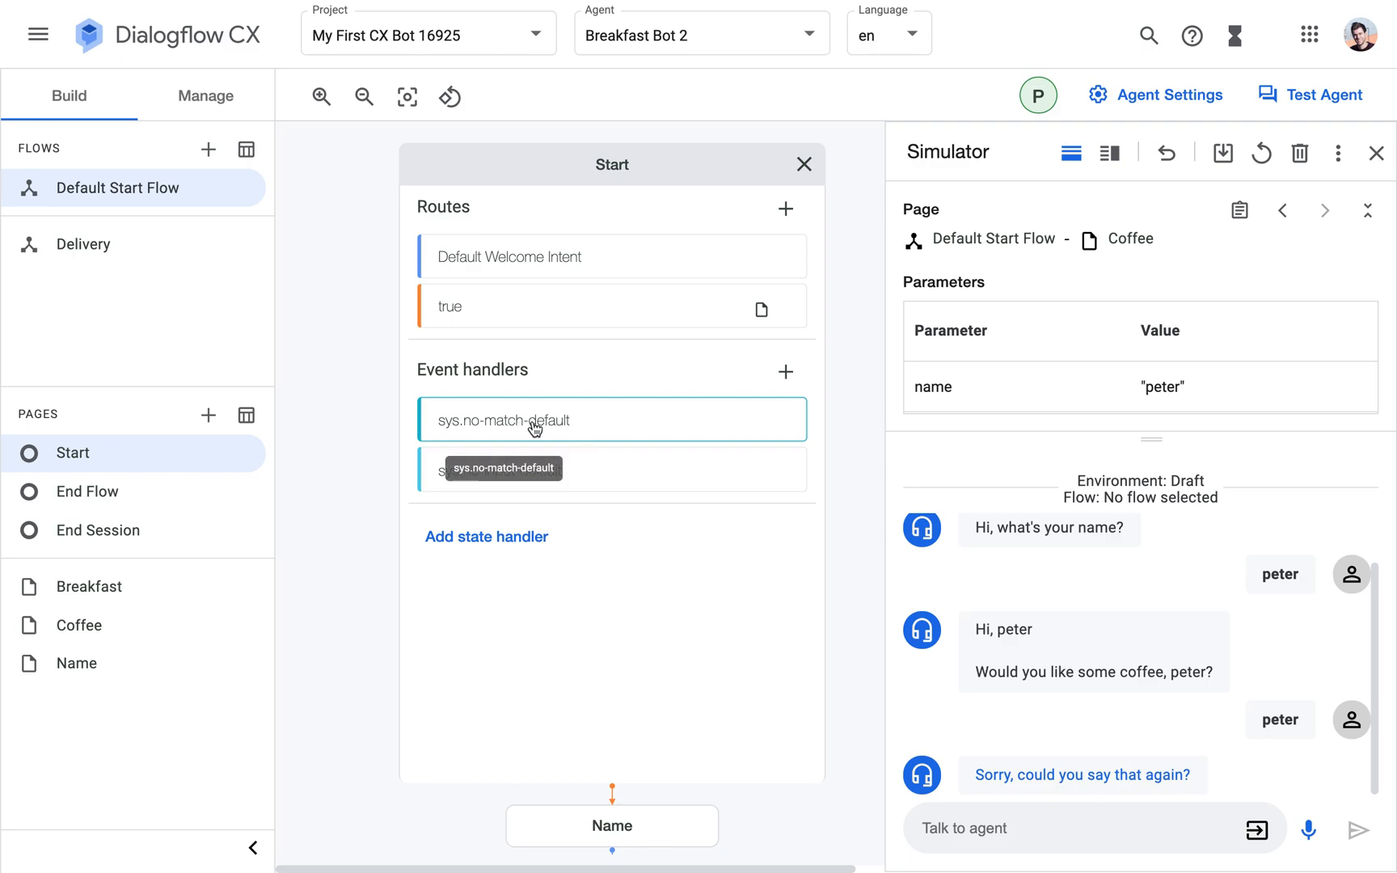
mouse_move(618, 438)
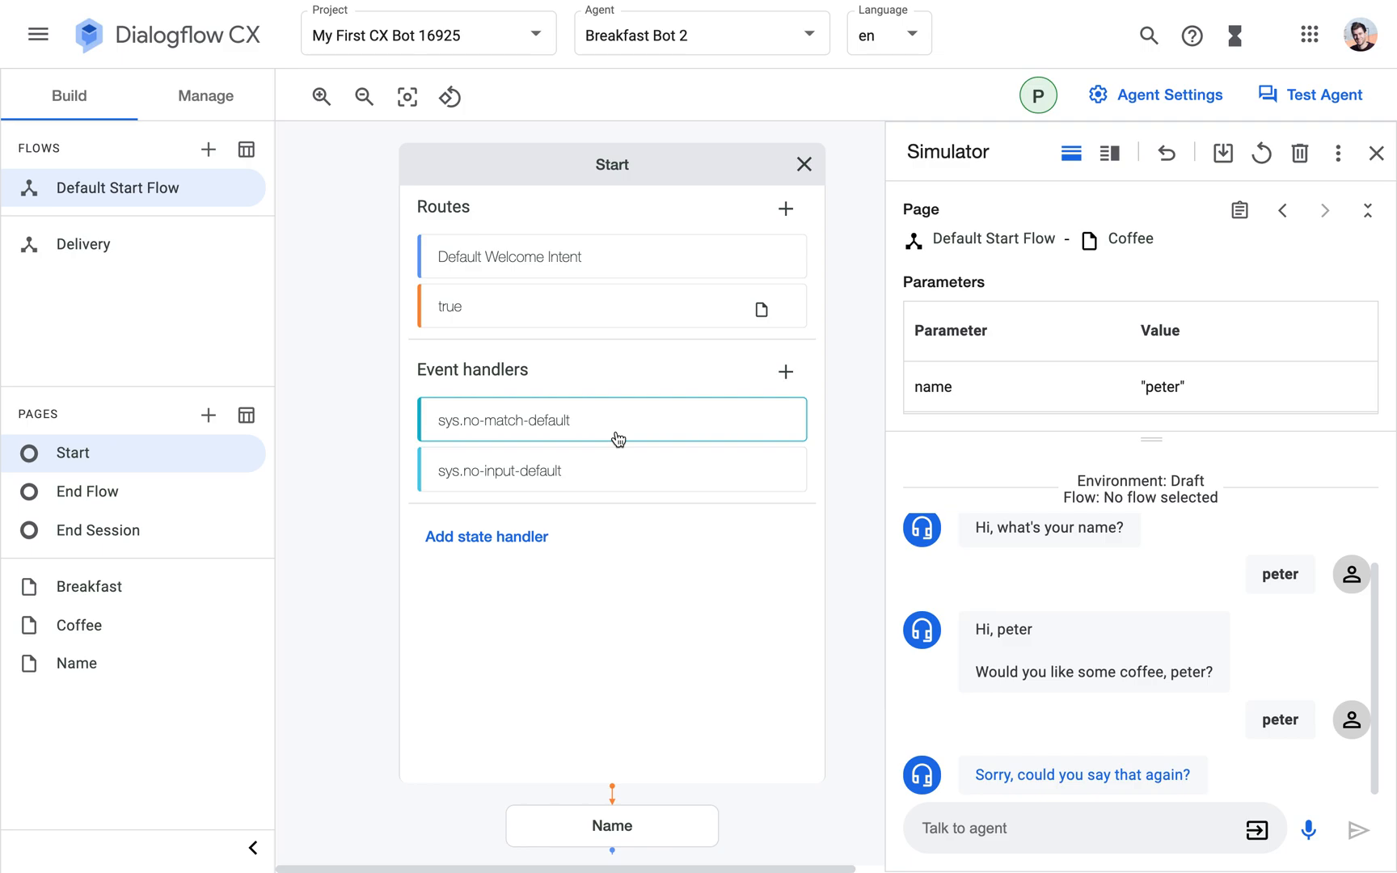
Inspect the sys.no-match-default handler's reprompt variants, then close the handler.
left_click(612, 420)
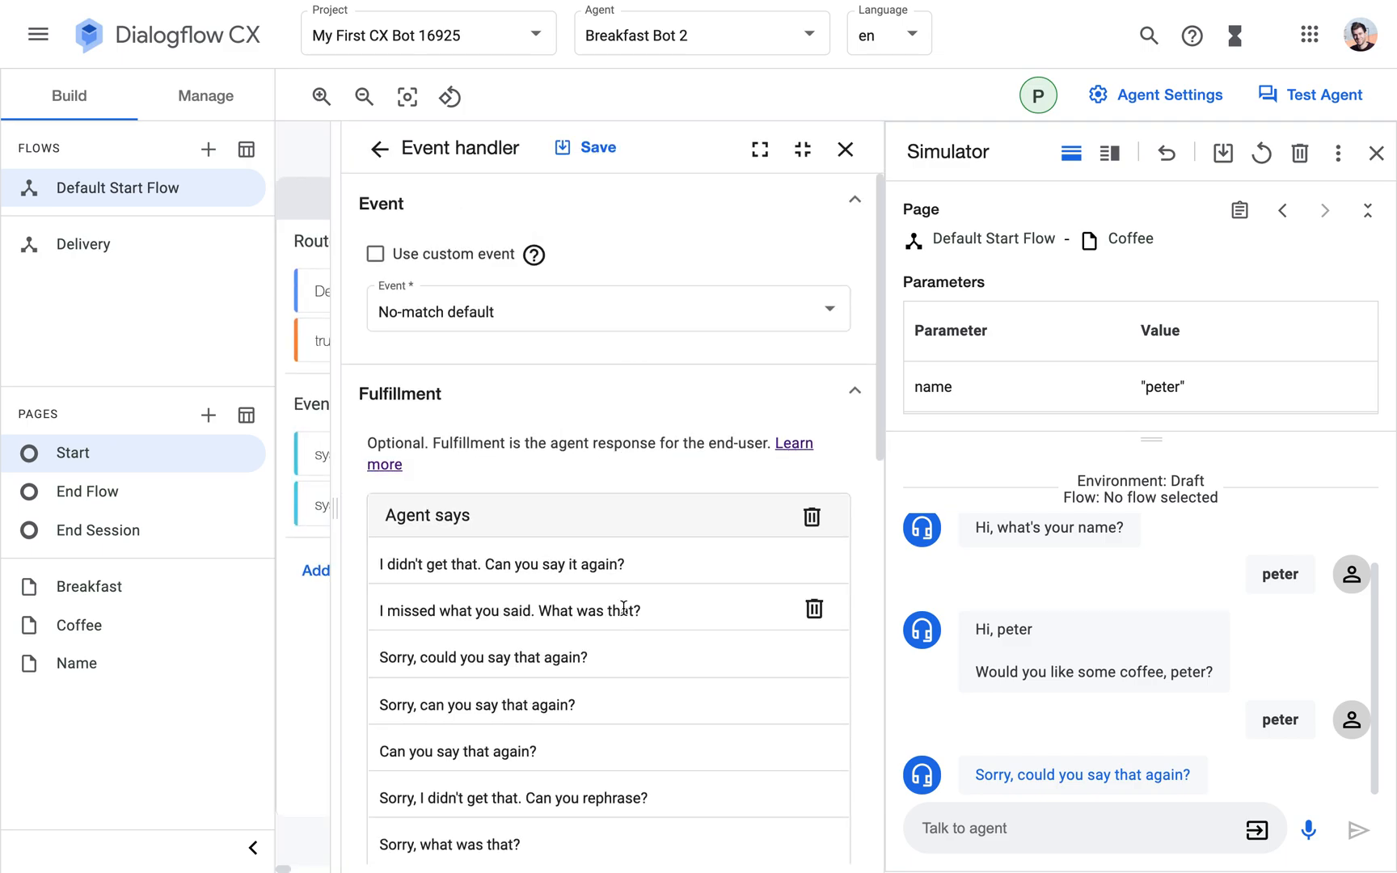
scroll("down", 3)
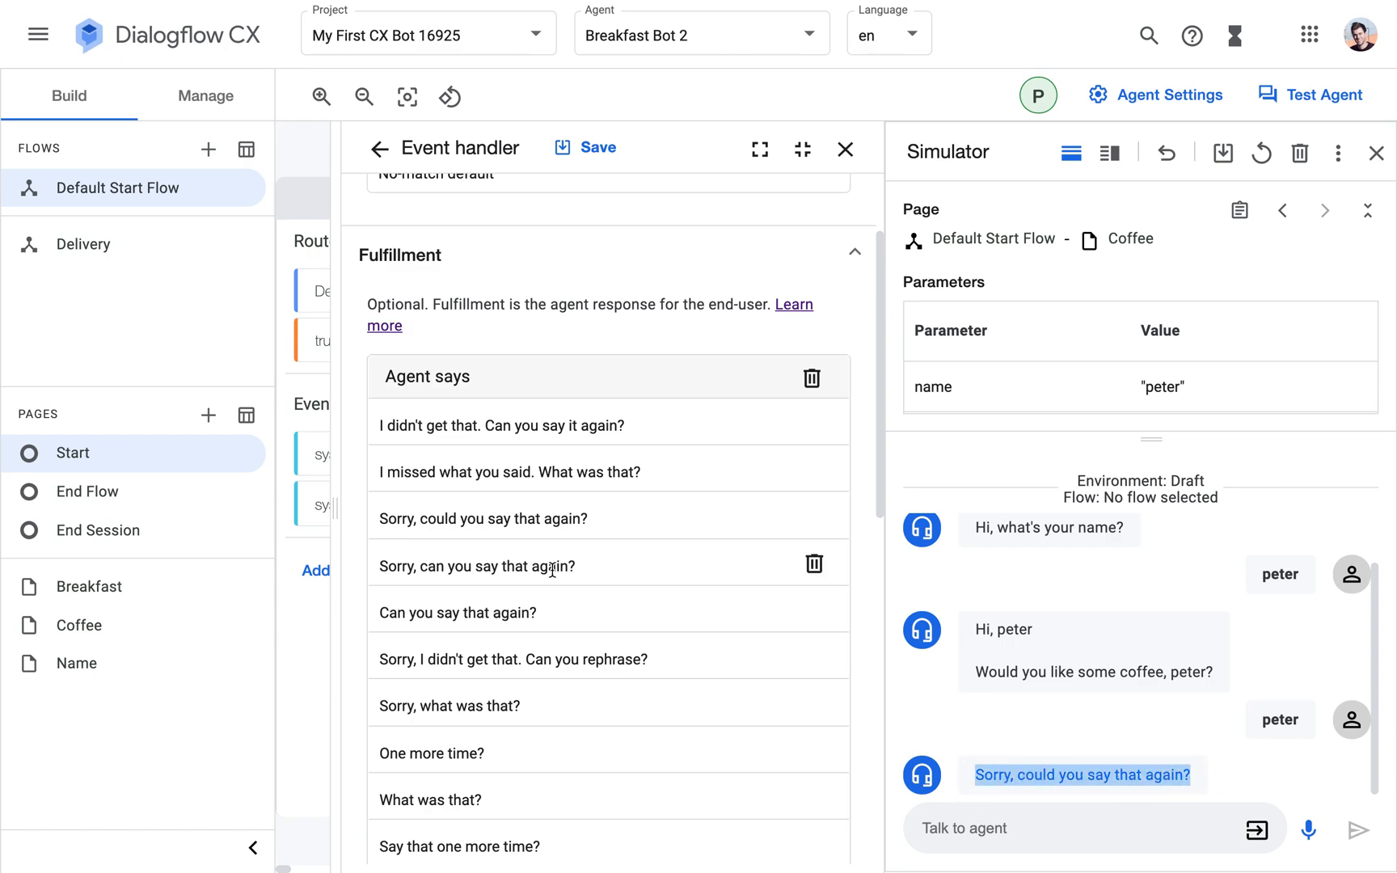
mouse_move(846, 148)
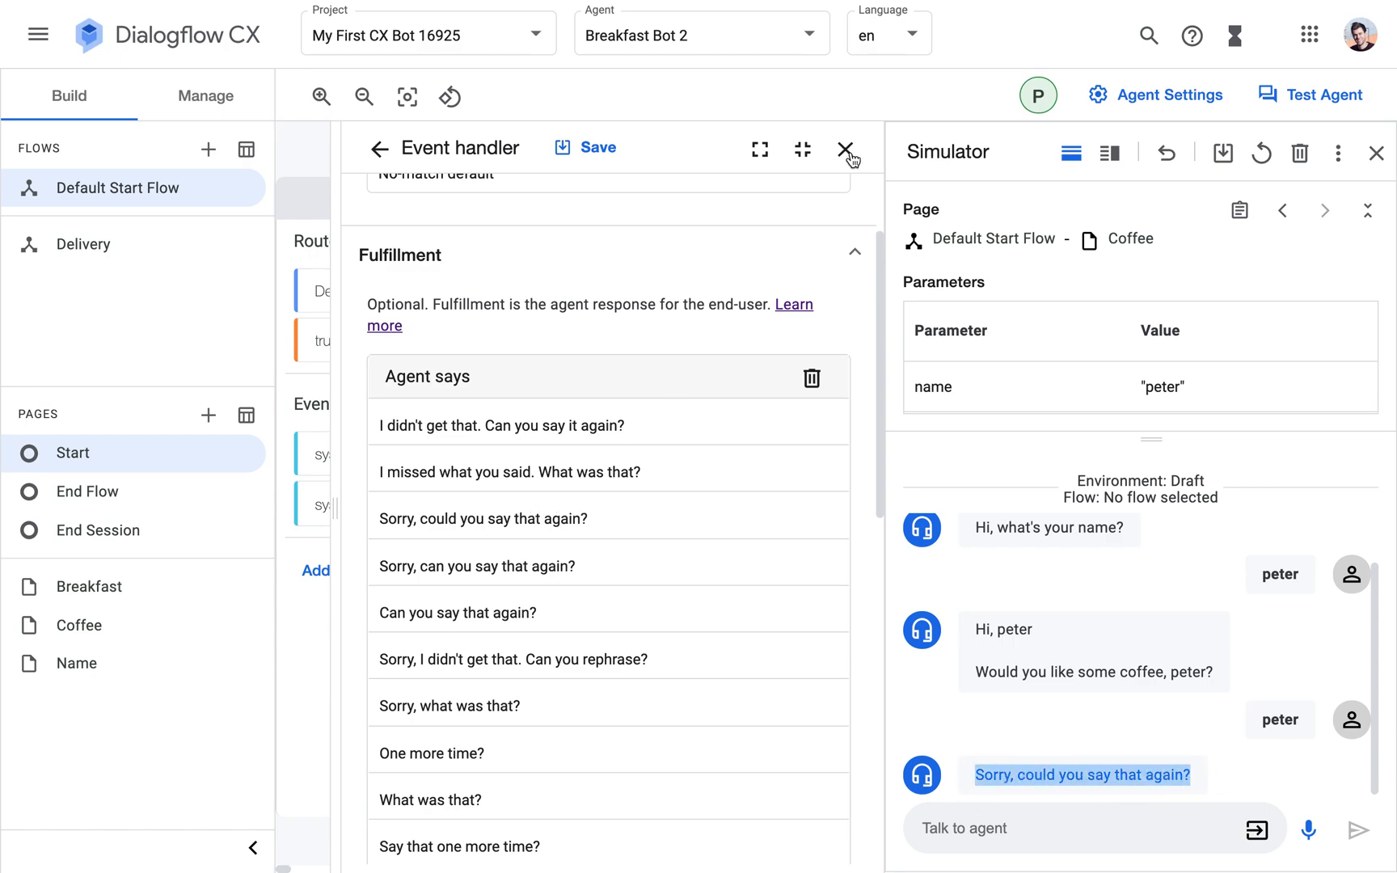
left_click(846, 148)
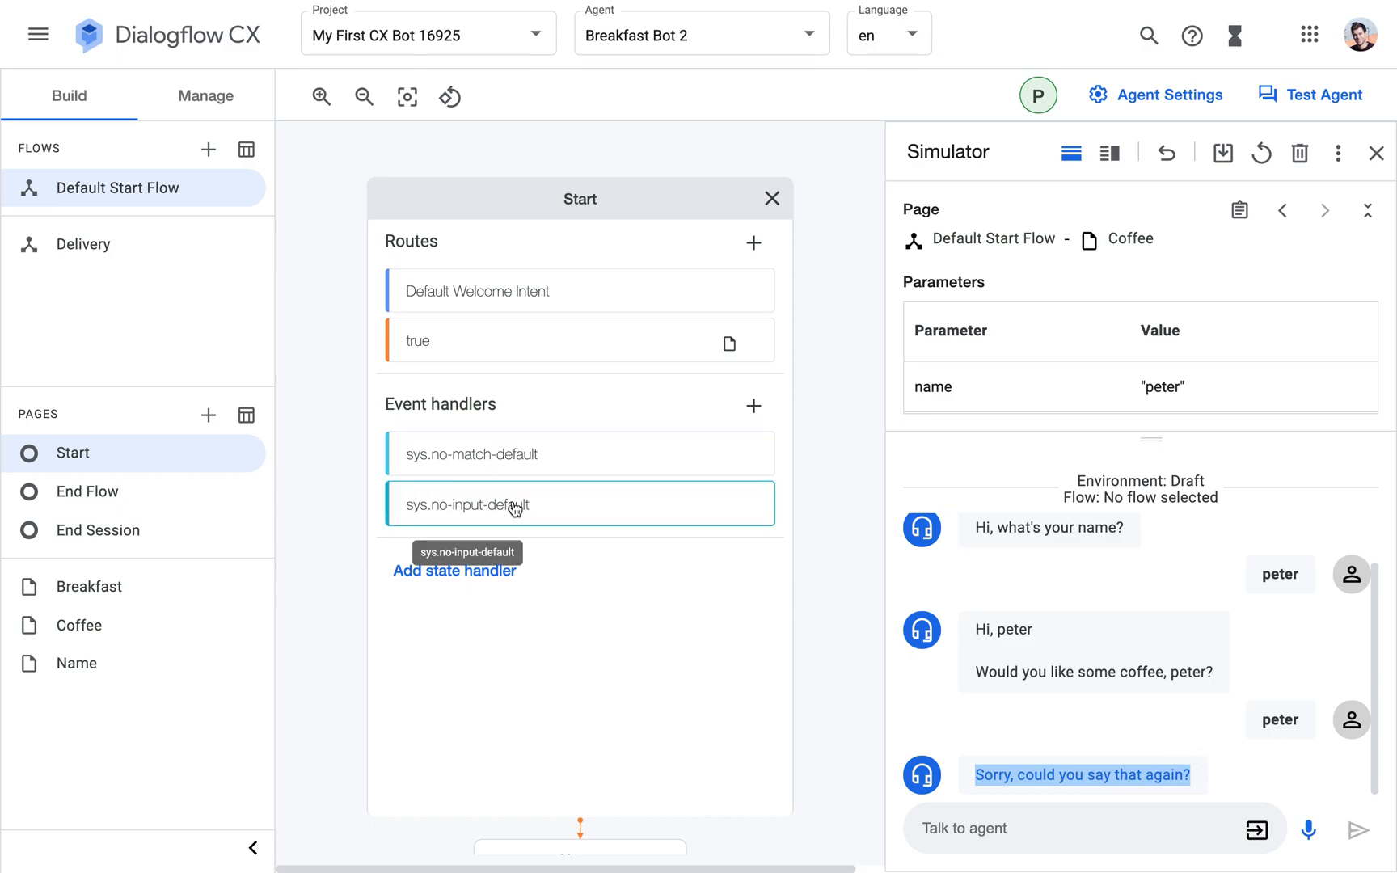
mouse_move(962, 714)
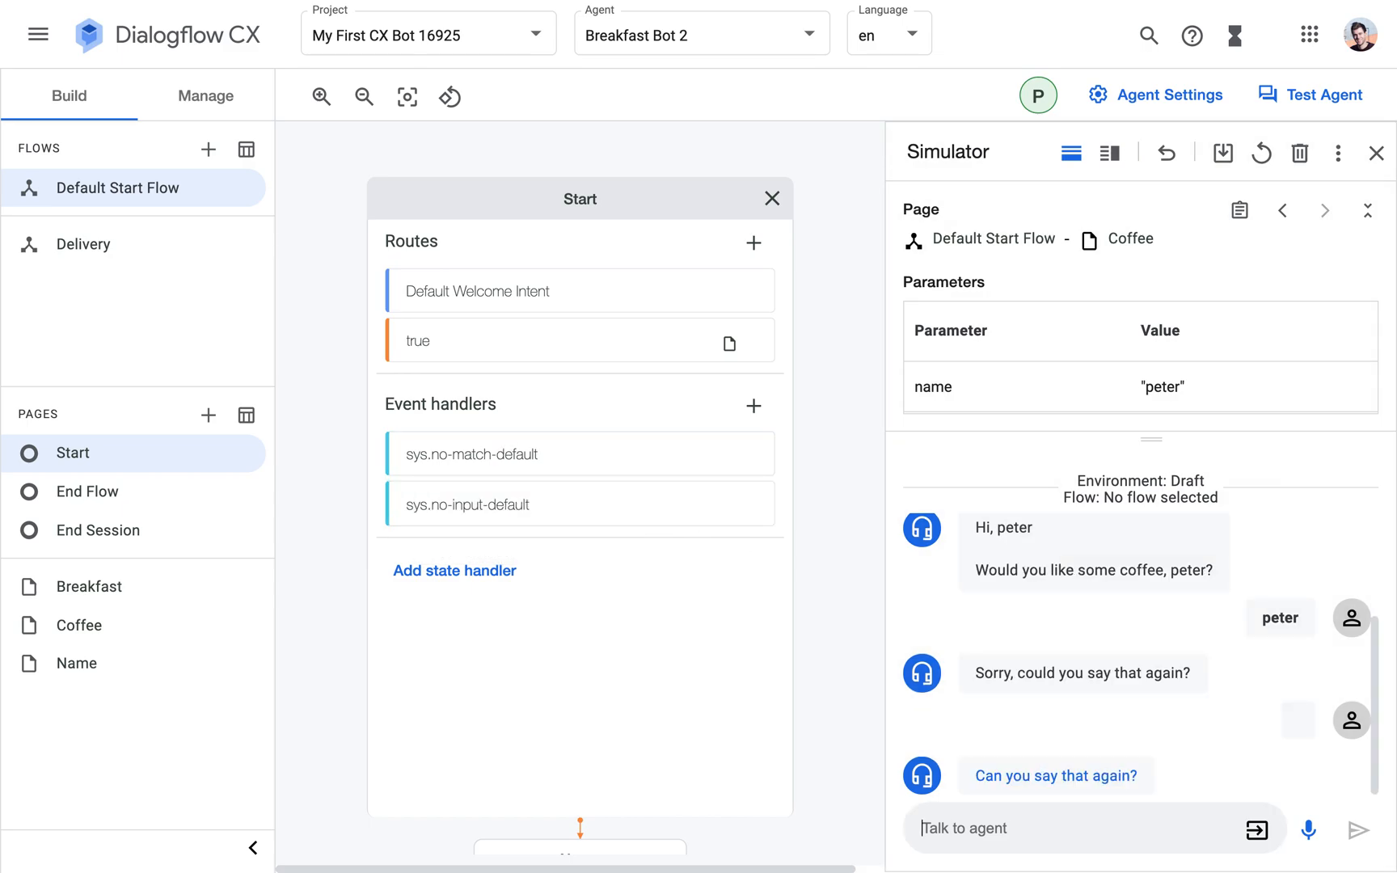
mouse_move(539, 473)
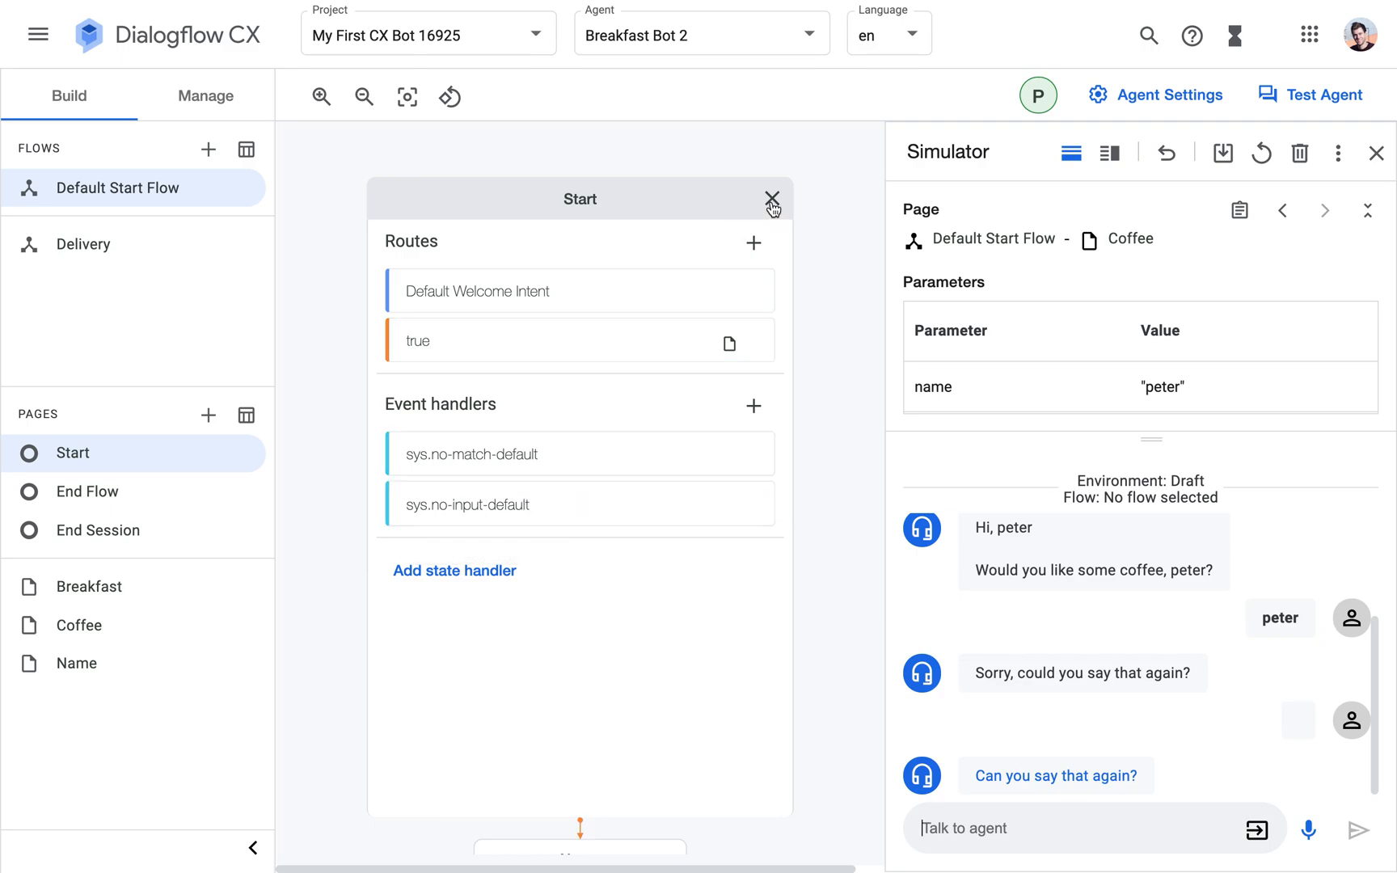
Dismiss the Start page details panel, returning to the full flow graph.
left_click(772, 199)
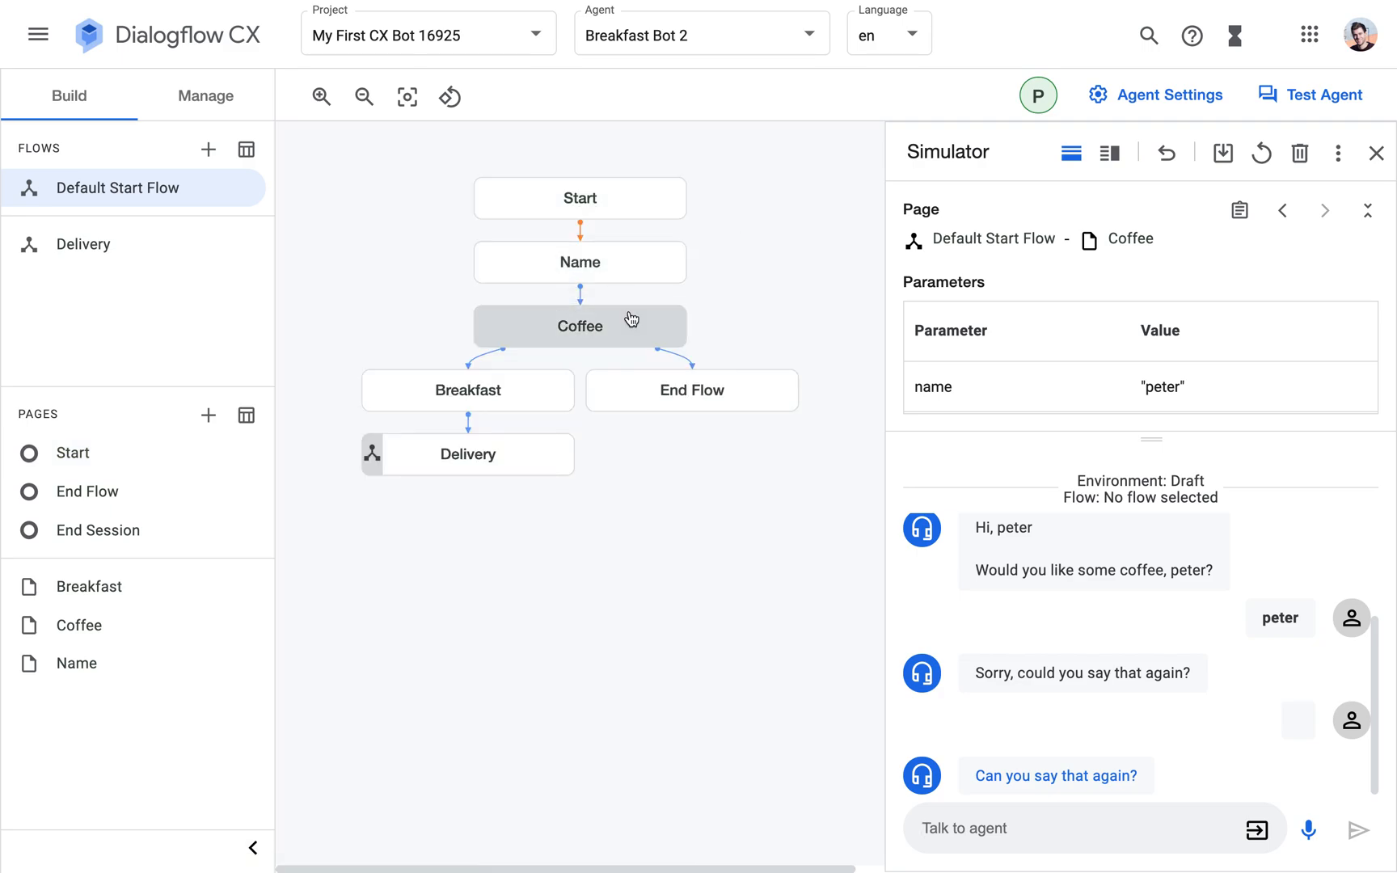
mouse_move(1095, 718)
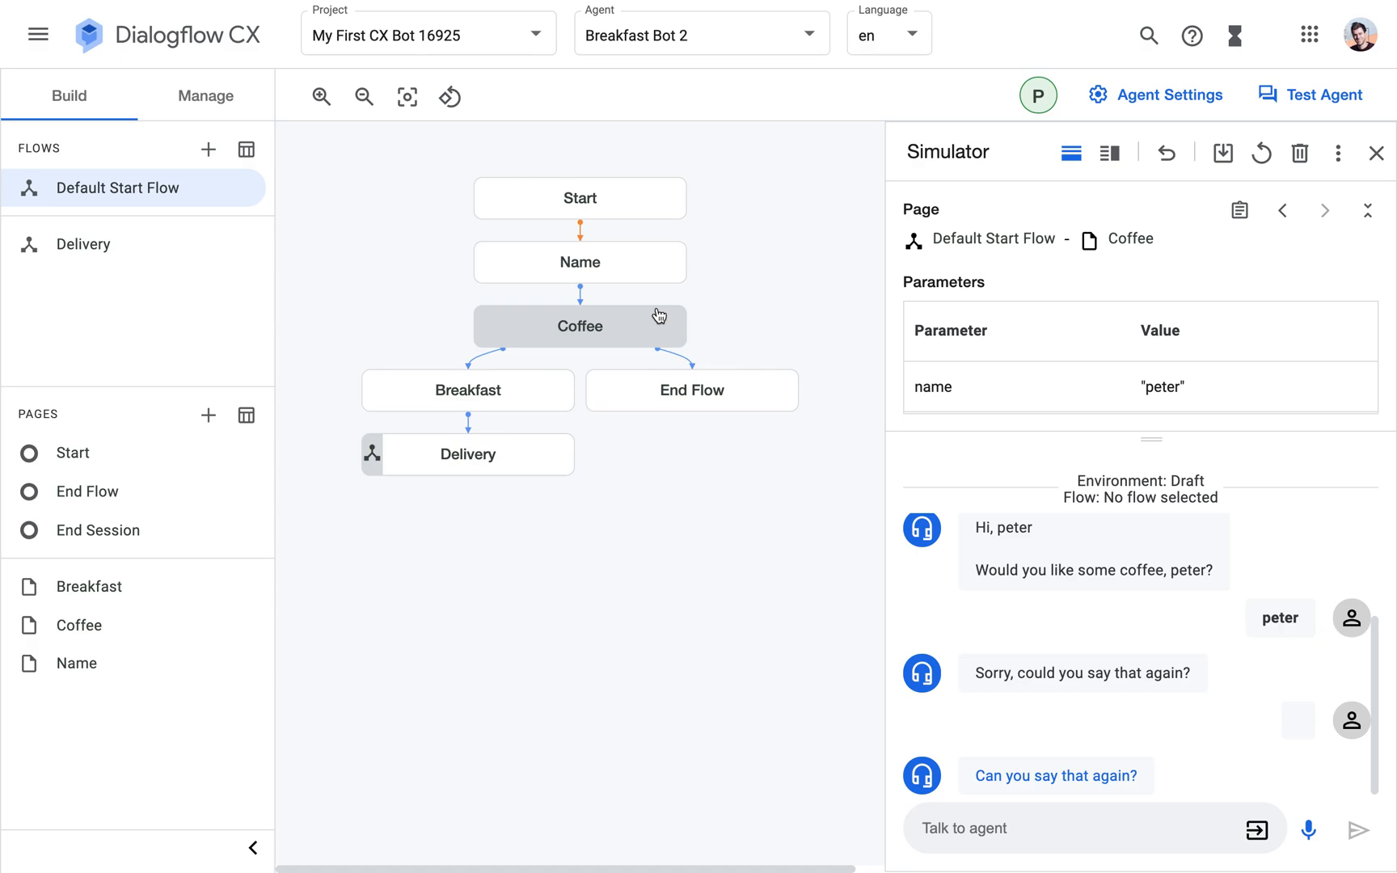
Open the Coffee page and enable the Event handlers state handler type.
left_click(579, 325)
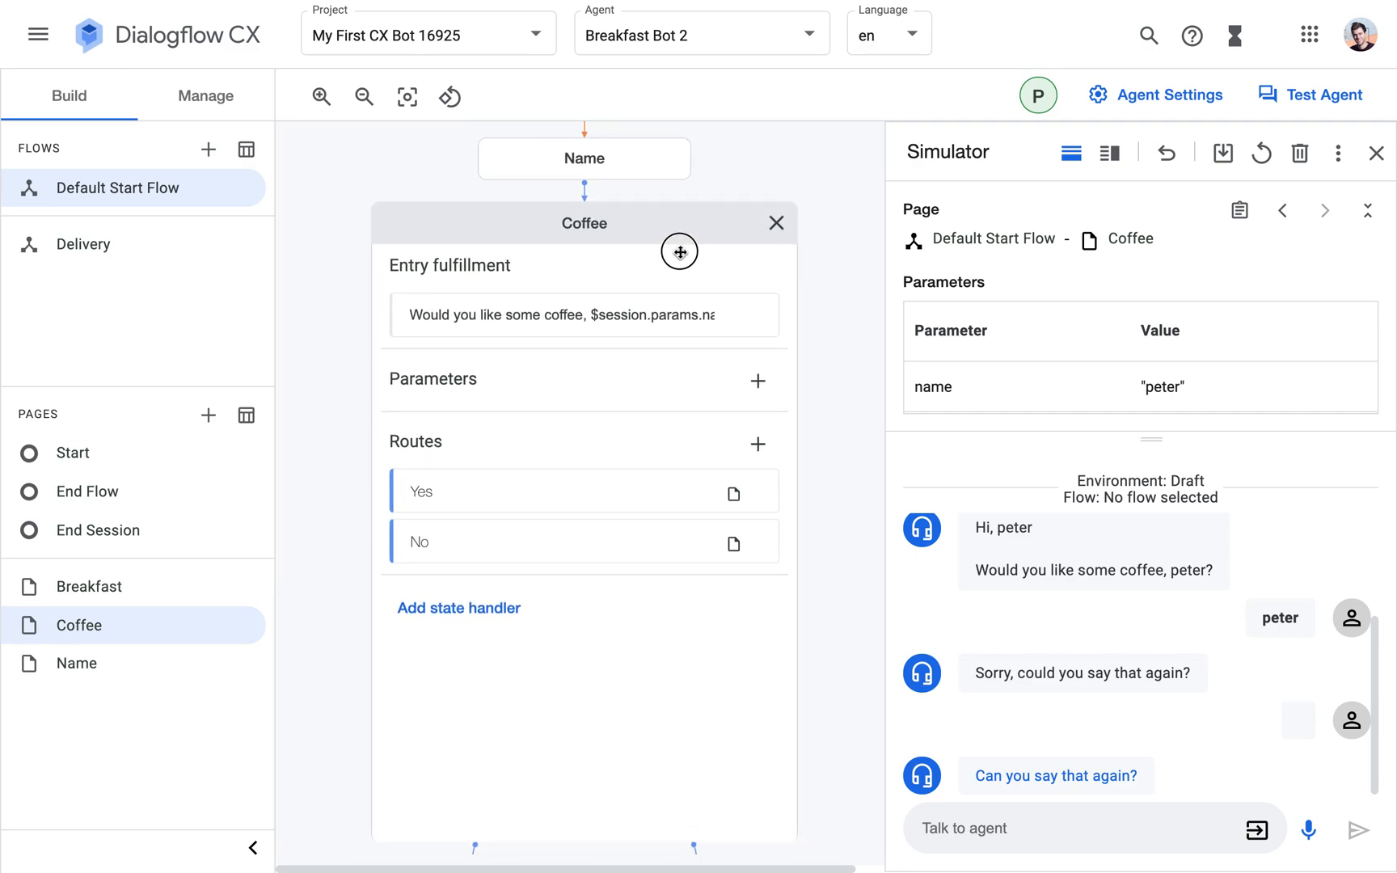
mouse_move(496, 622)
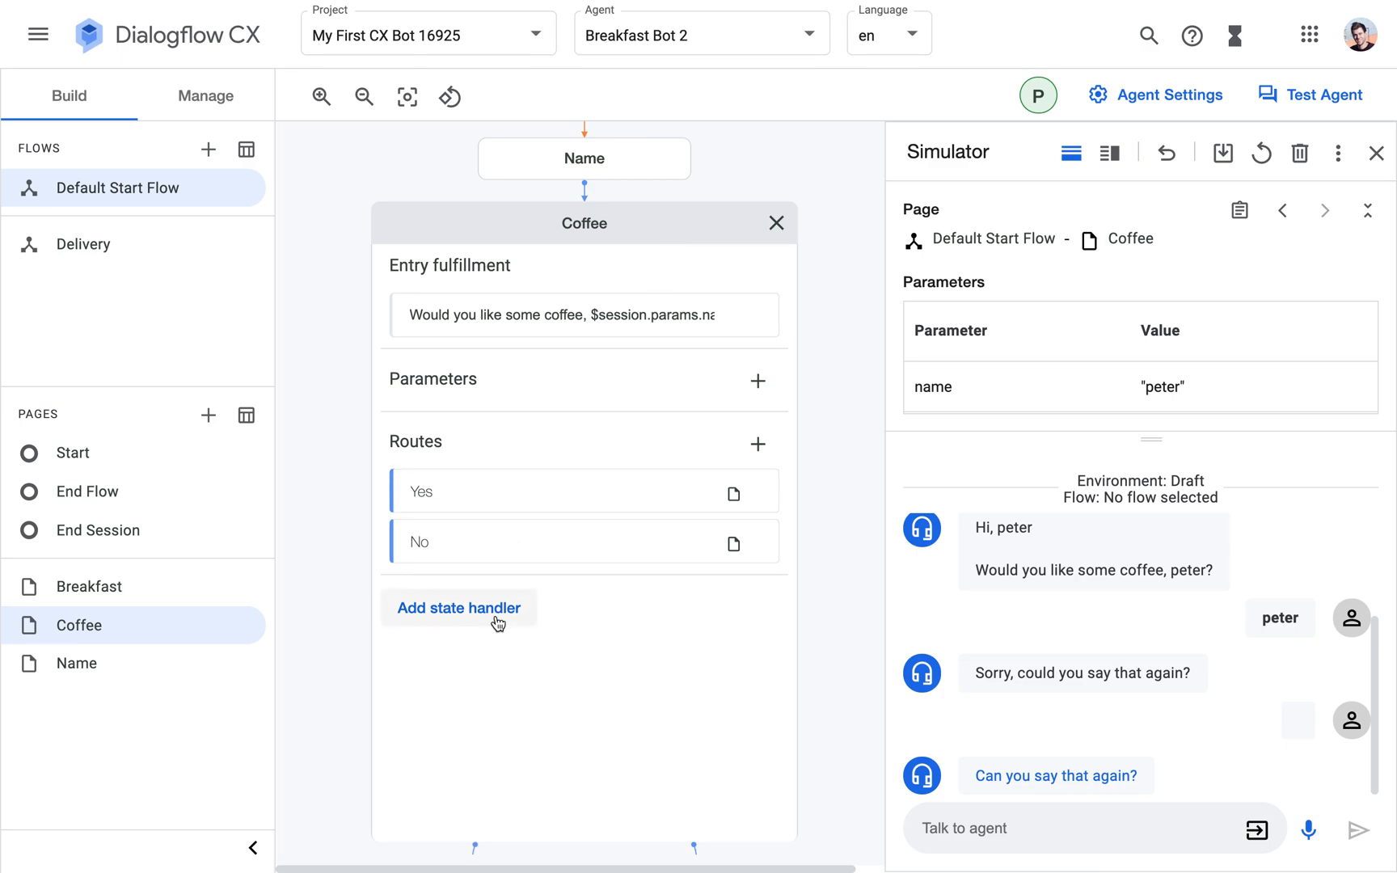
left_click(458, 608)
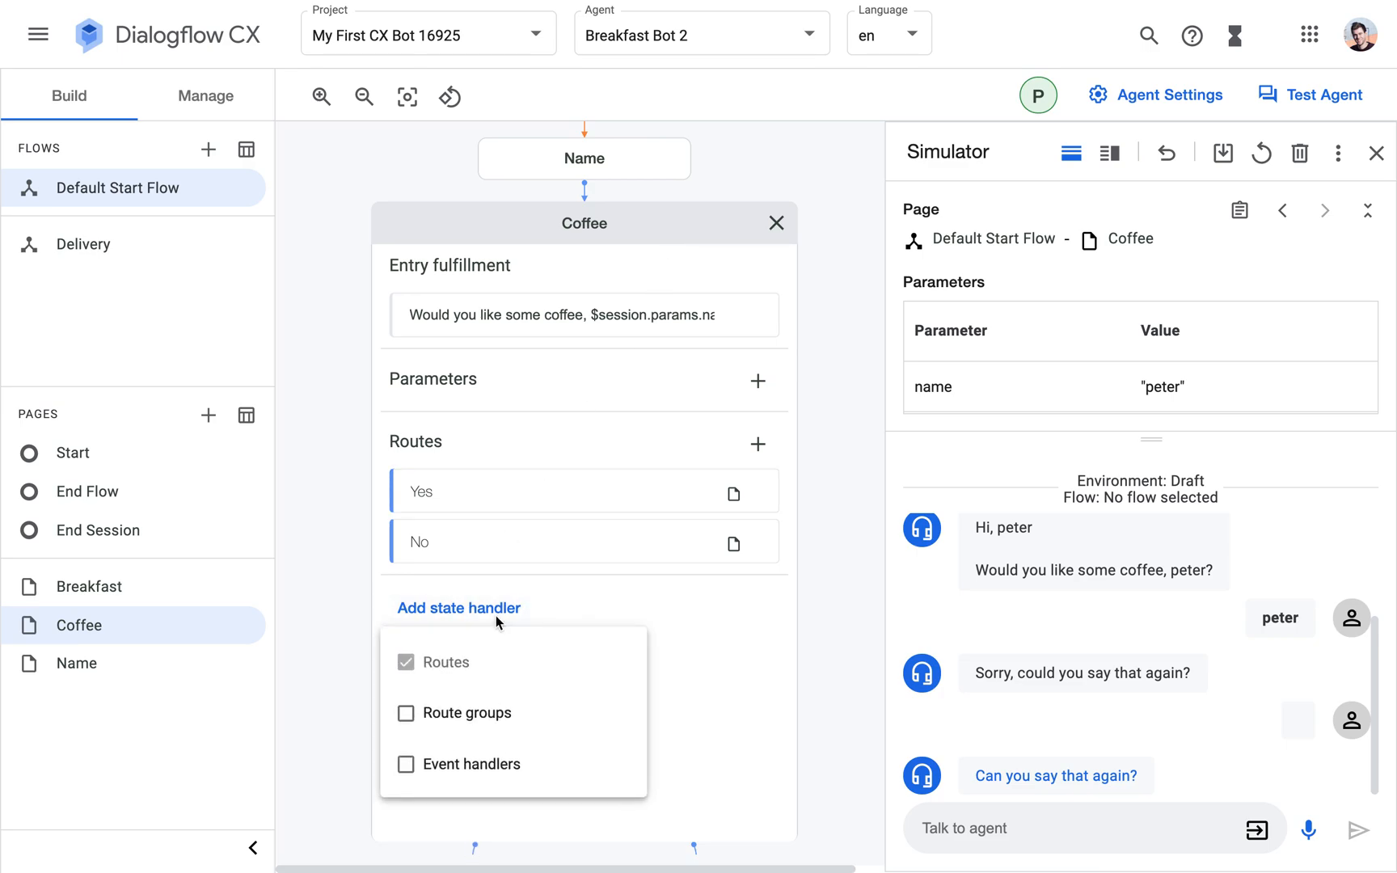
mouse_move(412, 765)
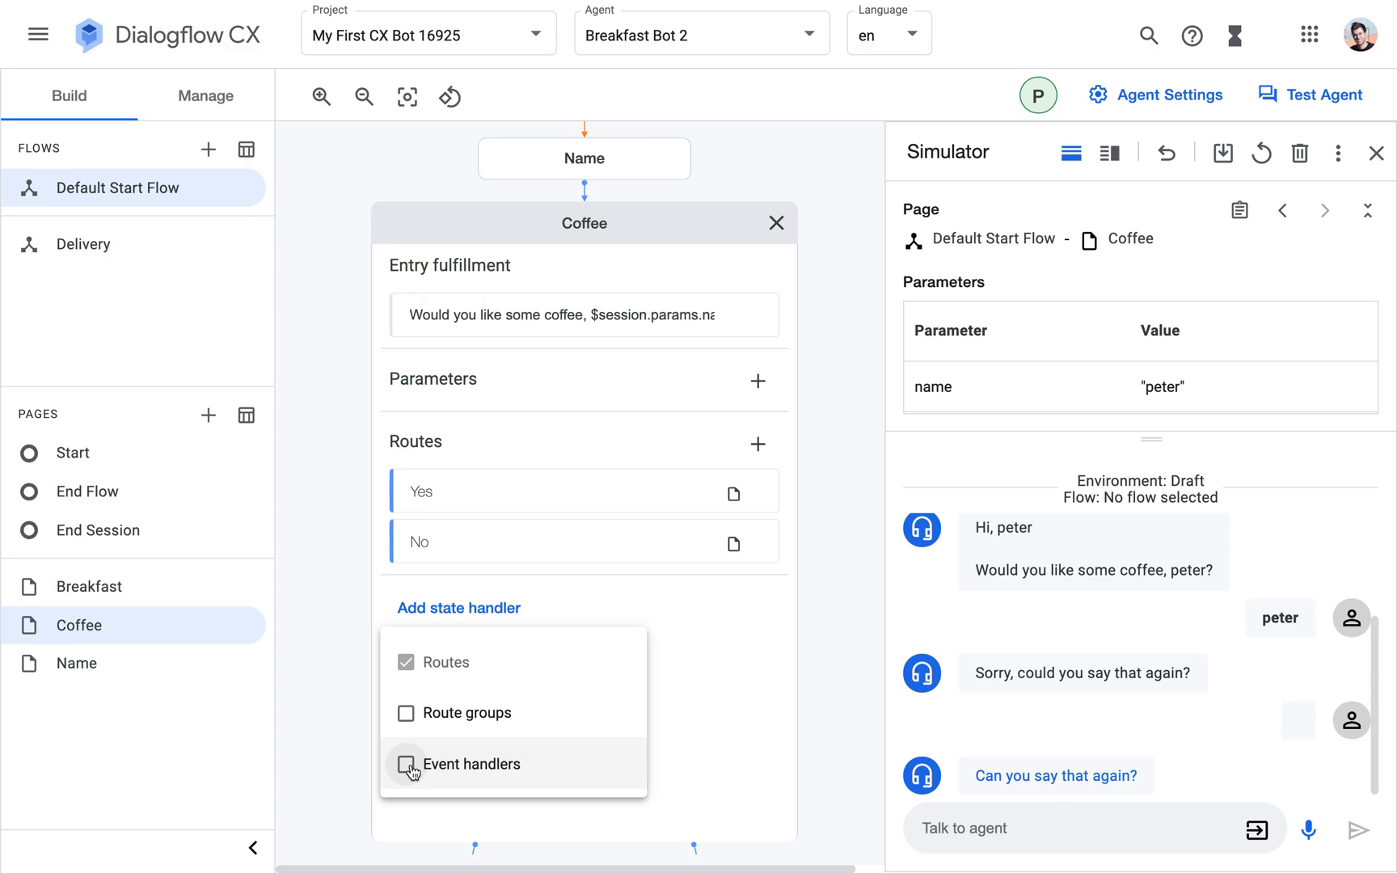
left_click(406, 765)
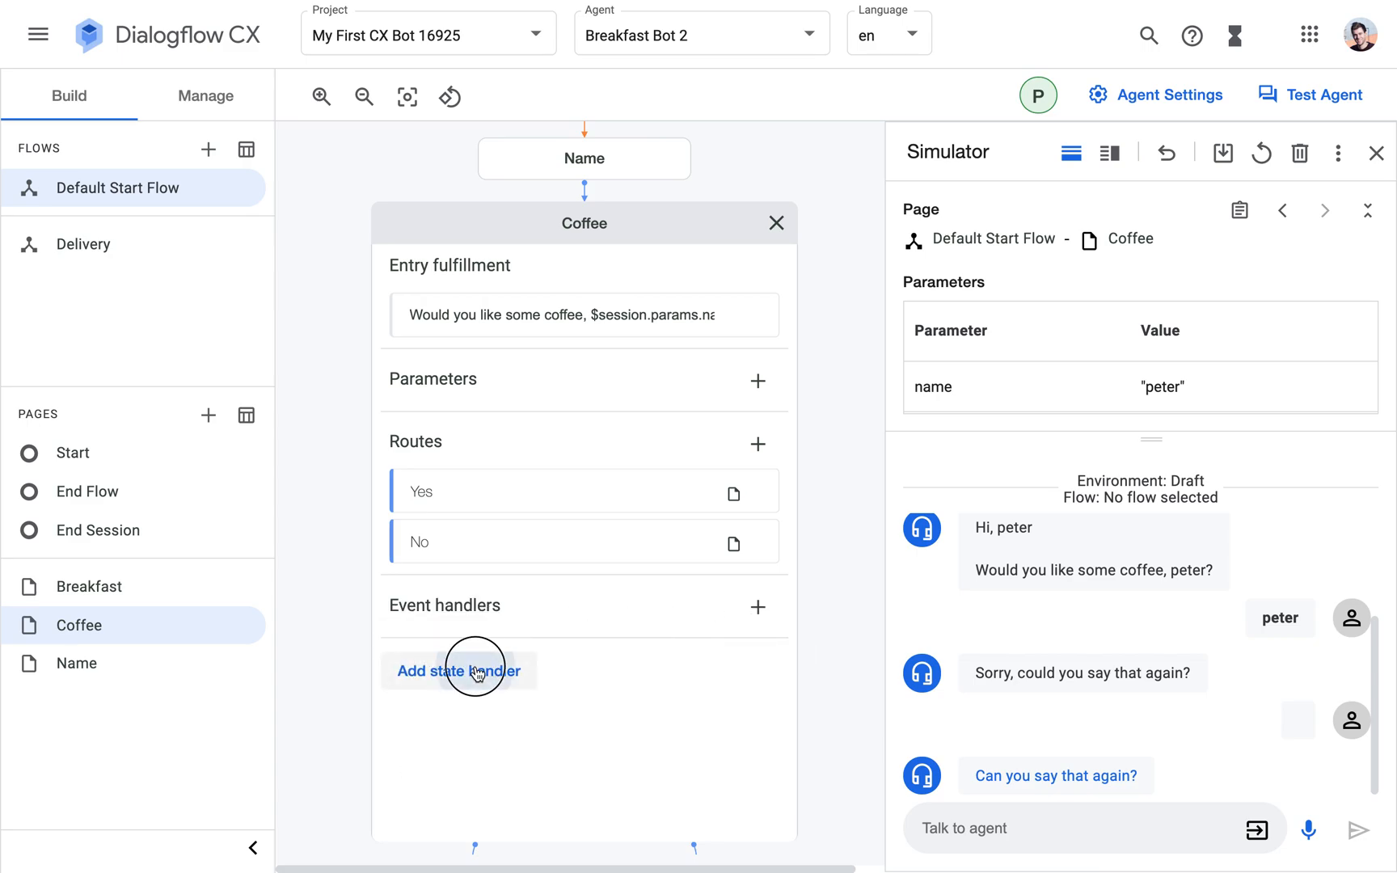
mouse_move(759, 606)
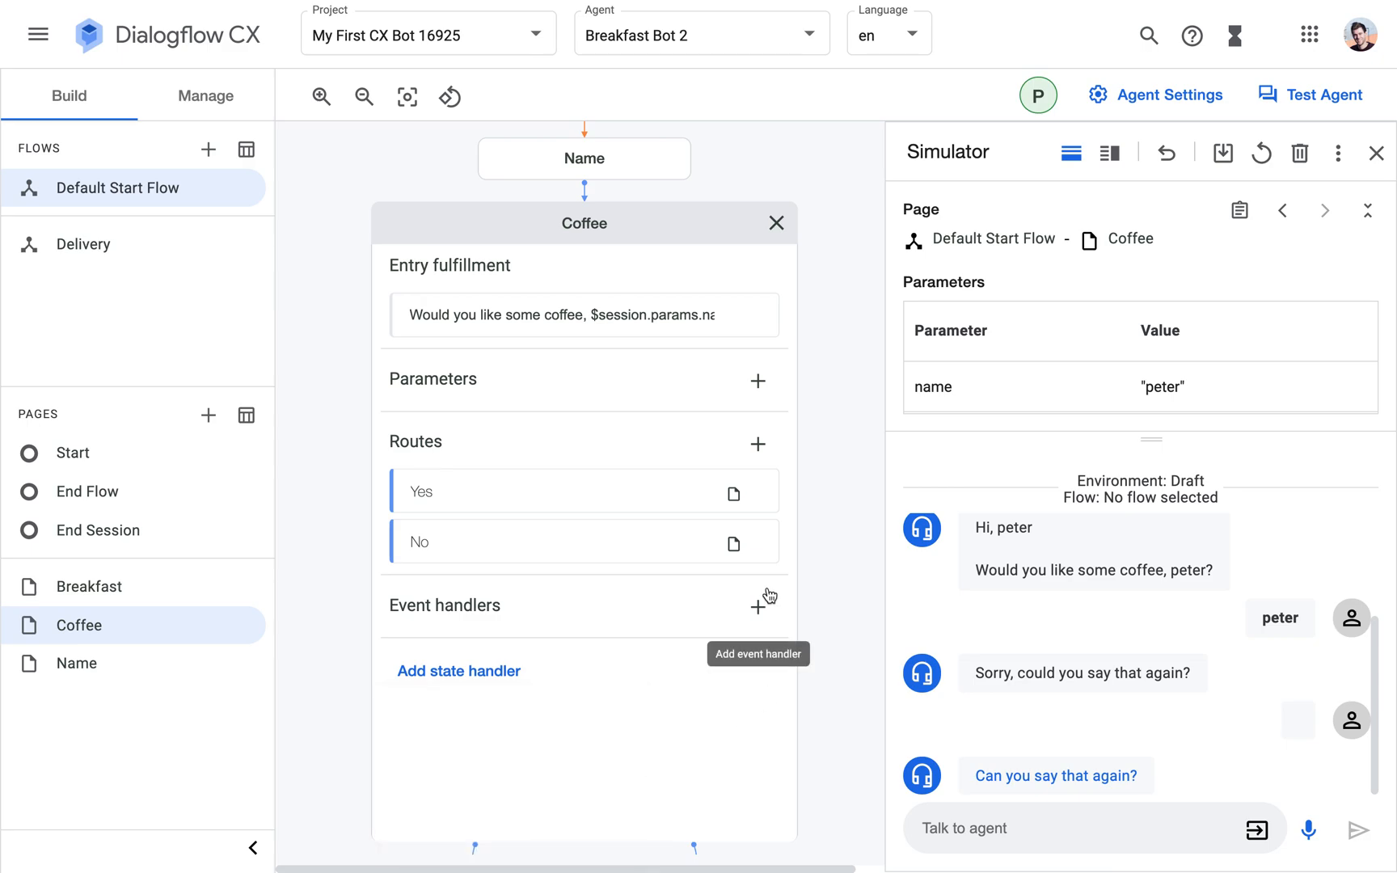
Add a Coffee event handler for the No-match default event and close the Simulator.
left_click(759, 606)
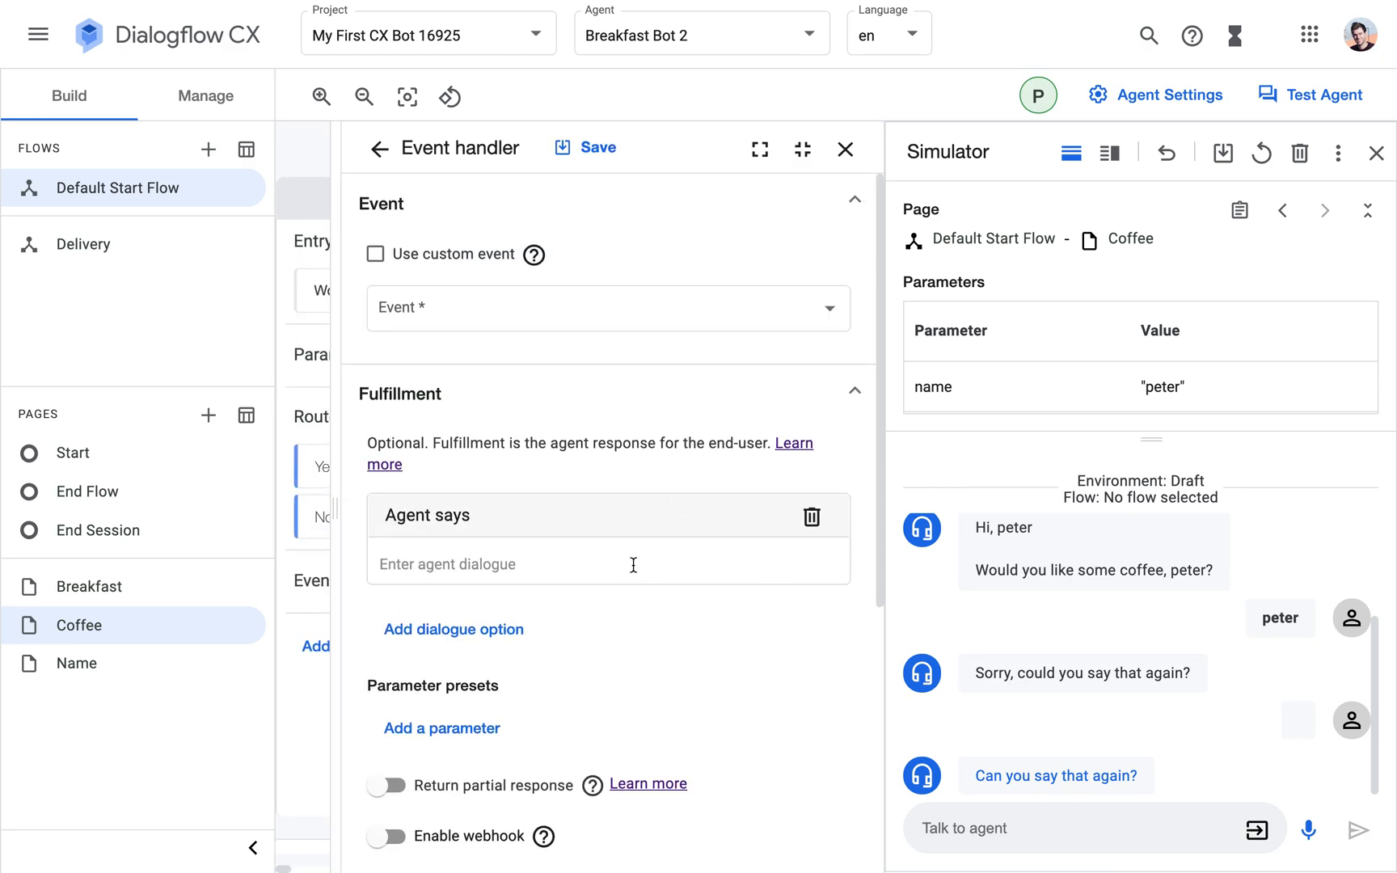
left_click(609, 308)
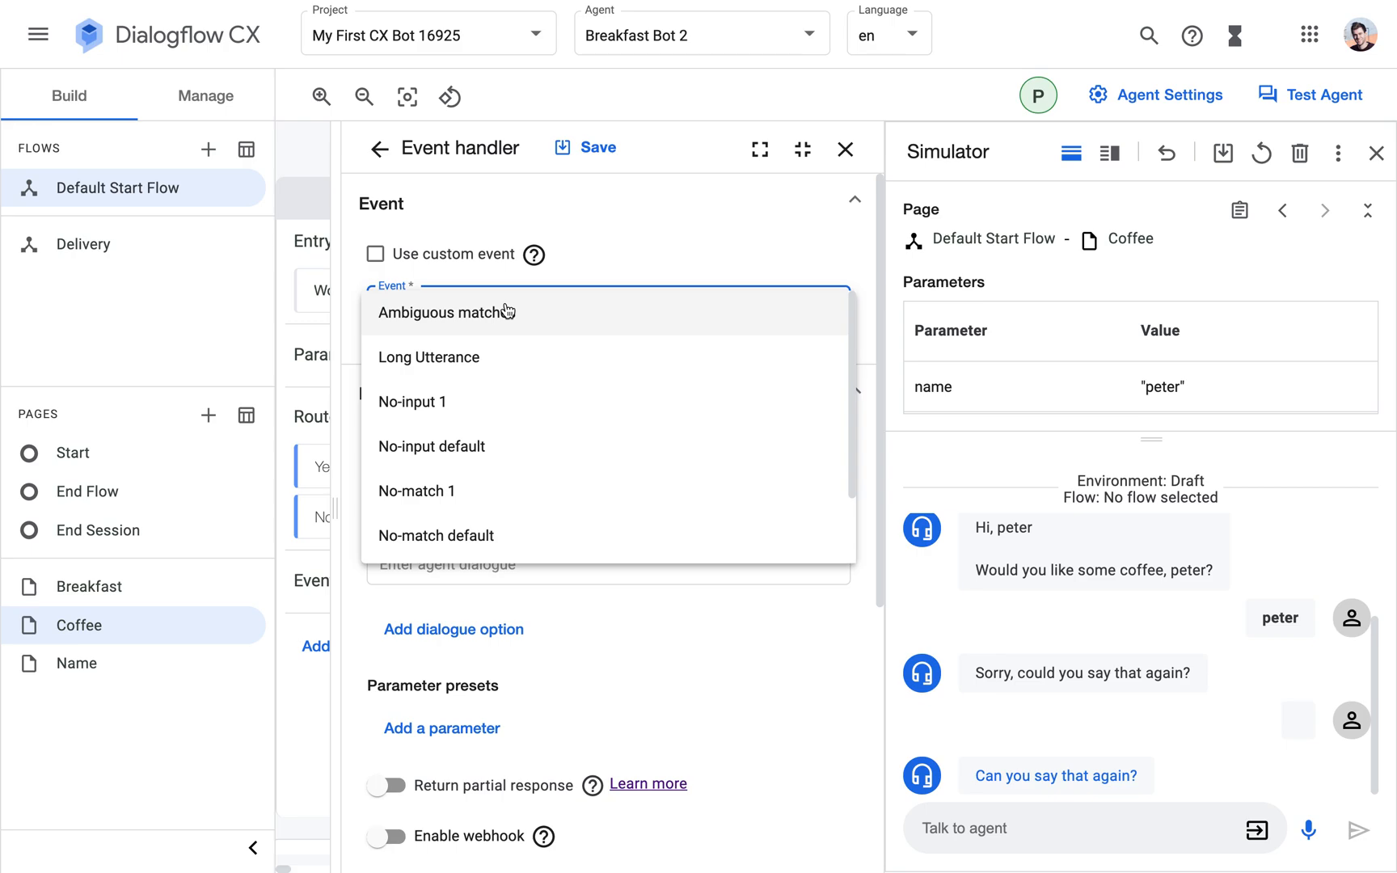
mouse_move(505, 535)
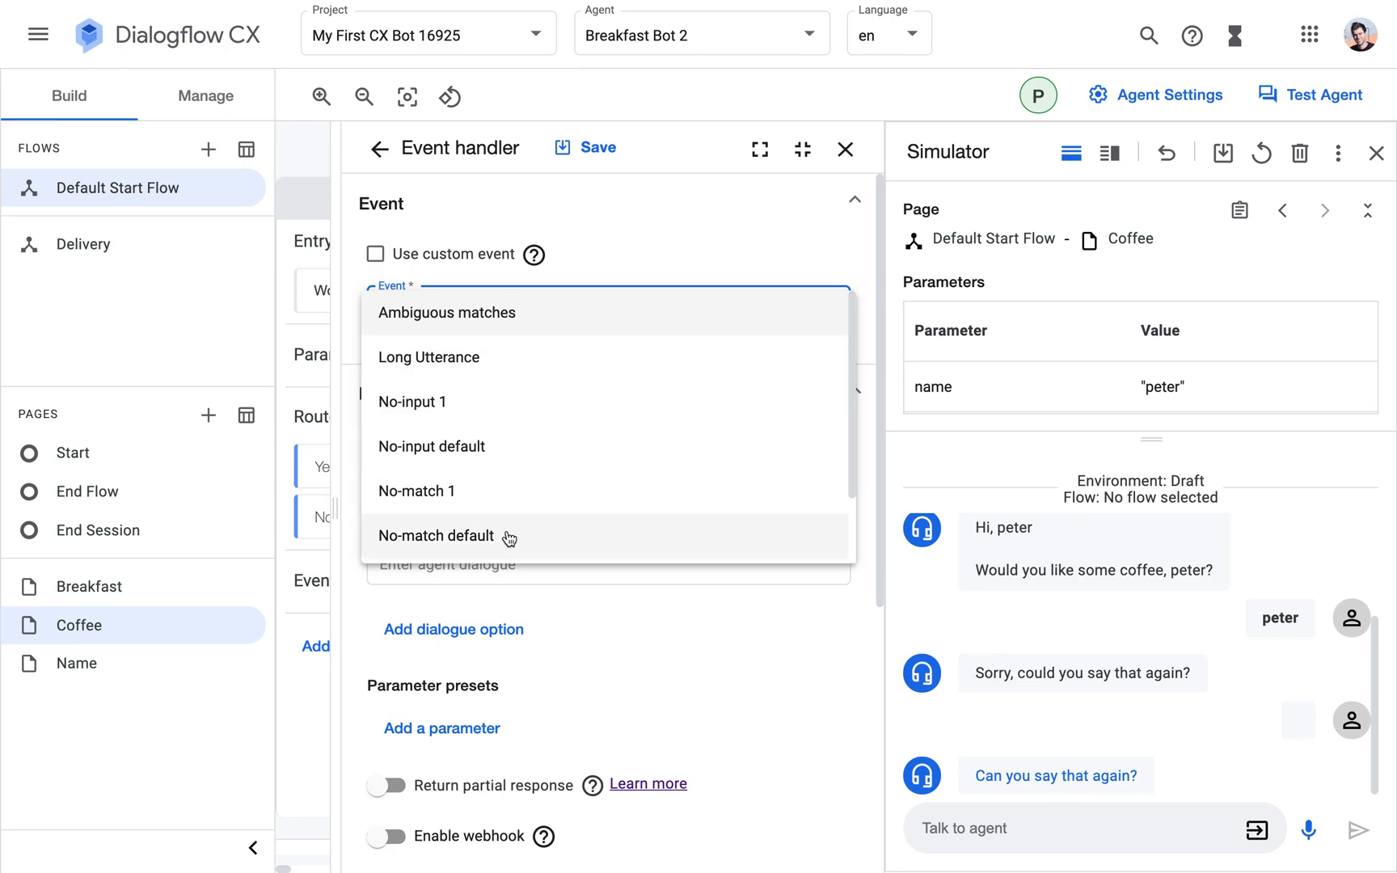
left_click(436, 535)
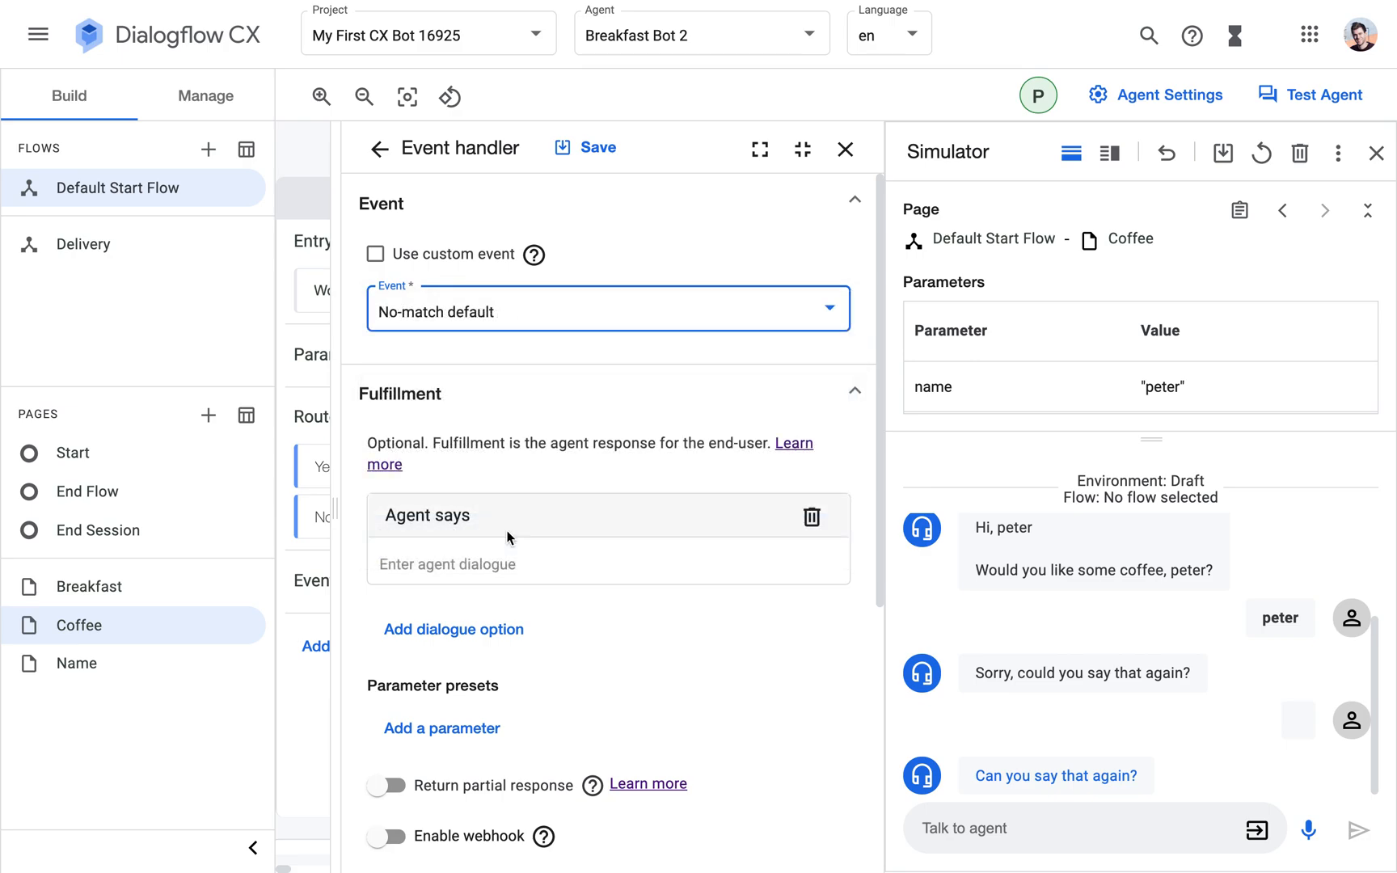
mouse_move(587, 352)
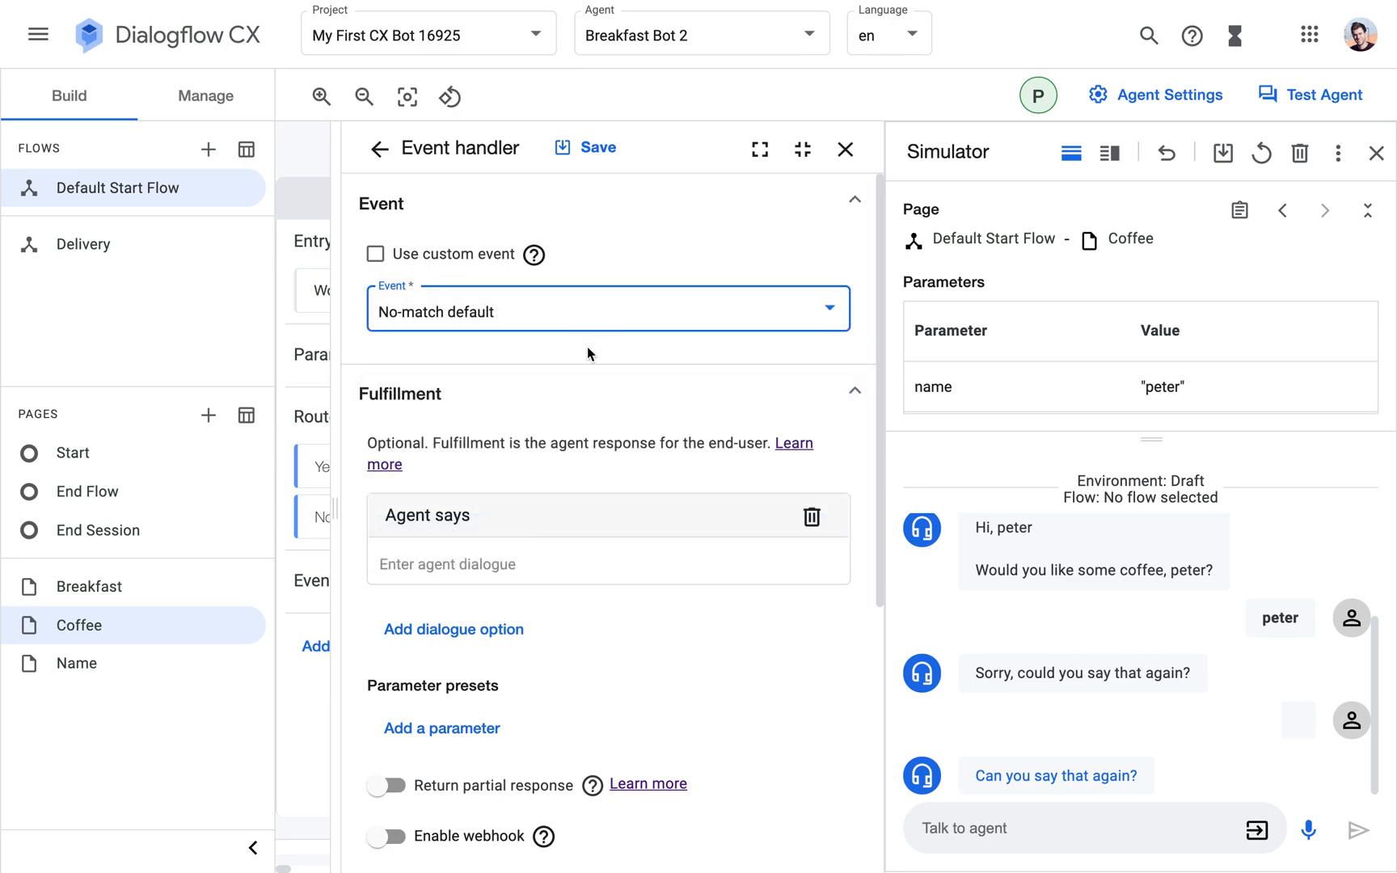
mouse_move(373, 294)
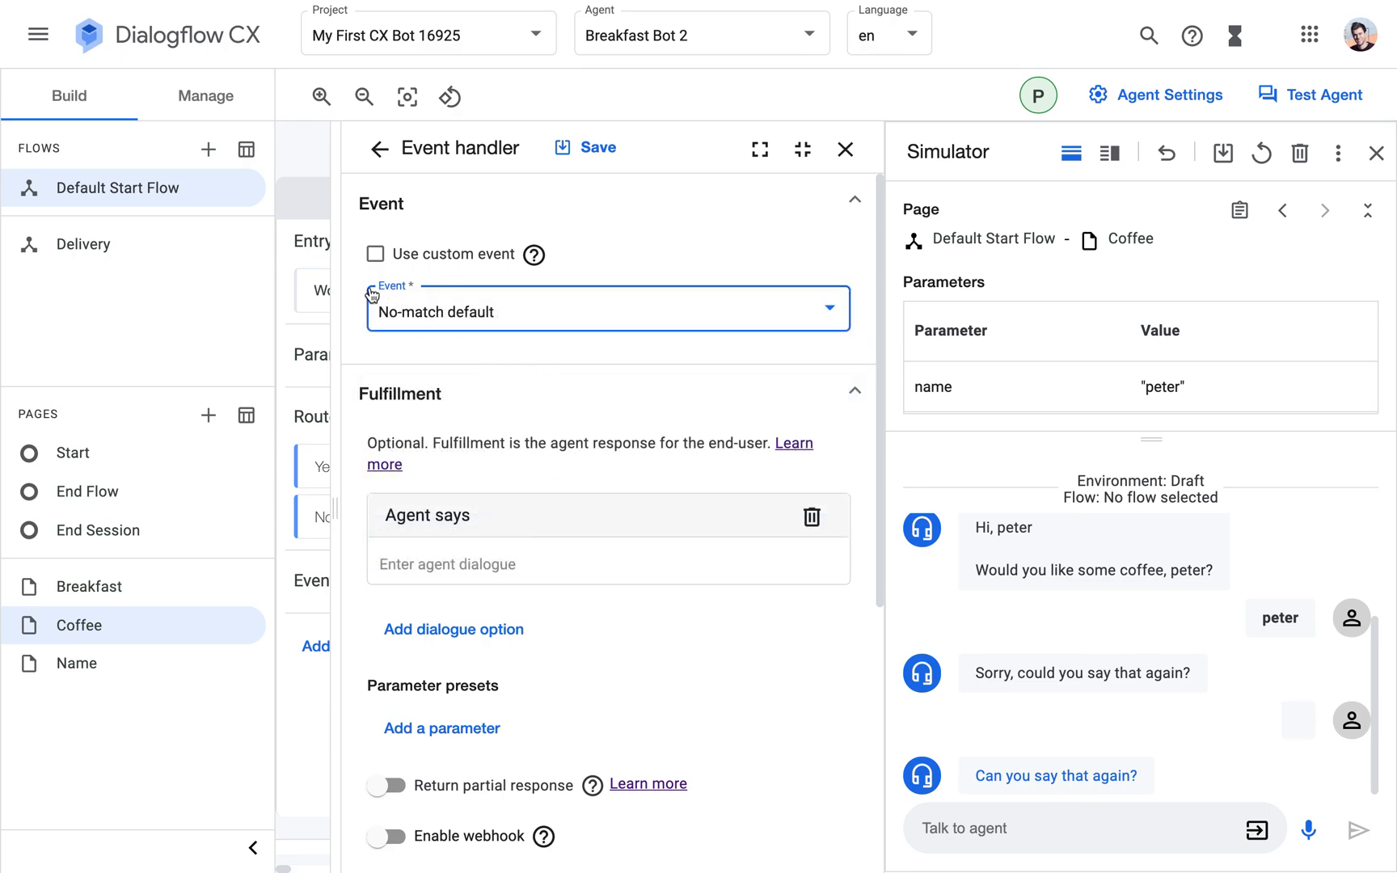
mouse_move(1377, 152)
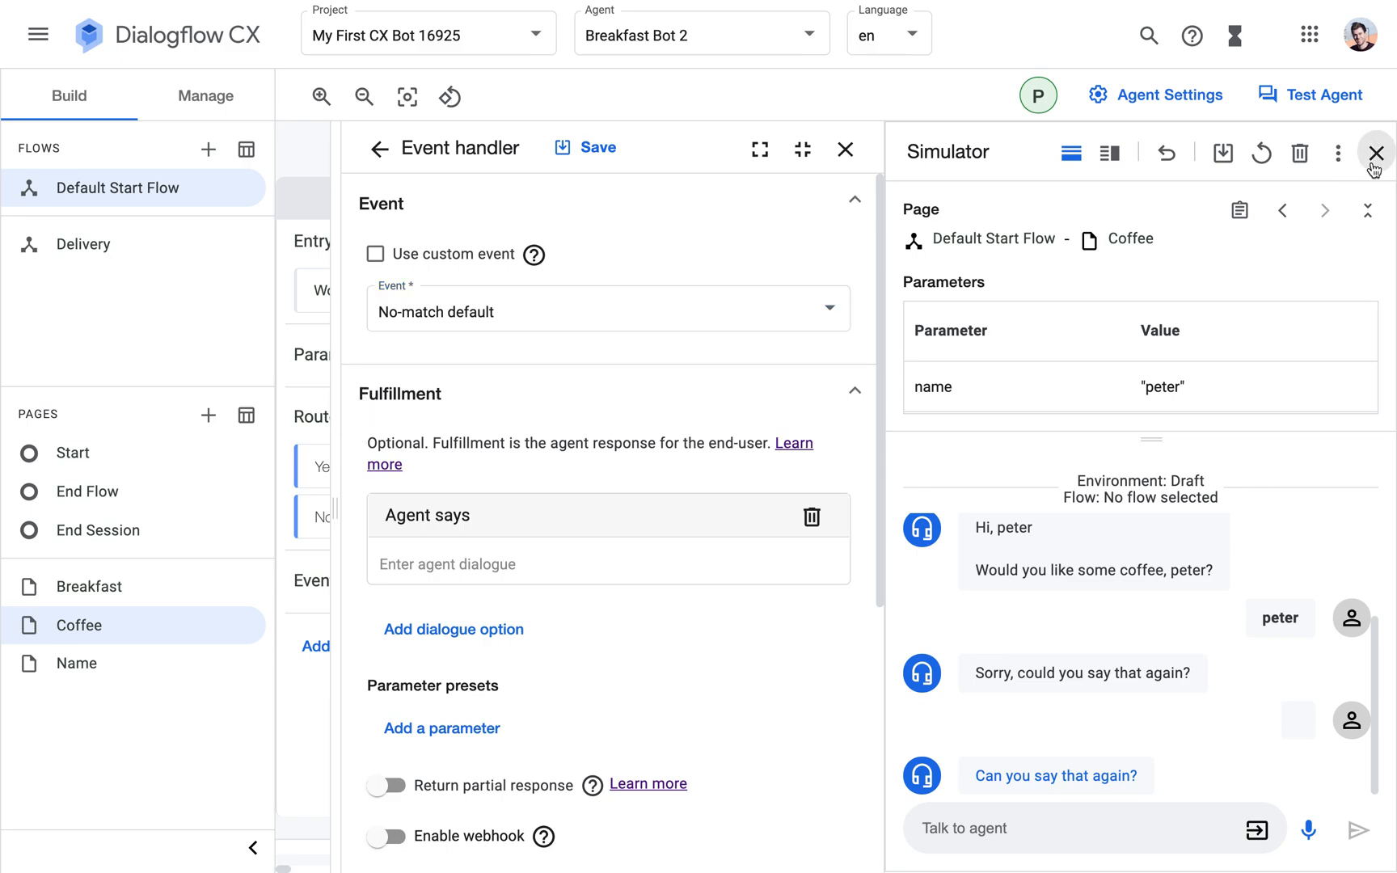
left_click(1374, 151)
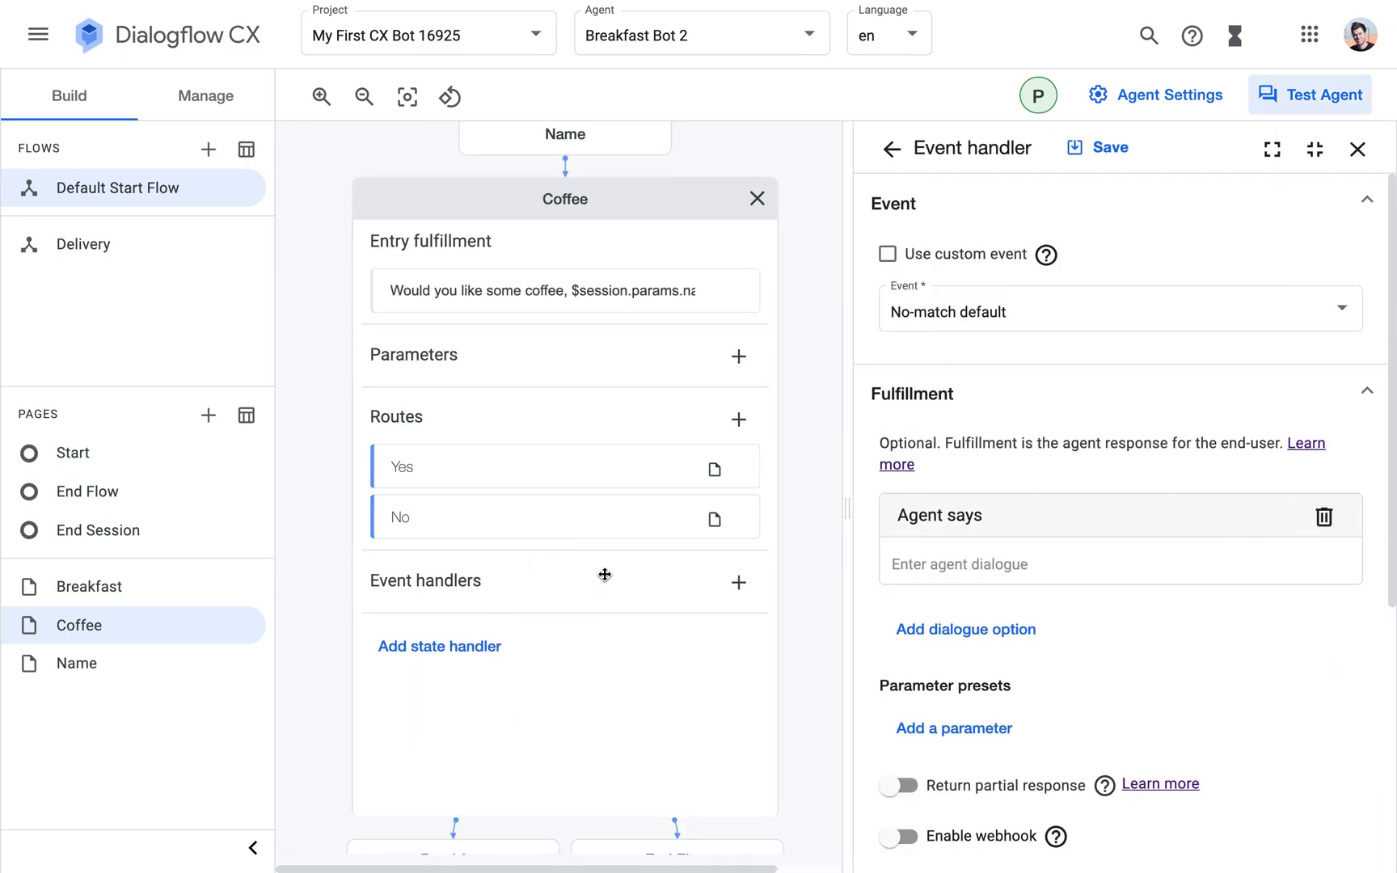
mouse_move(623, 137)
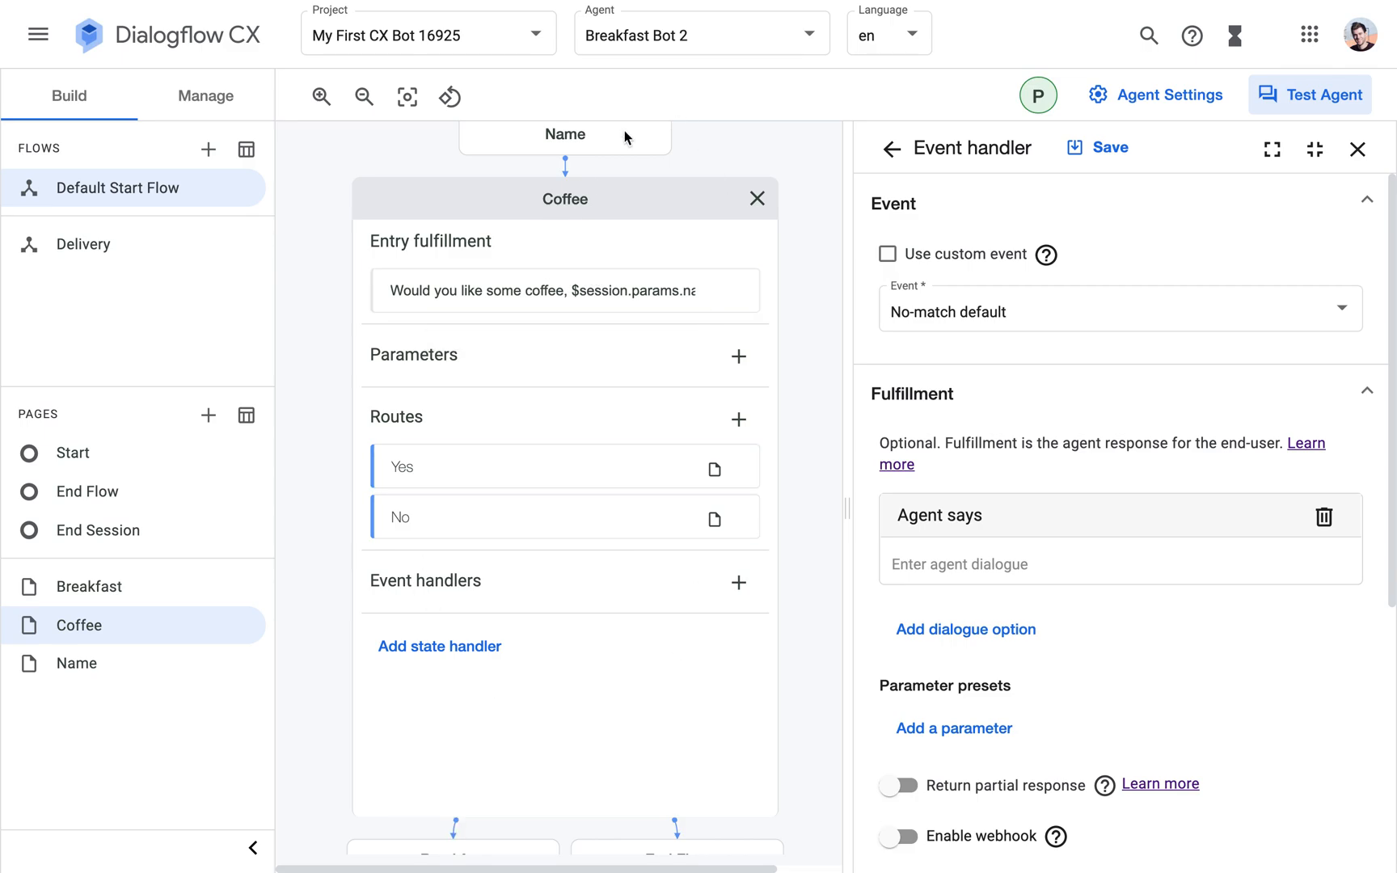
mouse_move(961, 606)
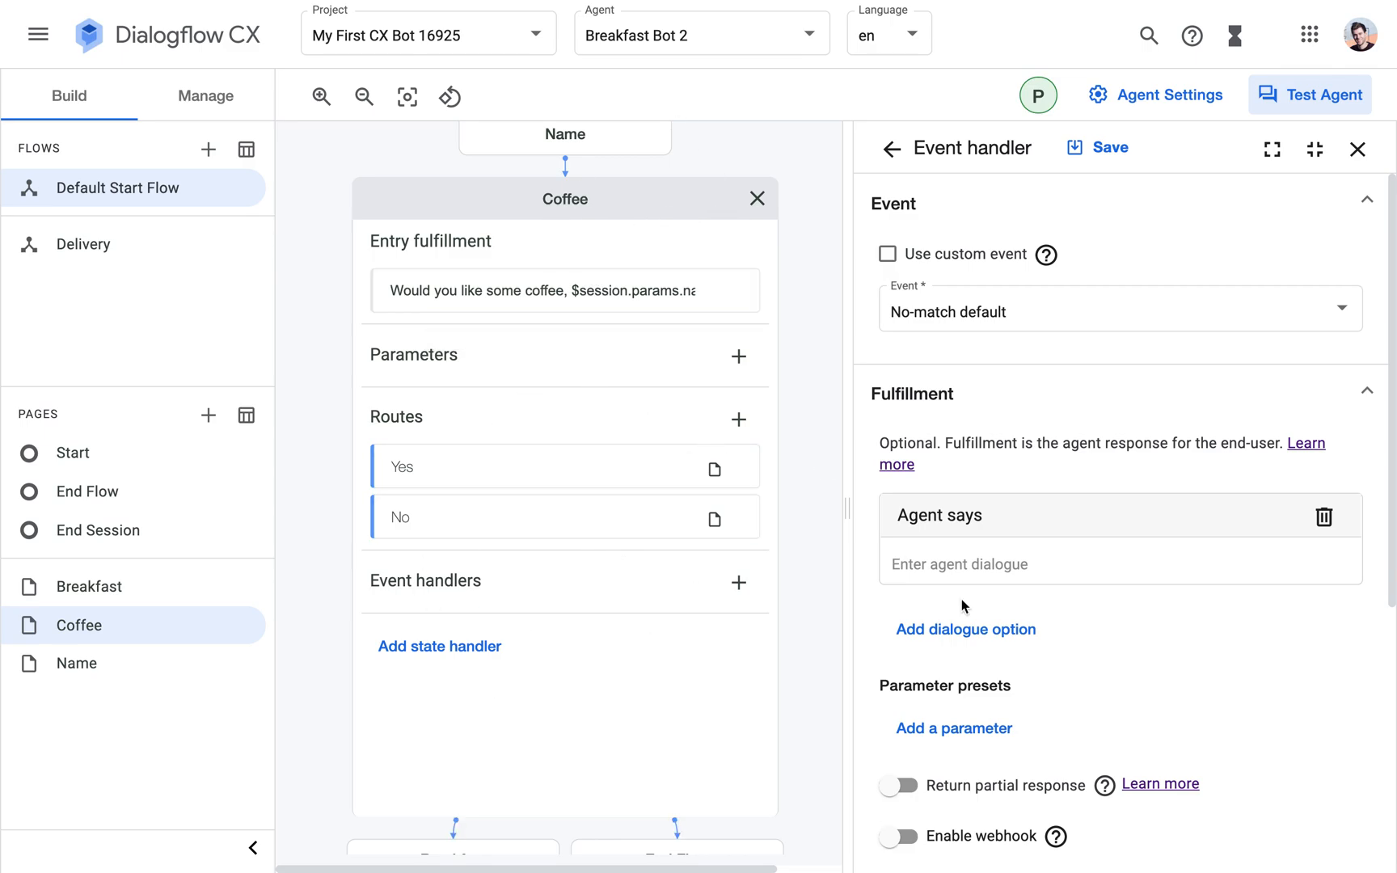
mouse_move(1140, 557)
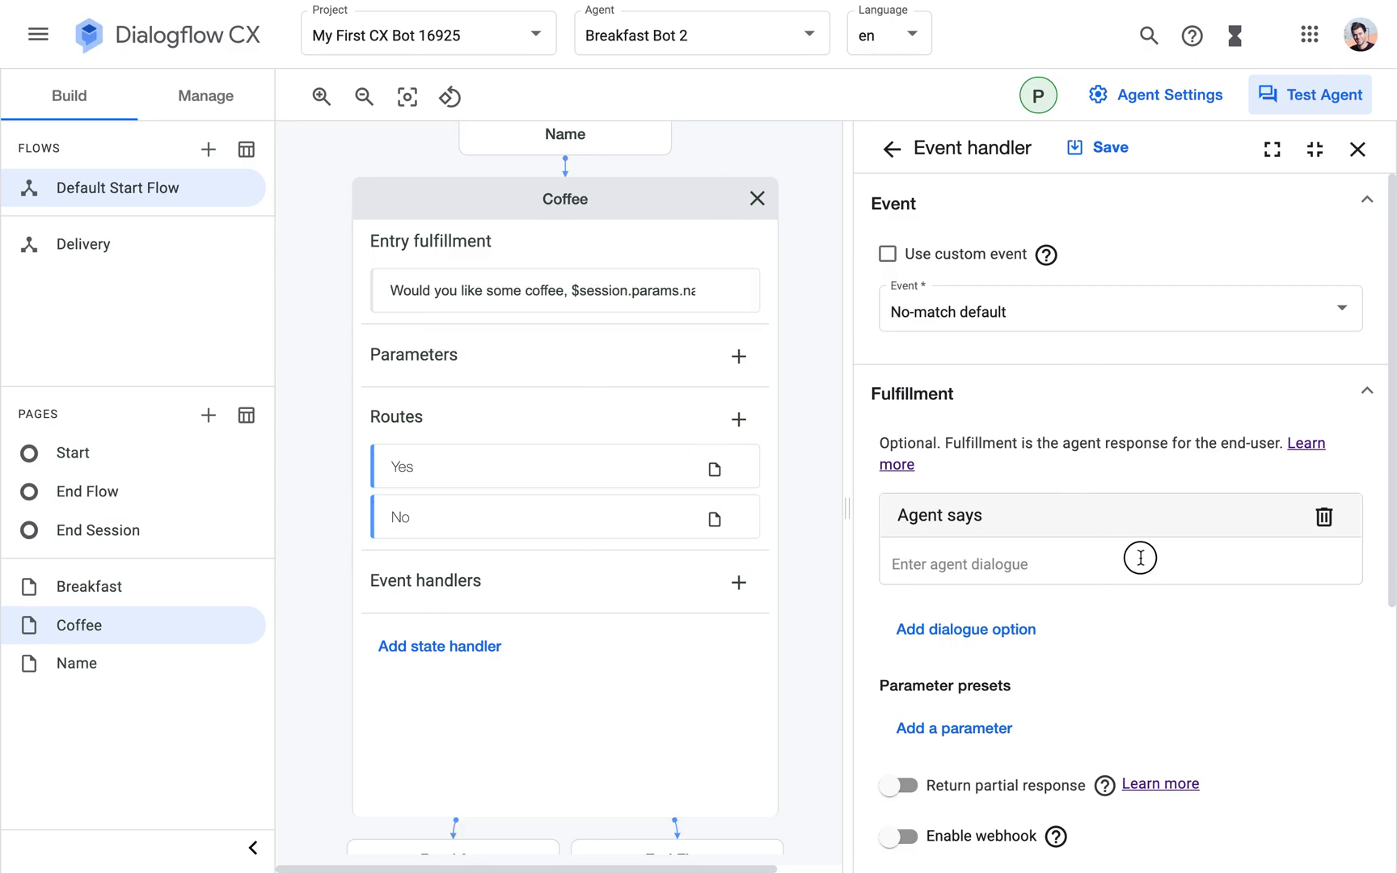
Enter the reprompt 'I'm sorry, I didn't understand. Try answering with 'yes' or 'no'.' and remove the empty response line.
left_click(1025, 562)
type("I")
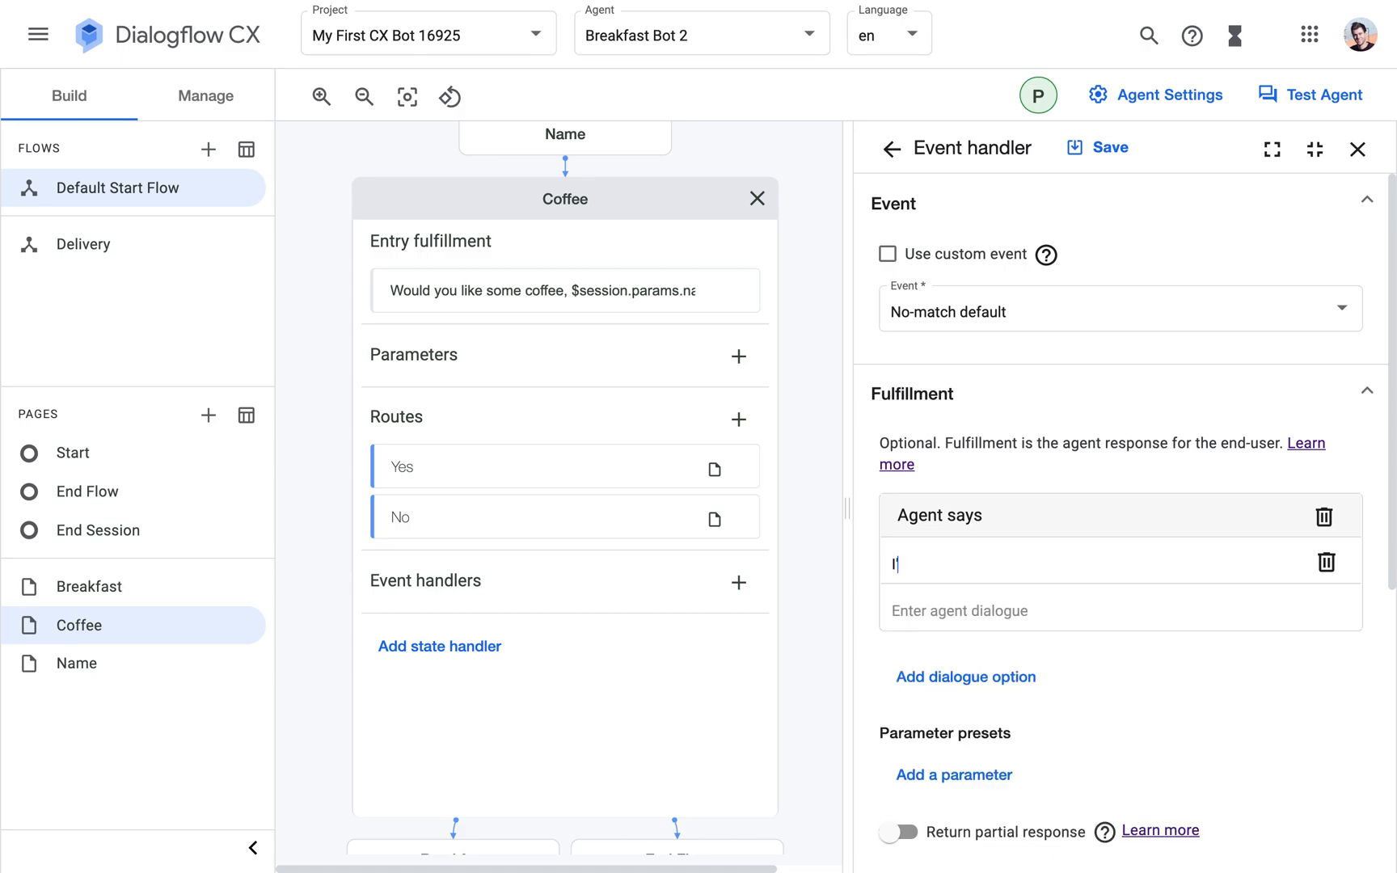
type("'m sorry, I didn")
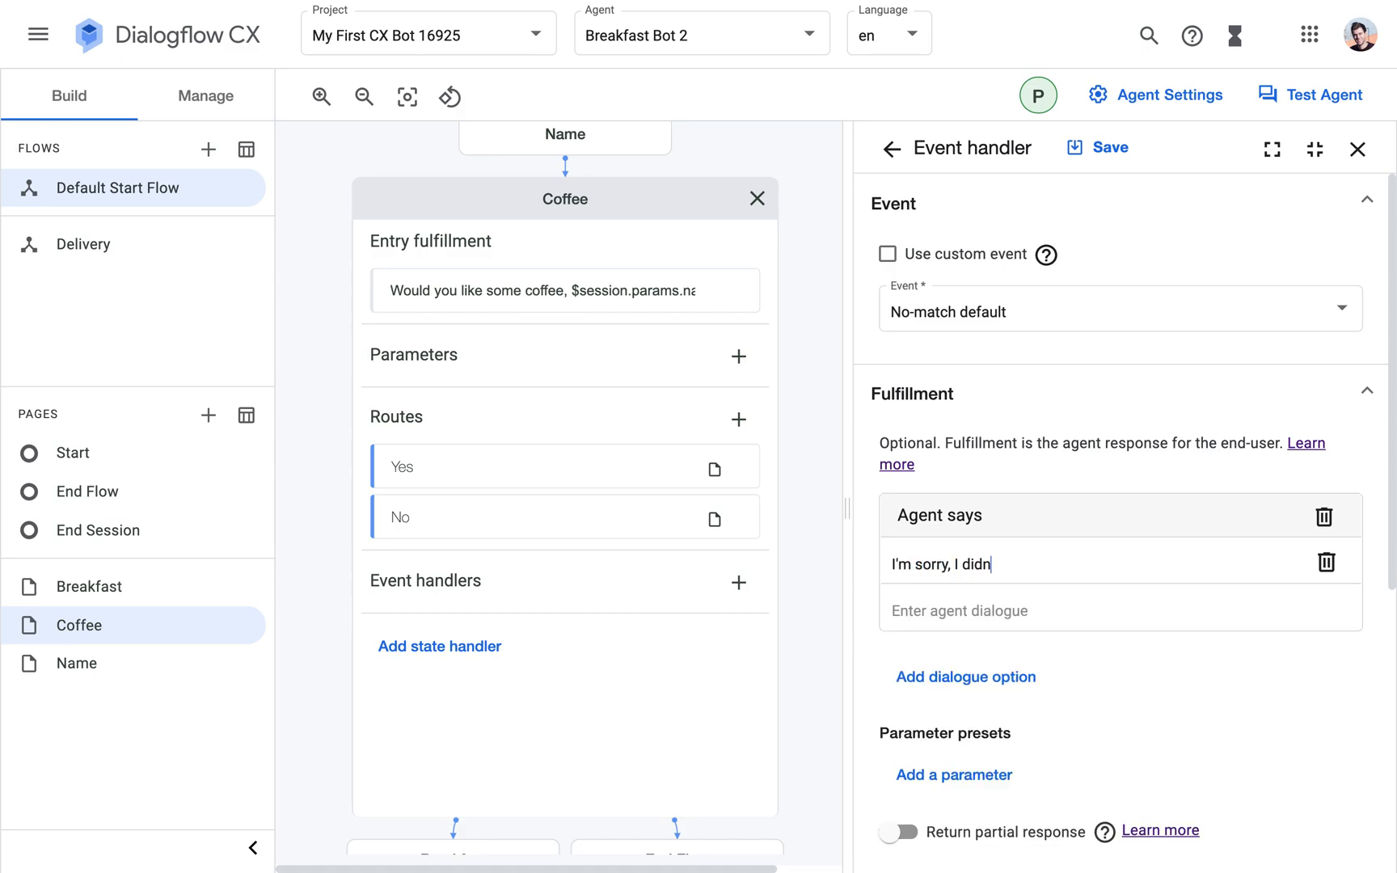
type("'t get")
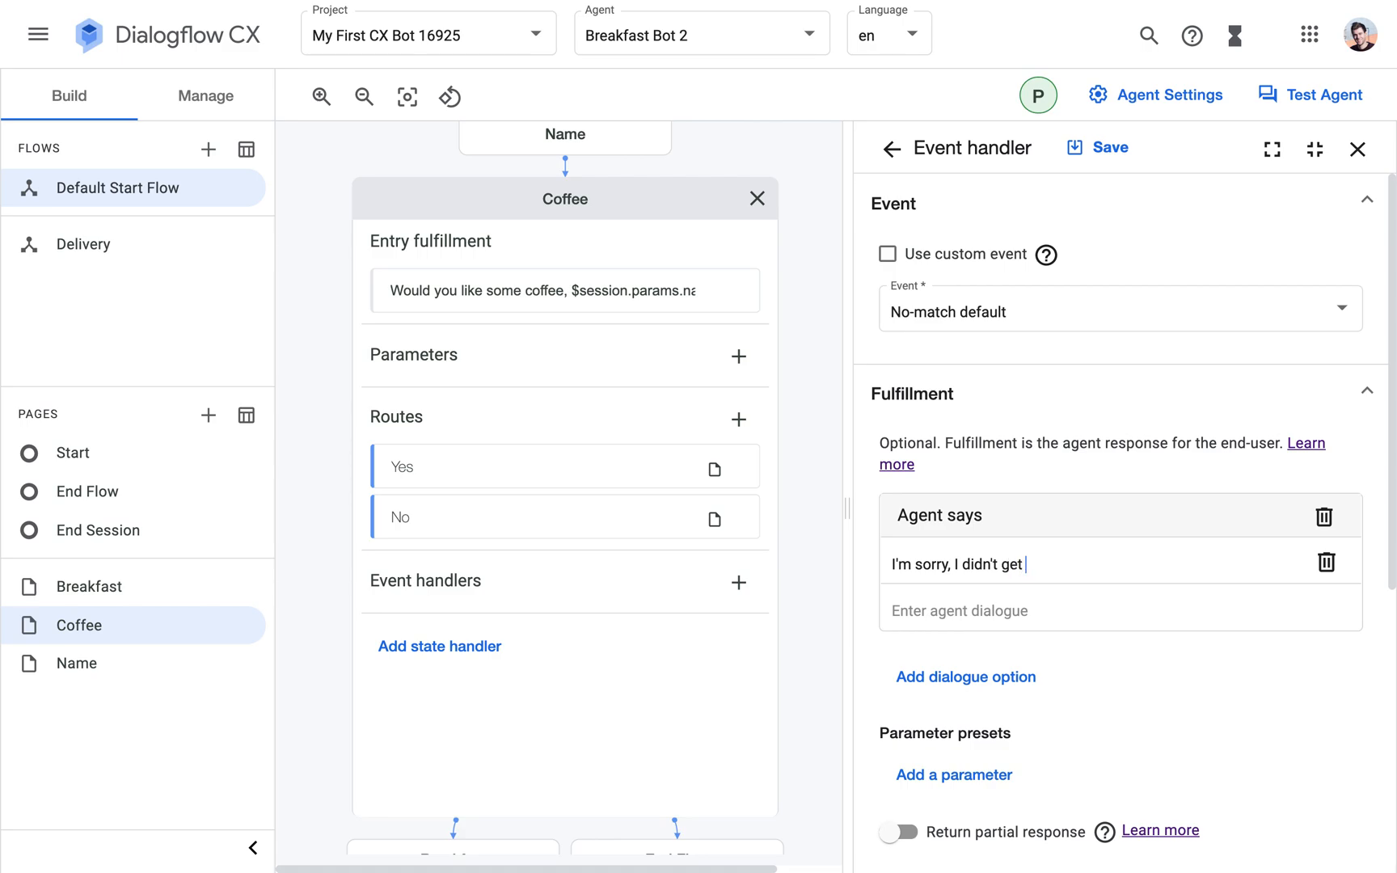
type("understand.")
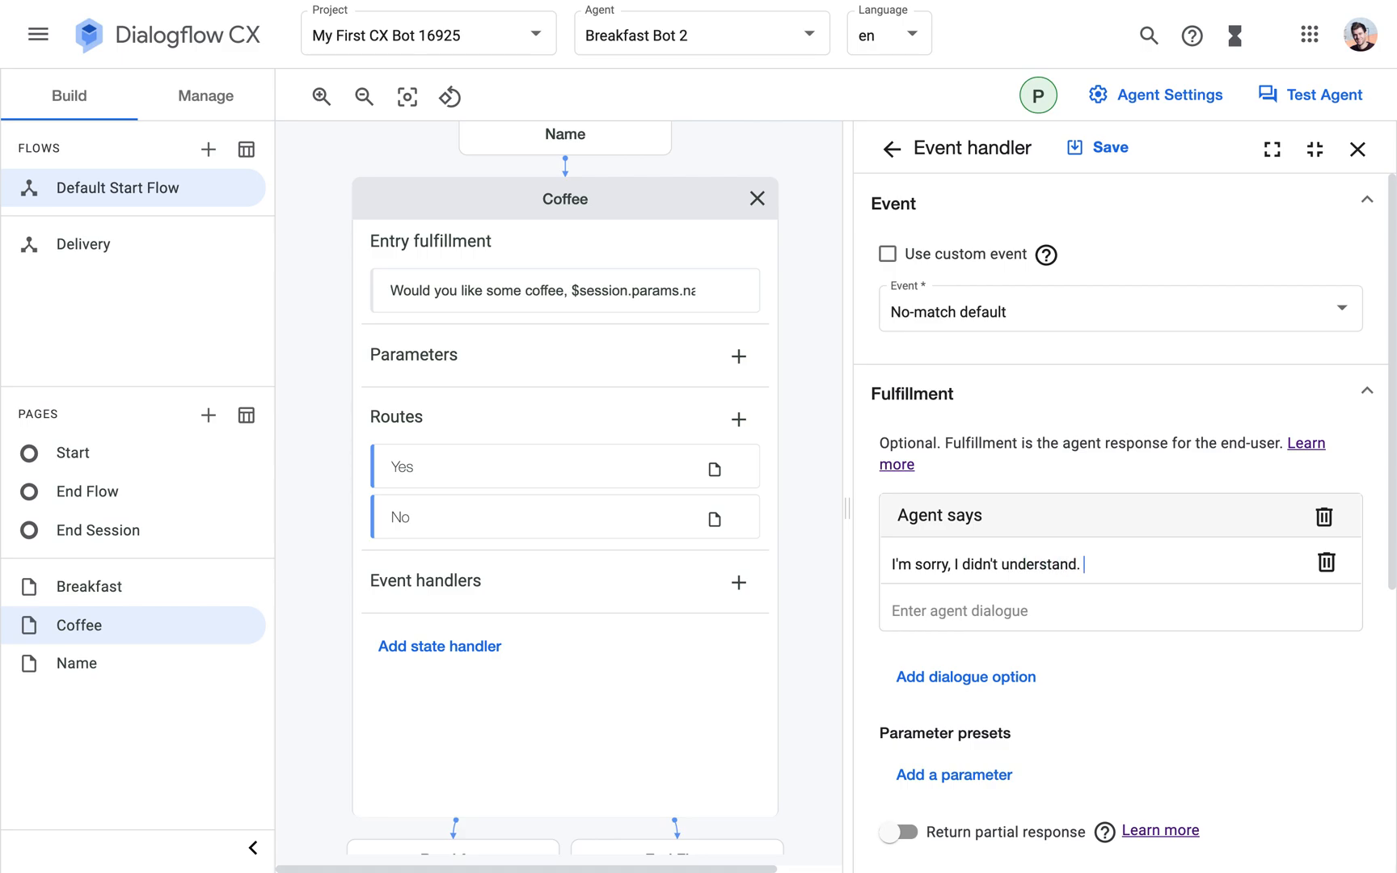
type("Try answering")
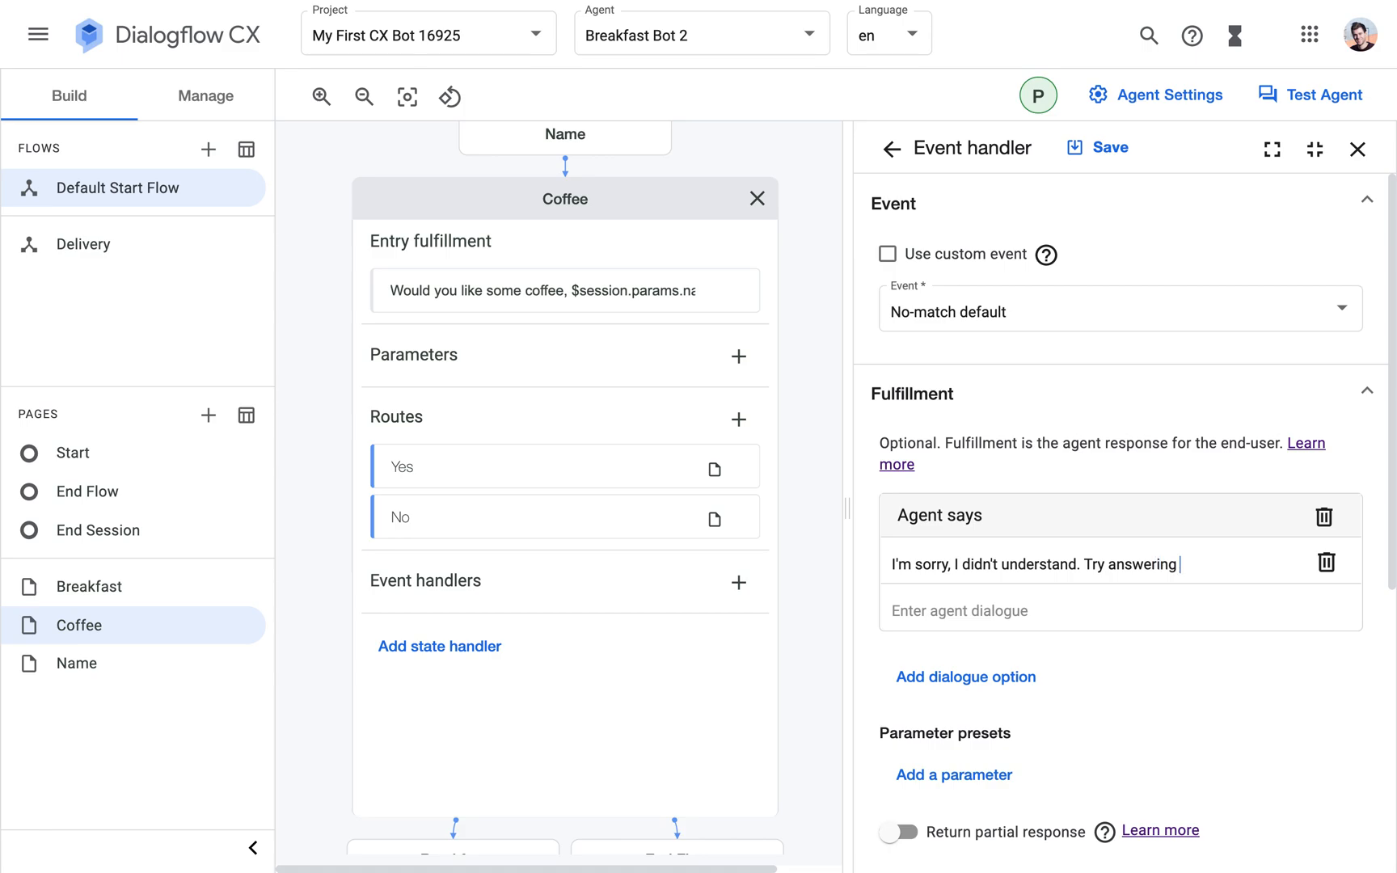
type("with")
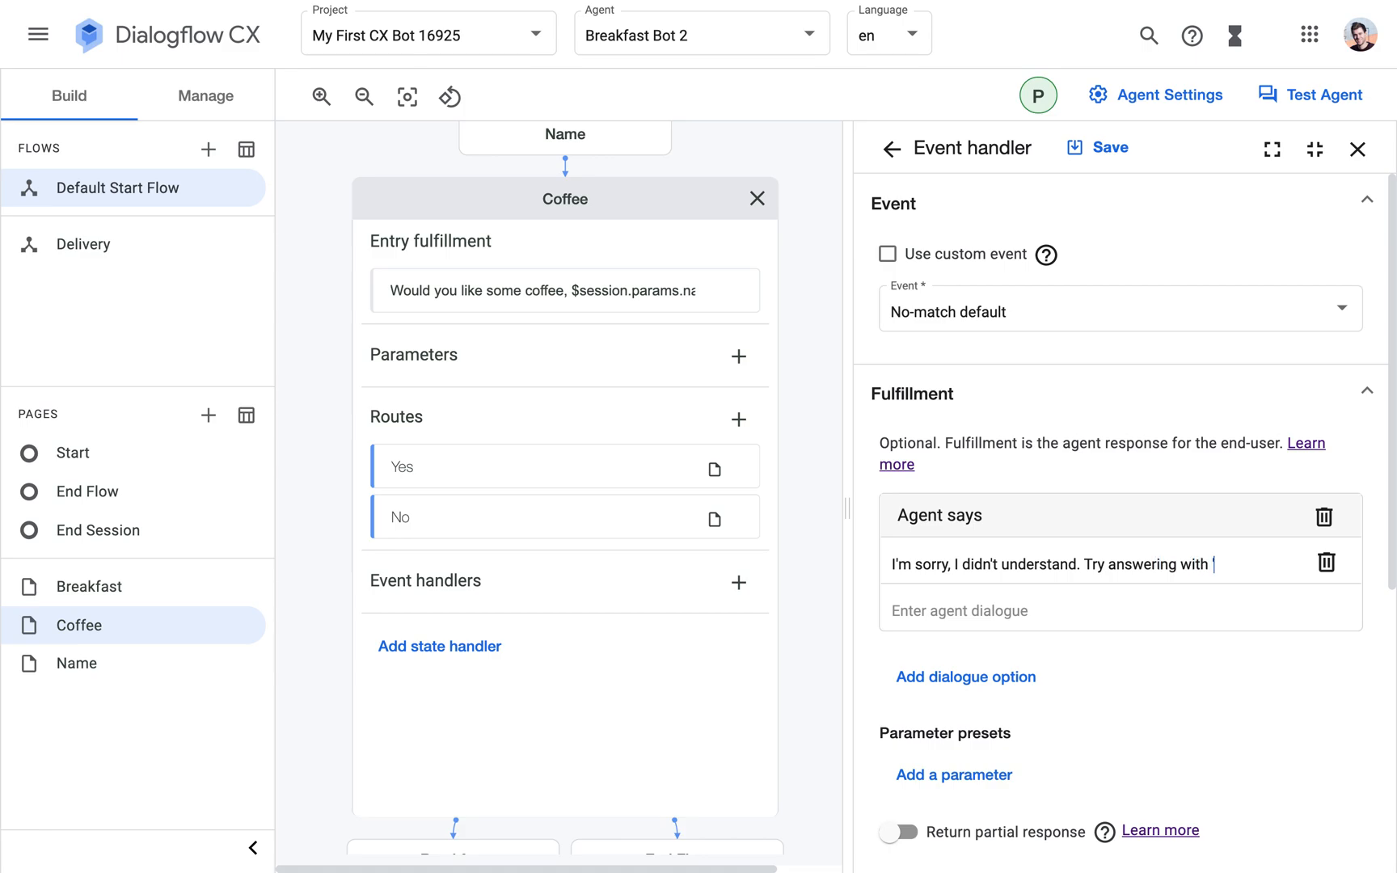
type("'yes' or 'no'.")
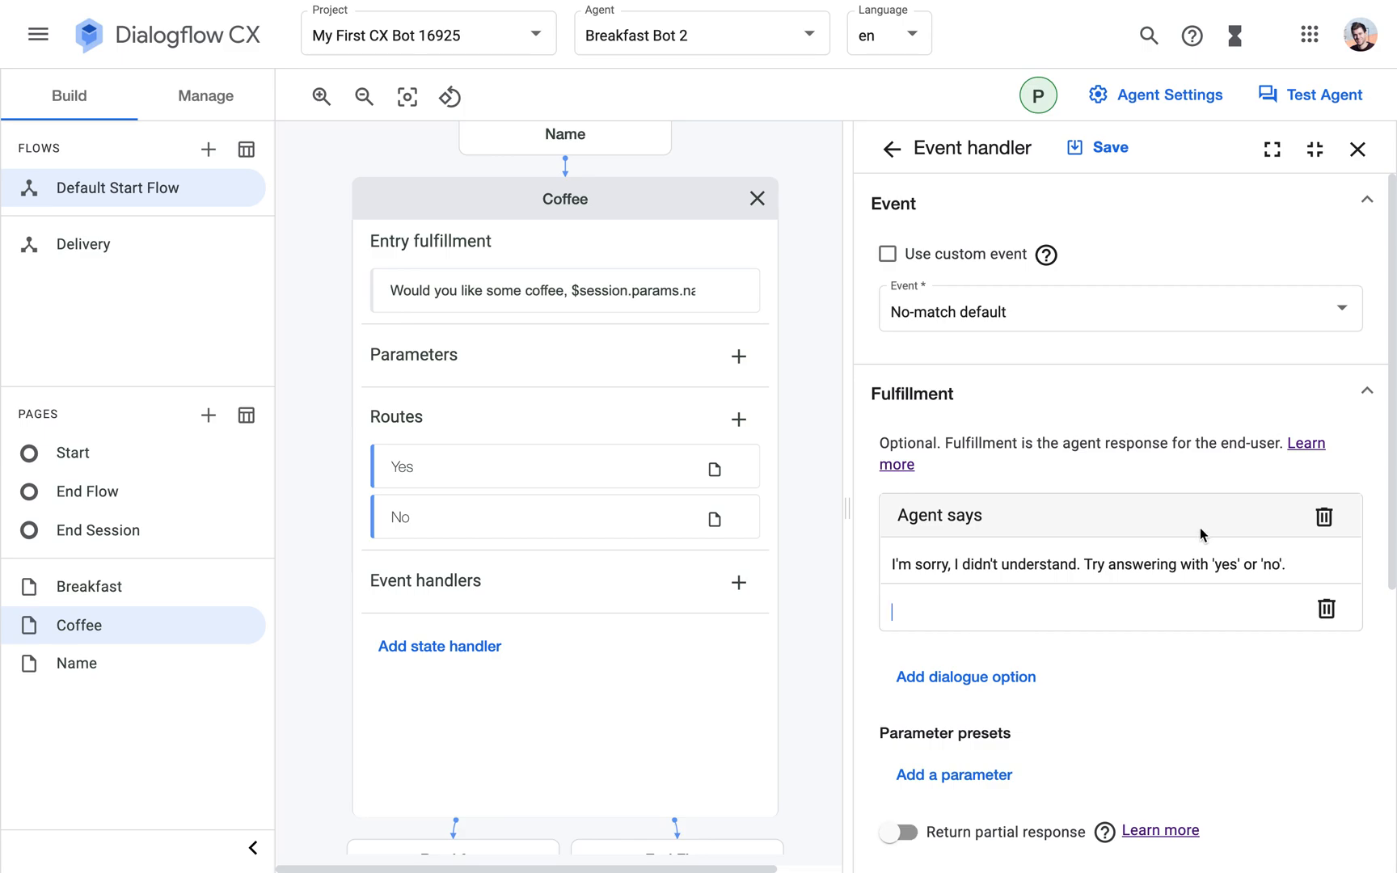
left_click(1327, 609)
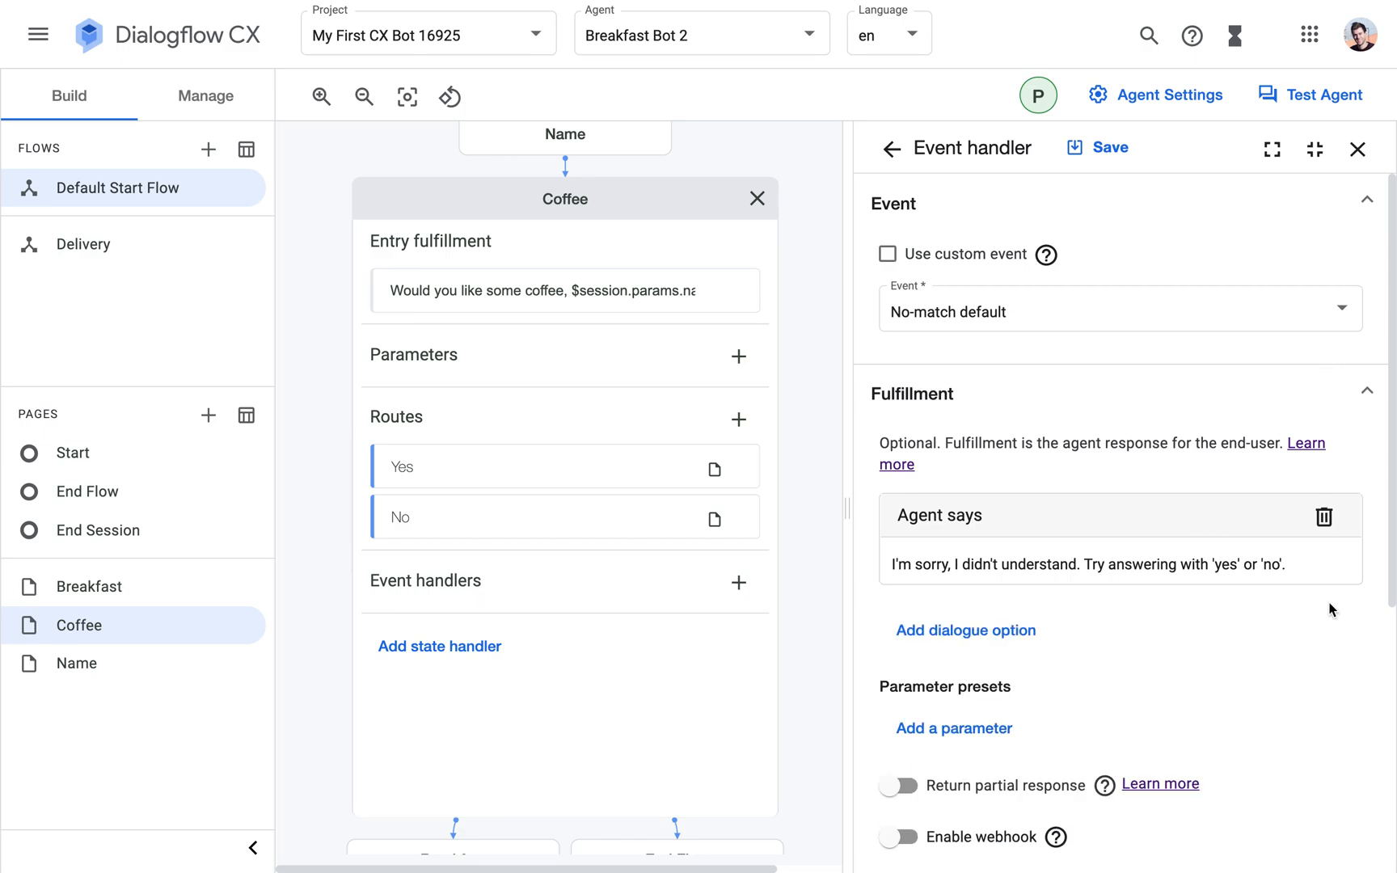
mouse_move(1162, 764)
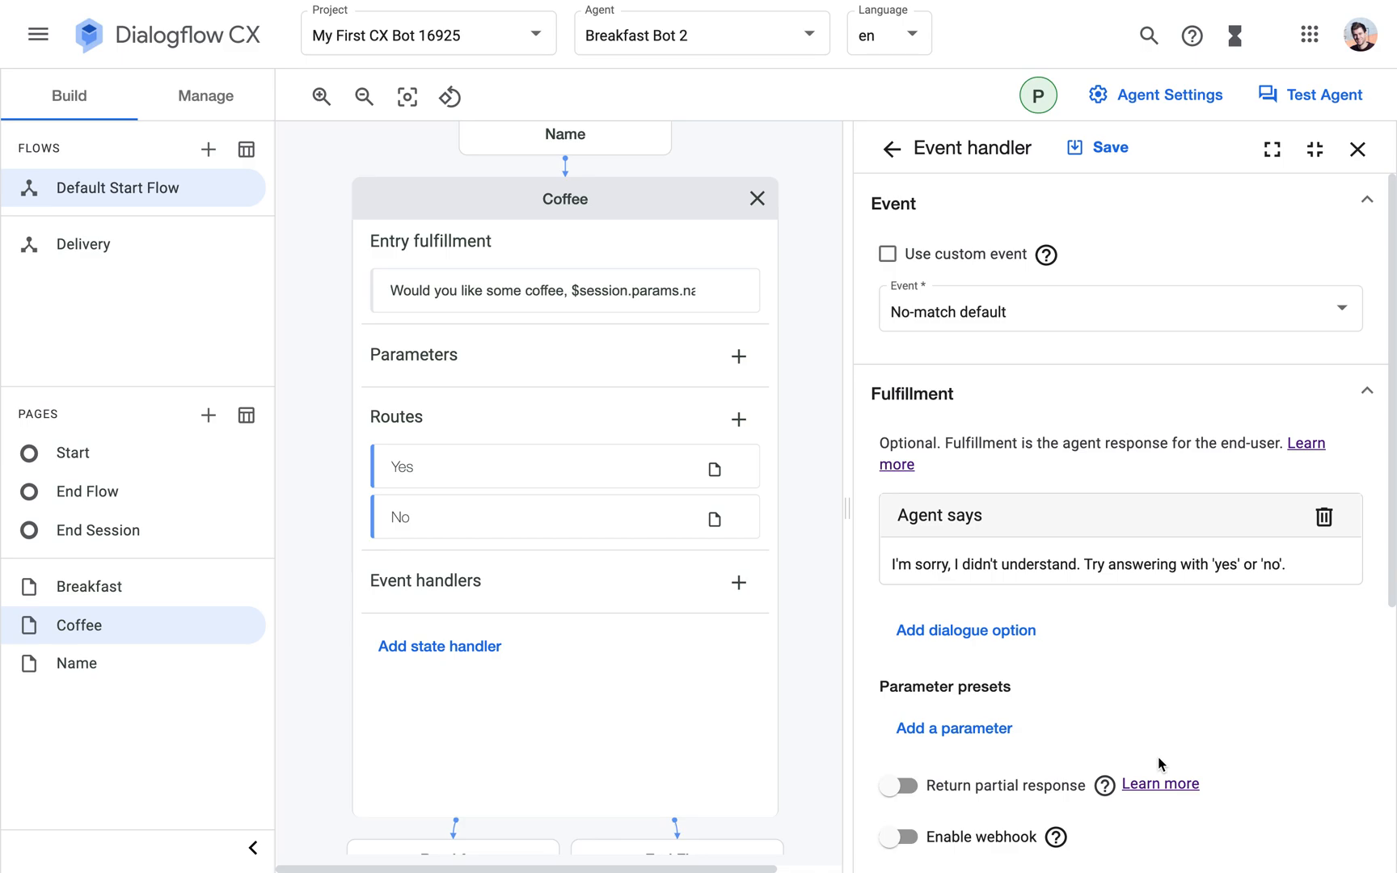
scroll("down", 3)
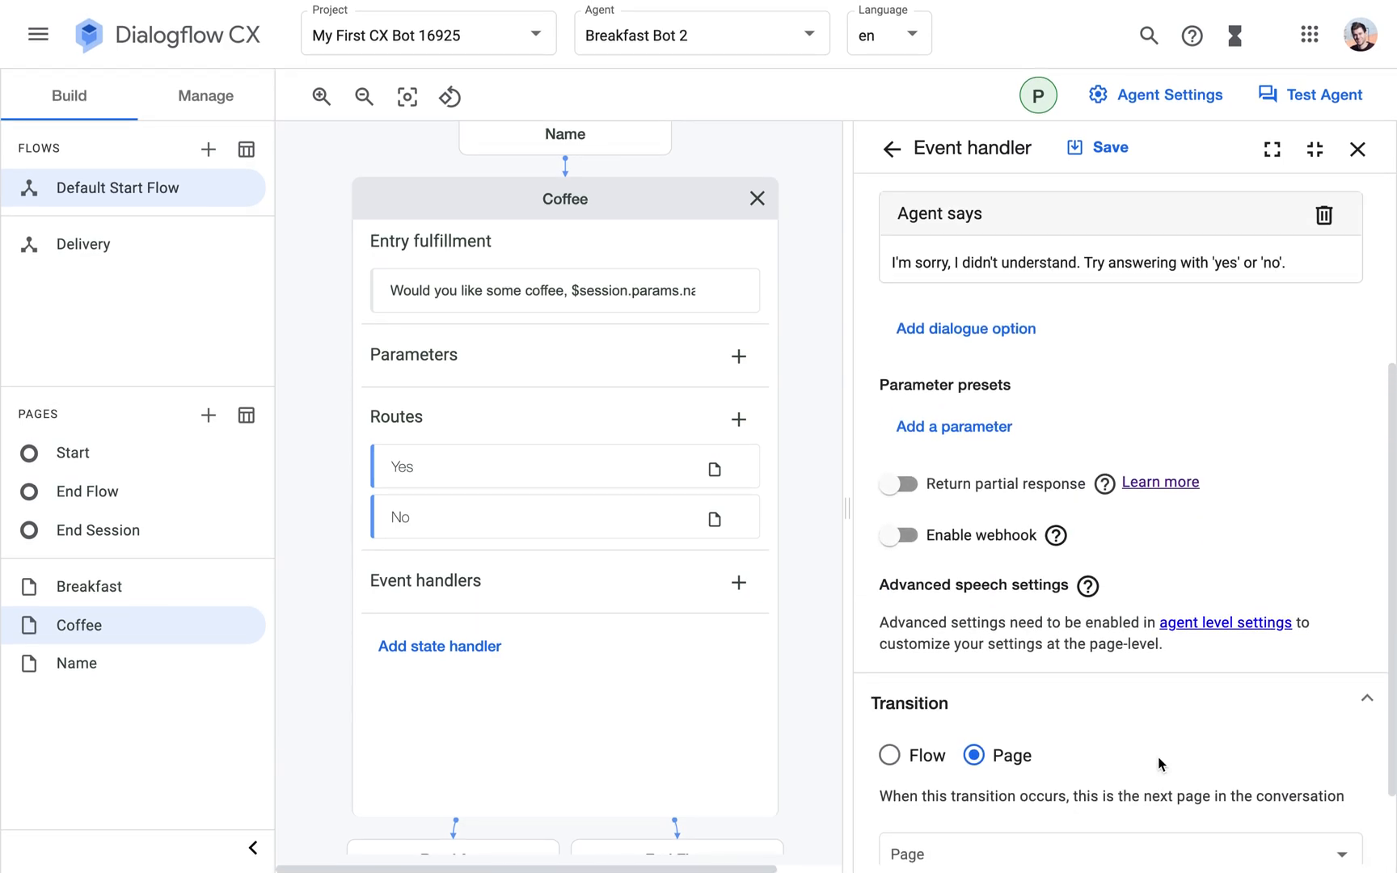
scroll("up", 3)
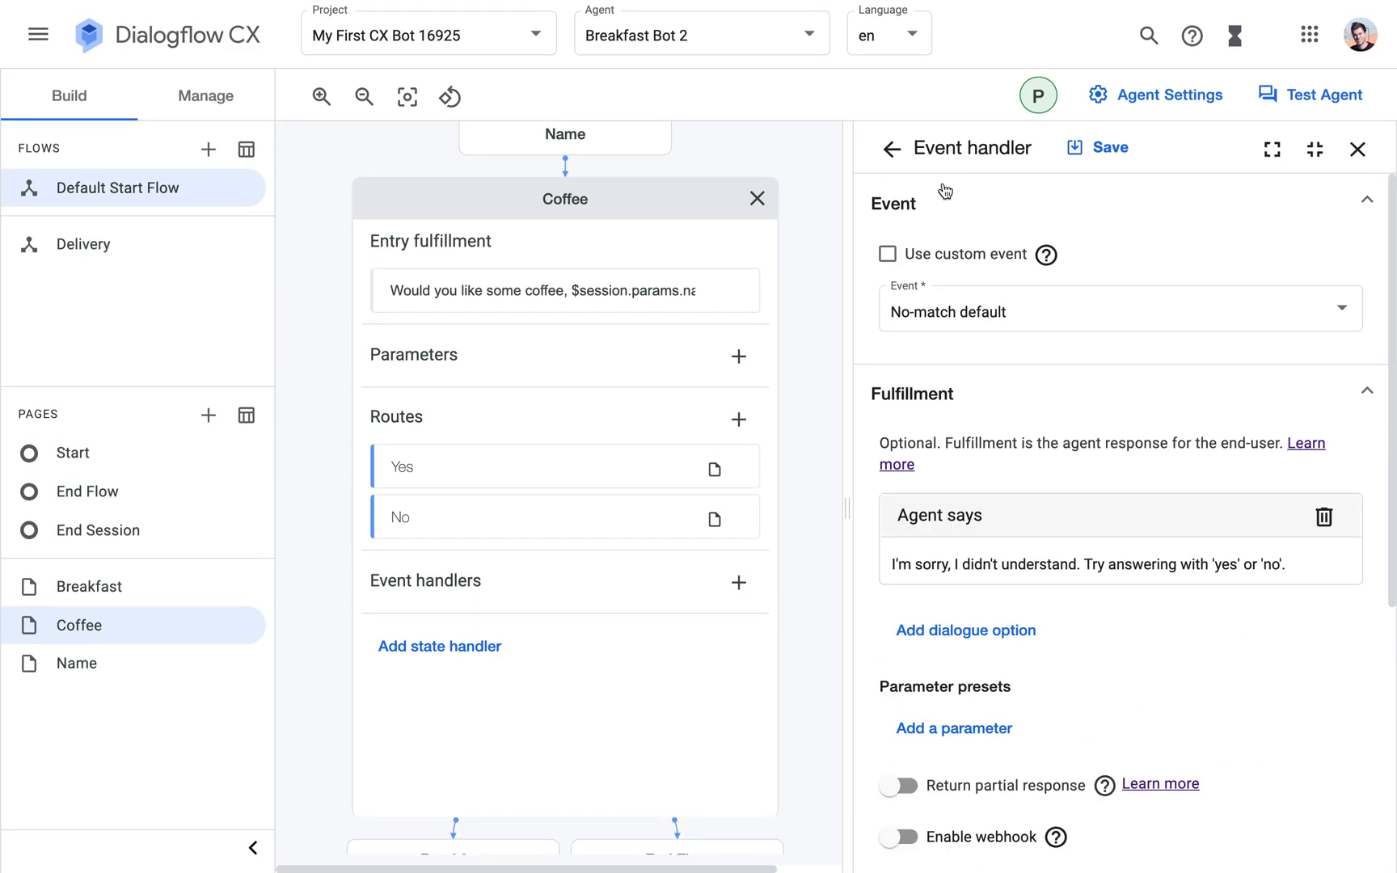
Save the handler and rerun the Simulator test with 'hi' and 'peter'.
left_click(1108, 148)
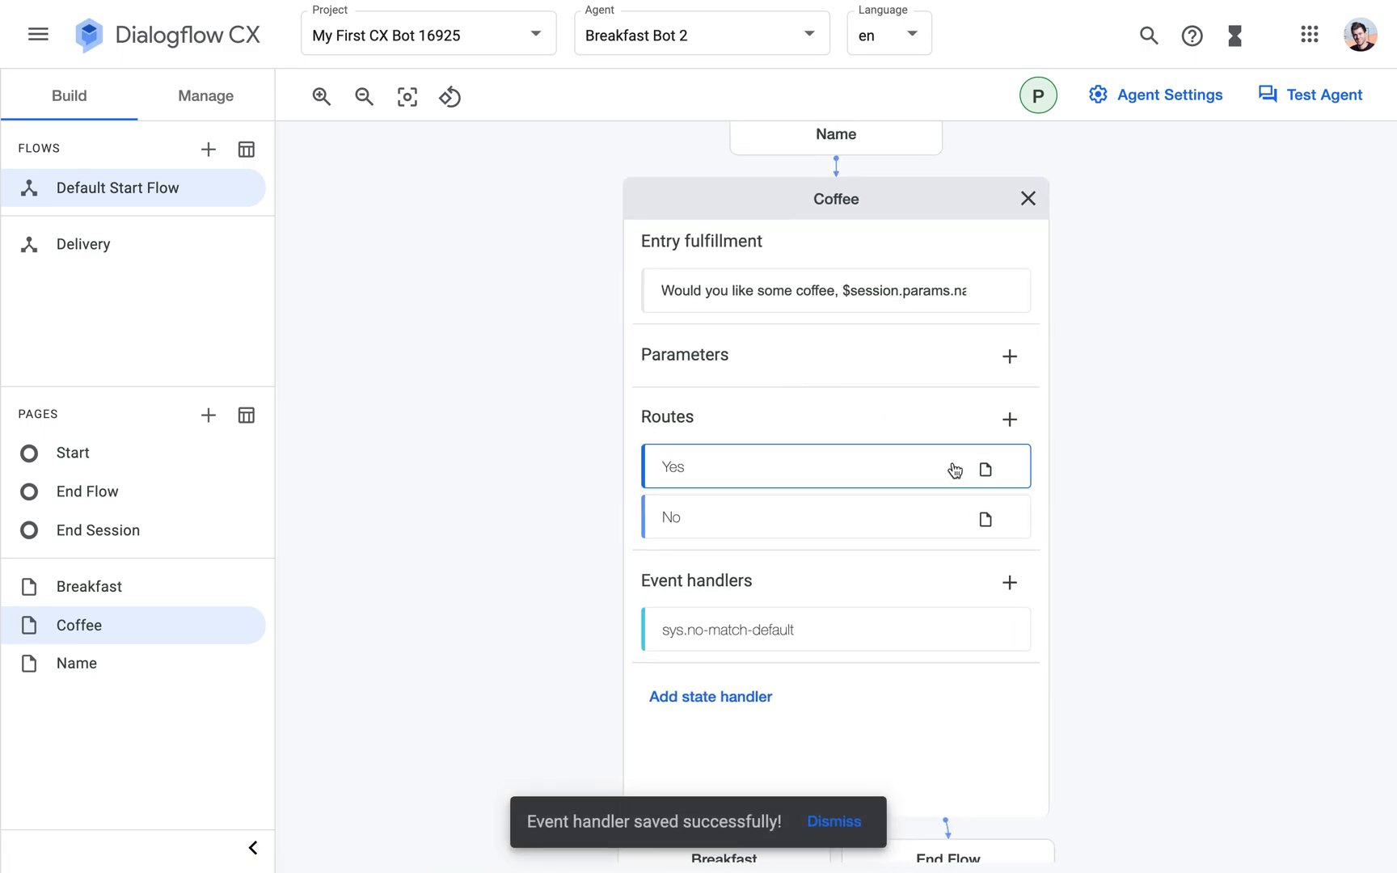
left_click(1310, 94)
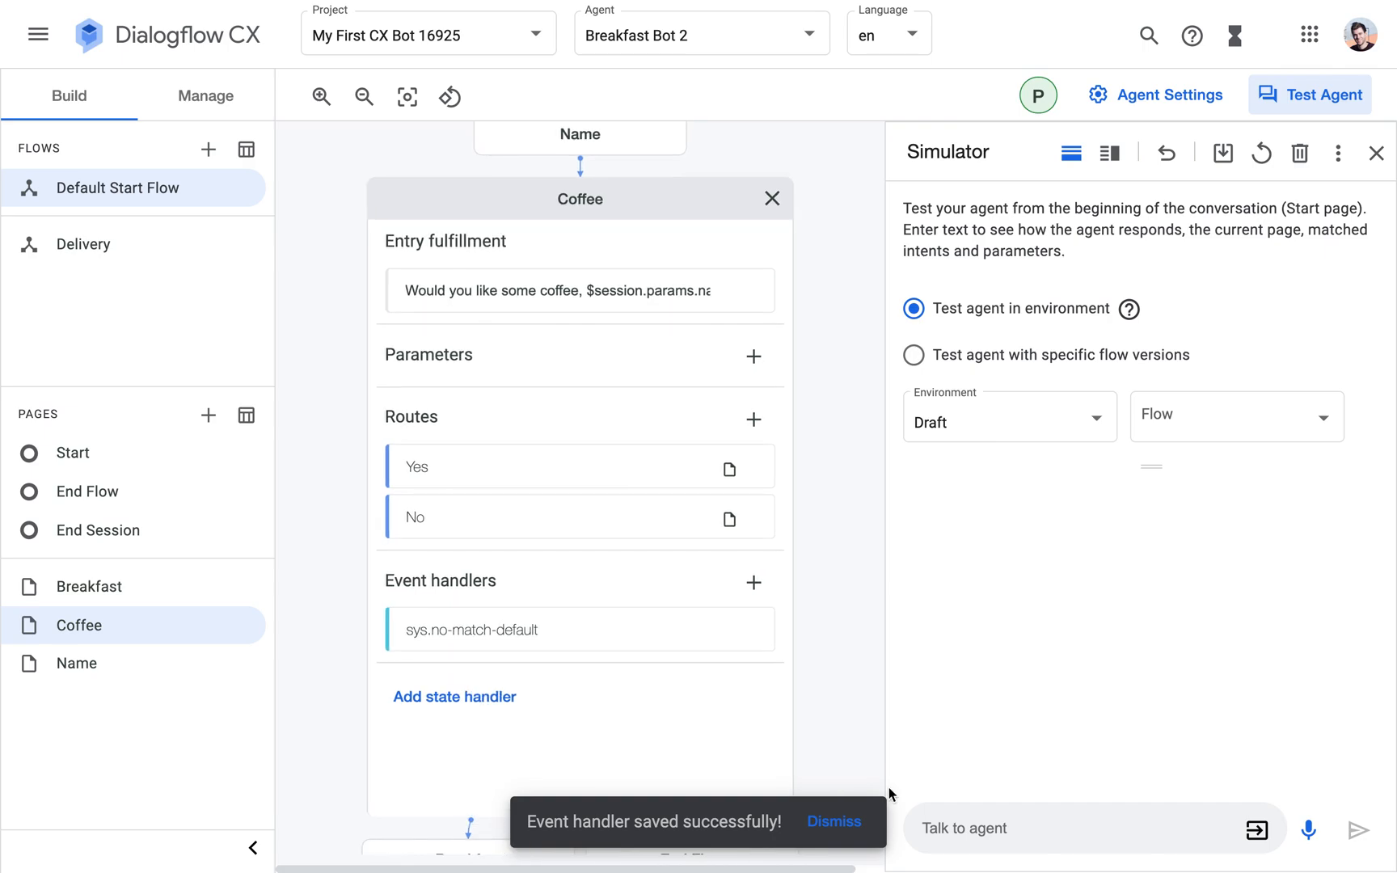
type("hi")
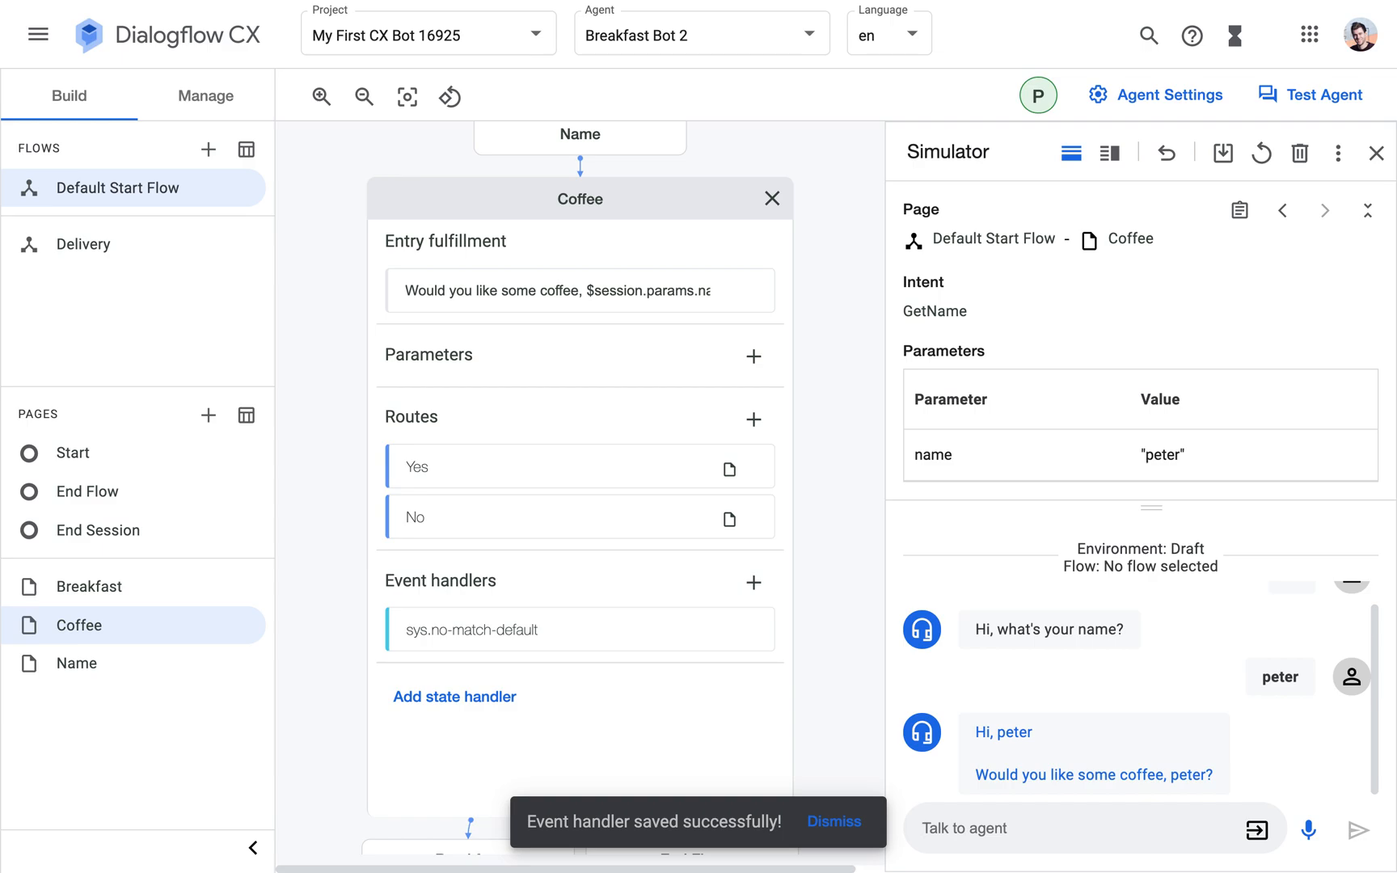
type("peter")
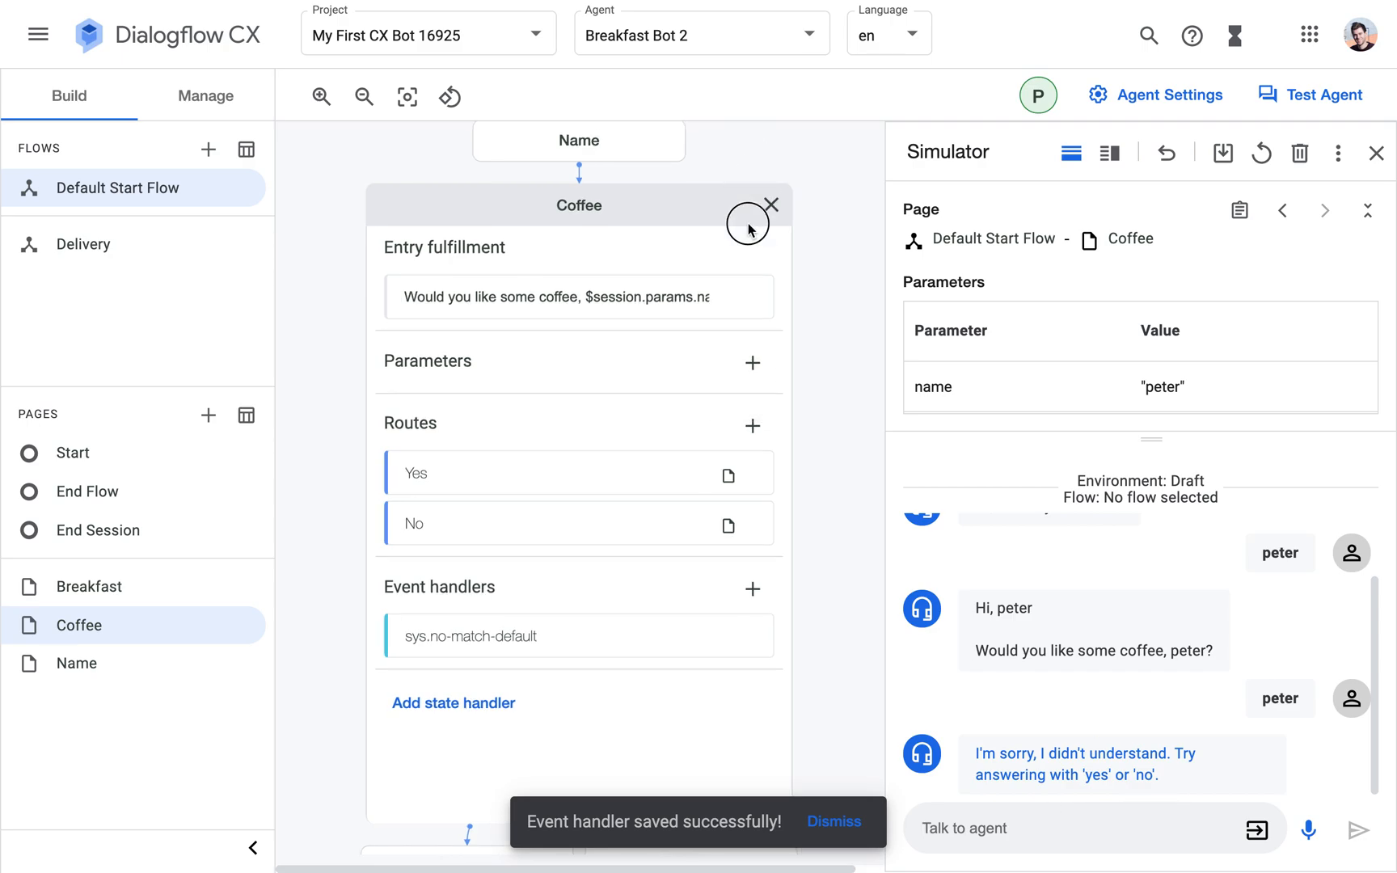
left_click(770, 204)
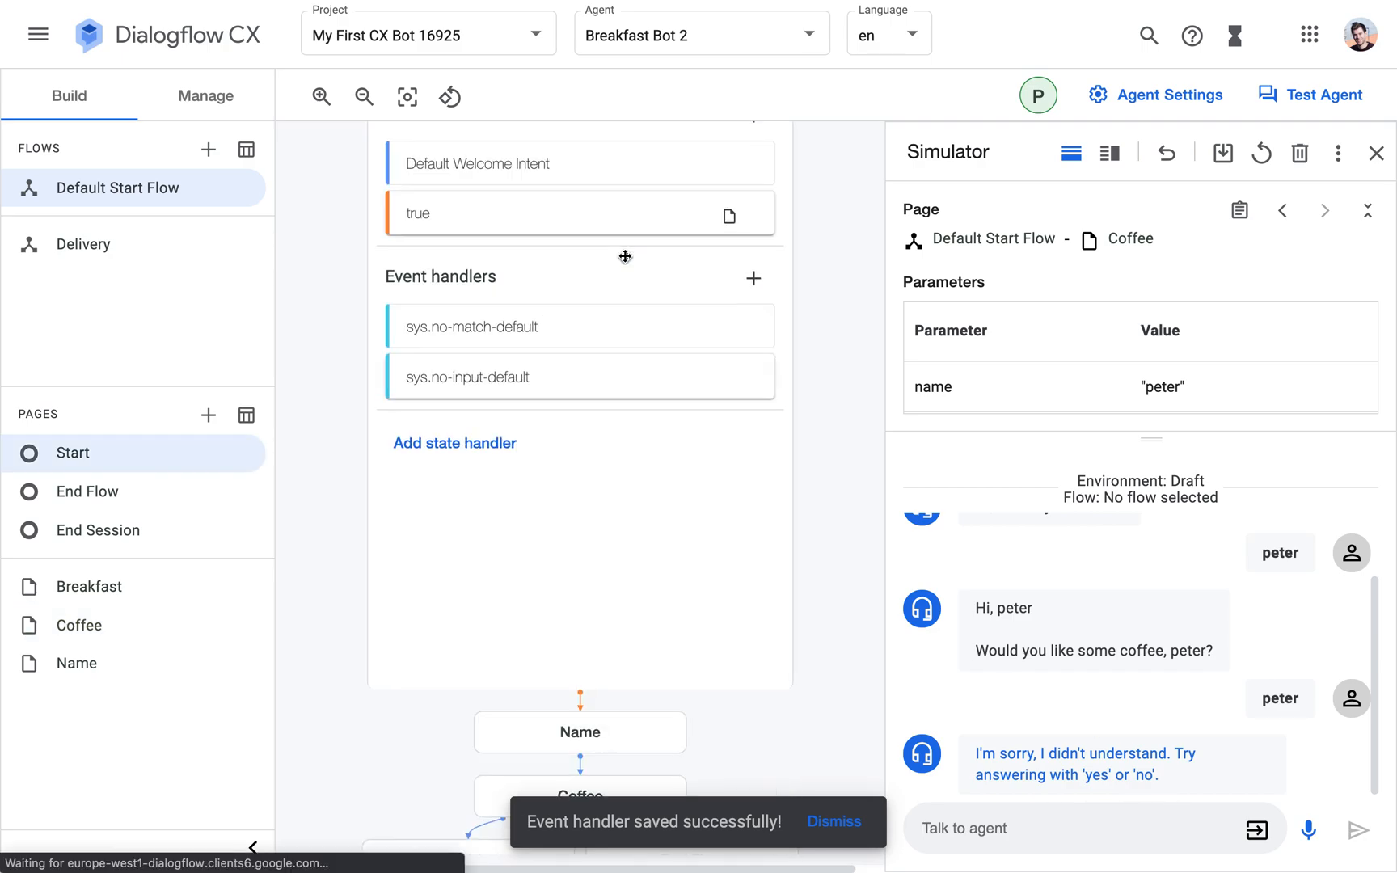
scroll("up", 3)
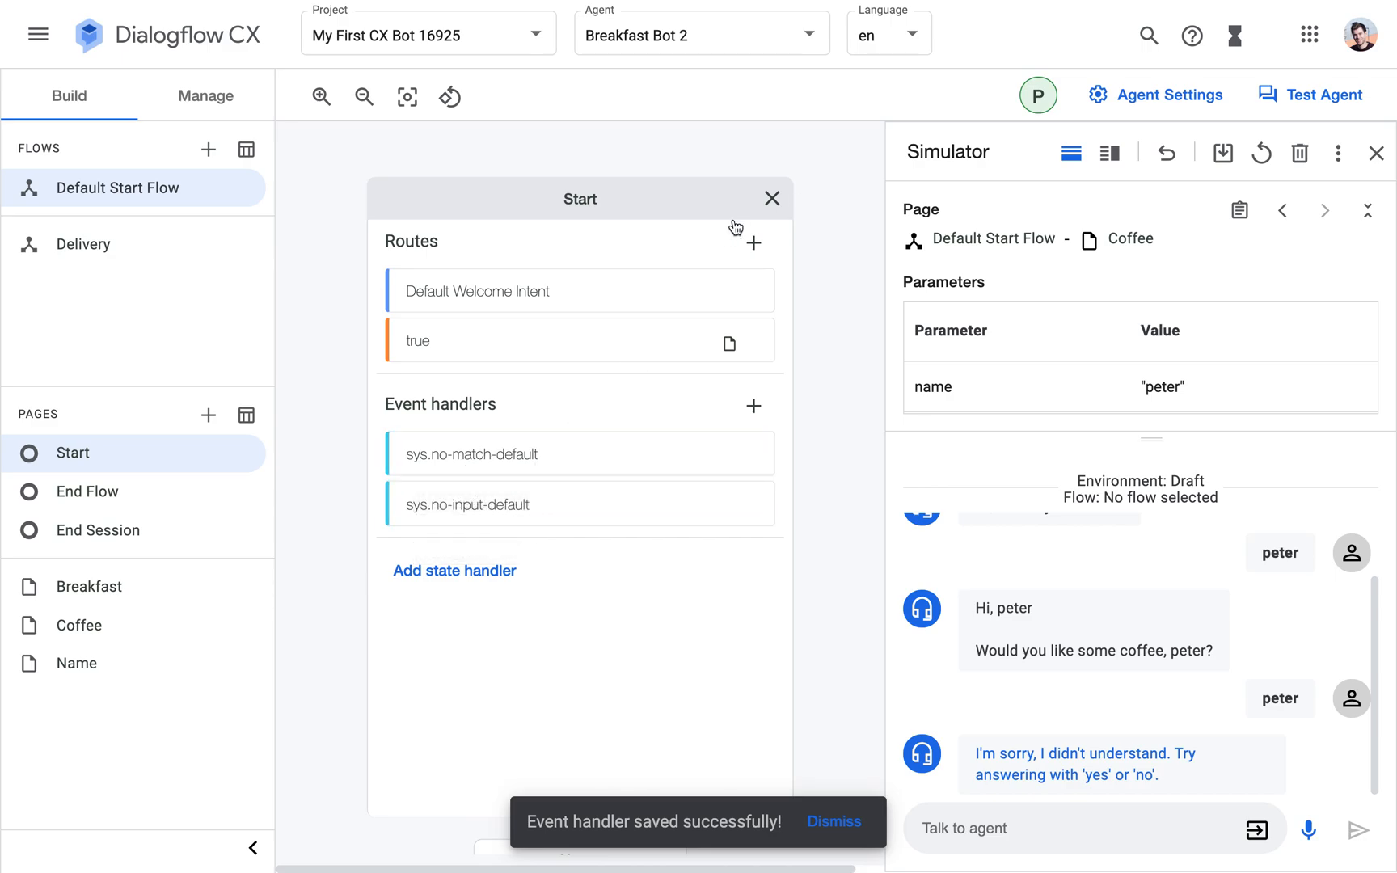
left_click(771, 198)
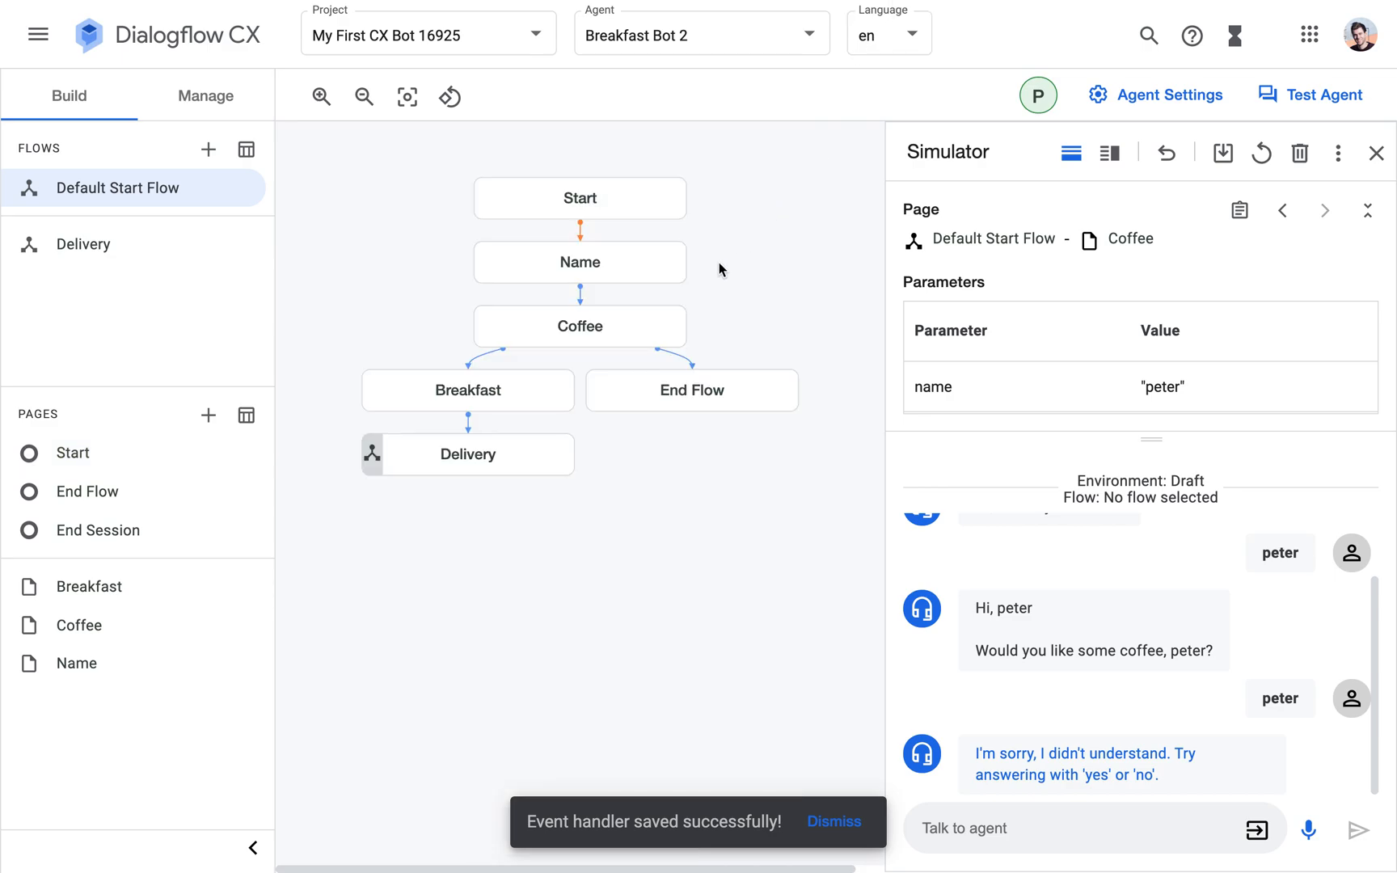
left_click(579, 325)
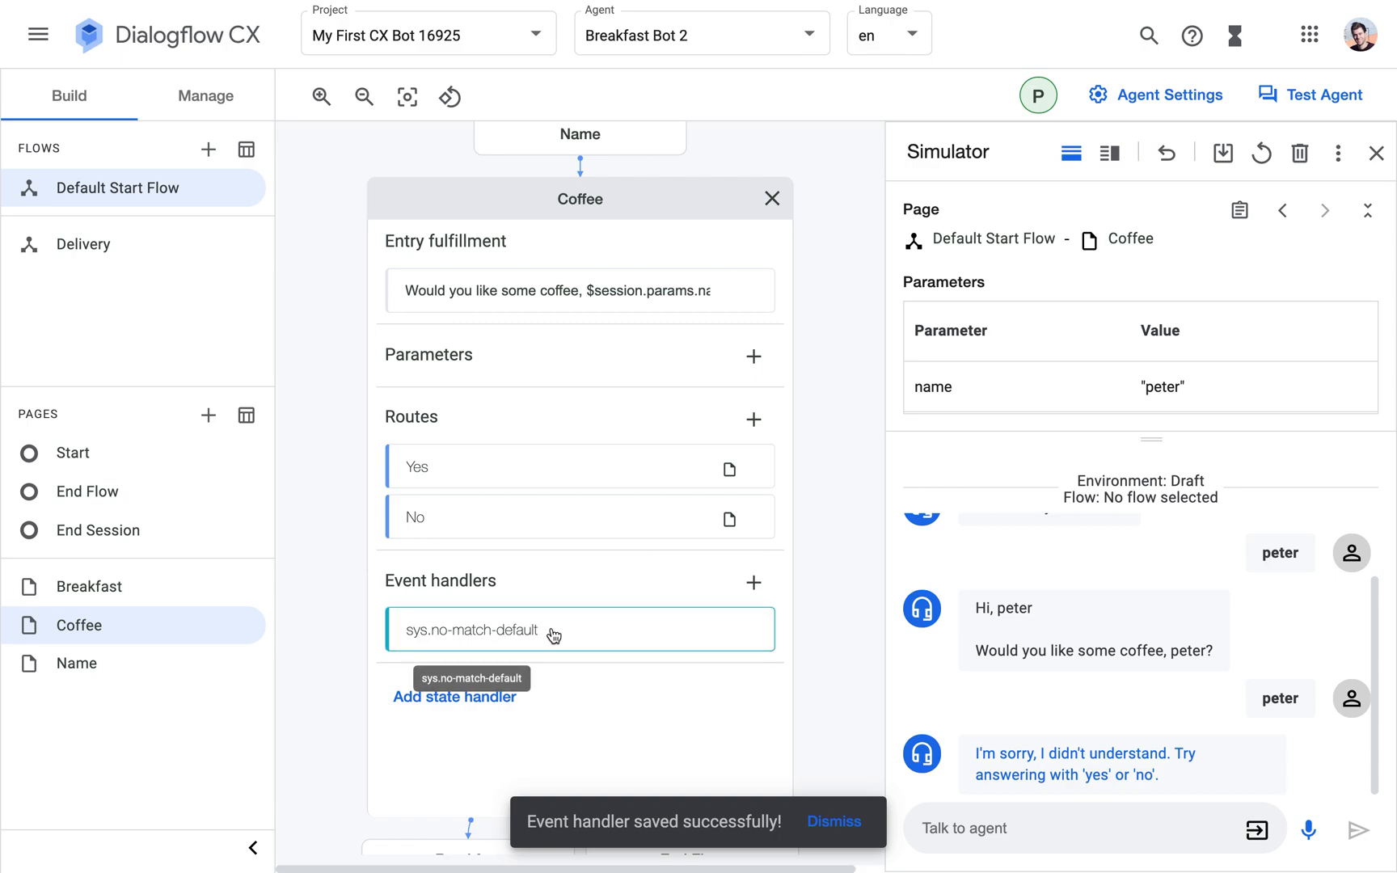
mouse_move(527, 640)
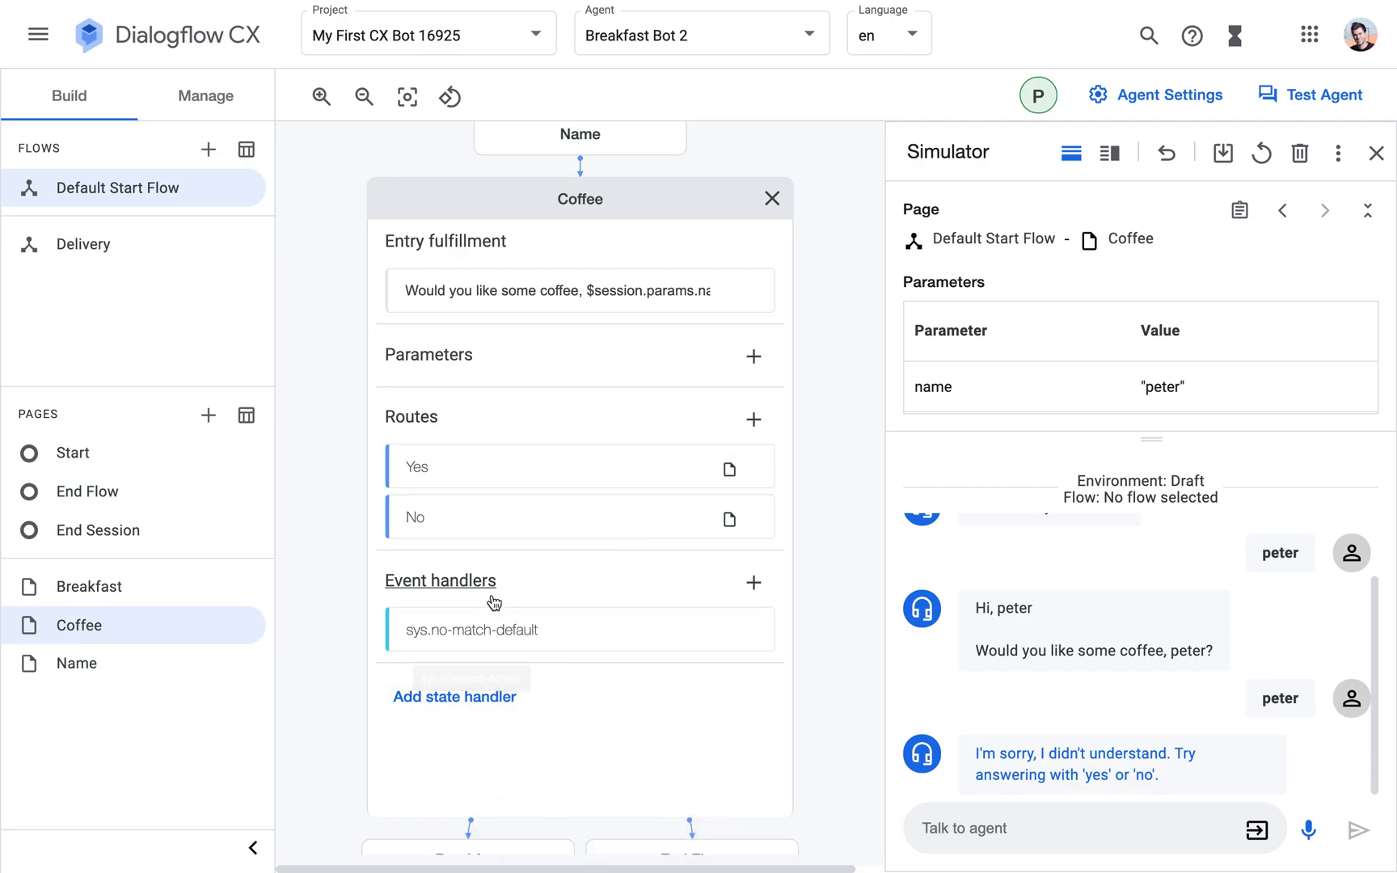
mouse_move(454, 697)
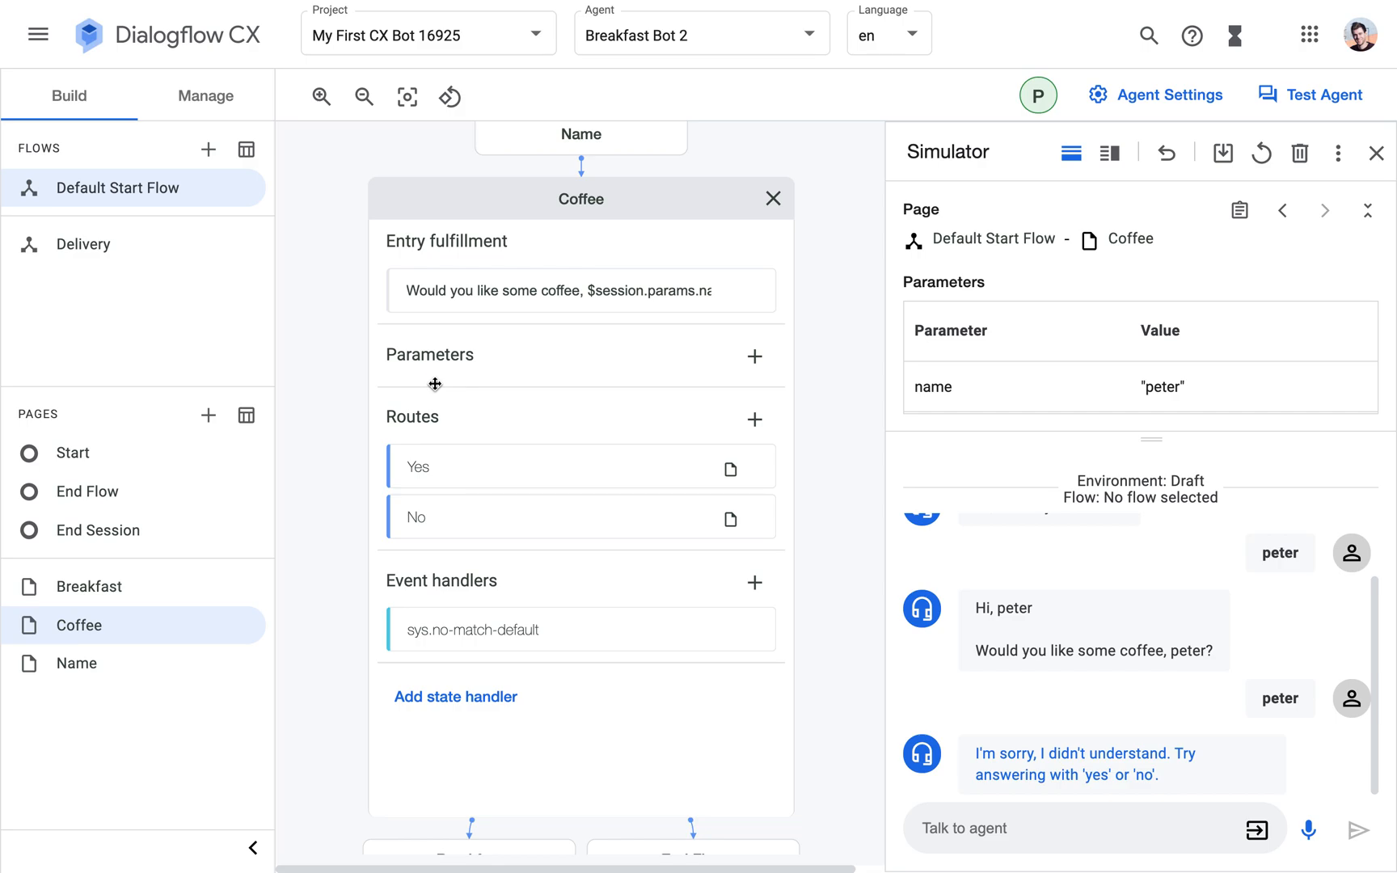
mouse_move(488, 536)
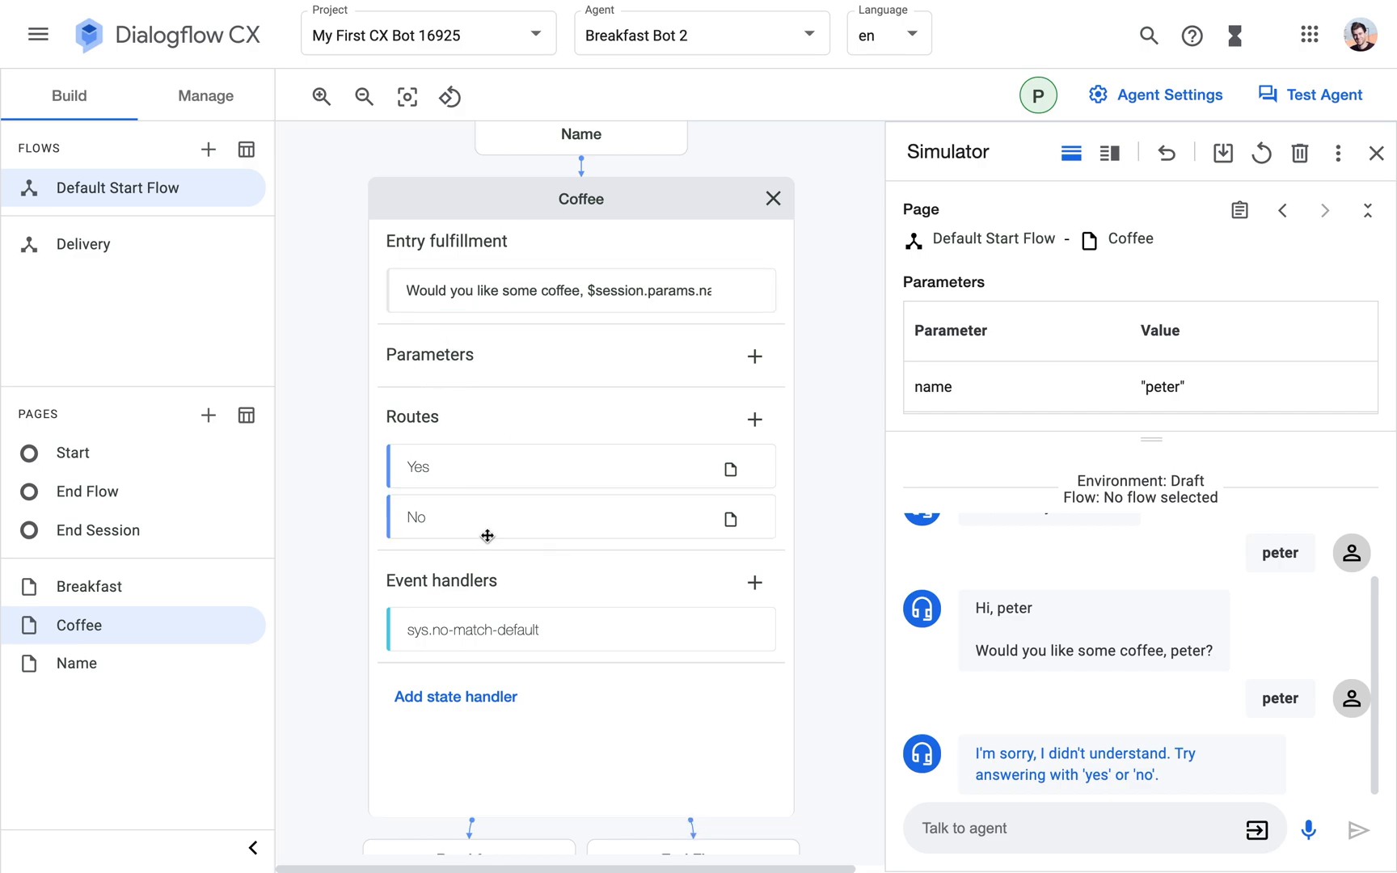
mouse_move(454, 473)
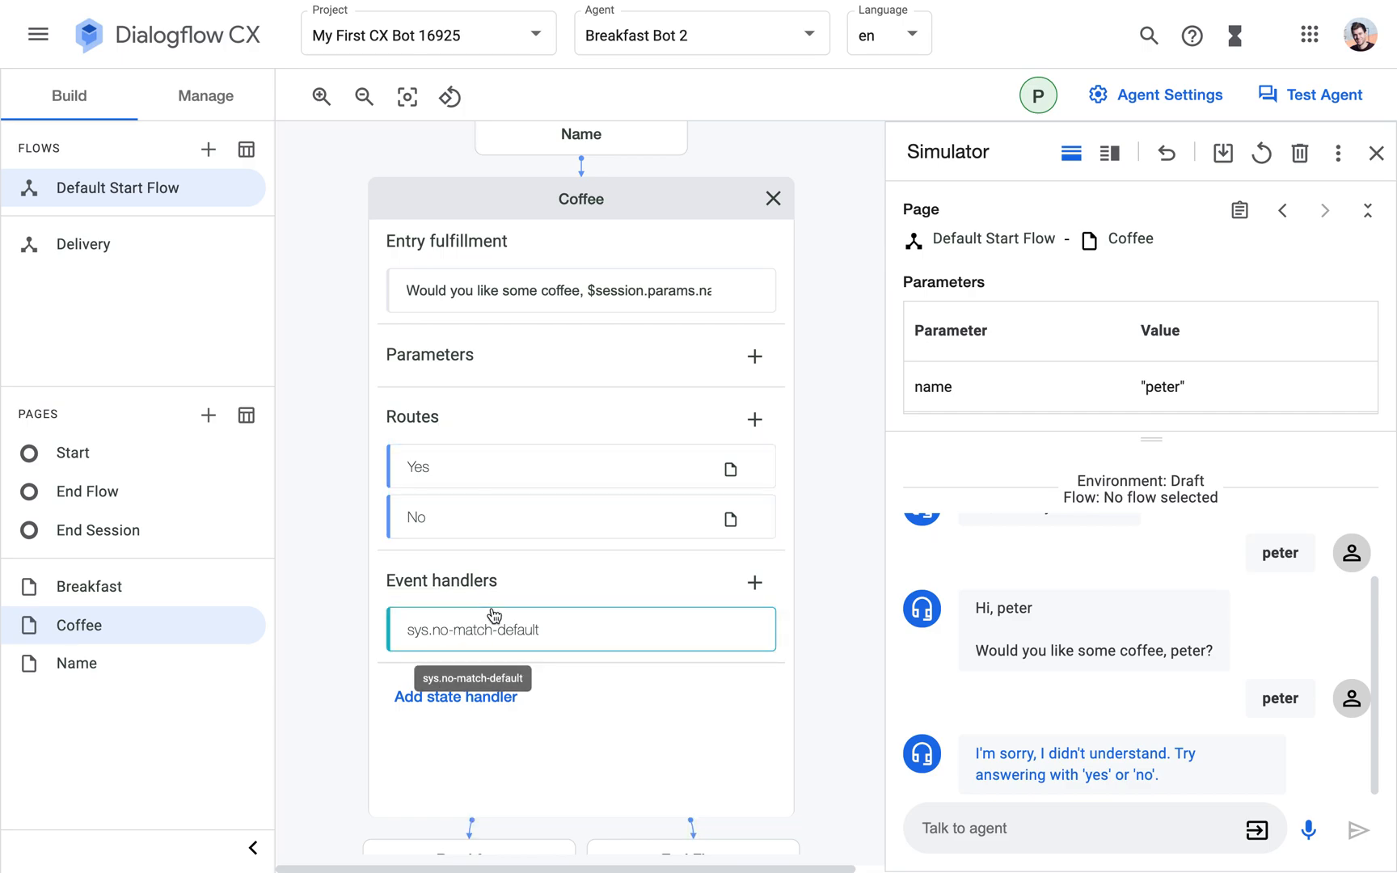
mouse_move(446, 423)
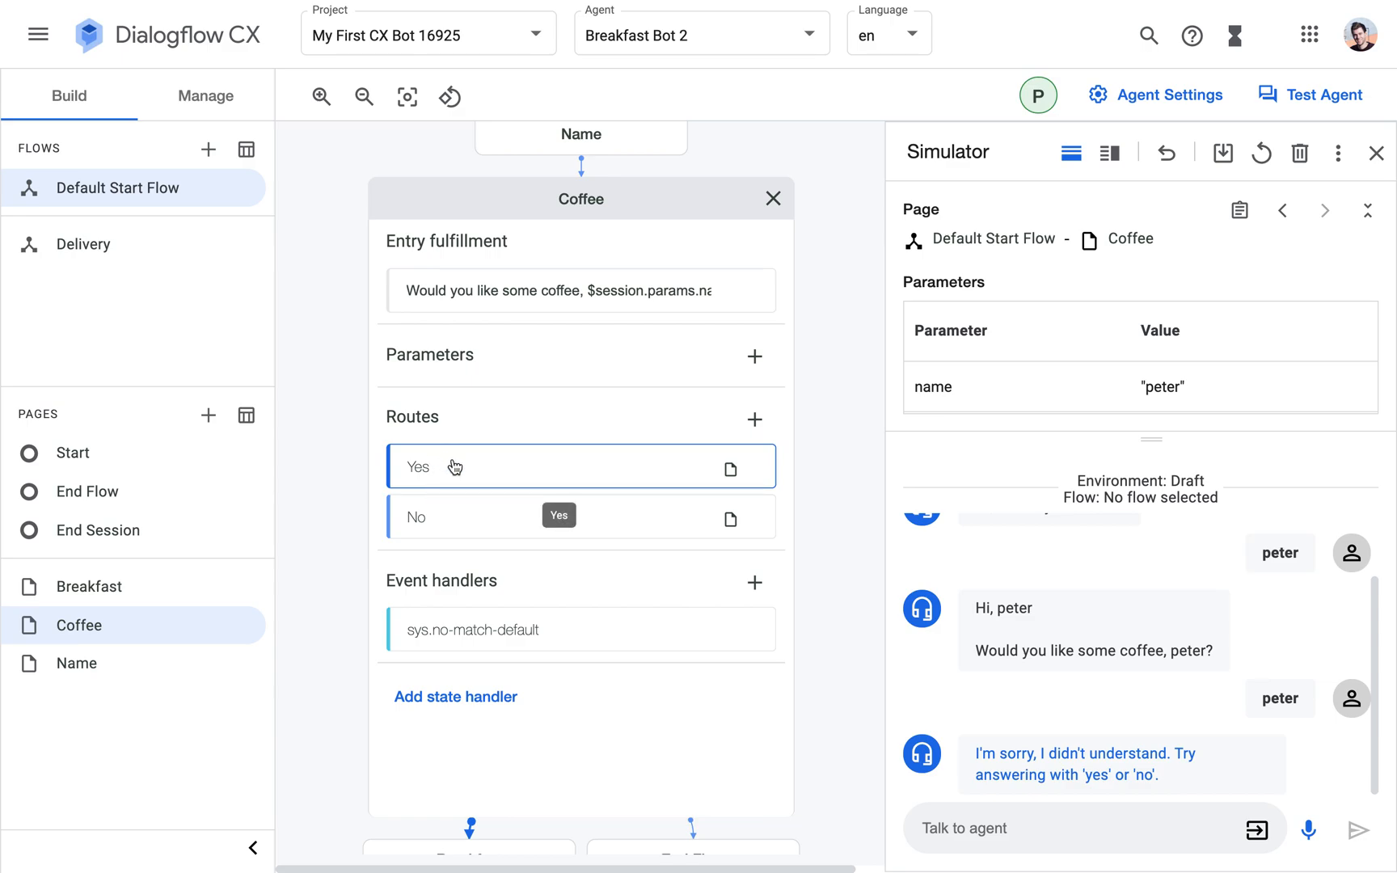
Check that the Yes route transitions to Breakfast, then answer 'yes' in the Simulator.
left_click(439, 466)
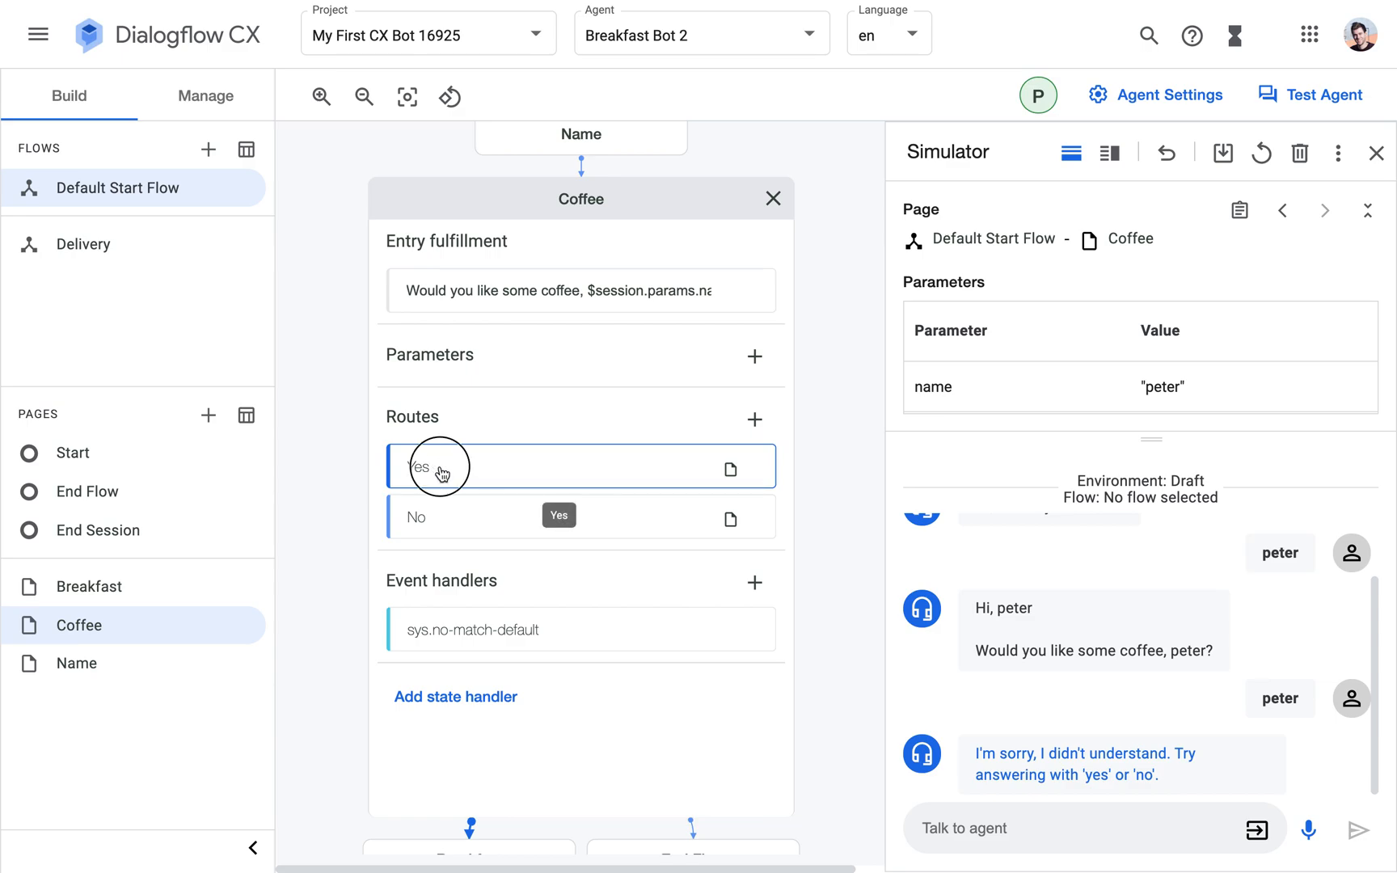
left_click(419, 465)
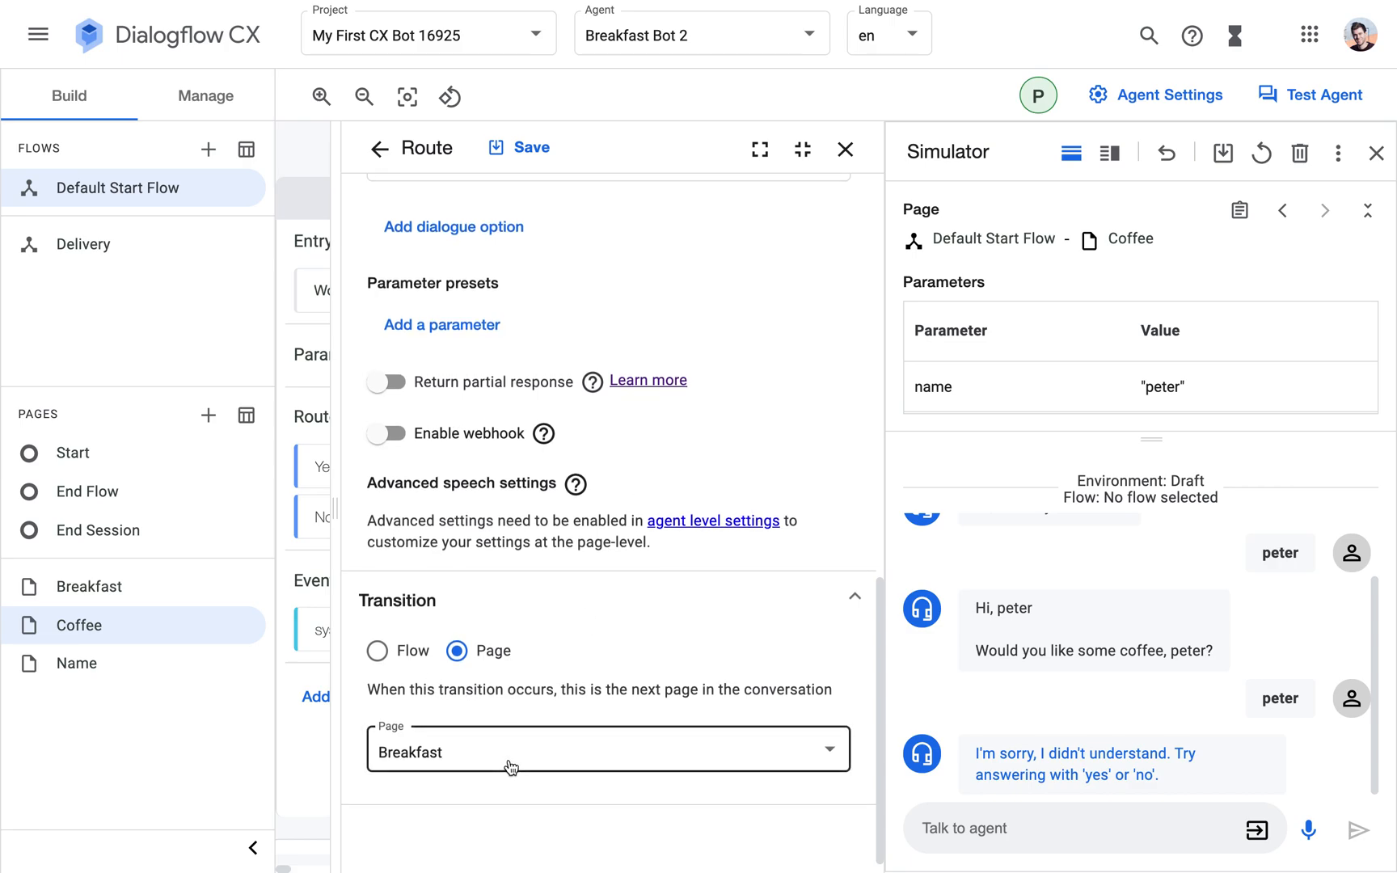
mouse_move(1041, 190)
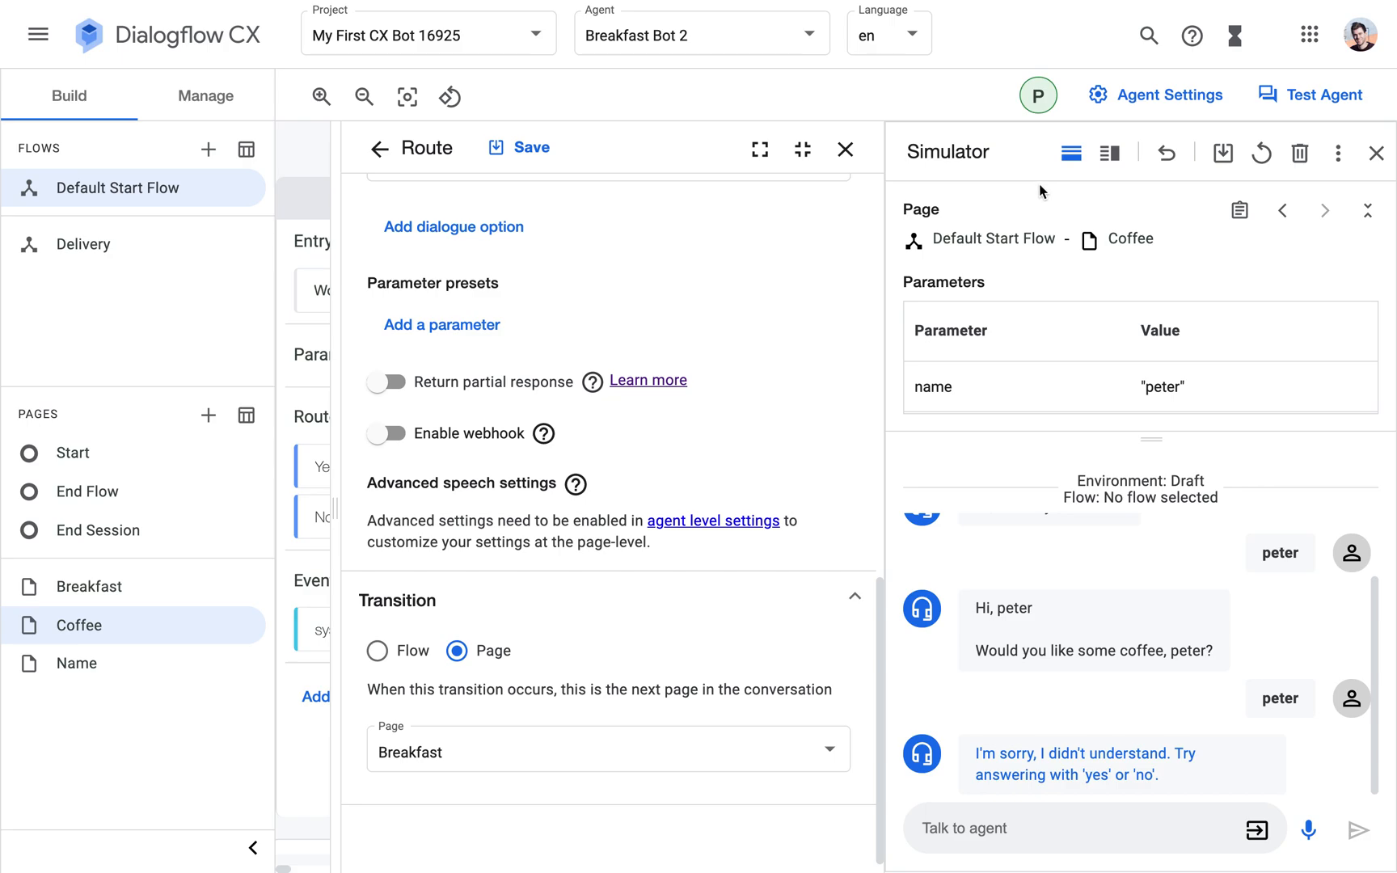
left_click(844, 148)
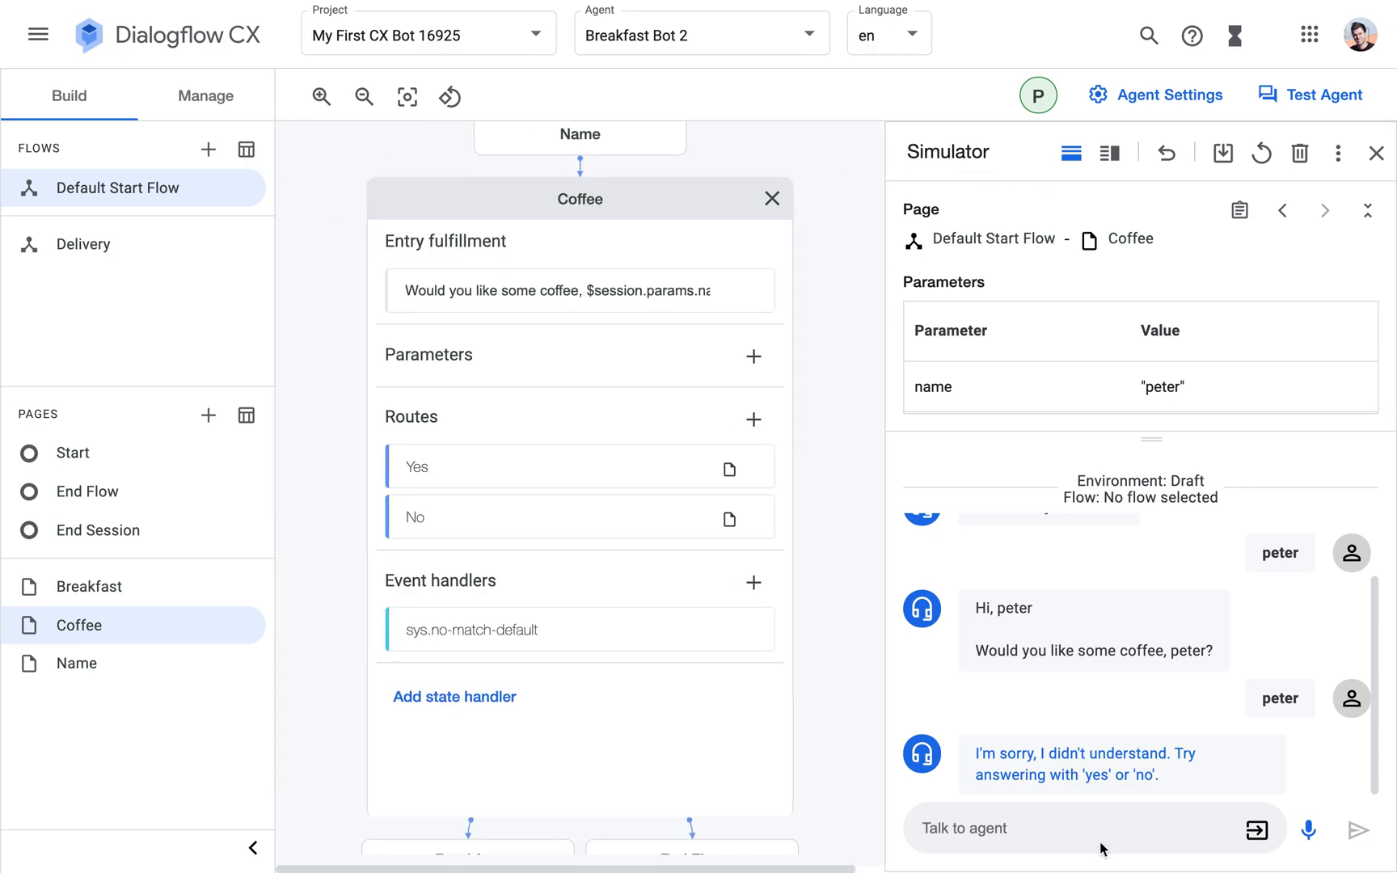
type("yes")
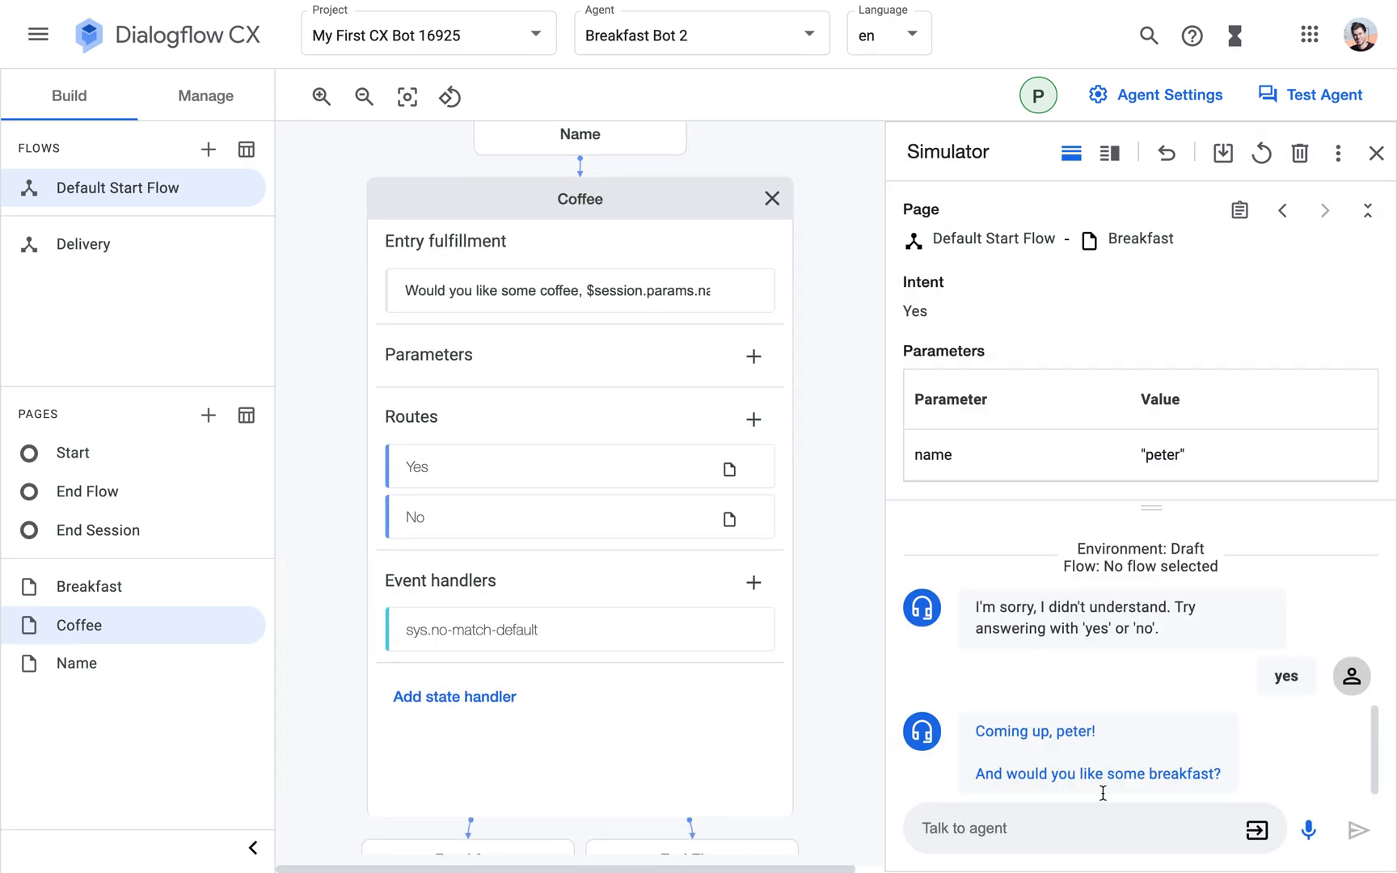
mouse_move(1054, 716)
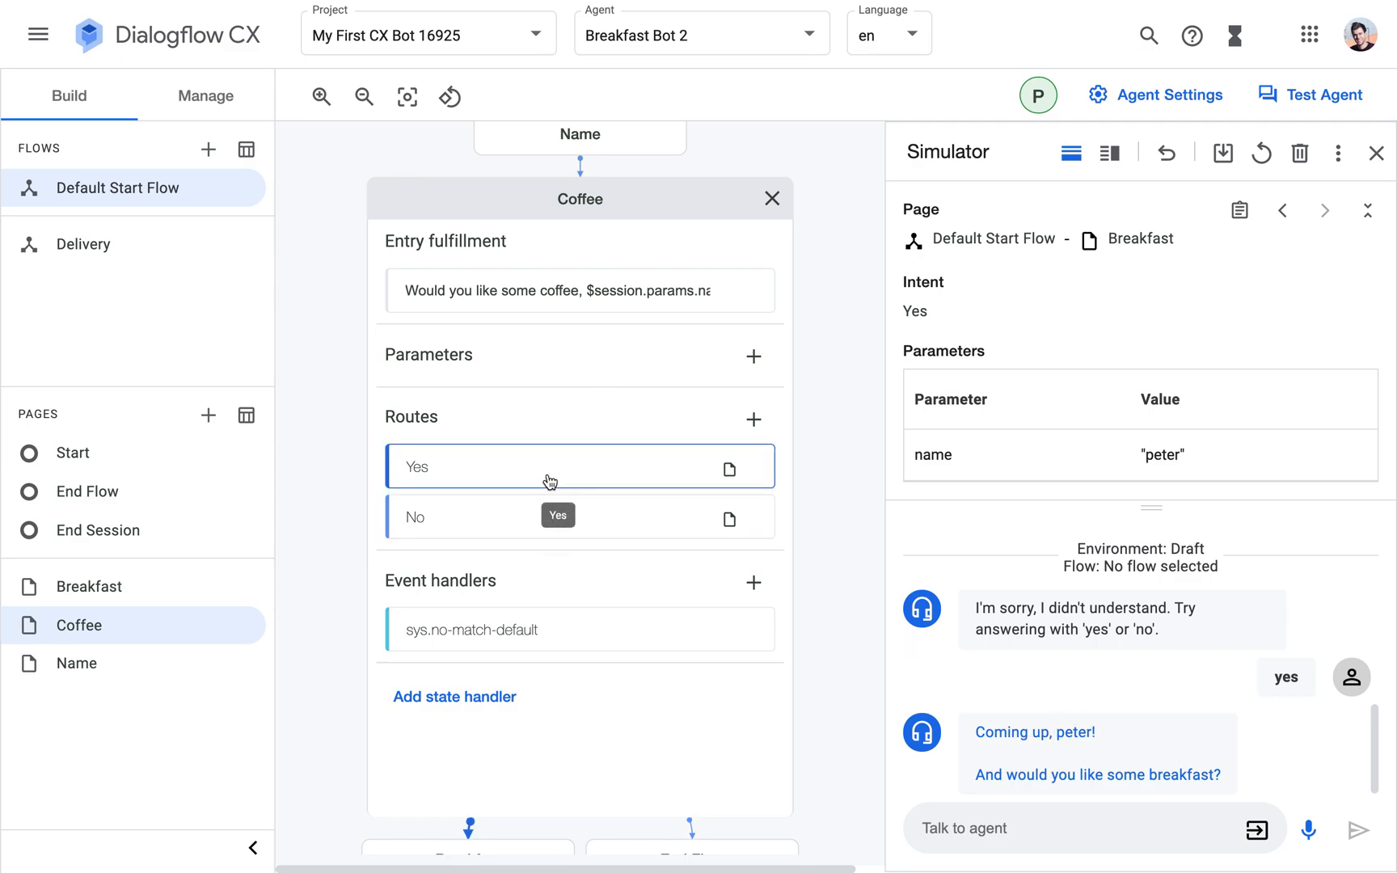
mouse_move(480, 453)
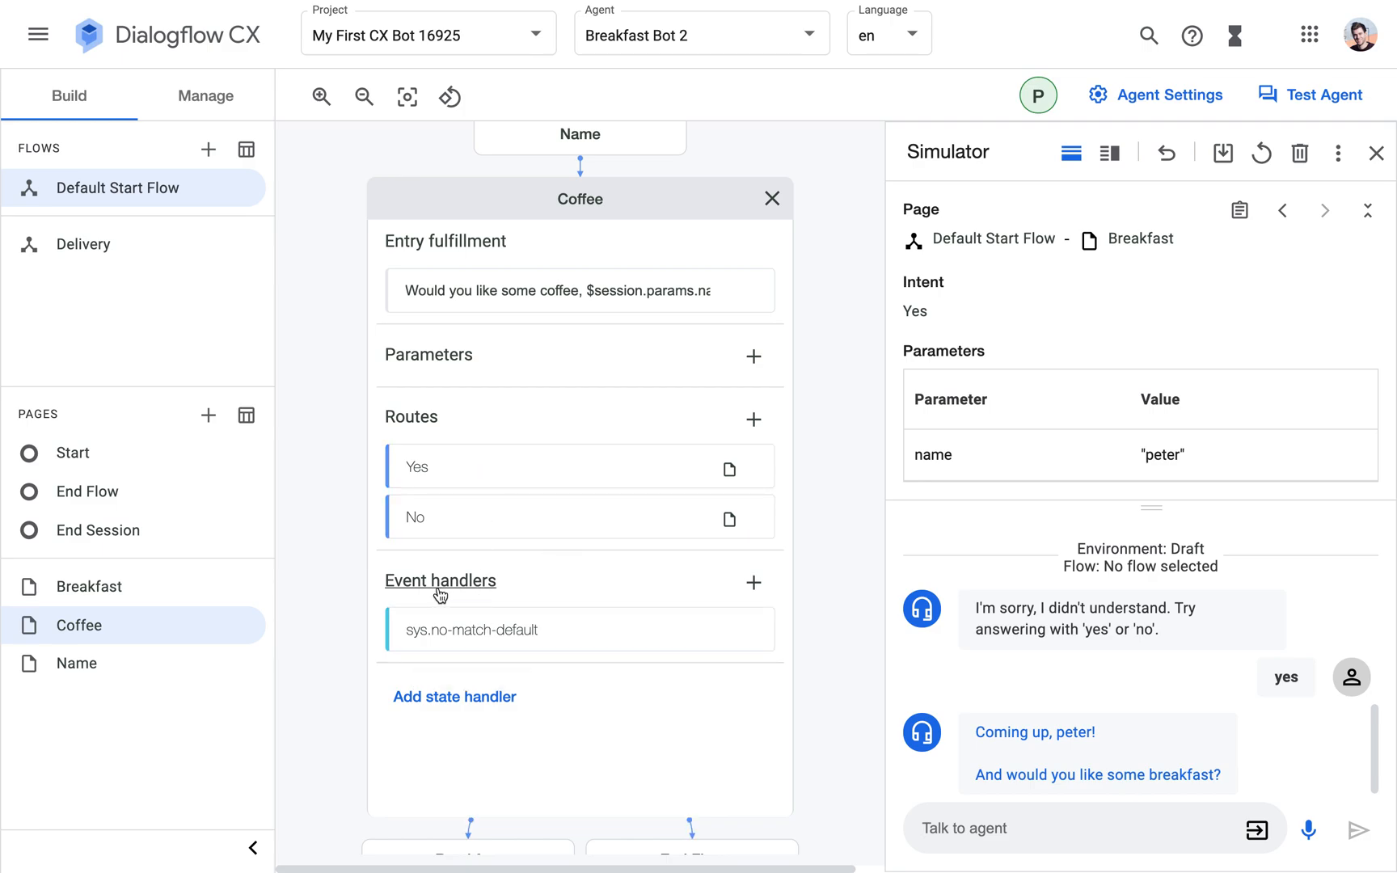
mouse_move(526, 645)
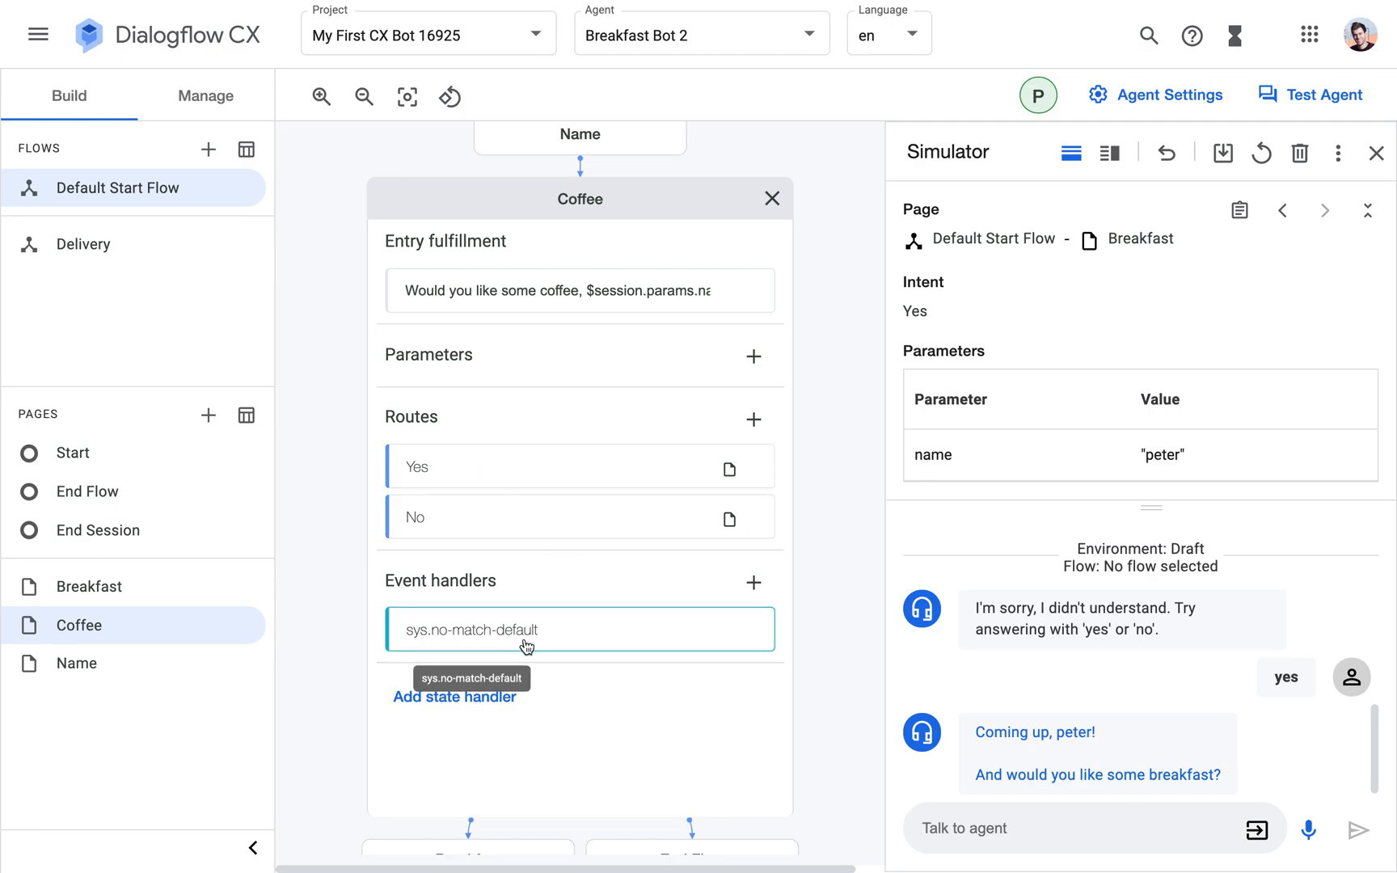
mouse_move(563, 587)
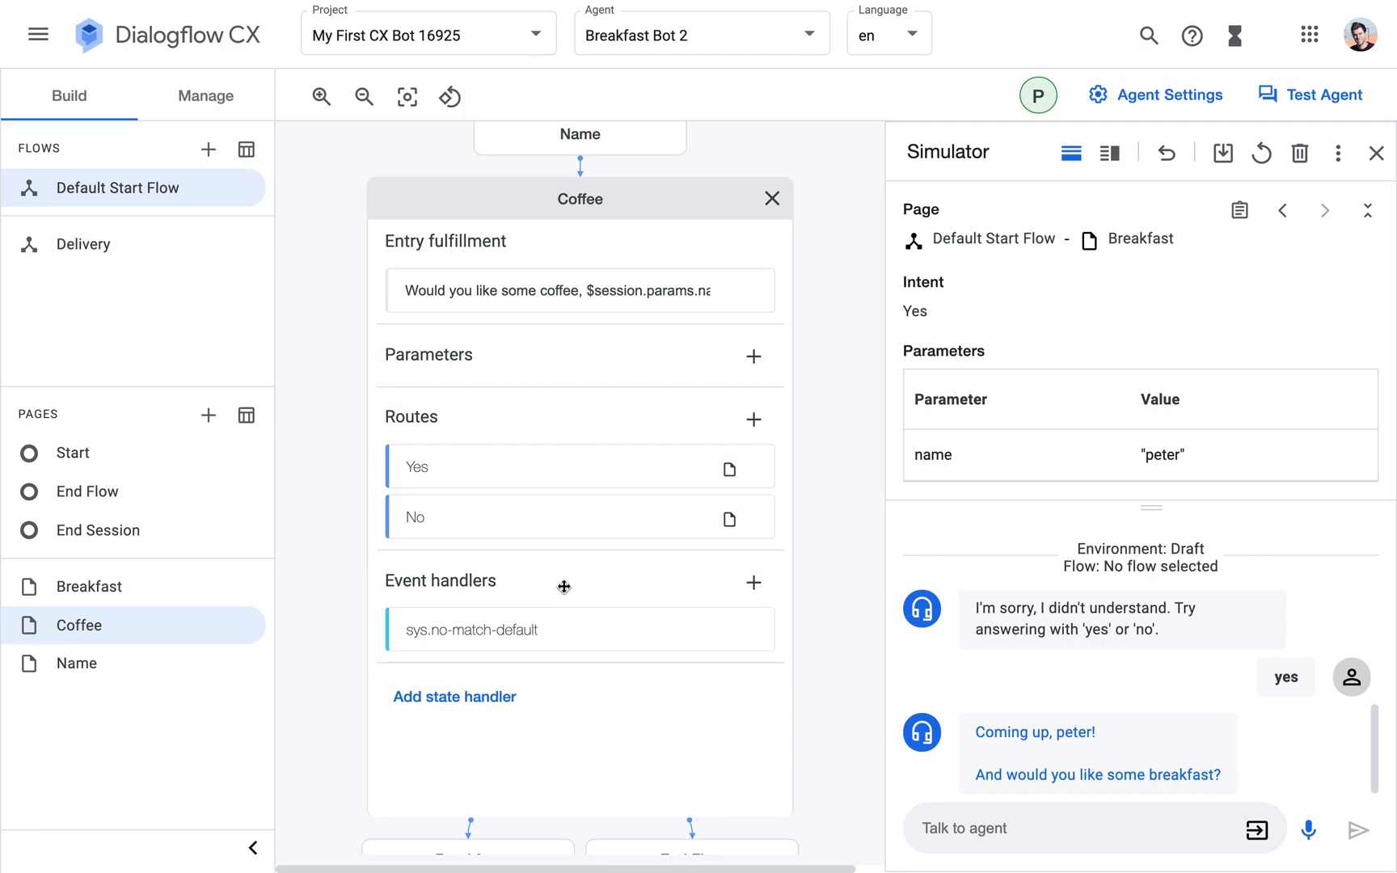
mouse_move(463, 697)
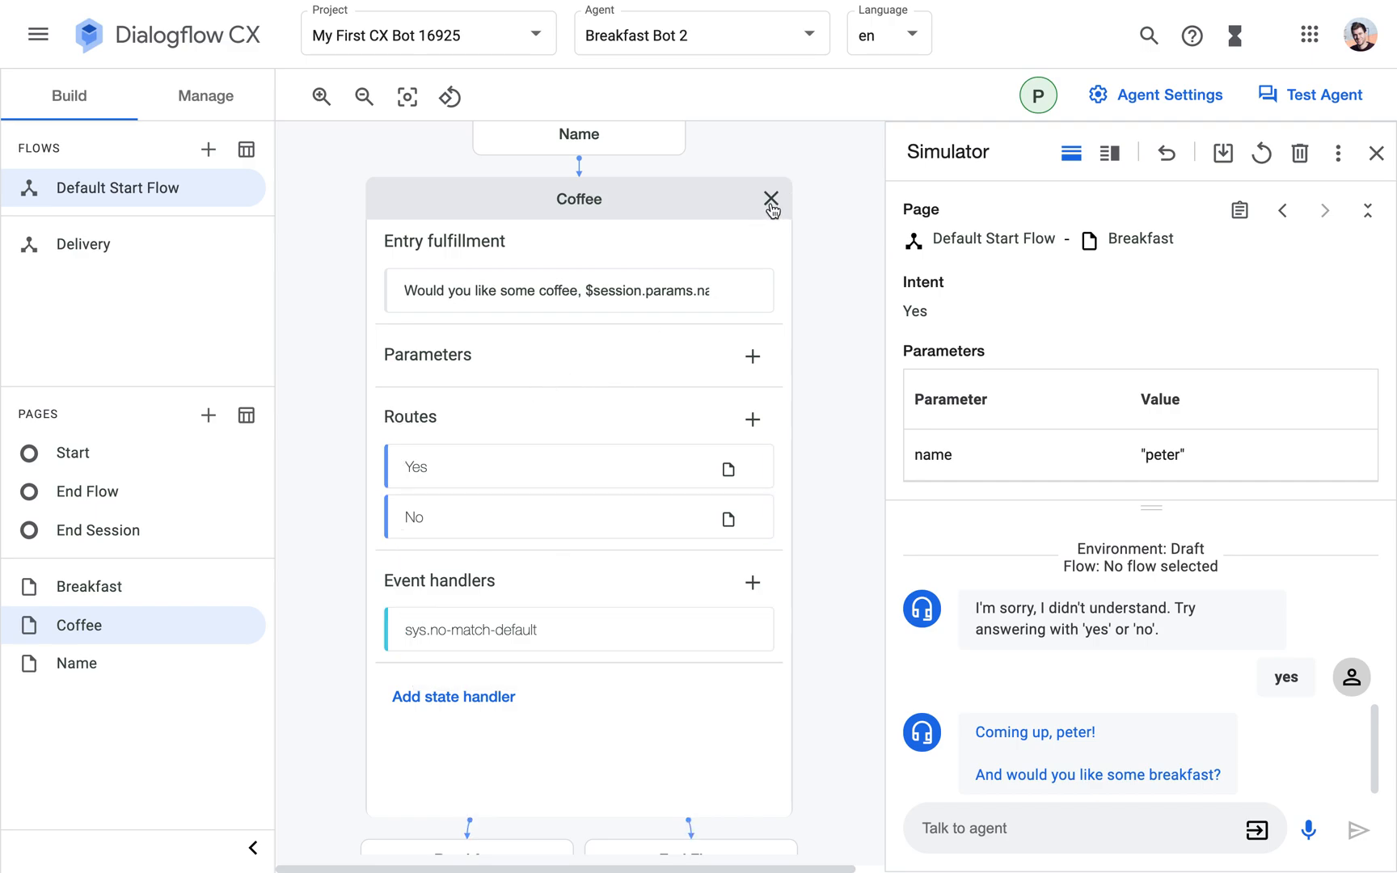
Answer 'blurb' at the Breakfast question, then close the panel and open the Breakfast page.
left_click(770, 198)
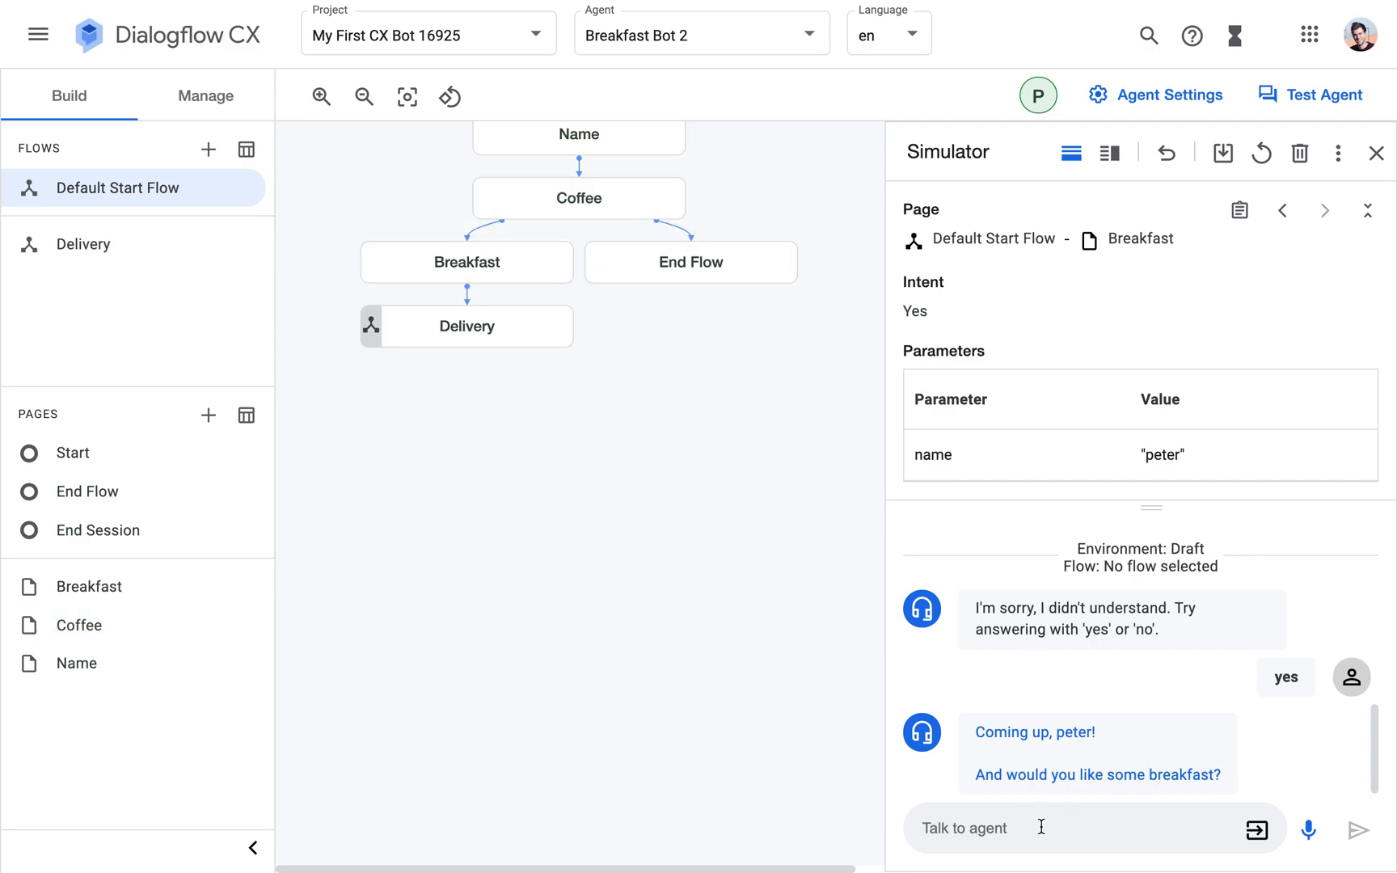
type("blurb")
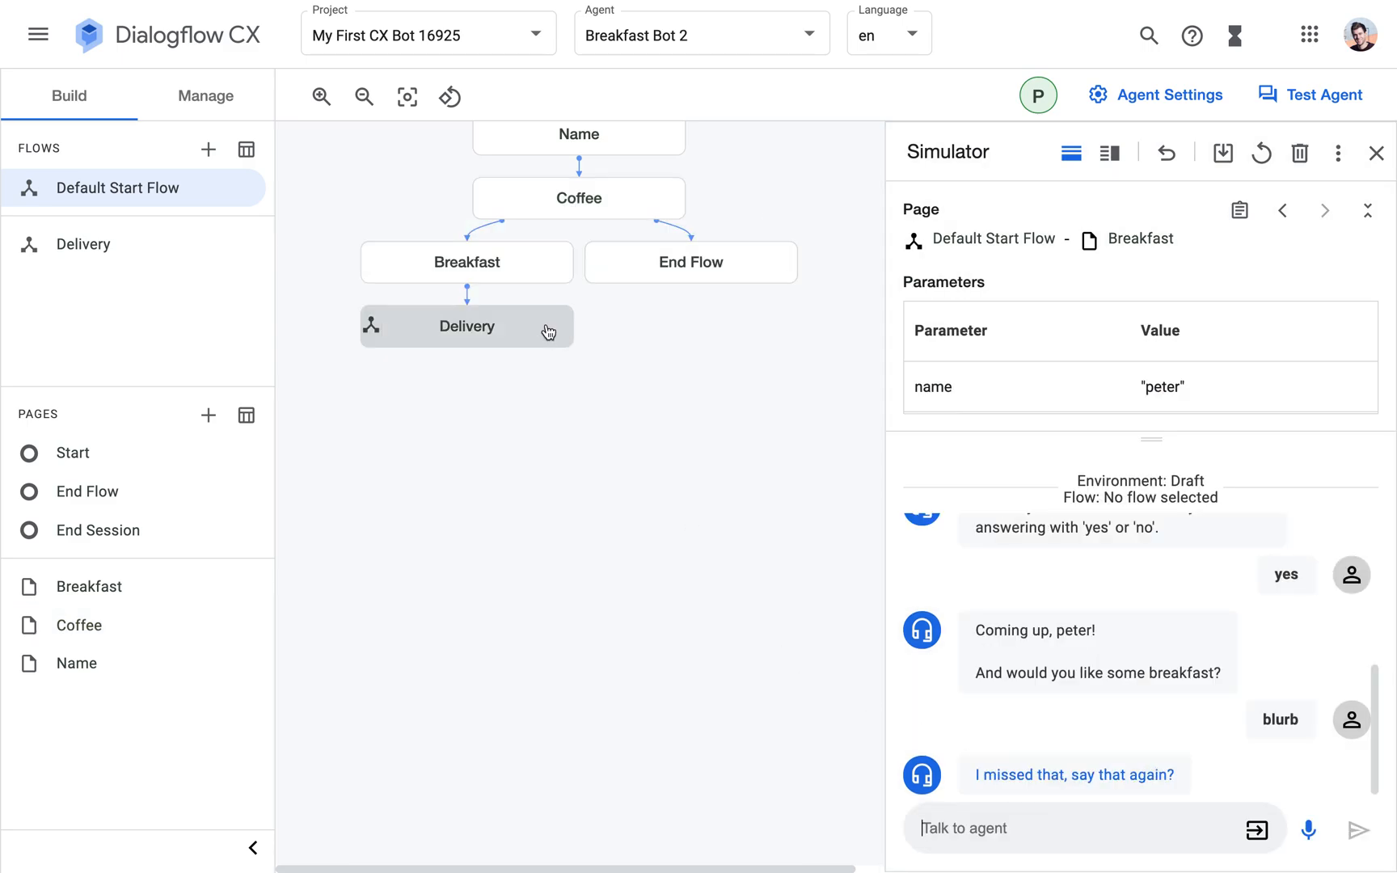
mouse_move(736, 427)
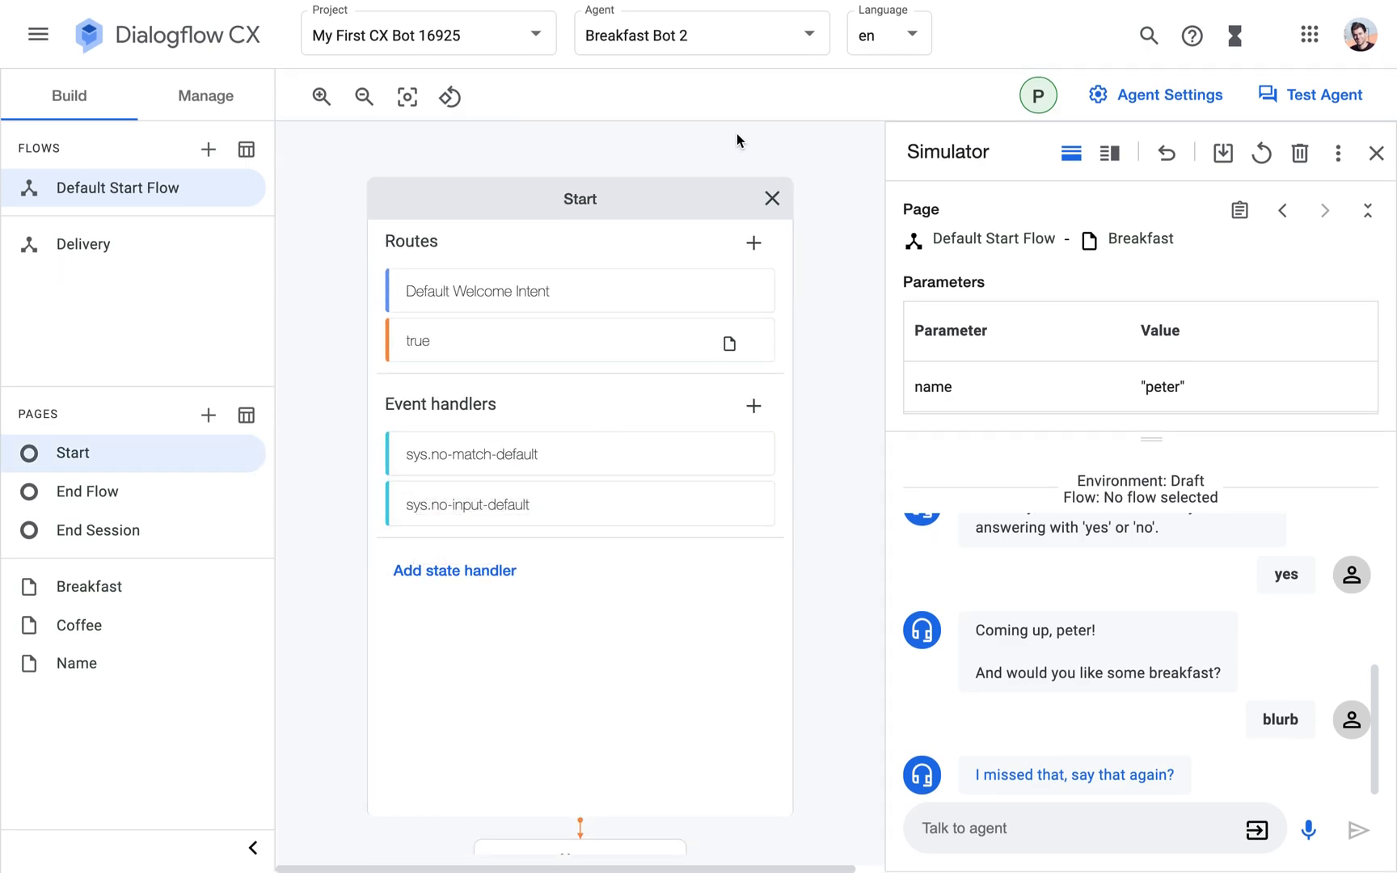
left_click(772, 198)
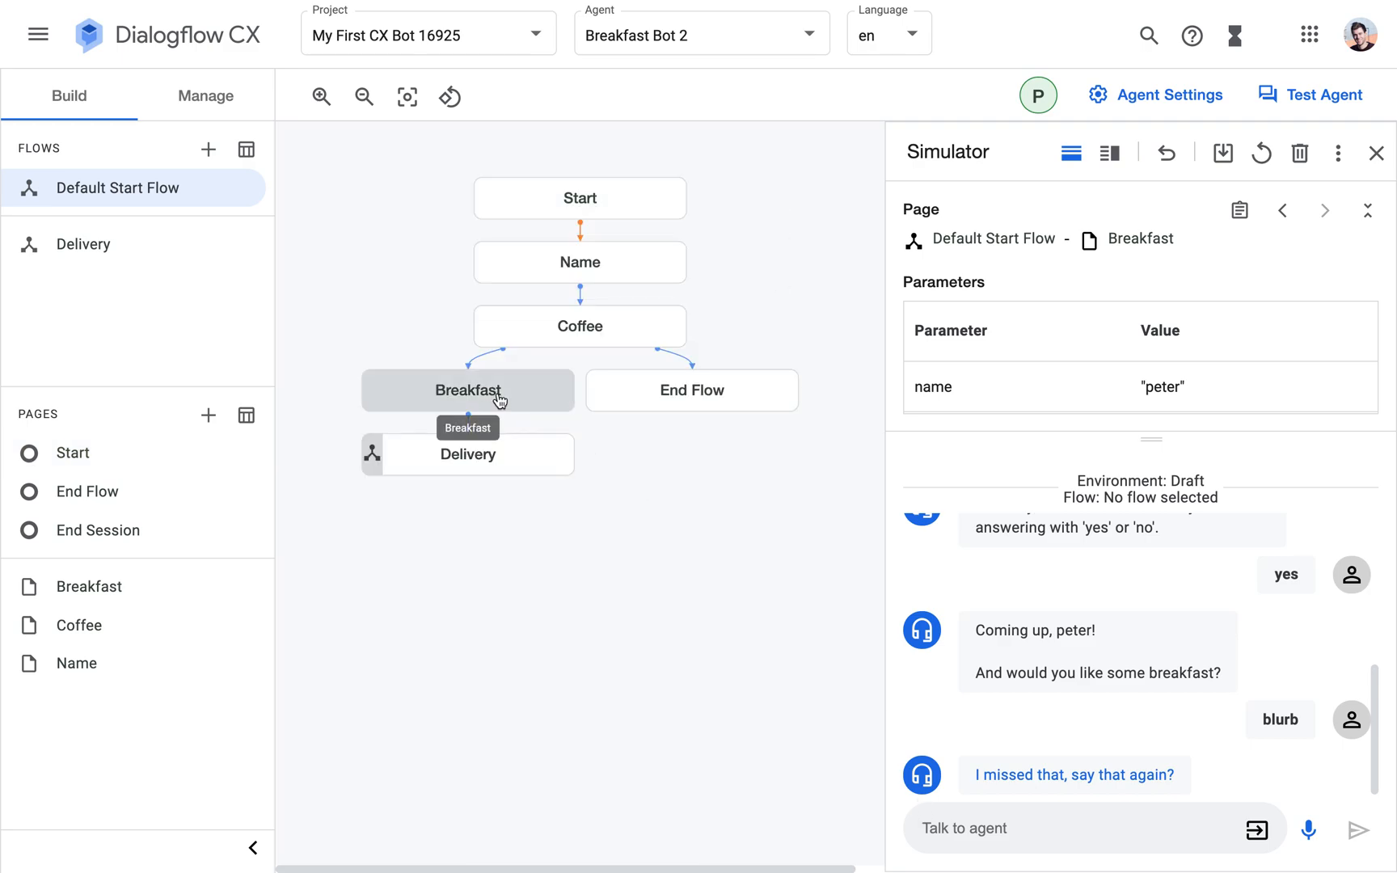
left_click(579, 325)
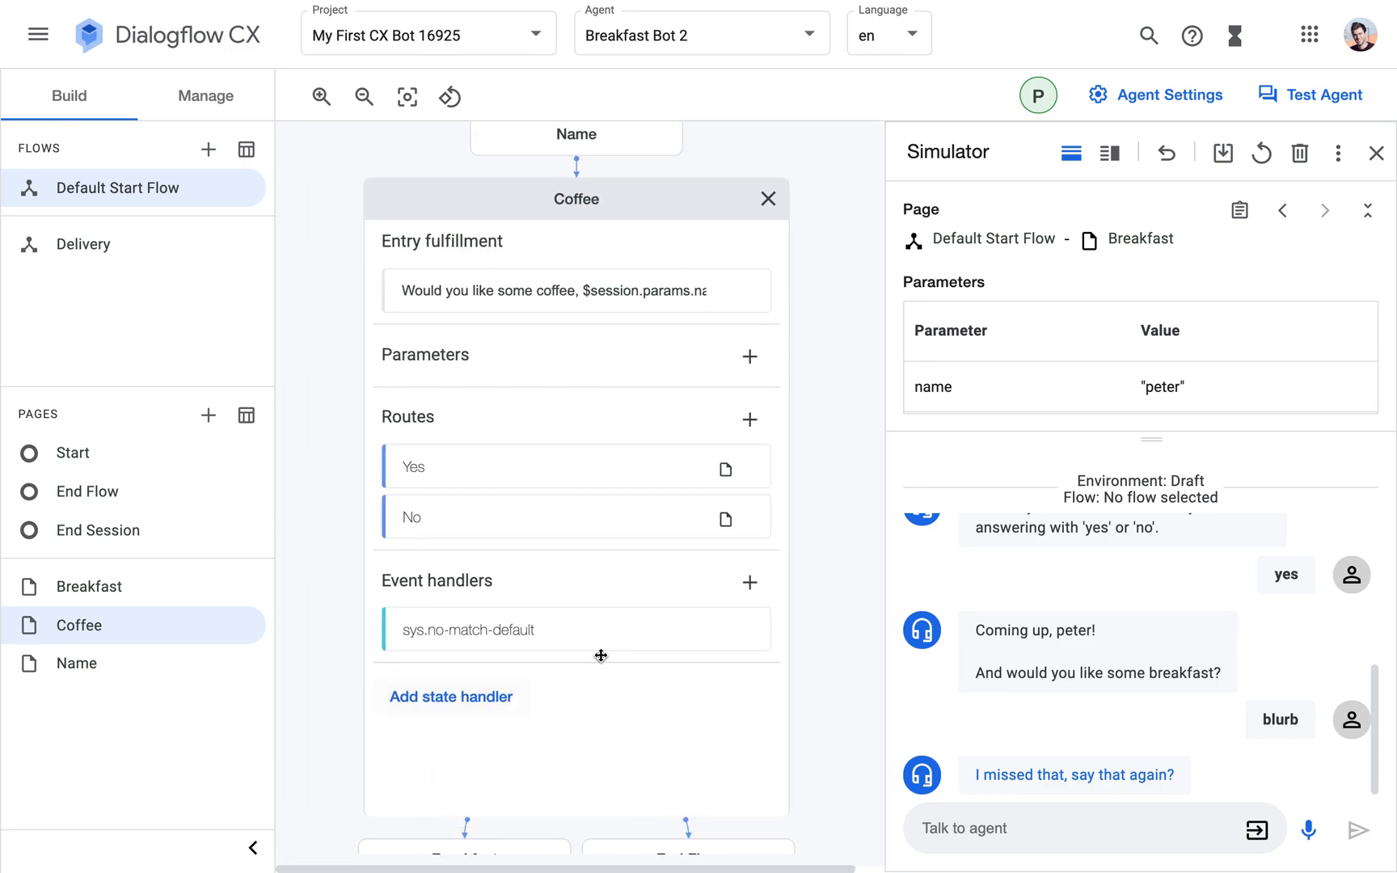
Add a No-match default event handler to the Breakfast page.
left_click(89, 587)
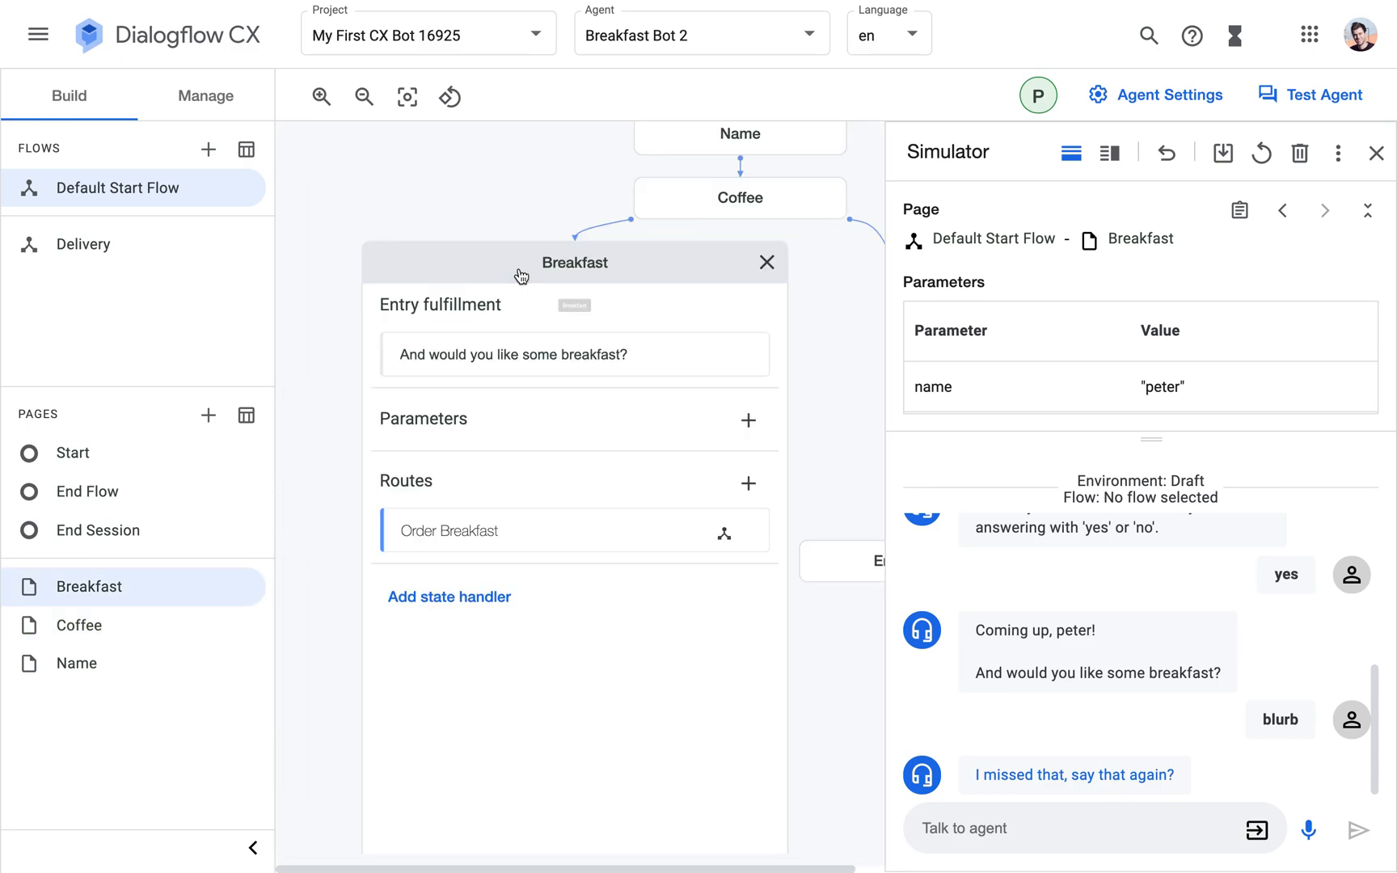
left_click(448, 597)
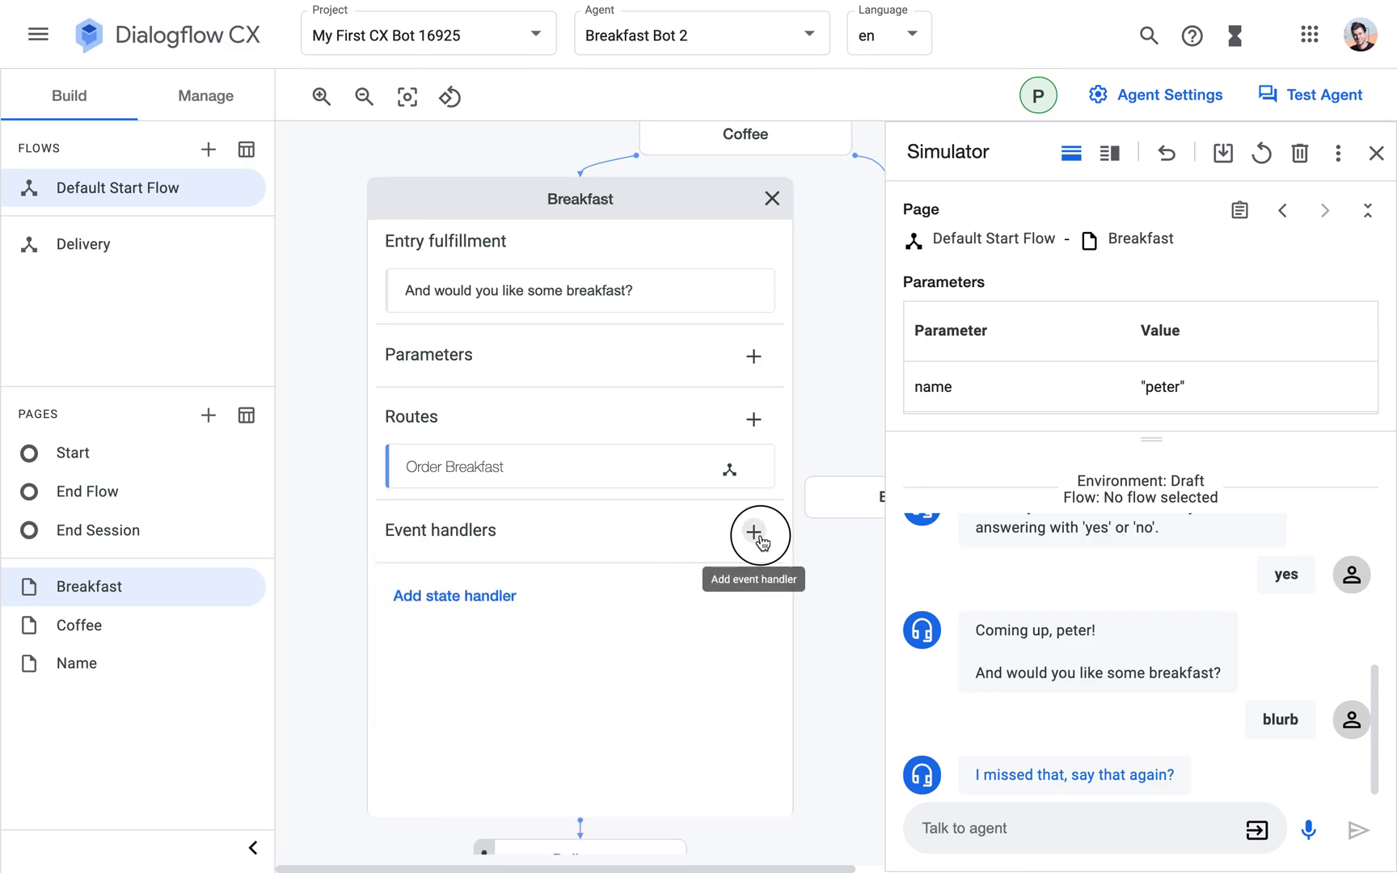
left_click(759, 535)
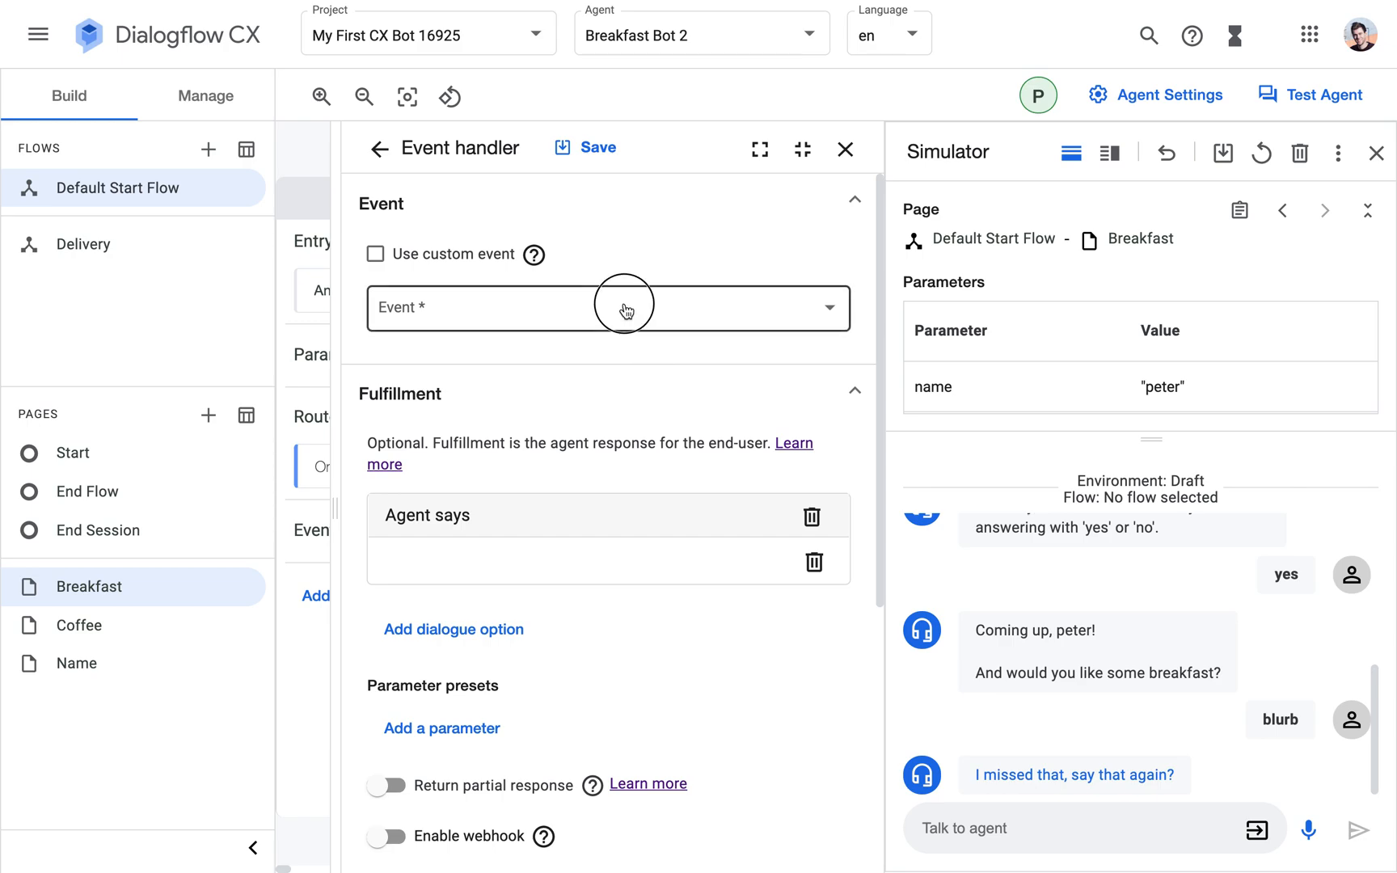
left_click(609, 308)
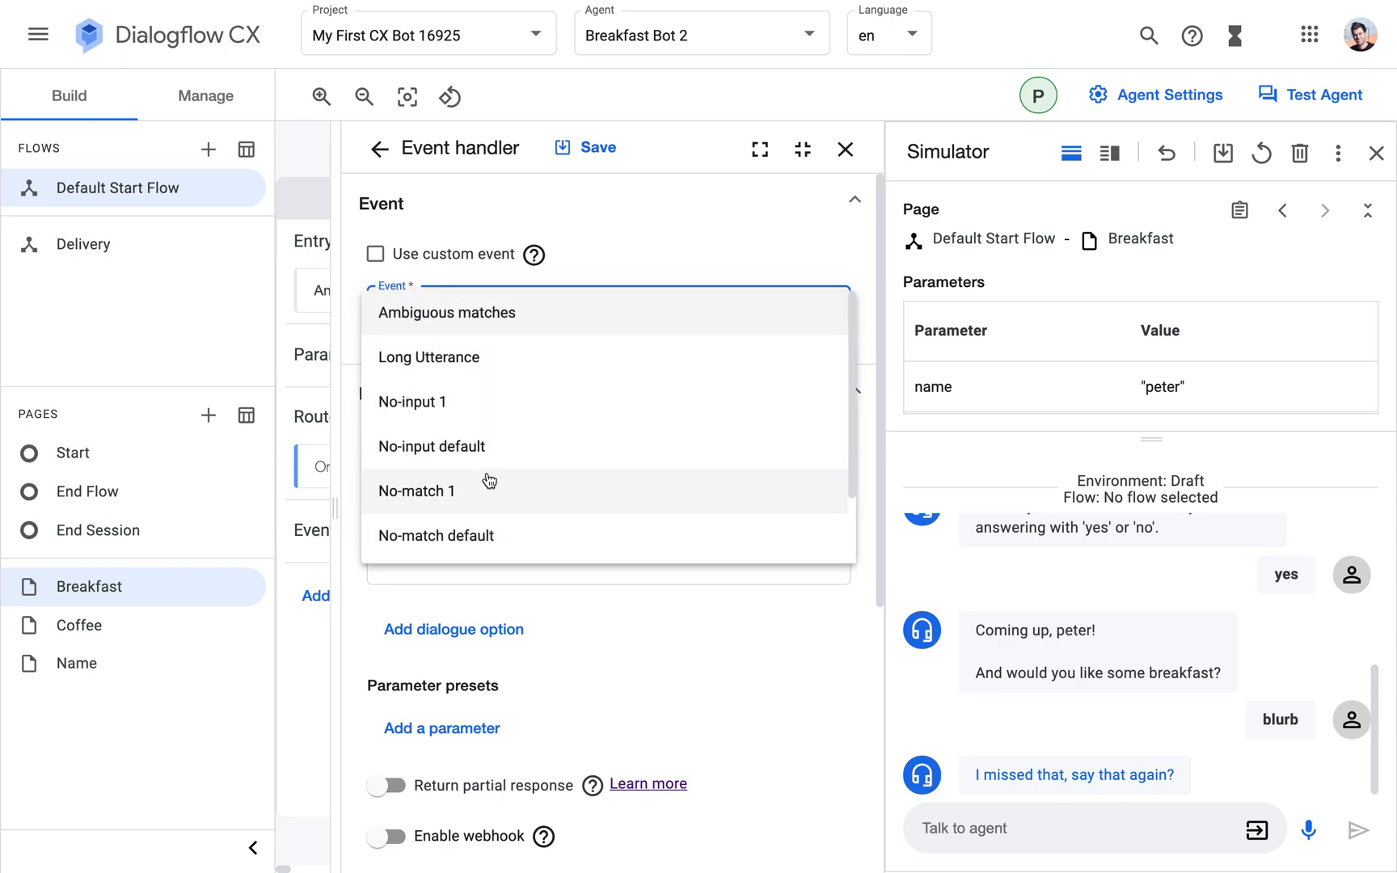
left_click(436, 535)
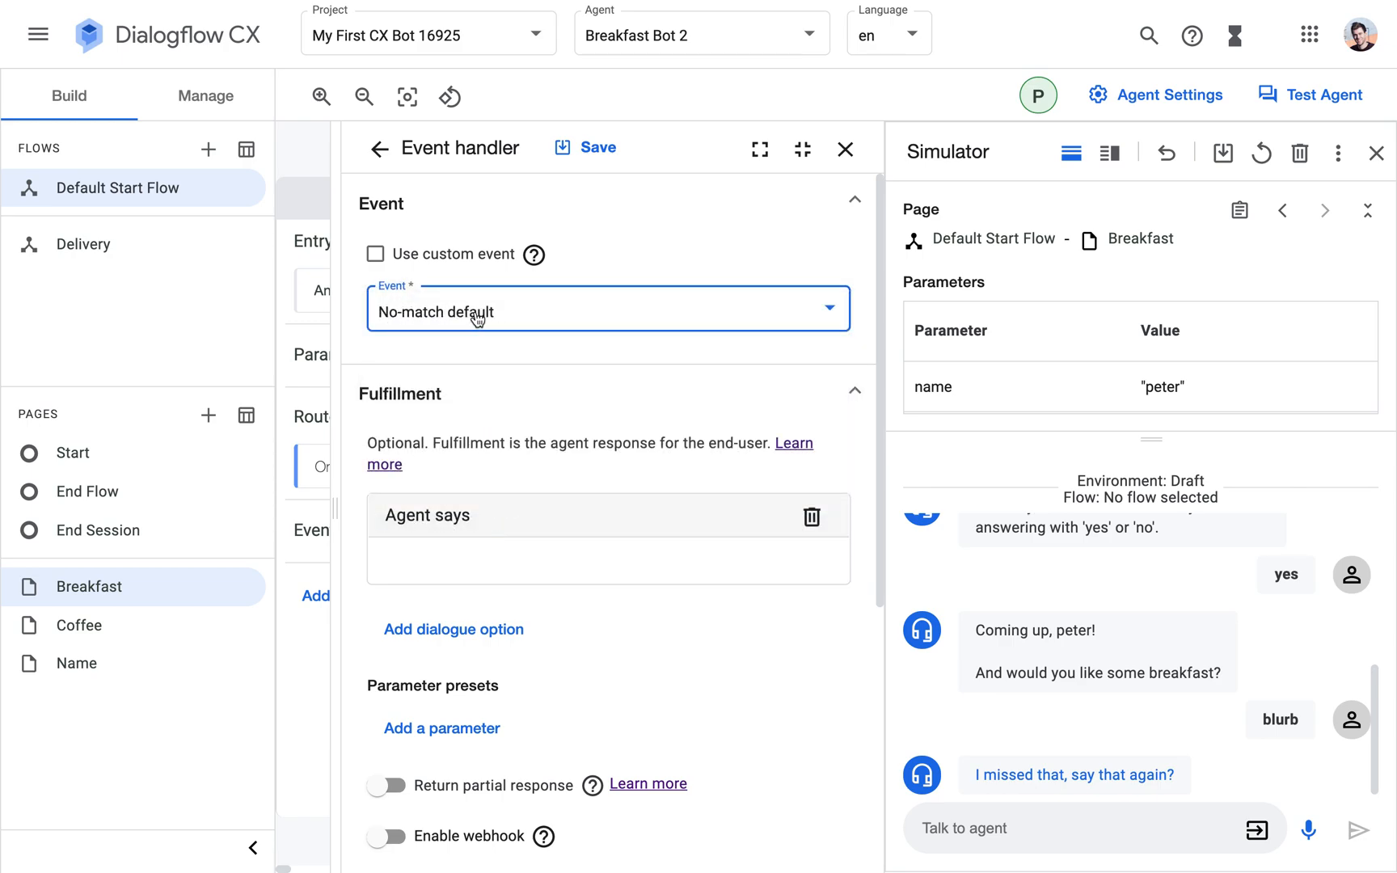
Reply "I'm sorry, I didn't understand. Try answering with 'yes' or 'no'." and transition to Breakfast.
type("I'm sorry, I didn't understand. Try answering with 'yes' or 'no'.")
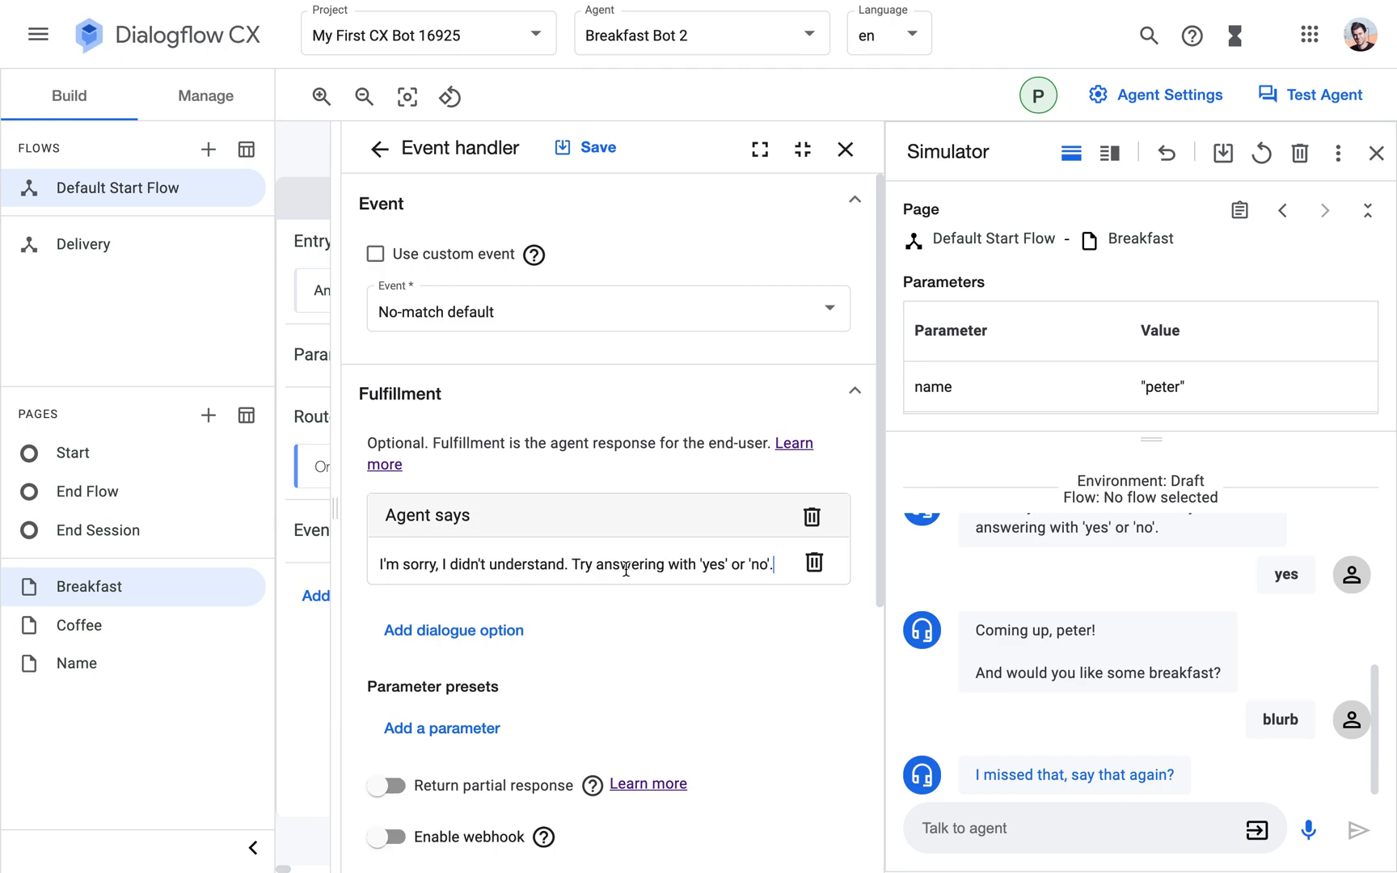
mouse_move(694, 520)
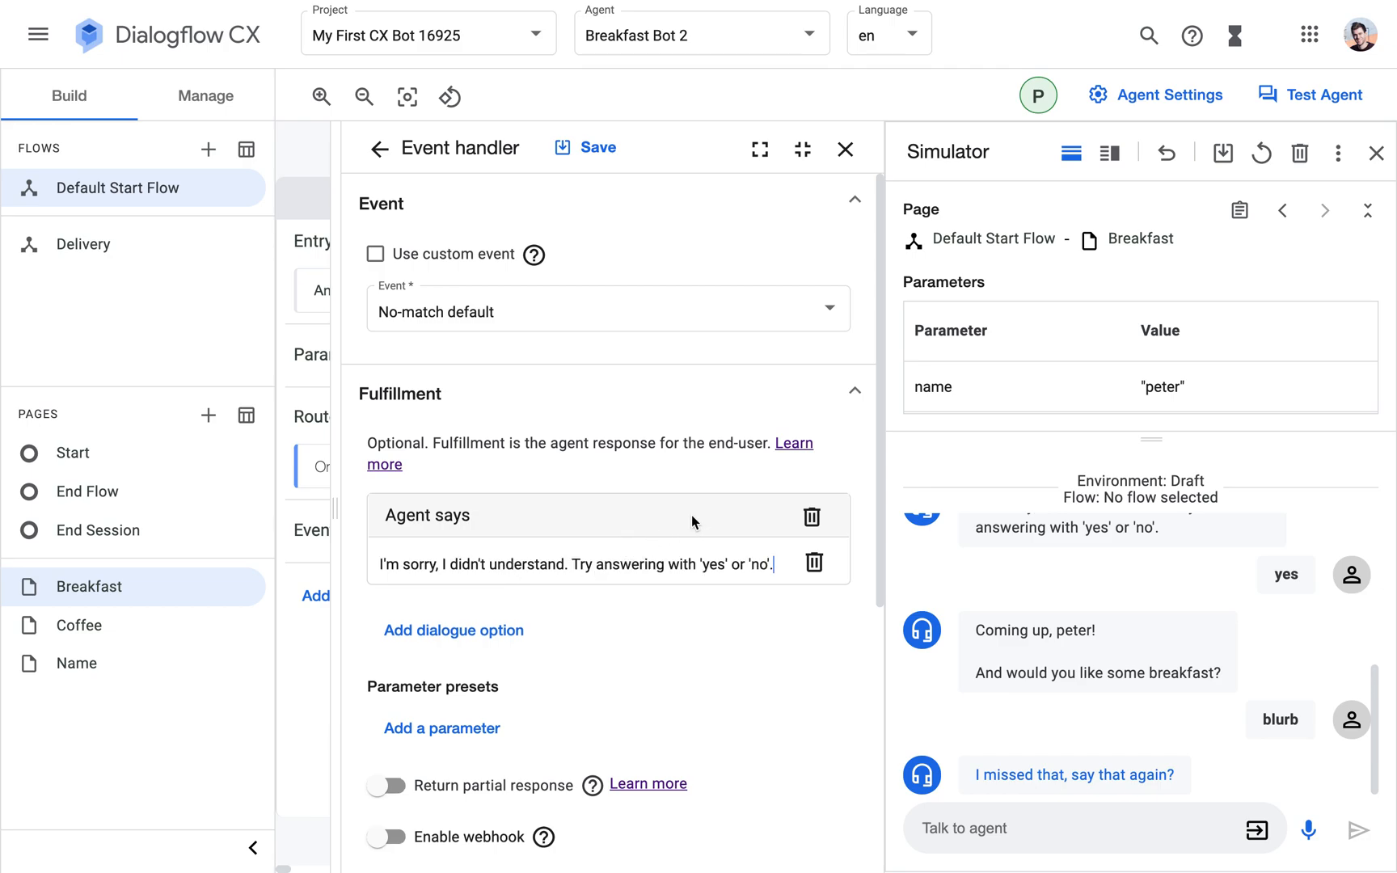
scroll("down", 3)
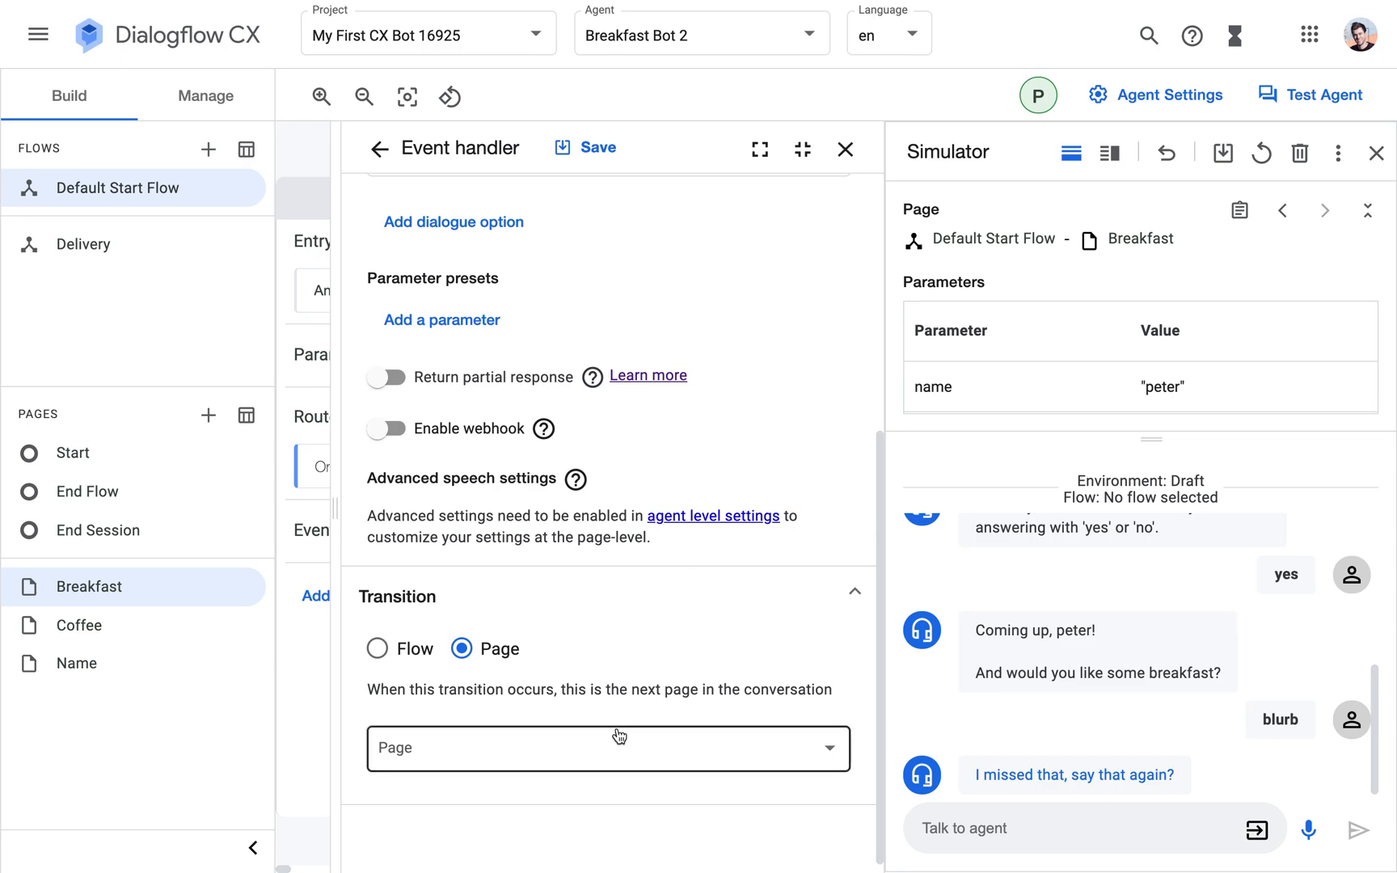
left_click(609, 748)
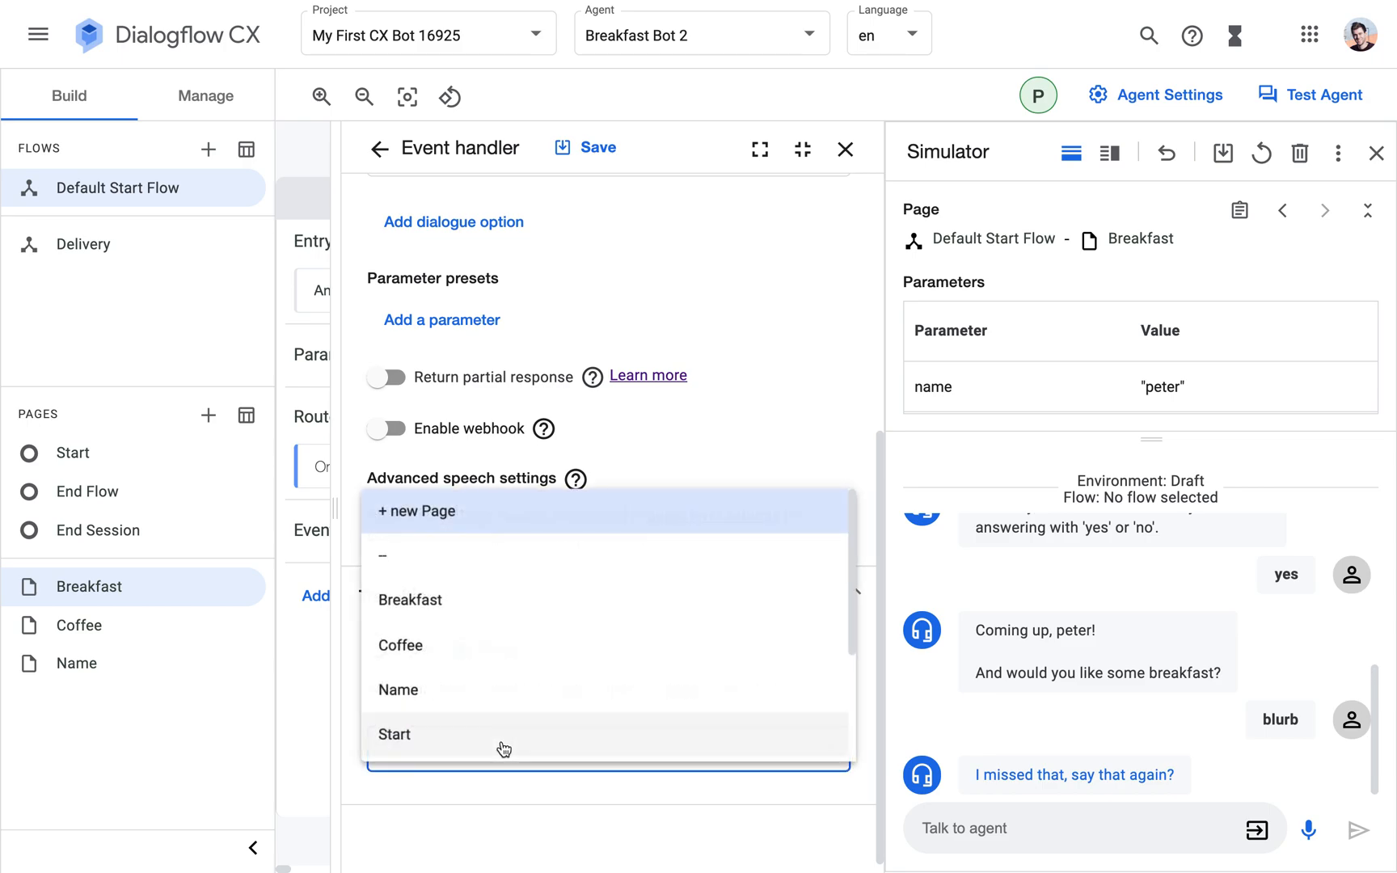
mouse_move(500, 607)
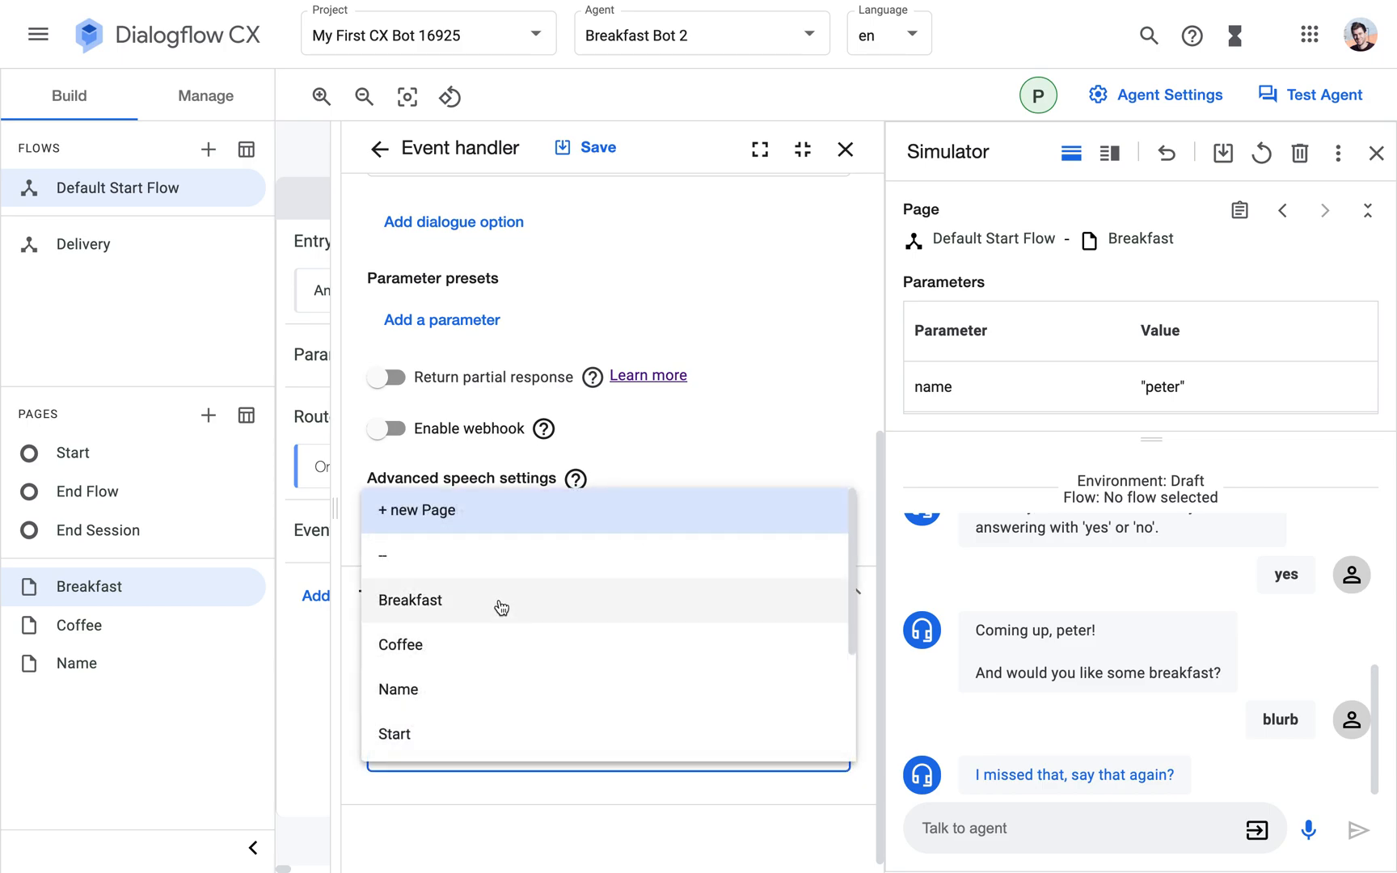
left_click(411, 600)
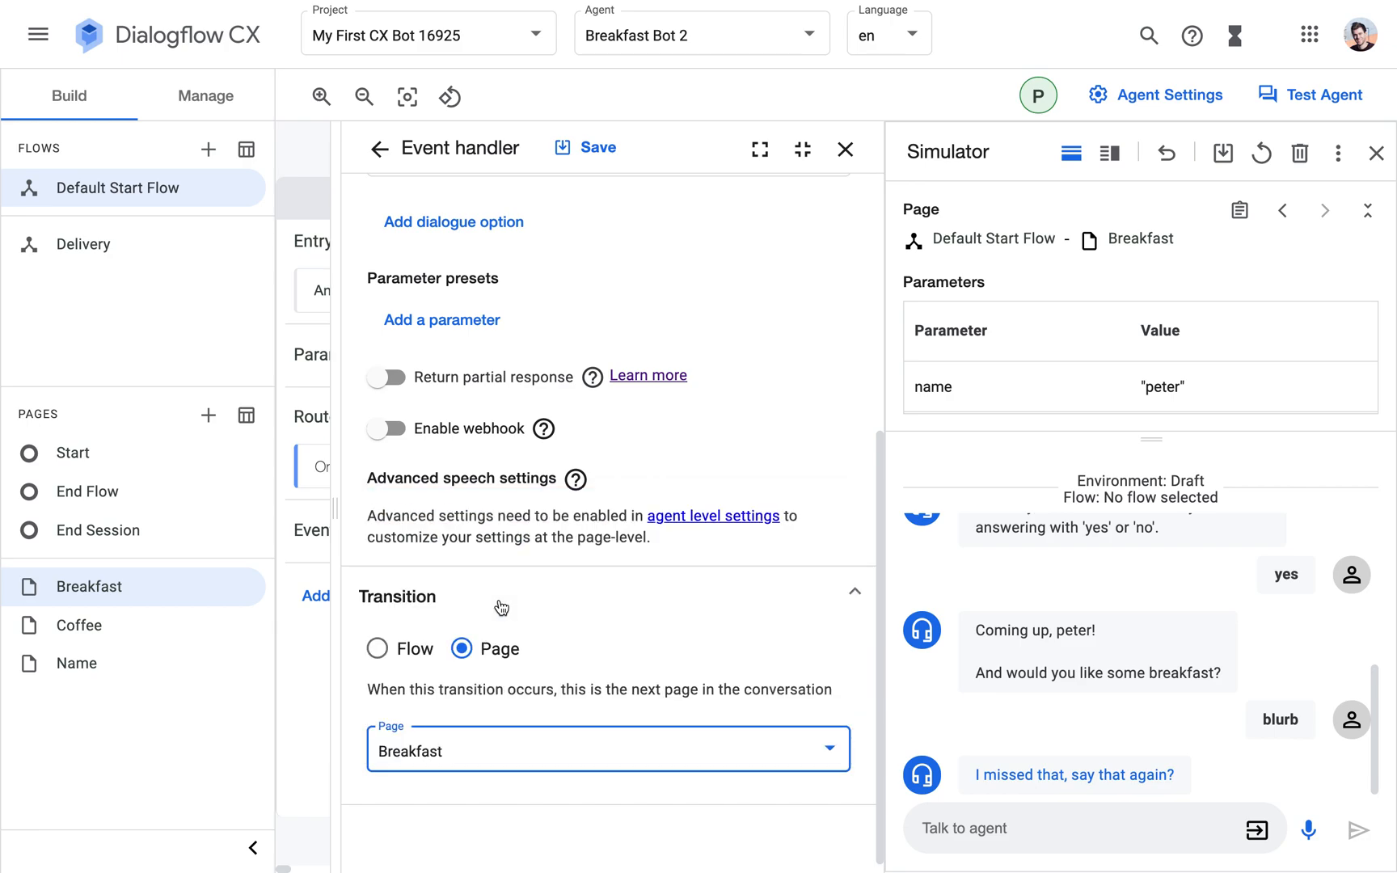
mouse_move(326, 316)
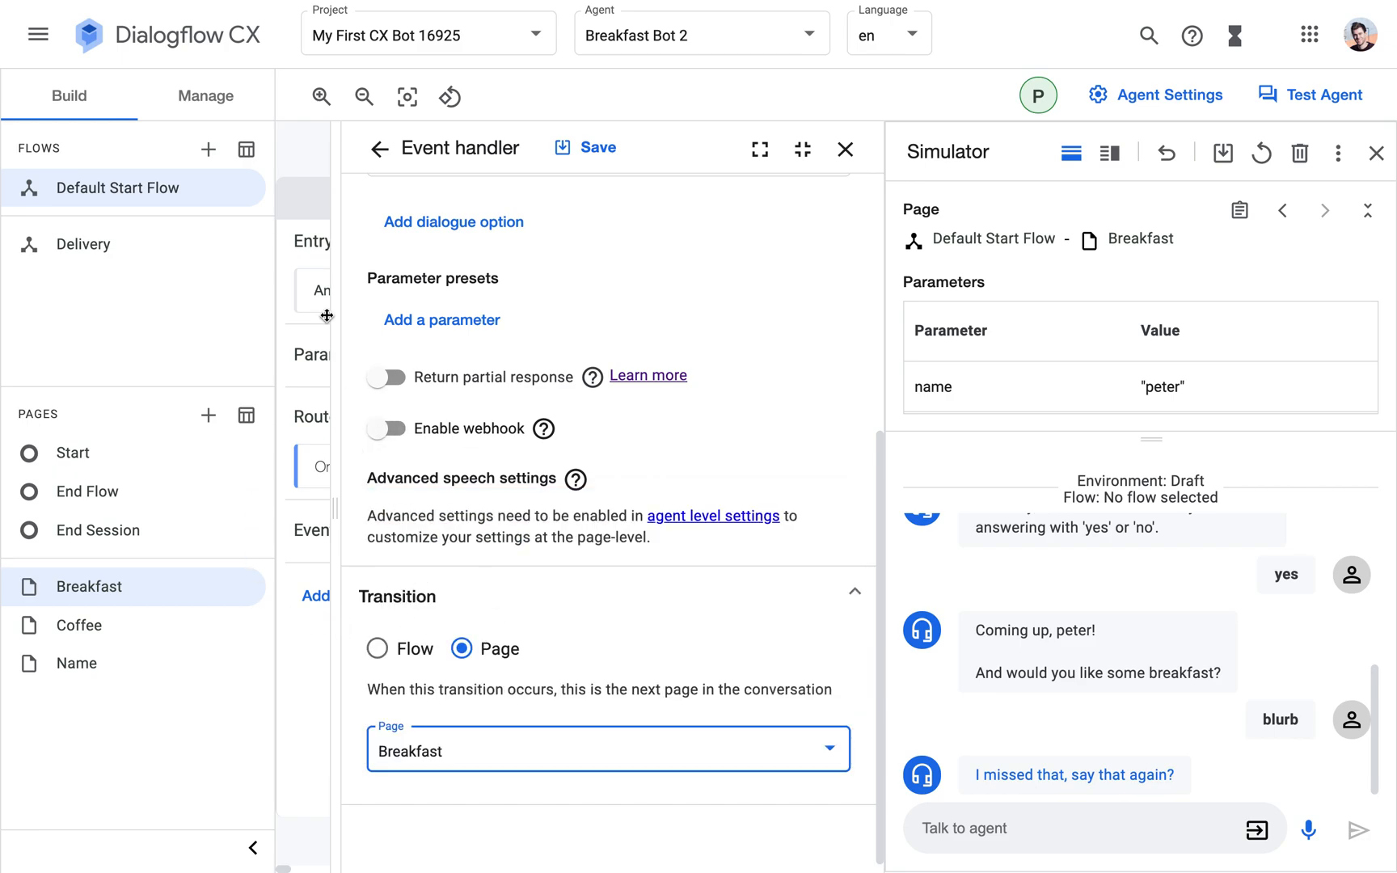
mouse_move(442, 320)
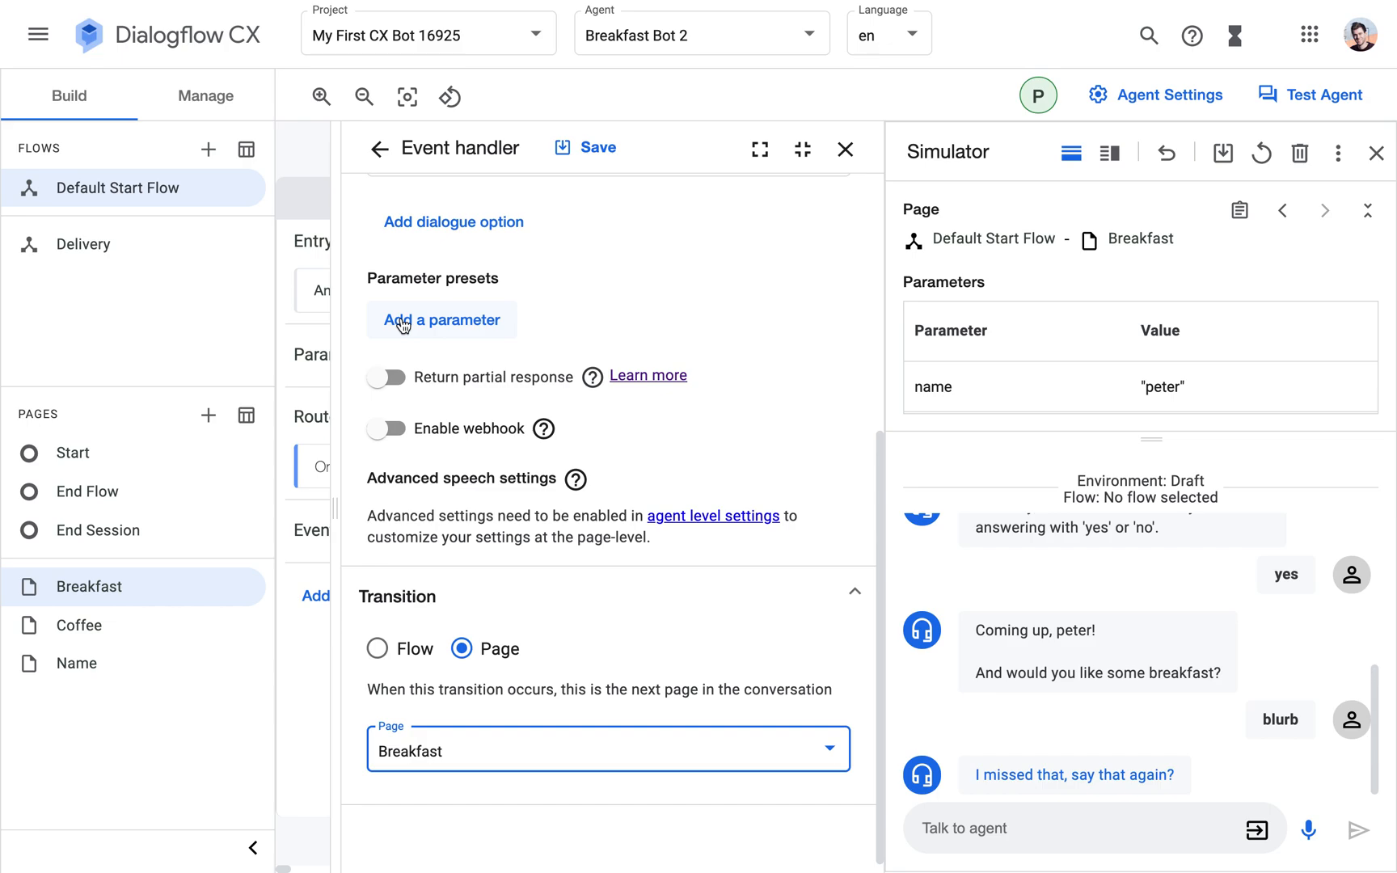
mouse_move(383, 603)
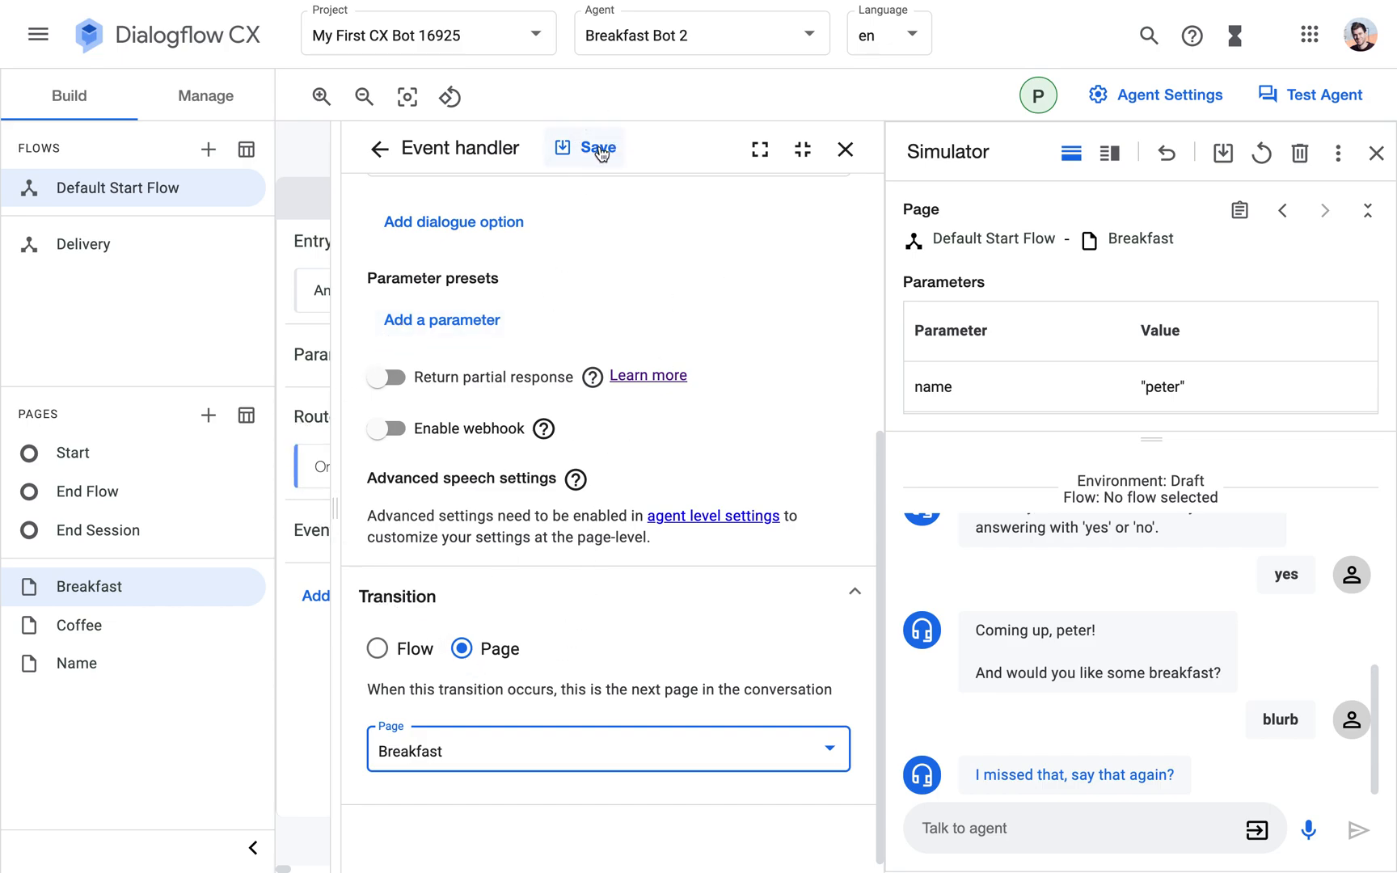
Save the Breakfast no-match handler, close Breakfast, and review the Coffee page's handler.
left_click(597, 147)
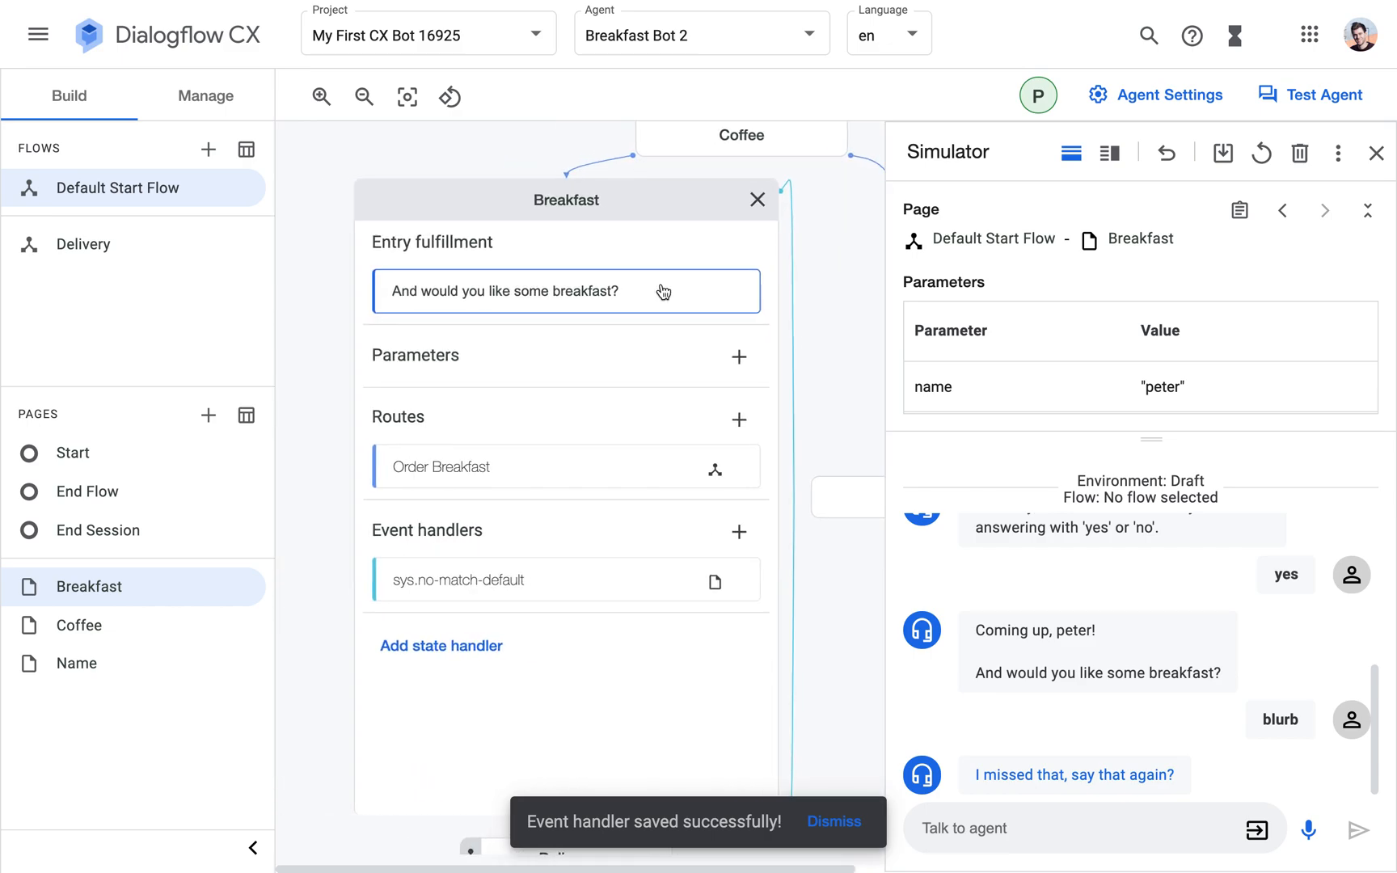
left_click(757, 200)
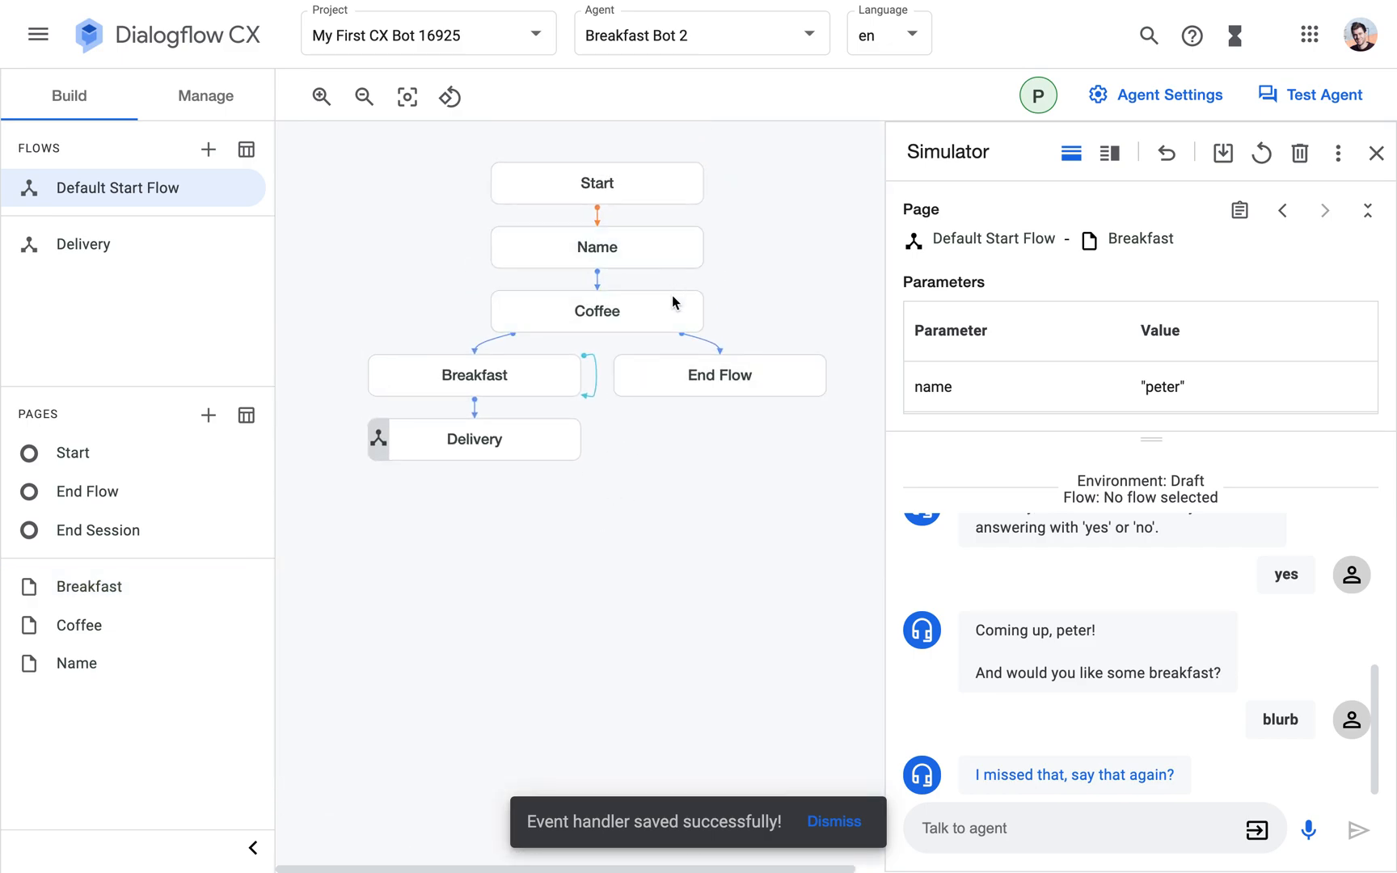
left_click(597, 311)
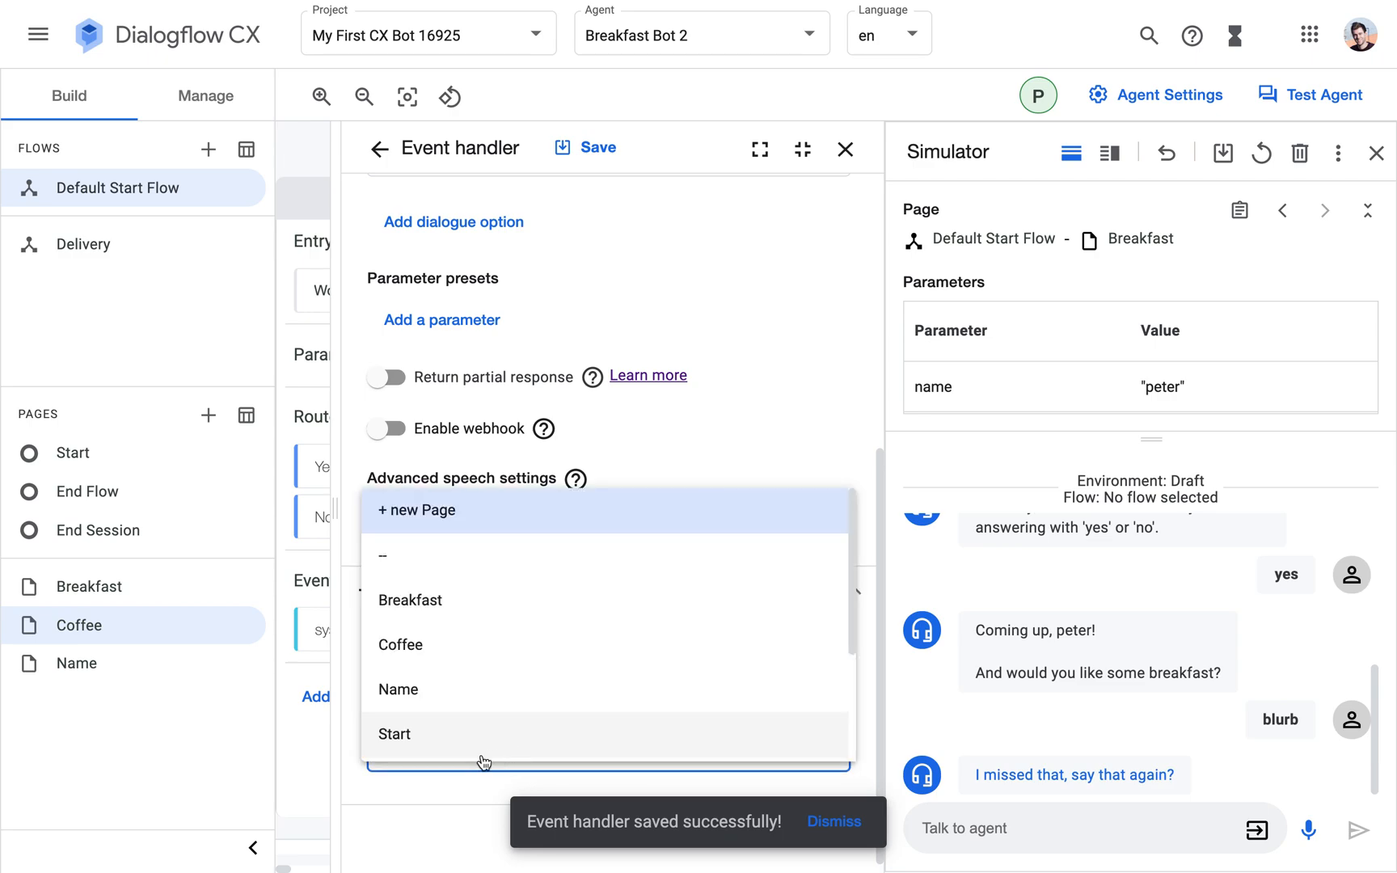
left_click(400, 644)
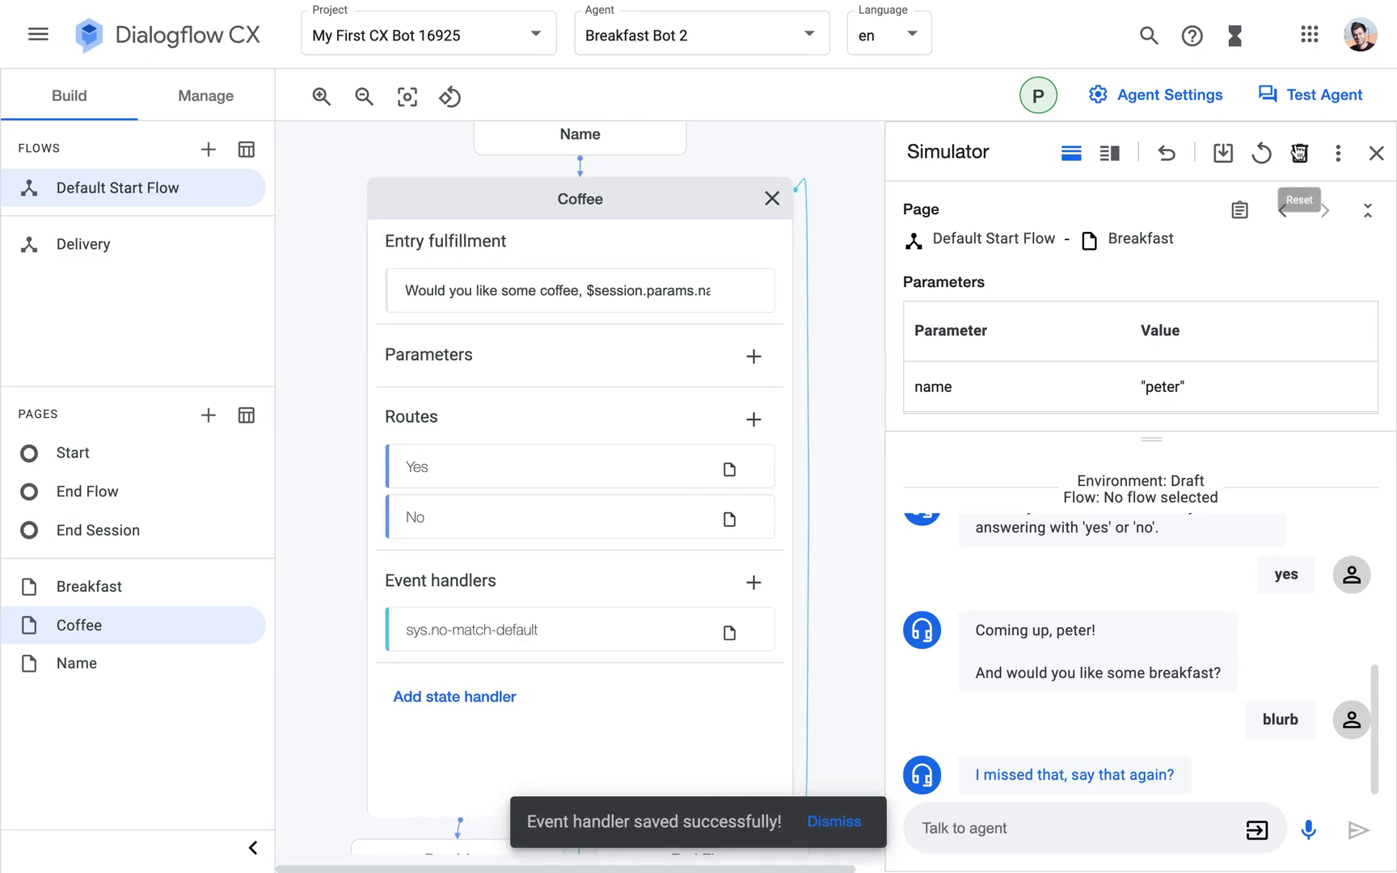
Reset the Simulator, start a conversation, and answer 'blur' at the breakfast question.
left_click(1299, 152)
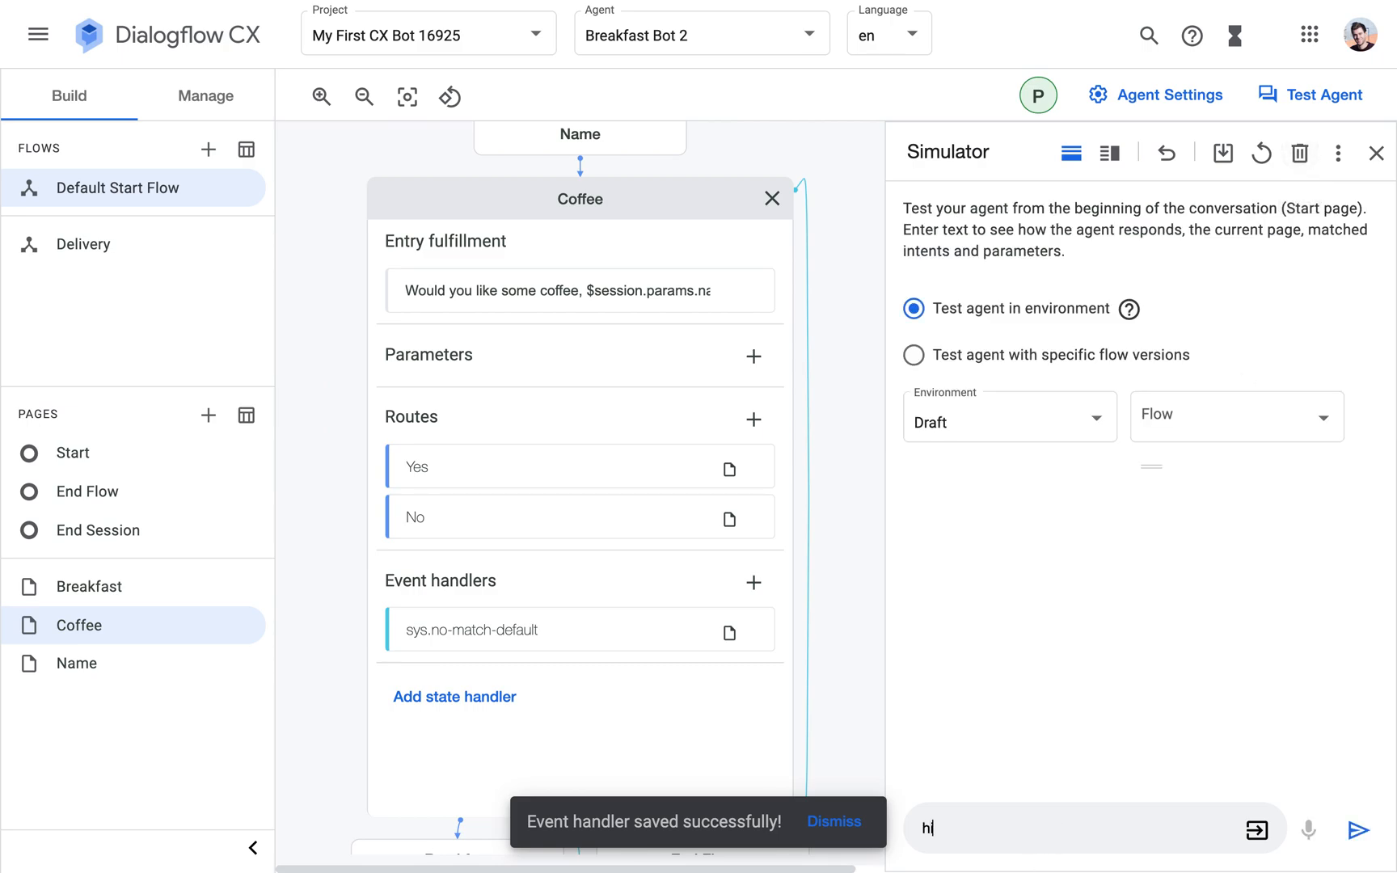
left_click(1379, 830)
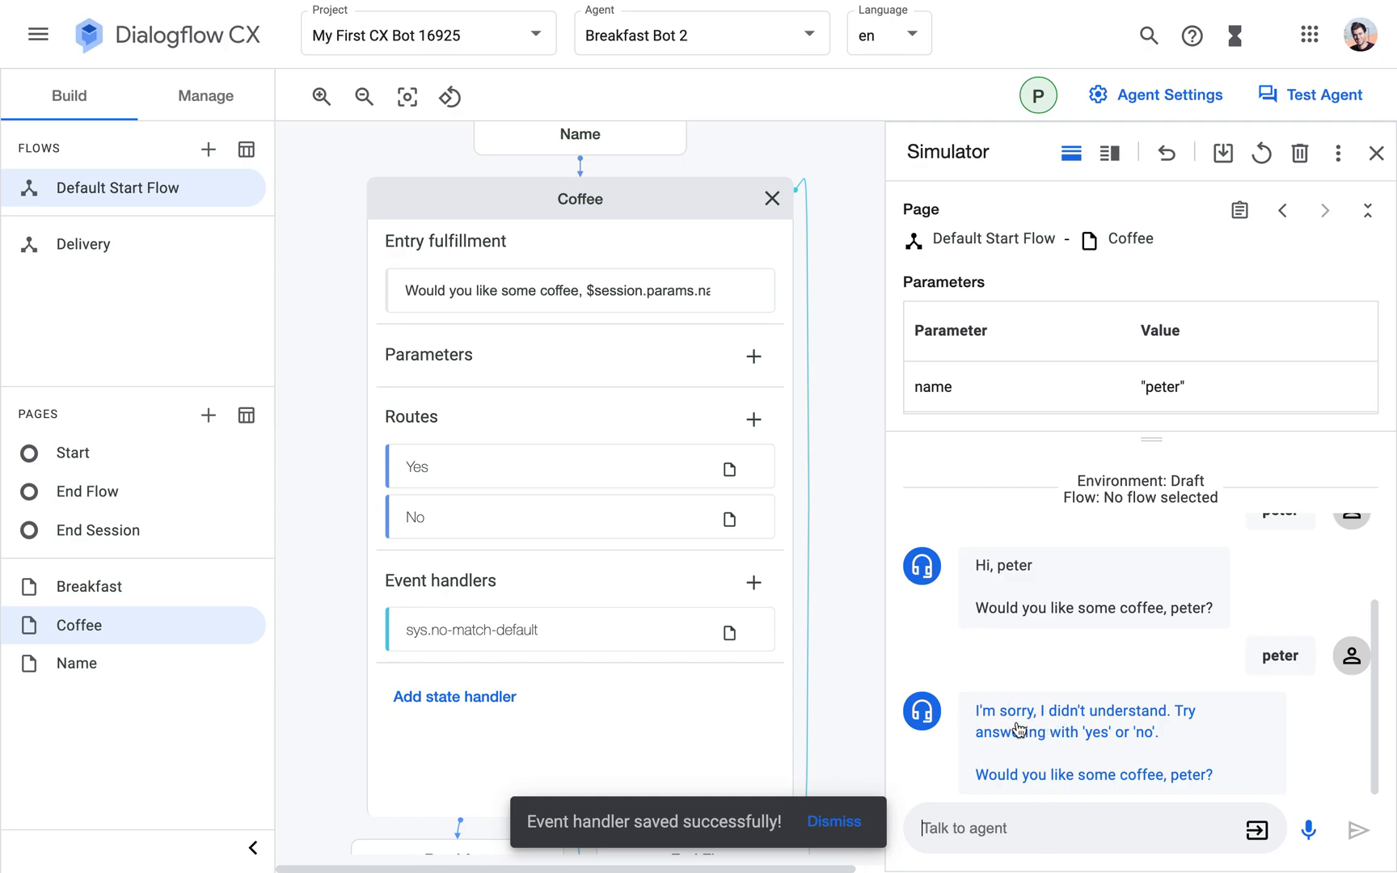
mouse_move(1223, 782)
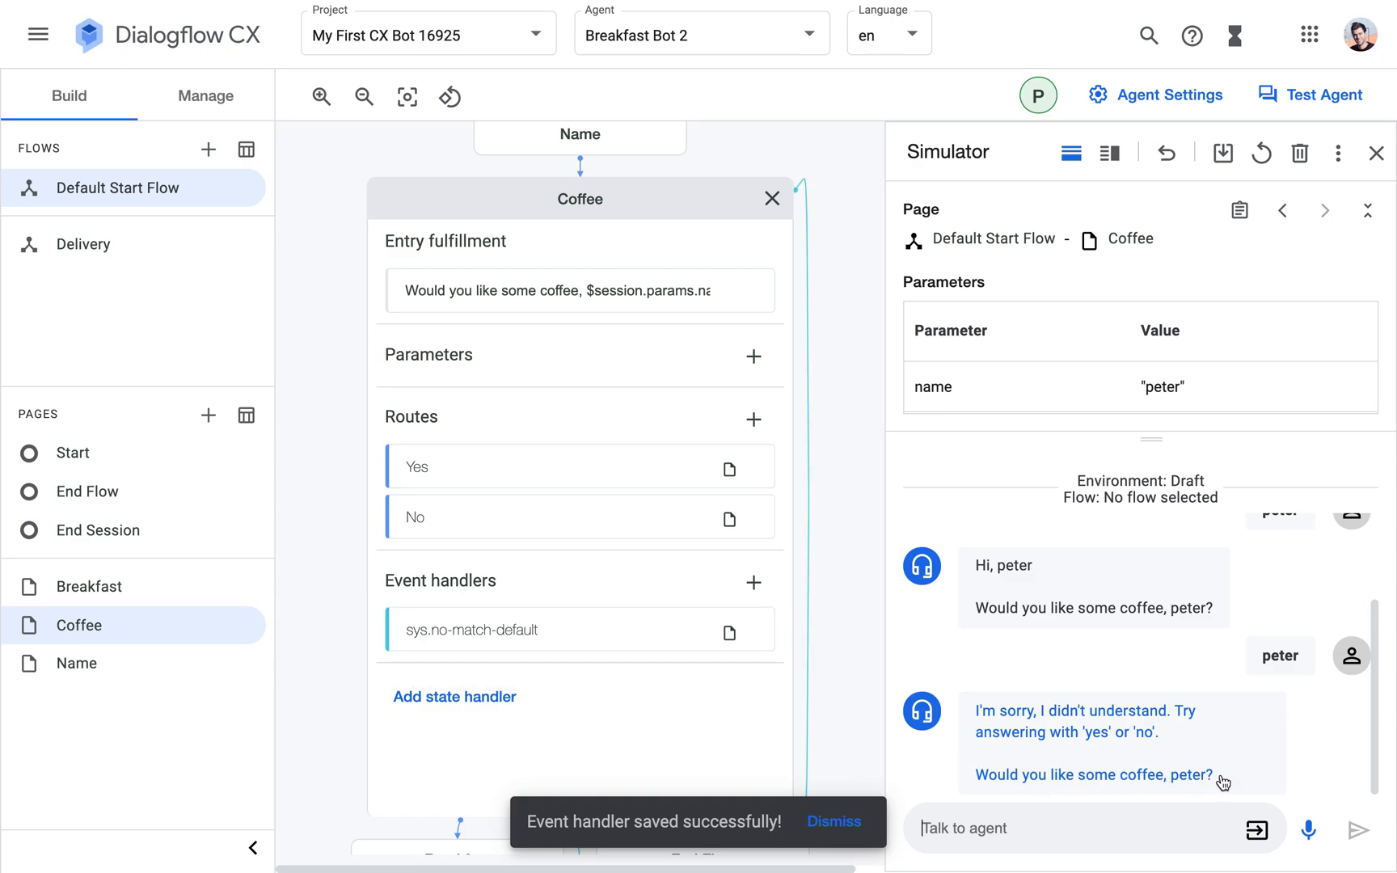
left_click(578, 290)
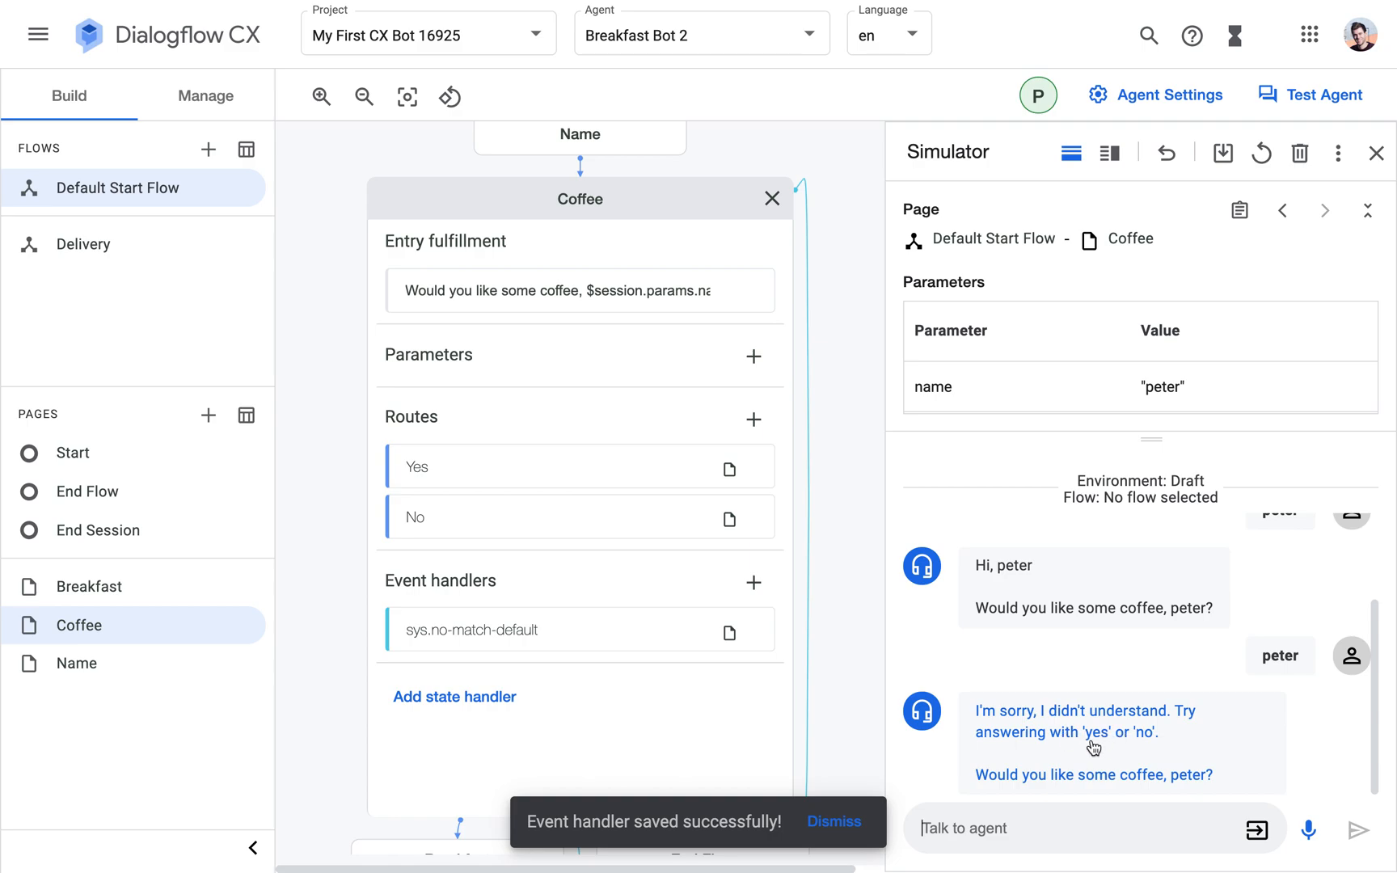
mouse_move(1081, 794)
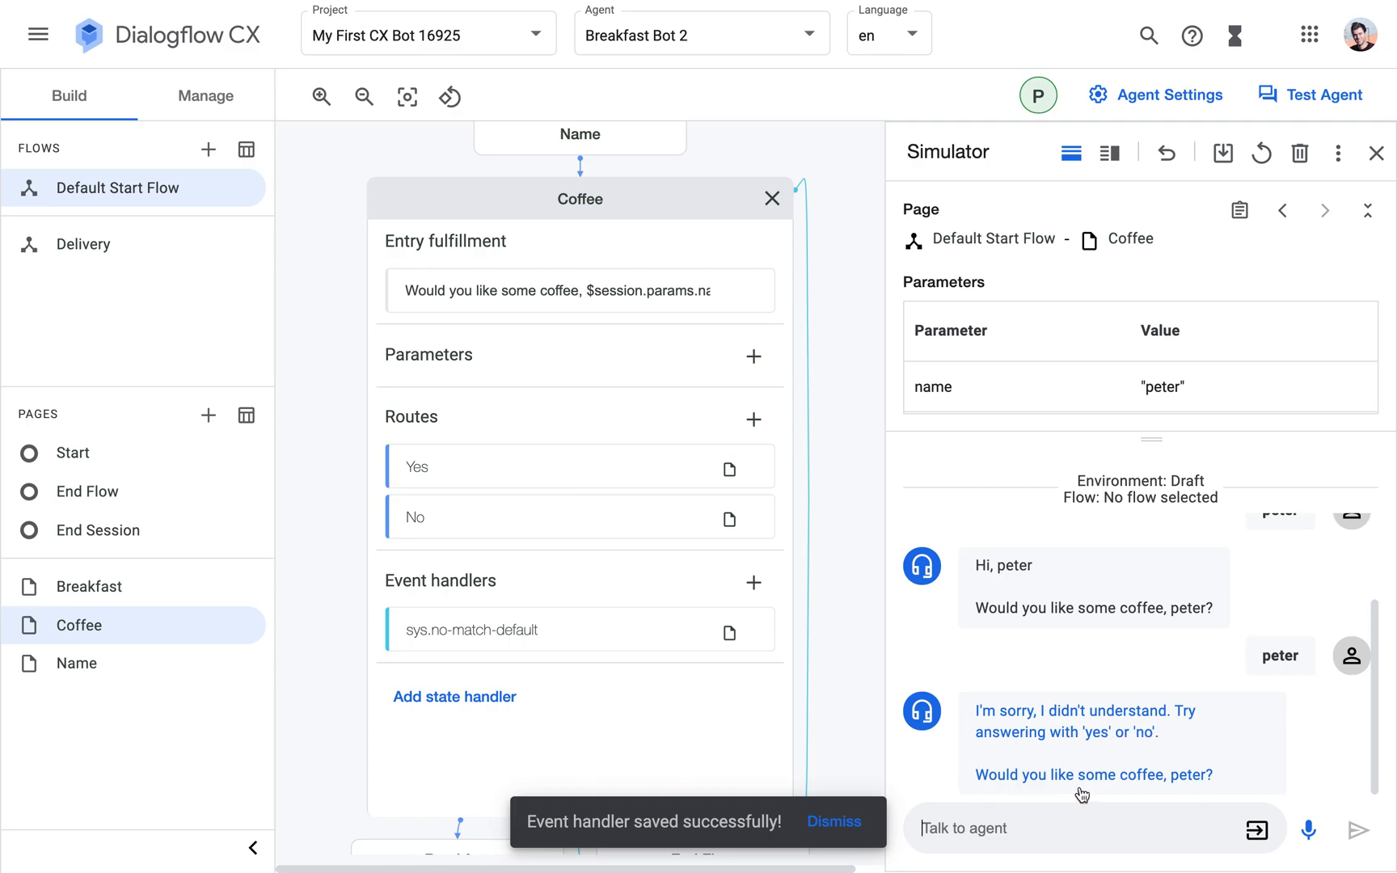
mouse_move(1165, 830)
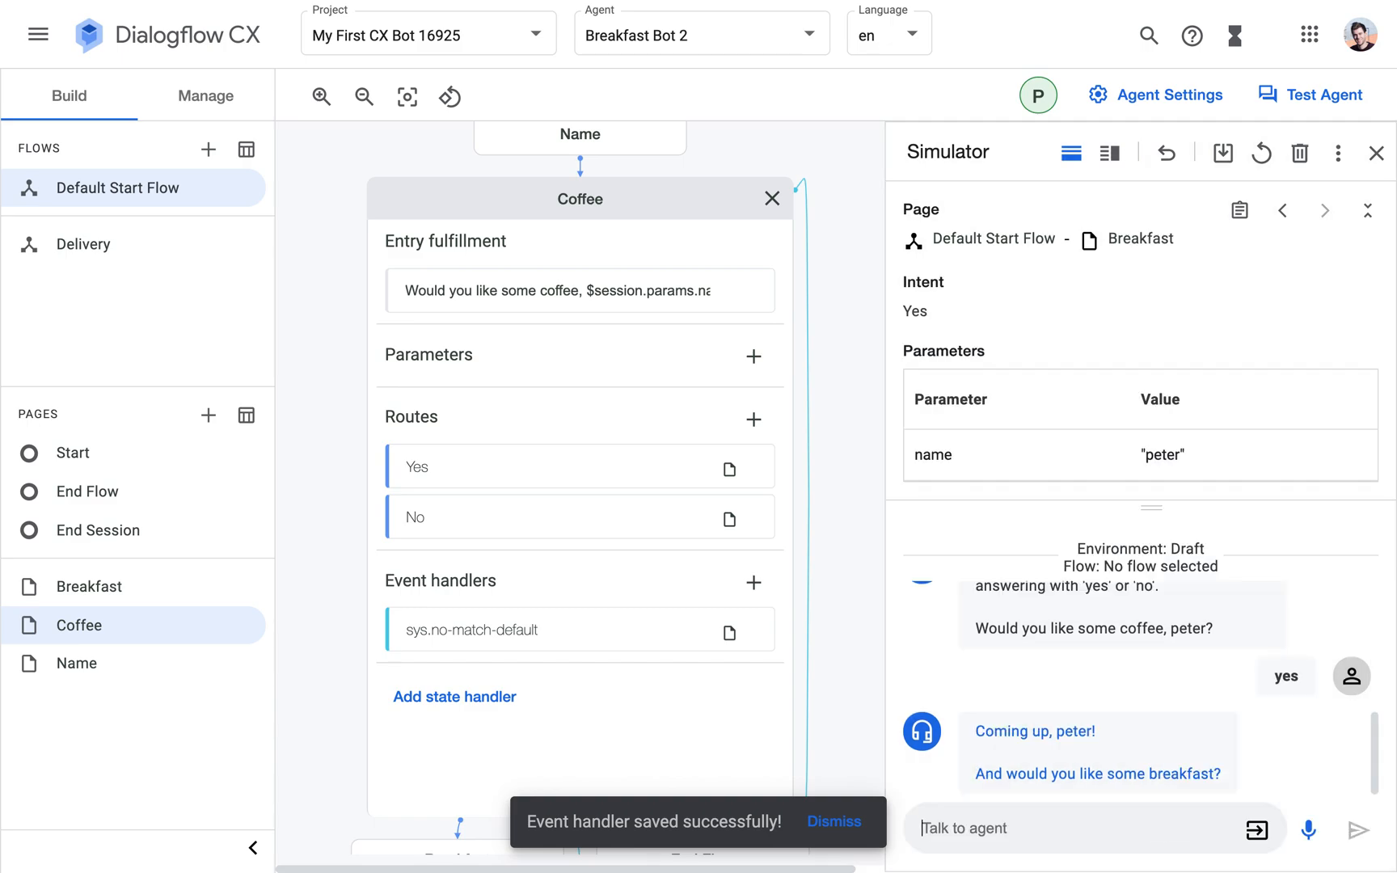
type("blur")
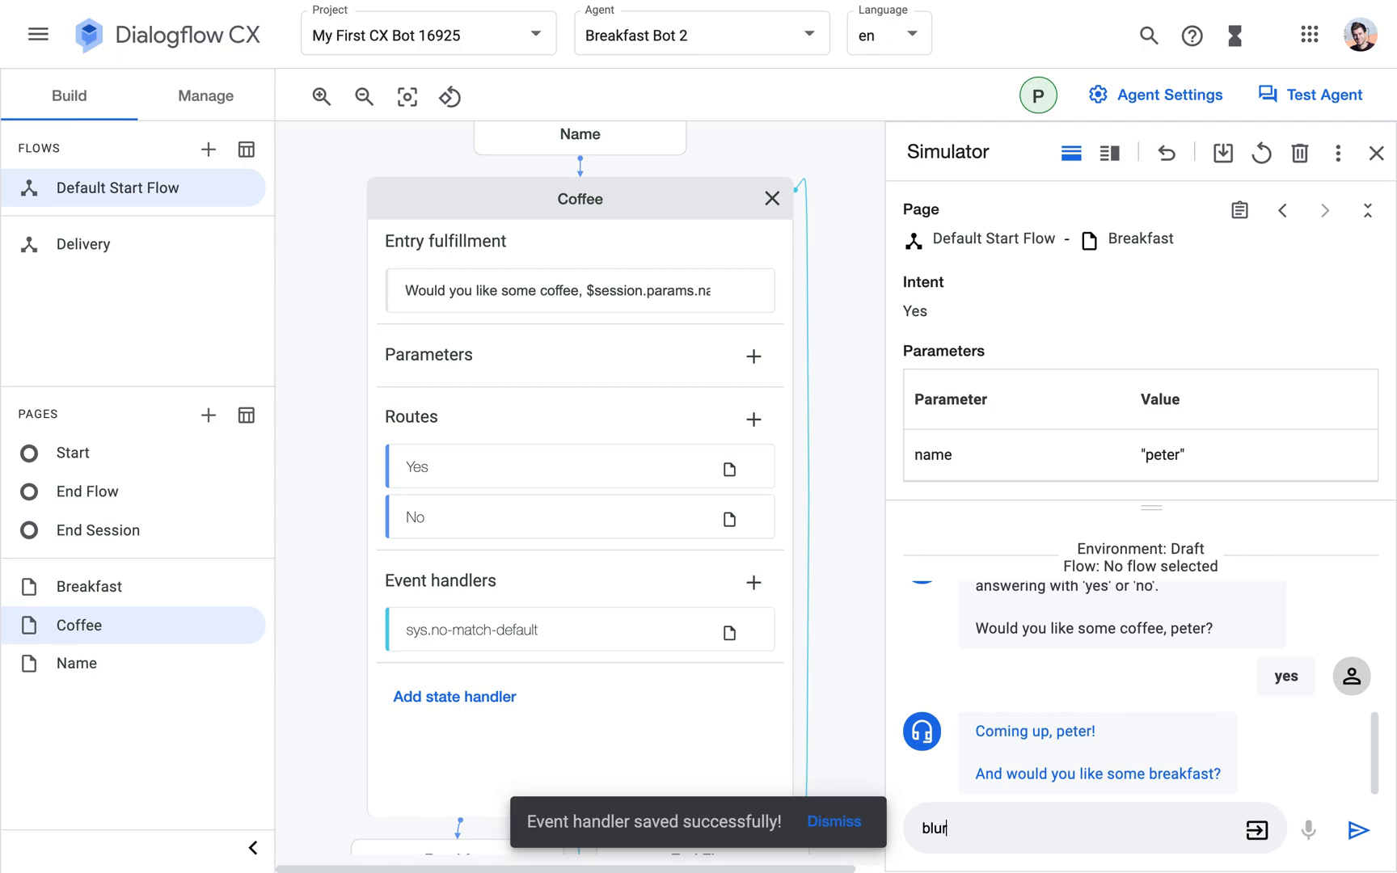
left_click(1373, 829)
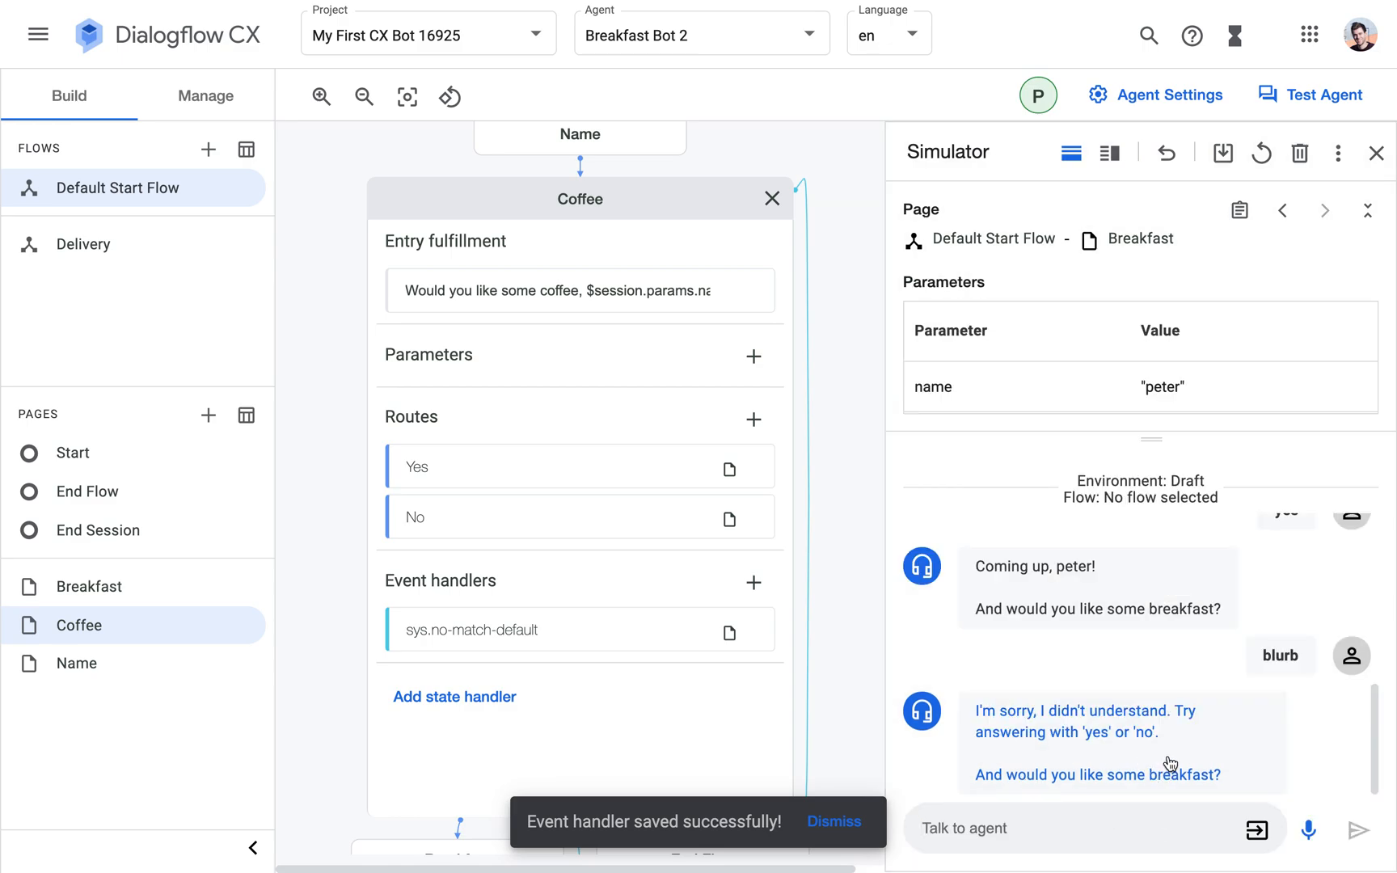